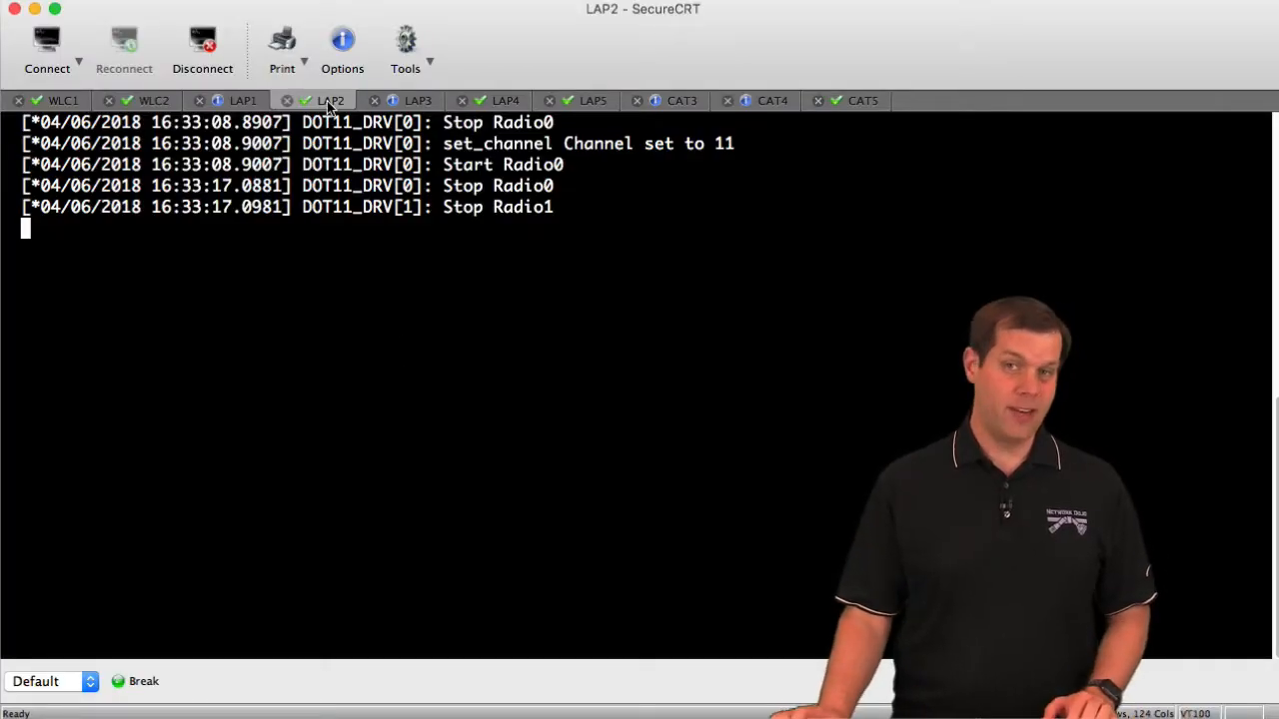
{"action": "left_click", "coordinate": [503, 100]}
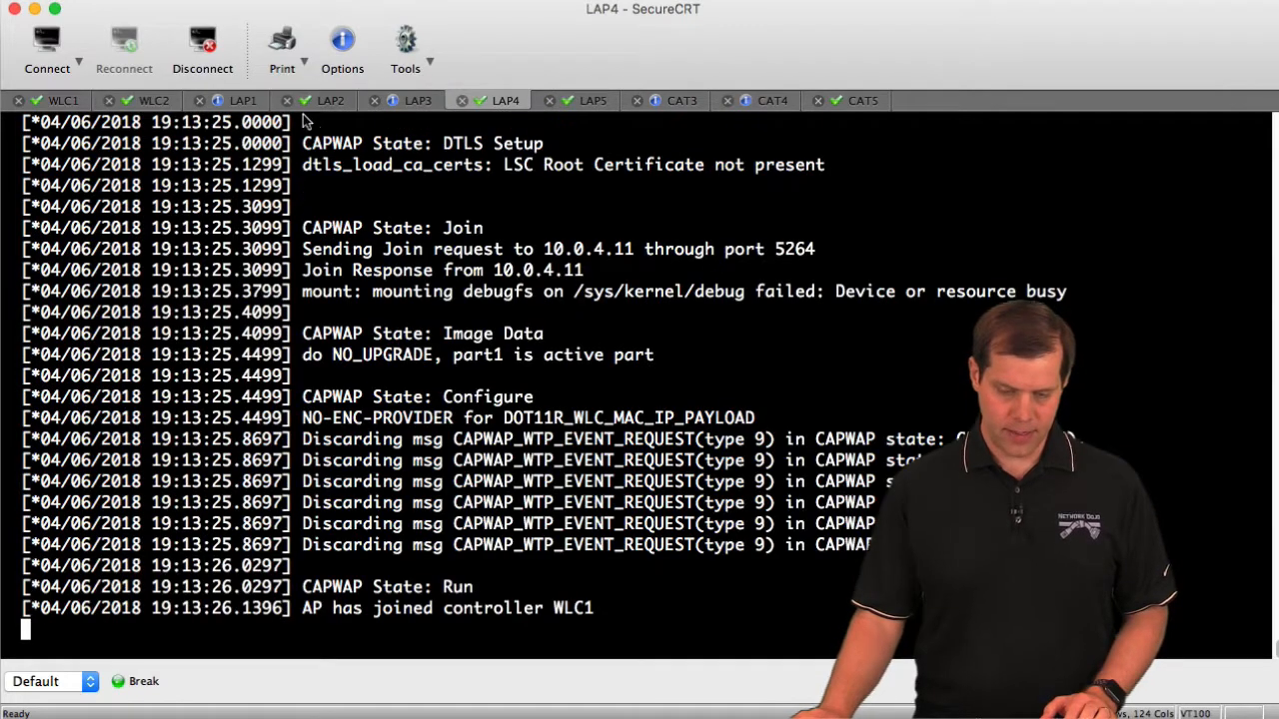
{"action": "left_click", "coordinate": [327, 100]}
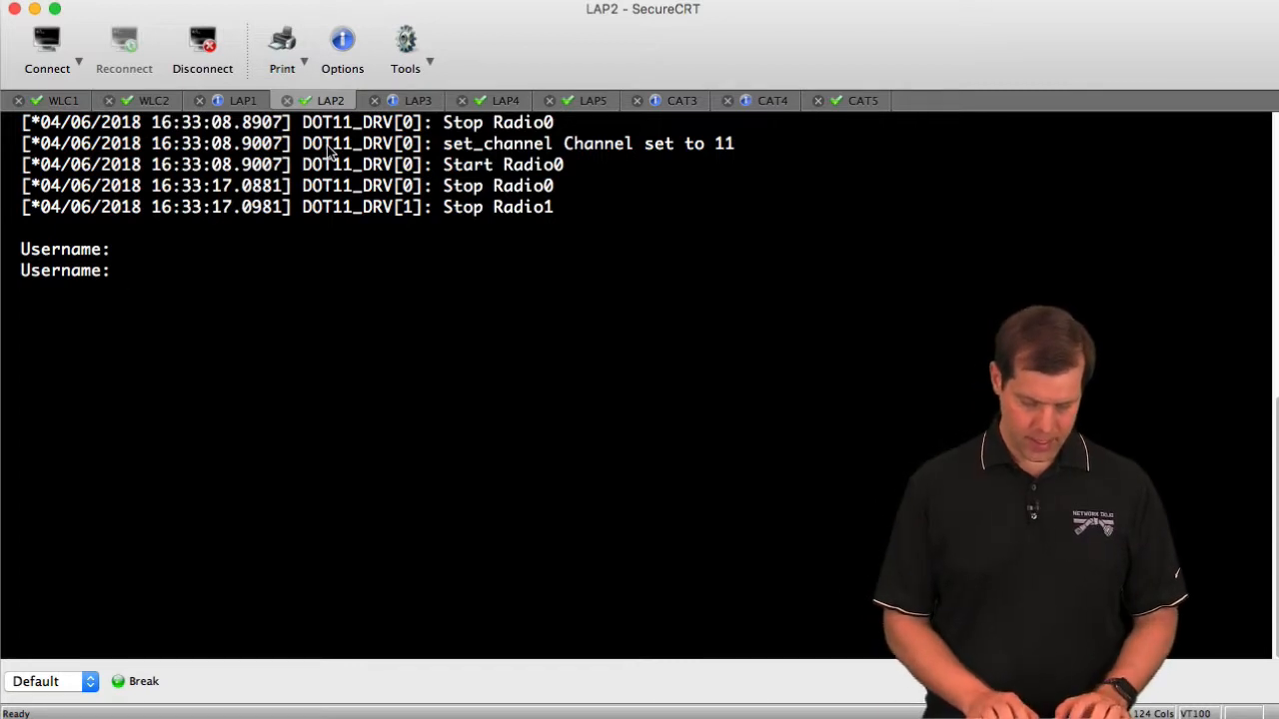
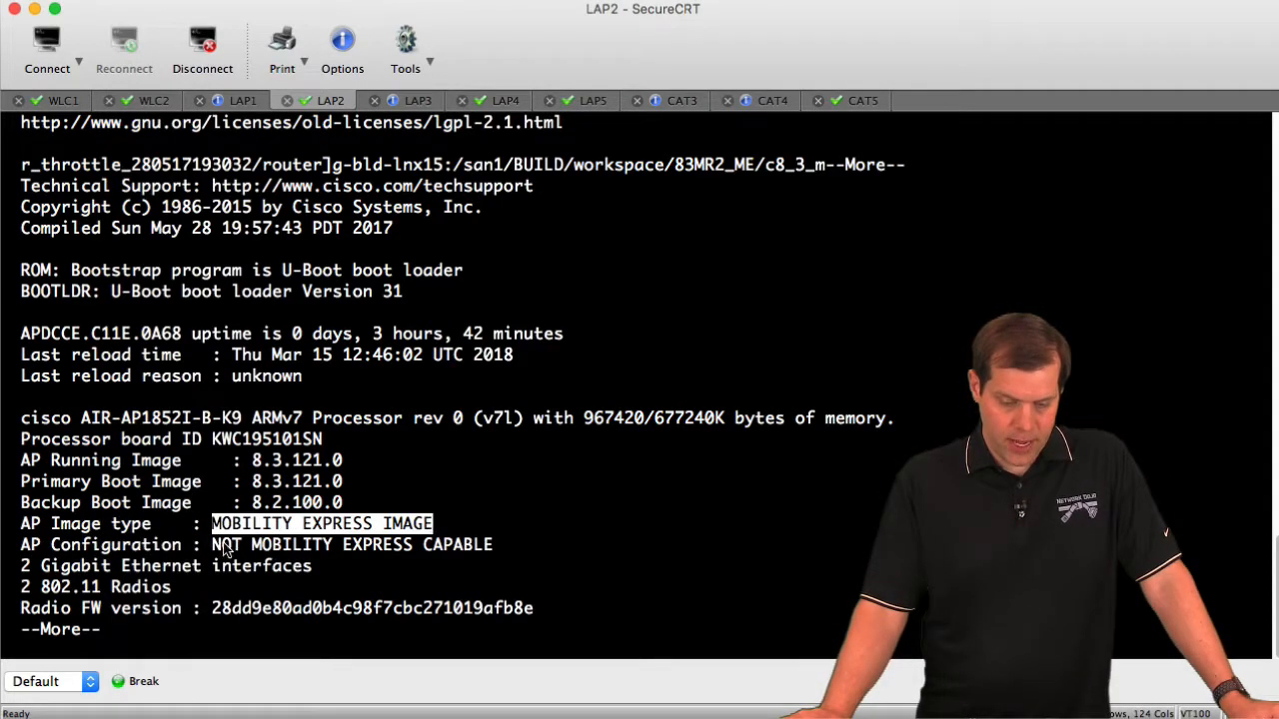
Step: Highlight the AP Image type and AP Configuration lines in the version output
{"action": "left_click_drag", "start_coordinate": [212, 544], "coordinate": [496, 544]}
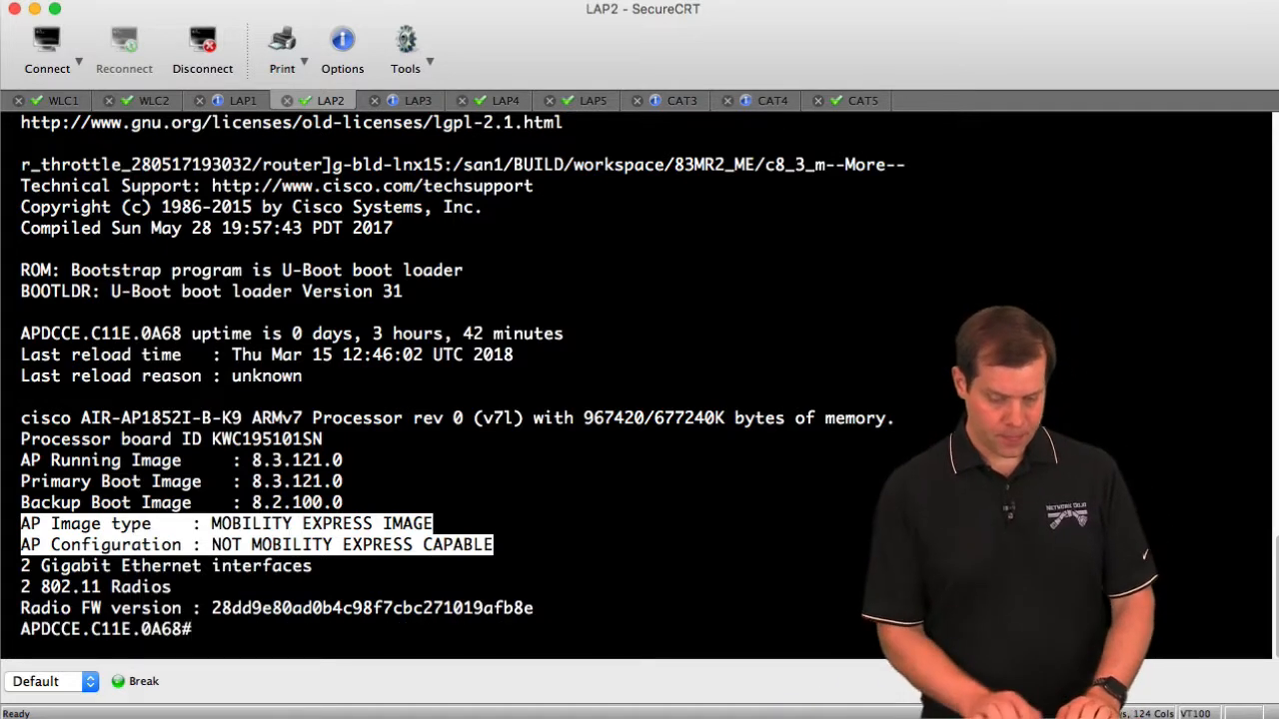
Step: Enter 'ap-type mobility-express' with TFTP source 10.0.1.12 /apima so LAP2 reloads
{"action": "type", "text": "a"}
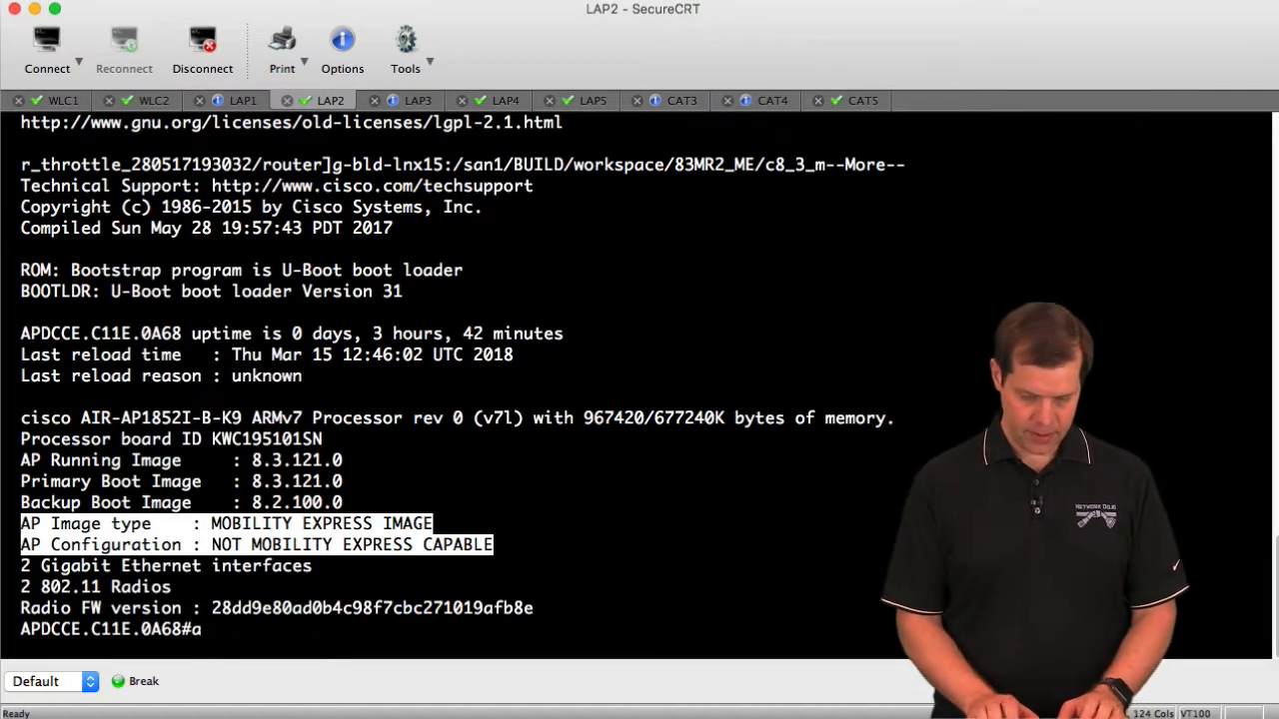
{"action": "type", "text": "ap-type capwap"}
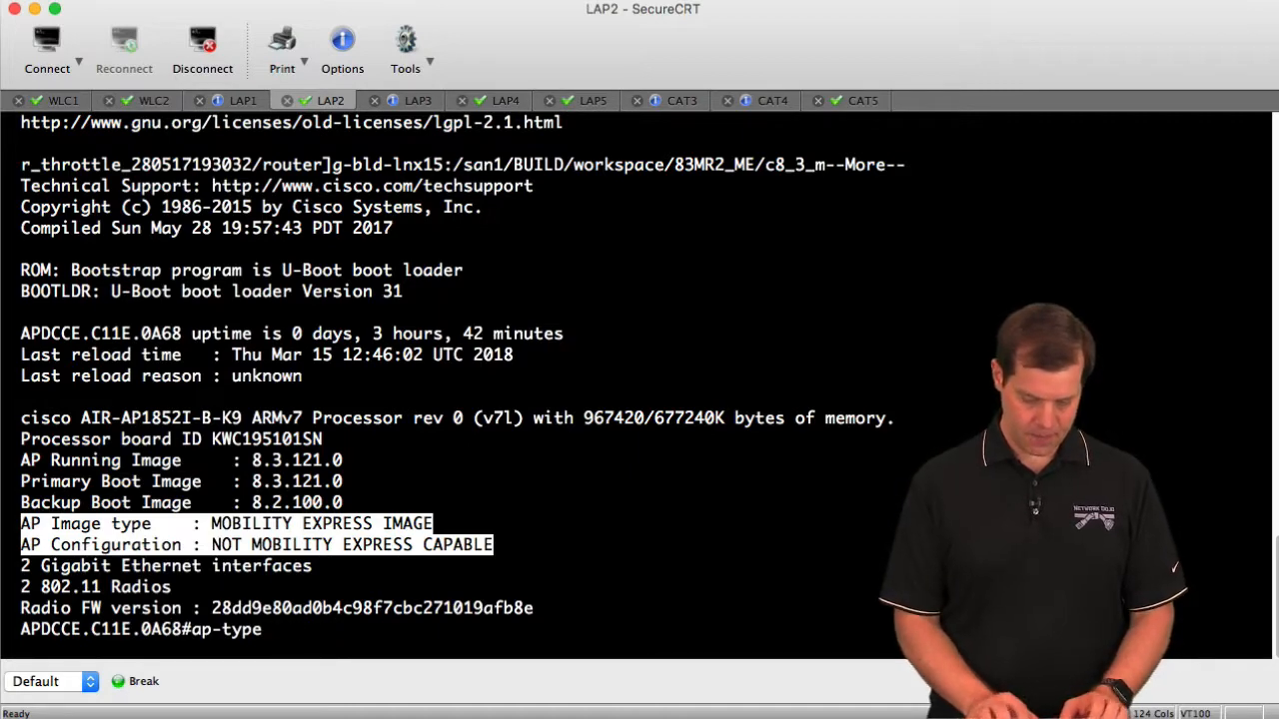
{"action": "type", "text": "mobility-express"}
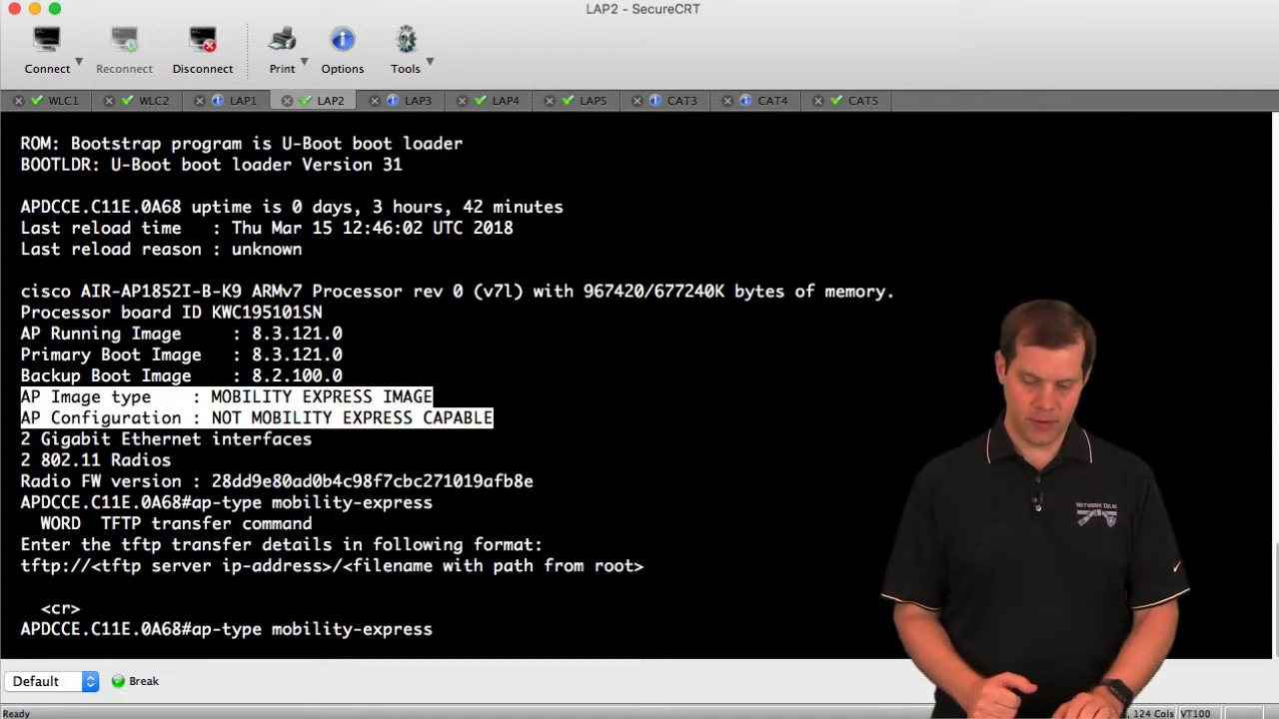
{"action": "type", "text": "tftp://"}
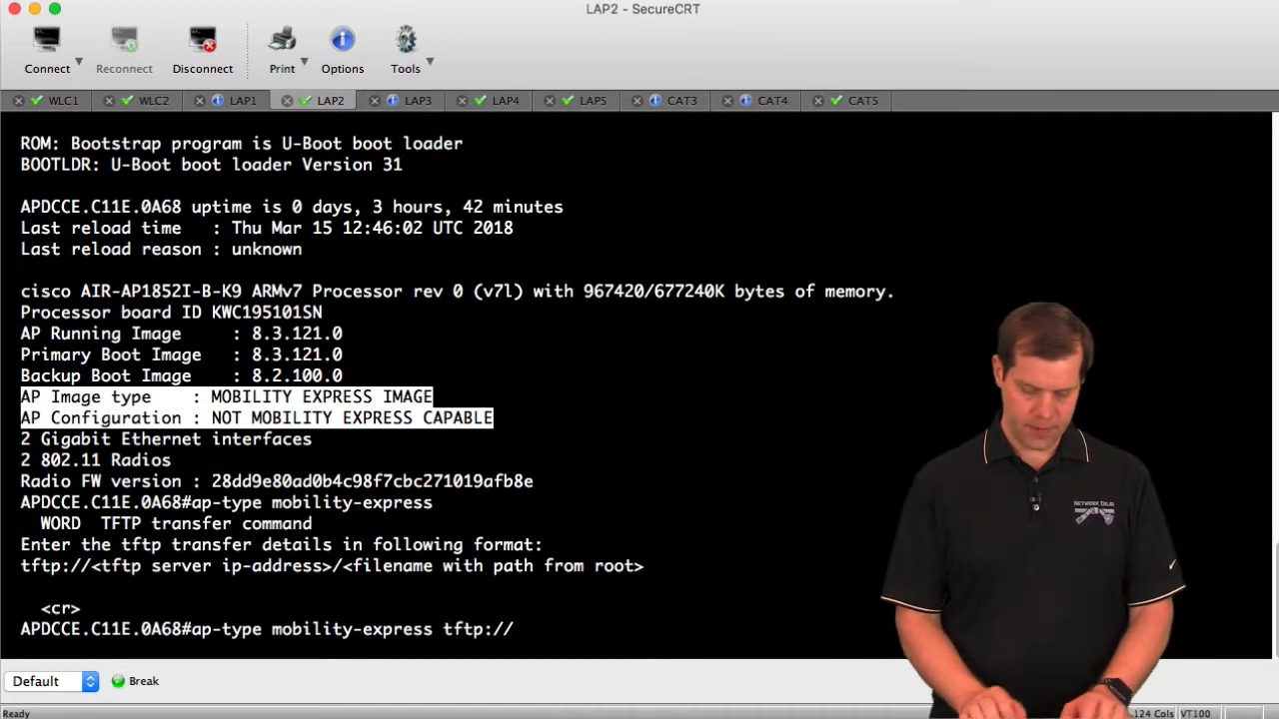
{"action": "type", "text": "10.0.1.12"}
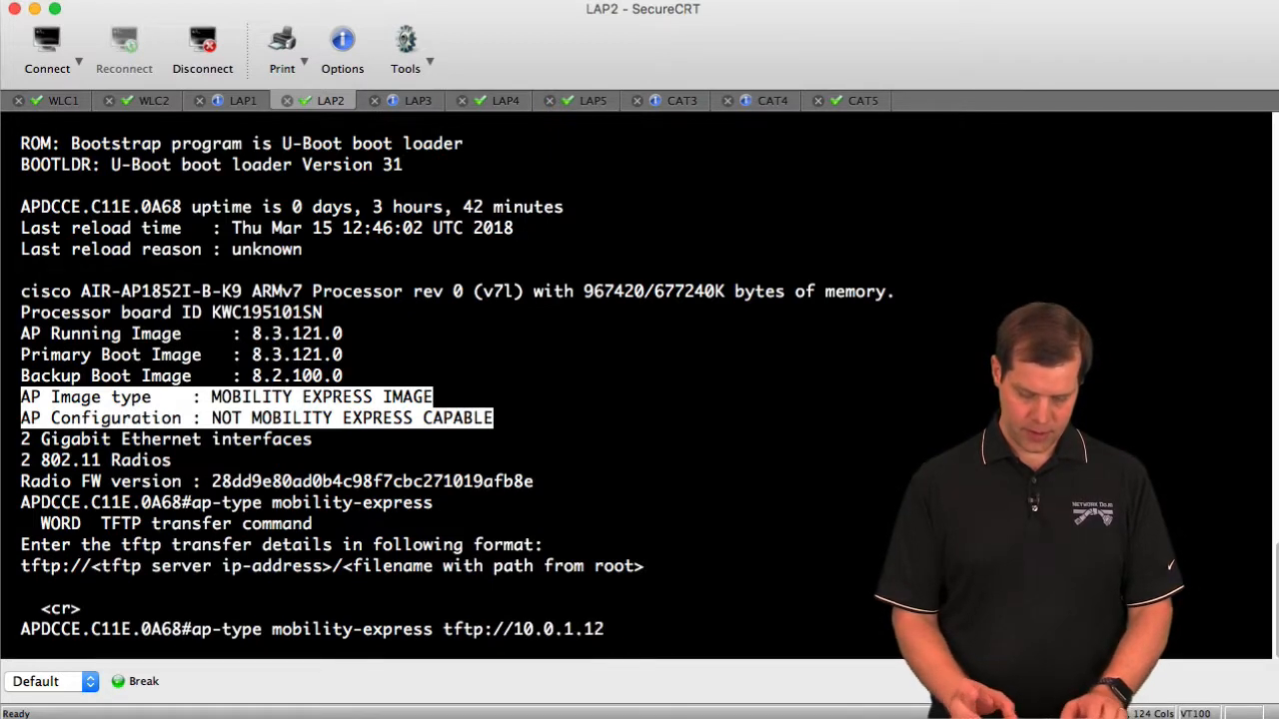
{"action": "type", "text": "/apima"}
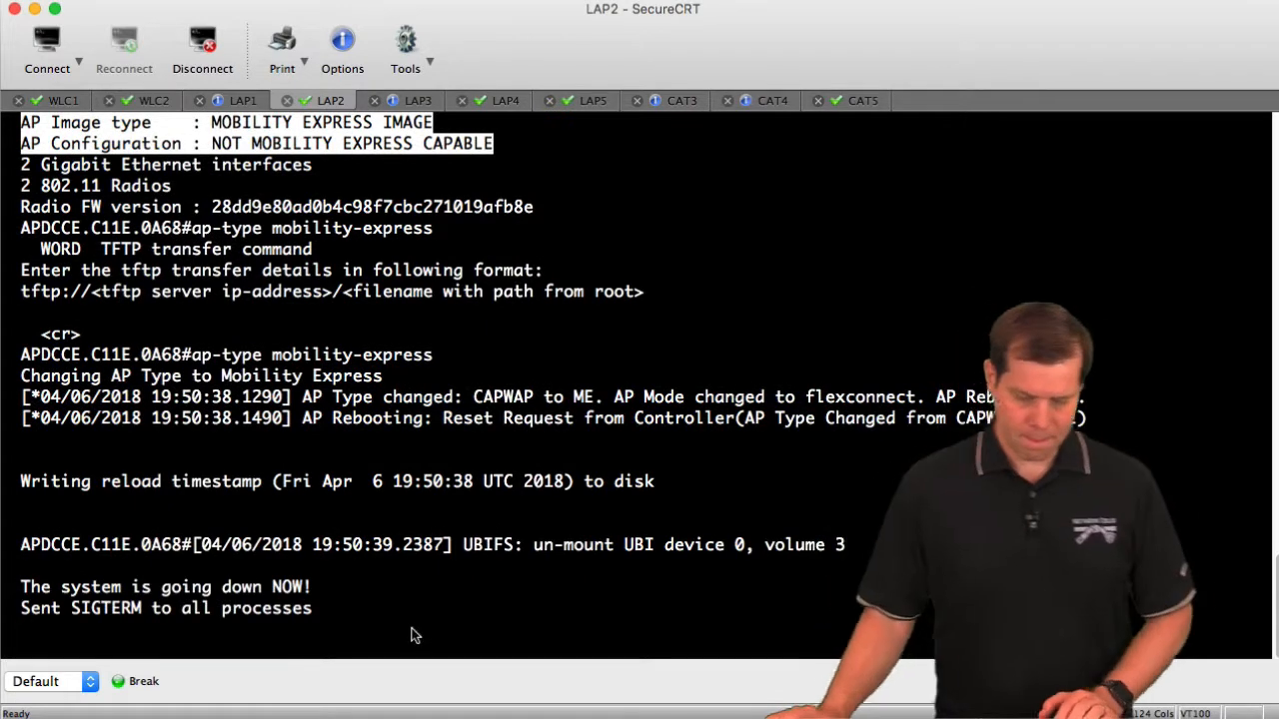
Step: On LAP4, enable and run 'ap-type mobility-express', then return to the rebooting LAP2
{"action": "left_click", "coordinate": [504, 100]}
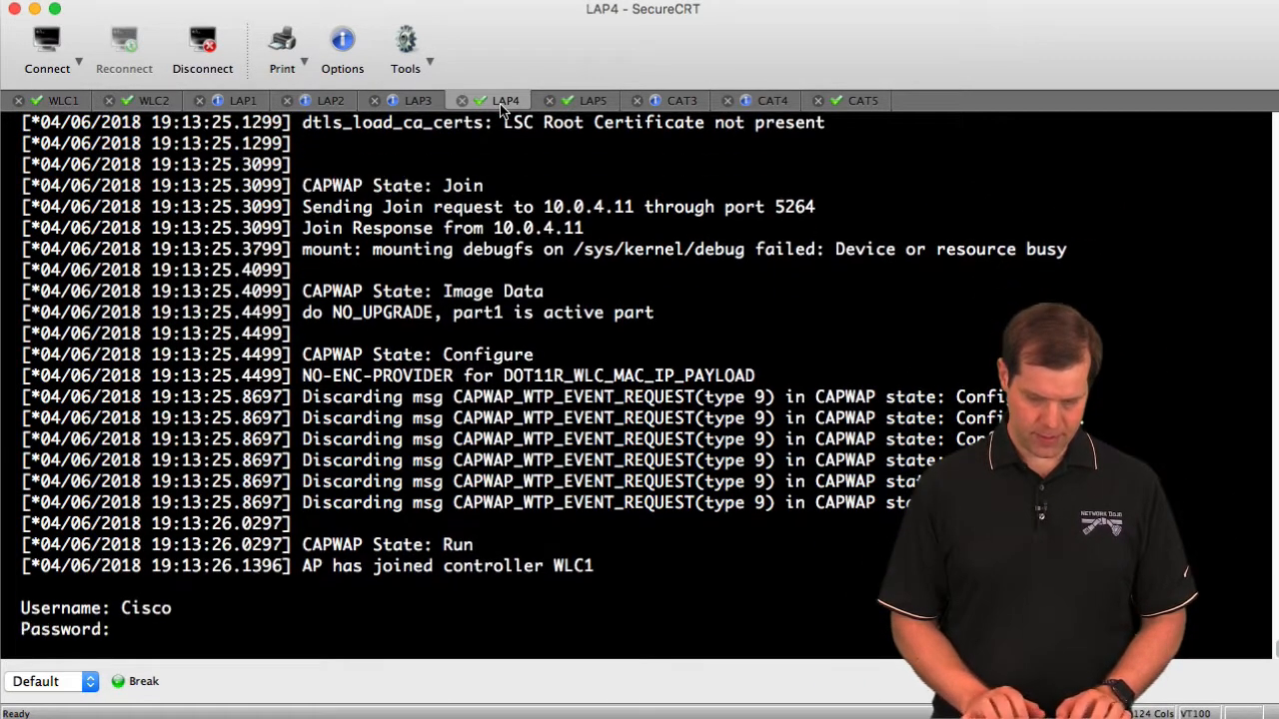
{"action": "type", "text": "en"}
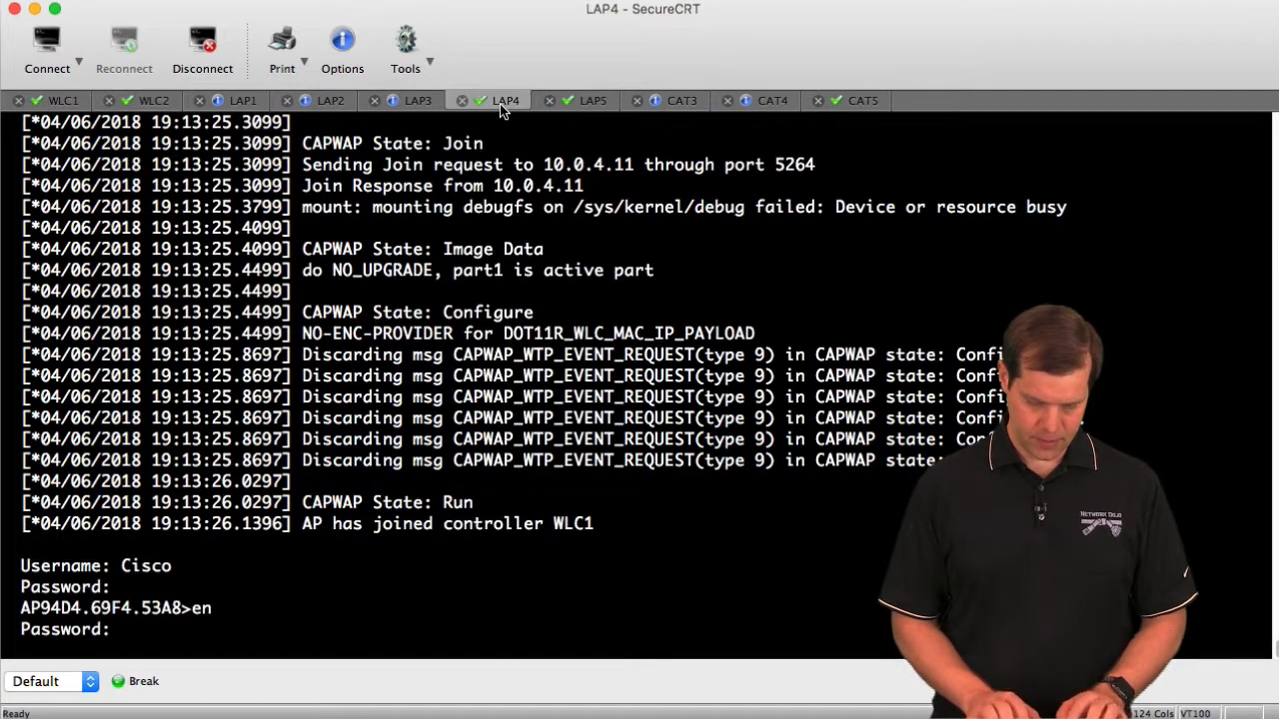
{"action": "type", "text": "a"}
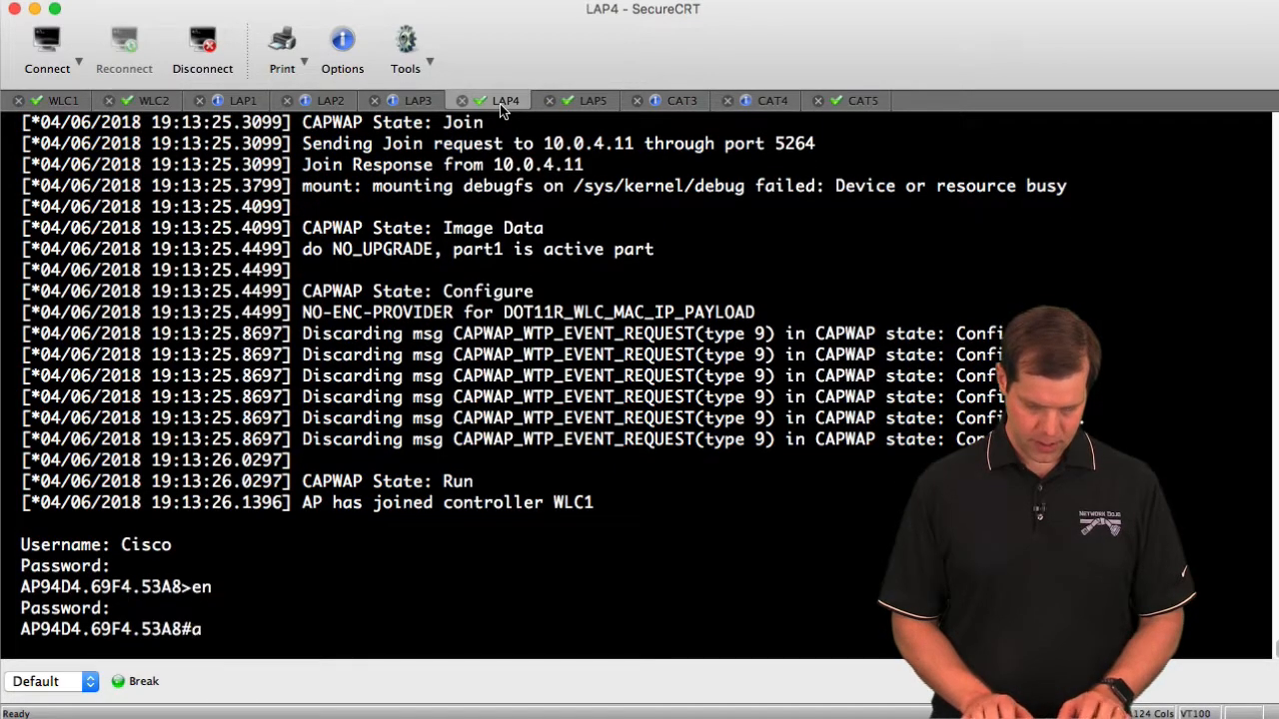
{"action": "type", "text": "ap-type mobility-express"}
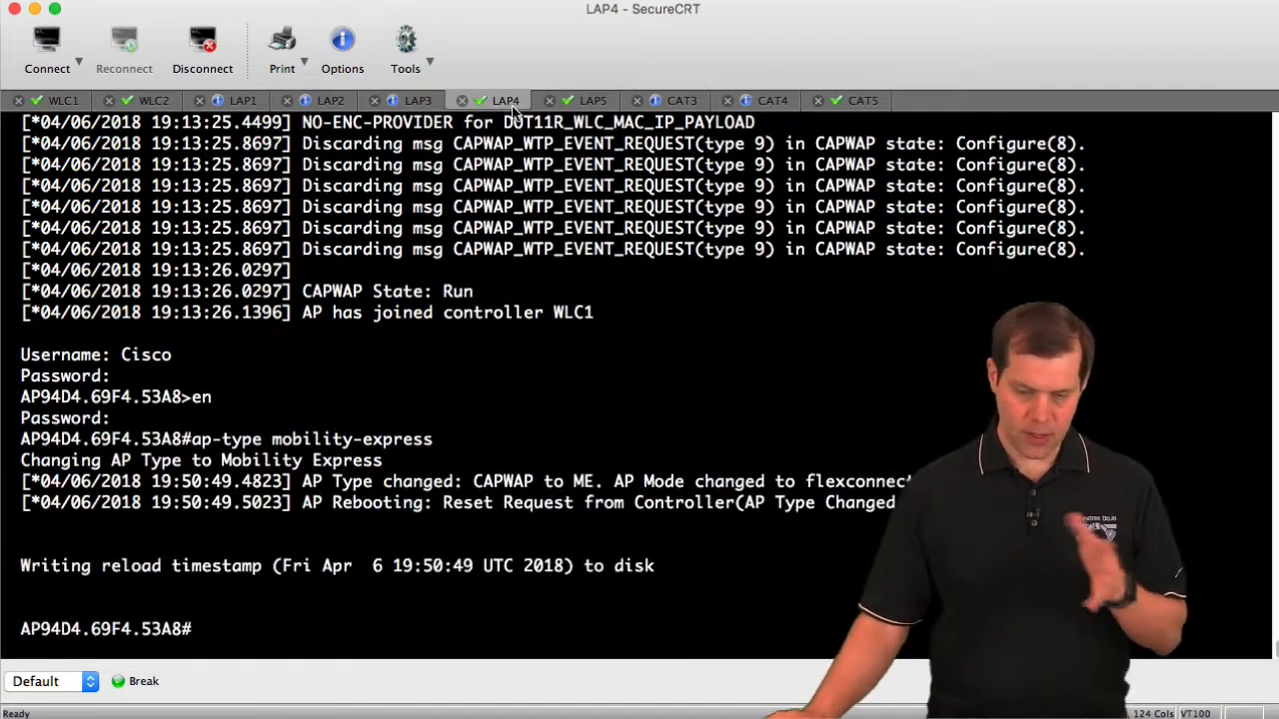
{"action": "left_click", "coordinate": [329, 100]}
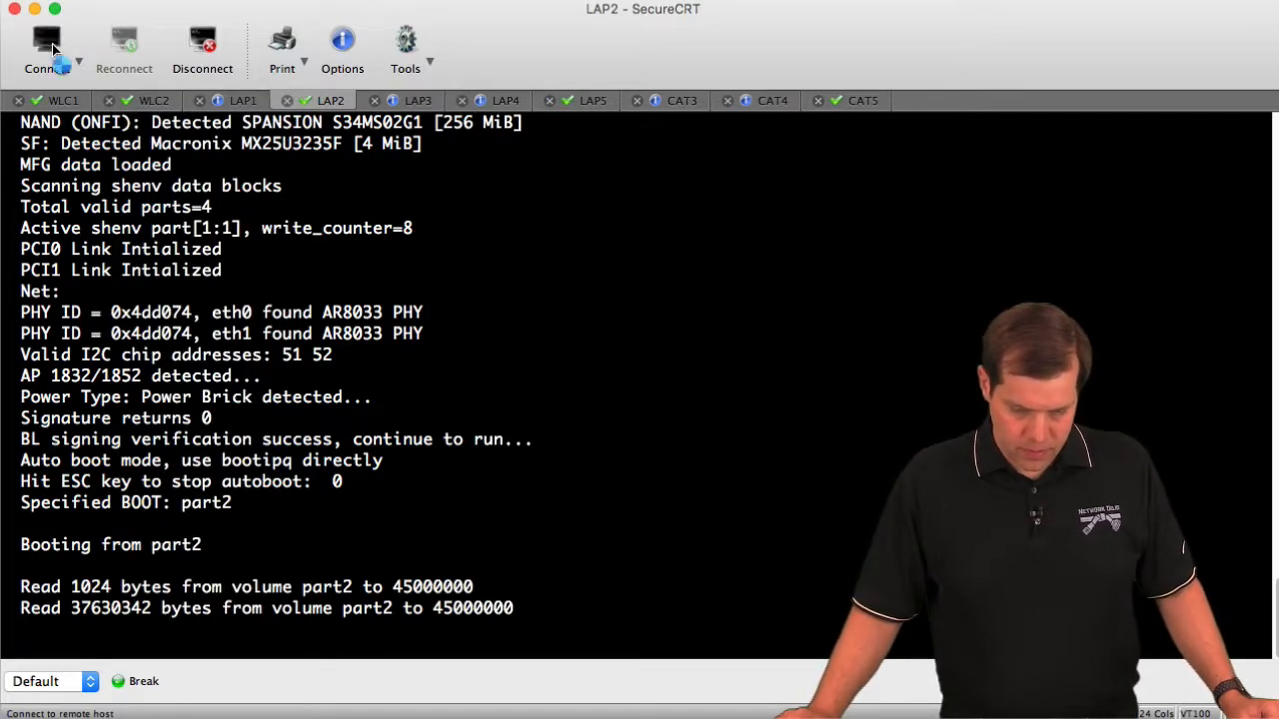
Step: On CAT2, show the DHCP config and remove 'option 43 hex f104.0a00.04…' from the vlan107 pool
{"action": "left_click", "coordinate": [935, 100]}
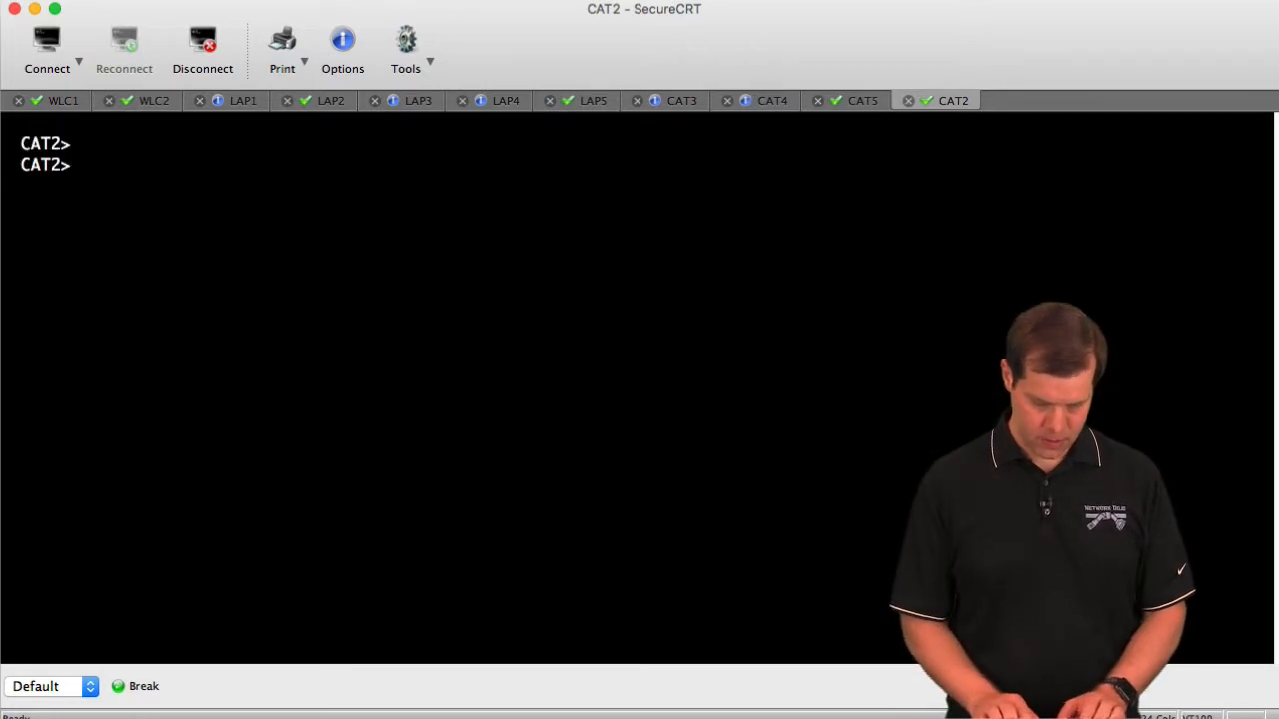
{"action": "type", "text": "sho run | in"}
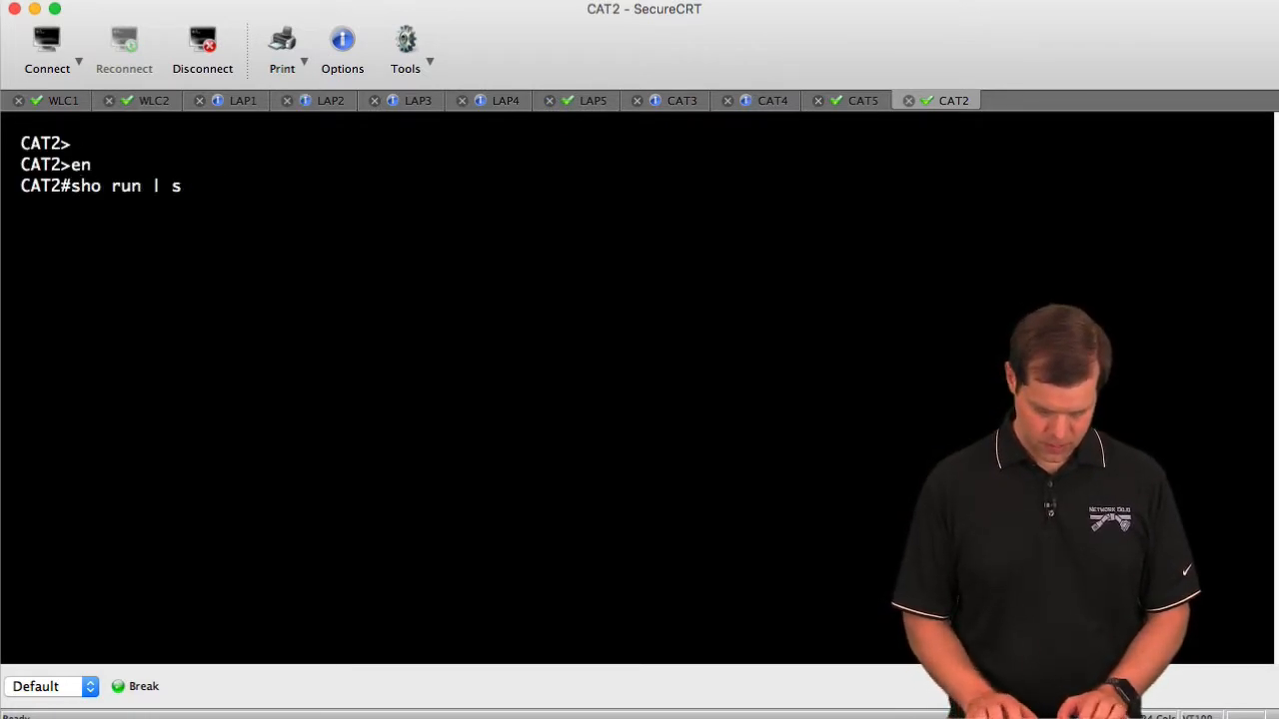
{"action": "type", "text": "dhcp"}
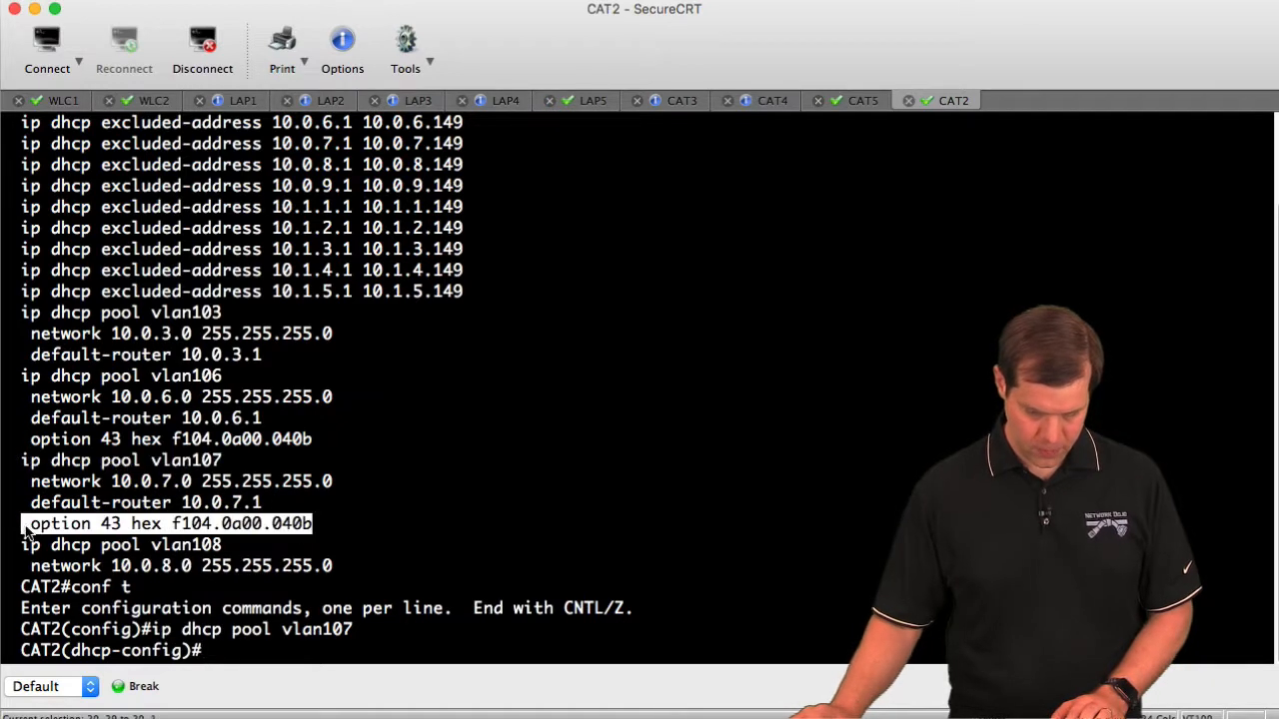
{"action": "type", "text": "no  option 43 hex f104.0a00.040b"}
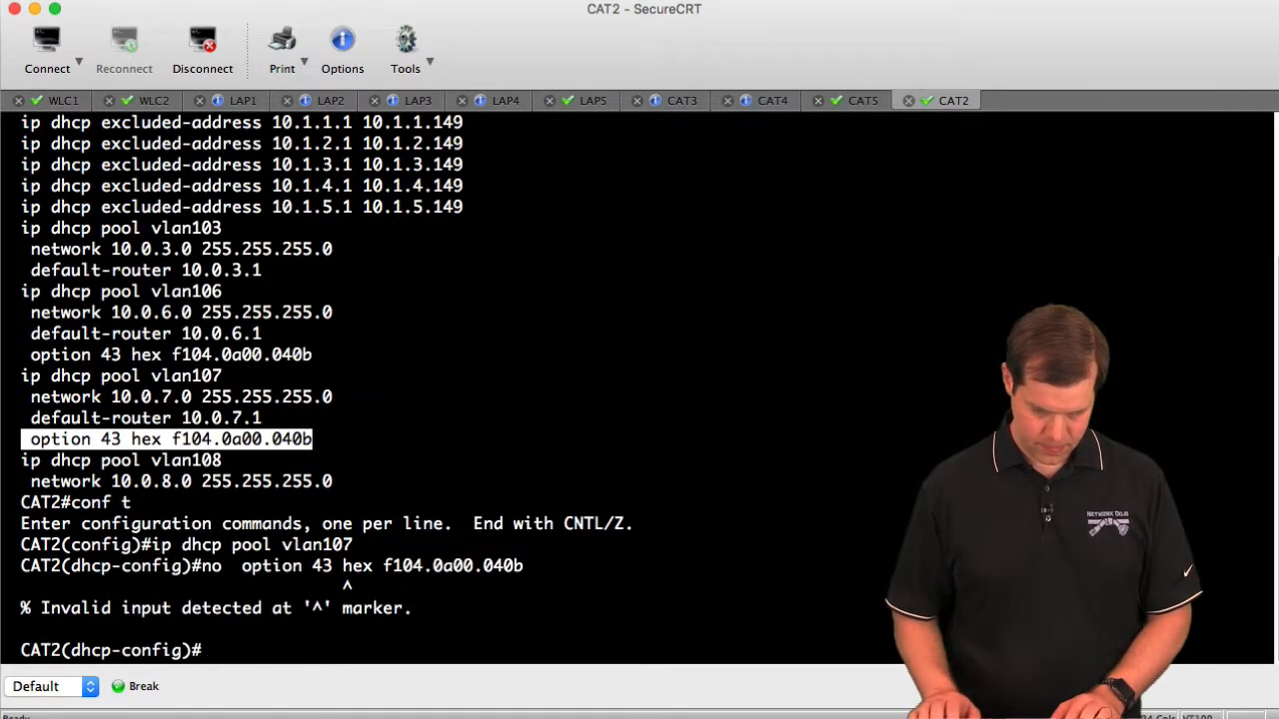
{"action": "type", "text": "no  option 43 hex f104.0a00.04"}
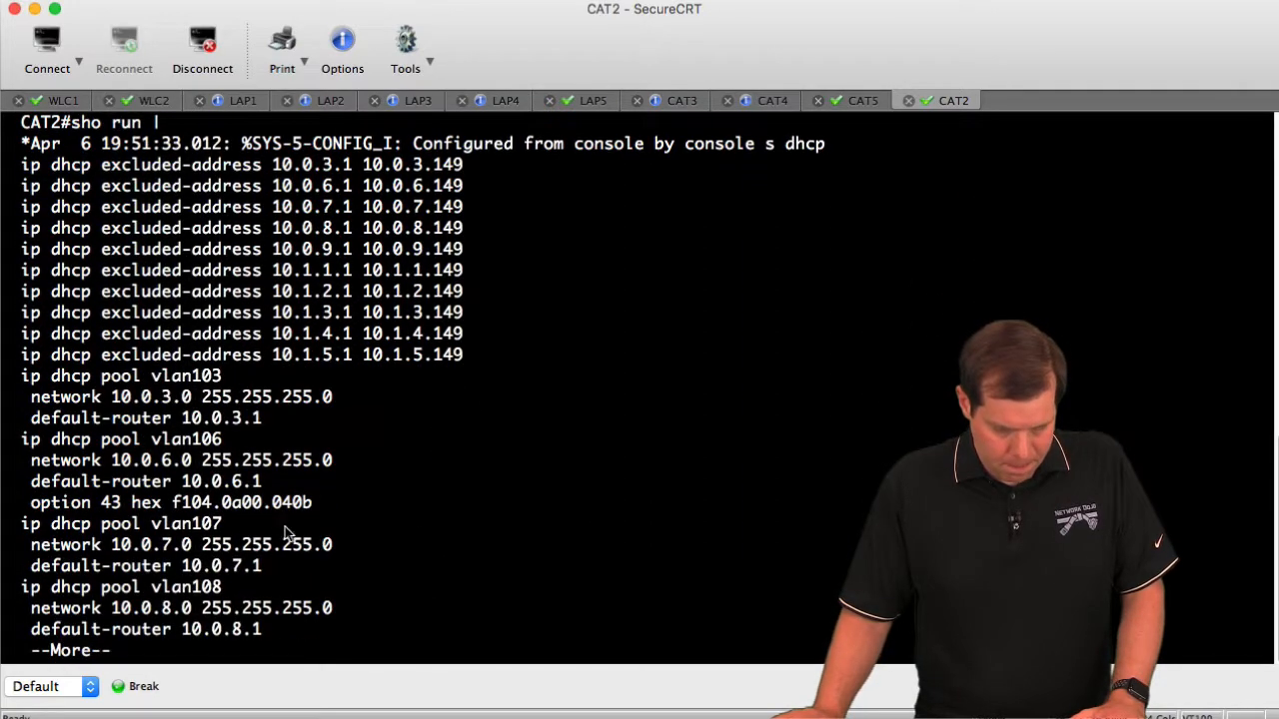
{"action": "mouse_move", "coordinate": [112, 560]}
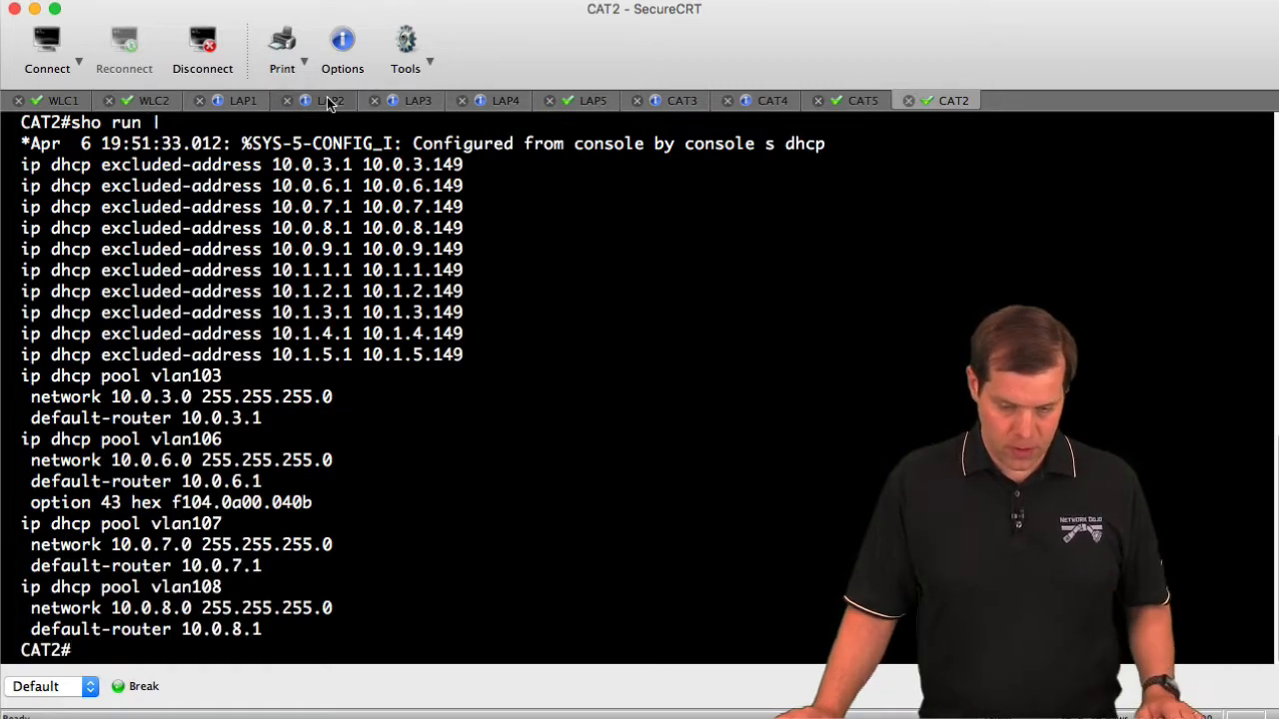
Step: Follow LAP2's FlexConnect boot log and highlight its new IPv4 address 10.0.7.150
{"action": "left_click", "coordinate": [325, 100]}
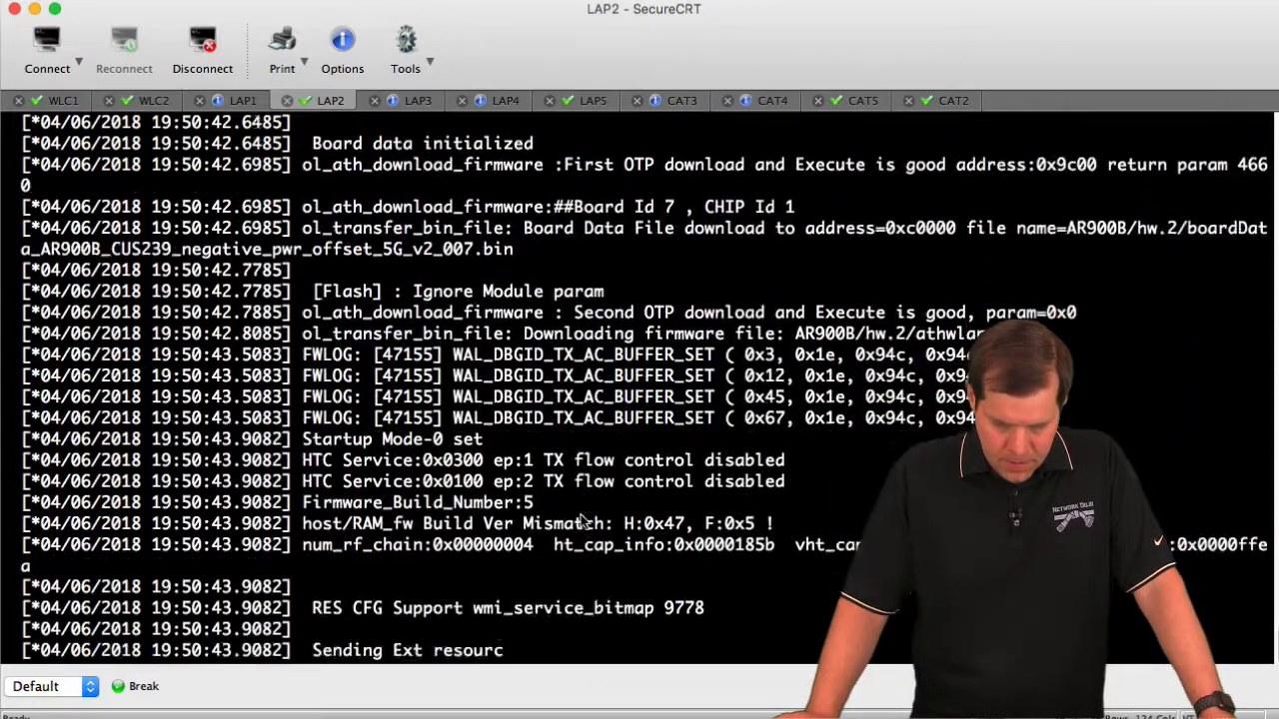
{"action": "scroll", "scroll_direction": "down", "scroll_amount": 3}
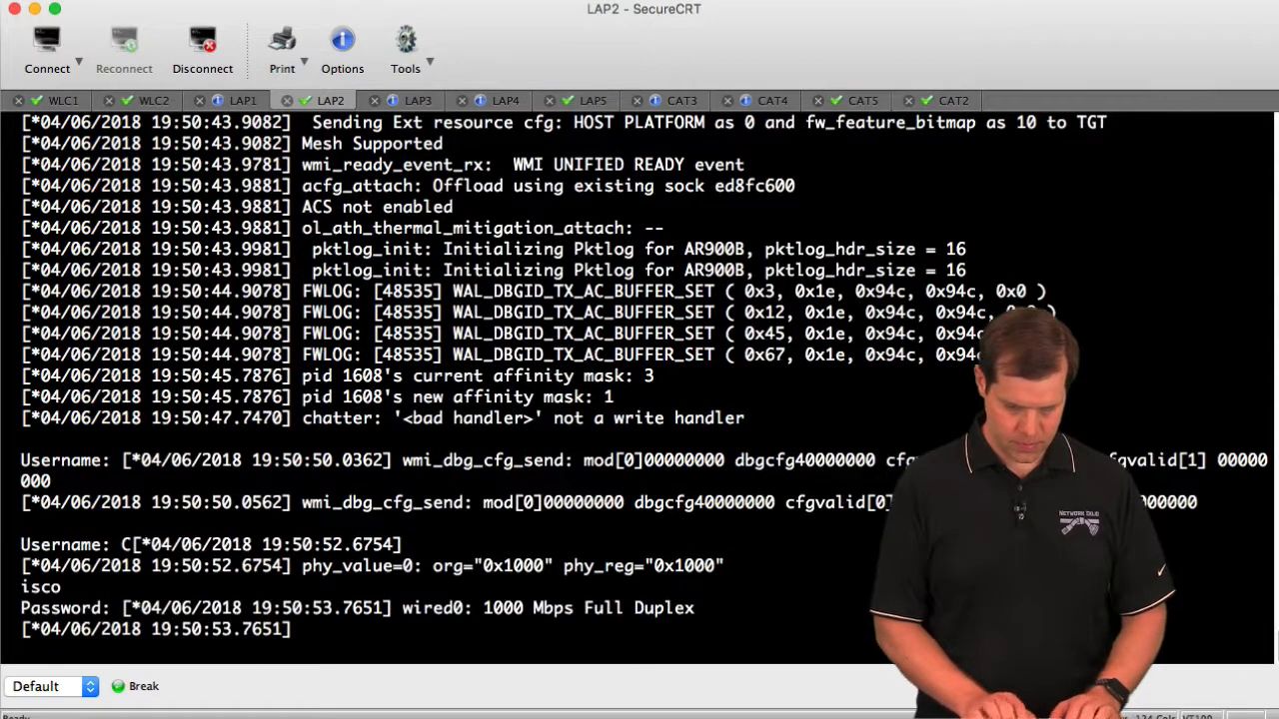
{"action": "type", "text": "en"}
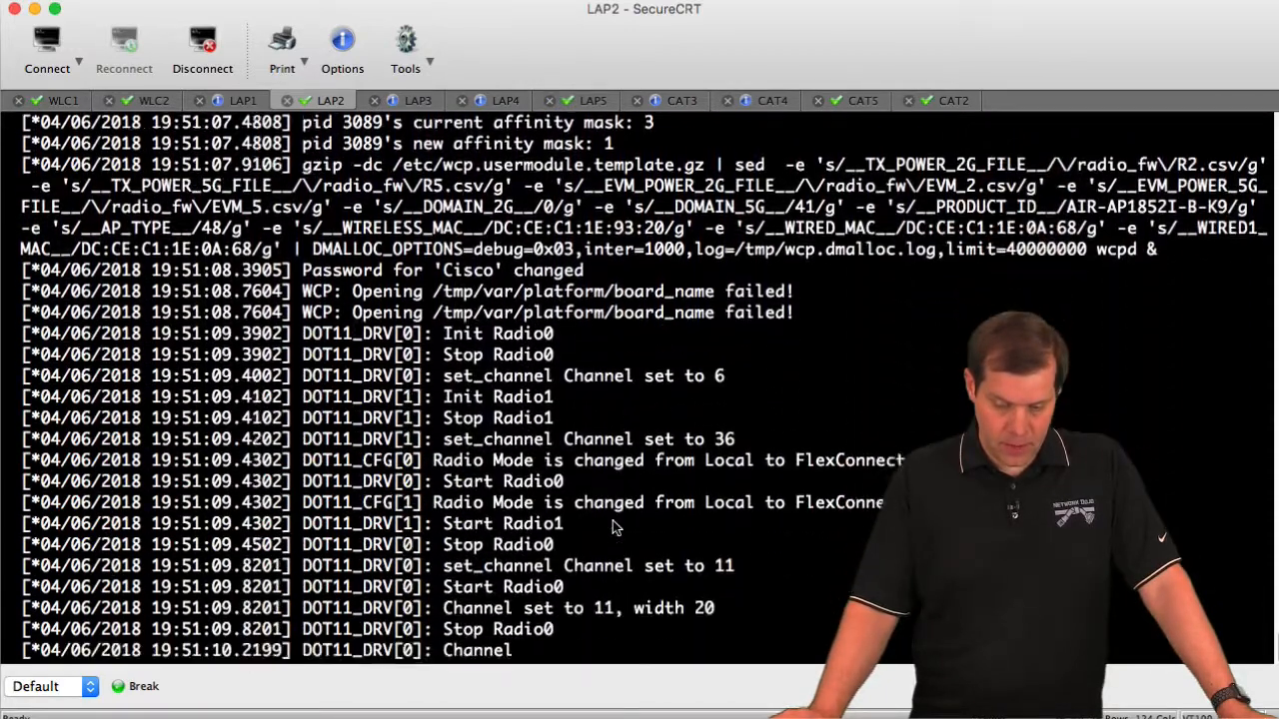
{"action": "scroll", "scroll_direction": "down", "scroll_amount": 3}
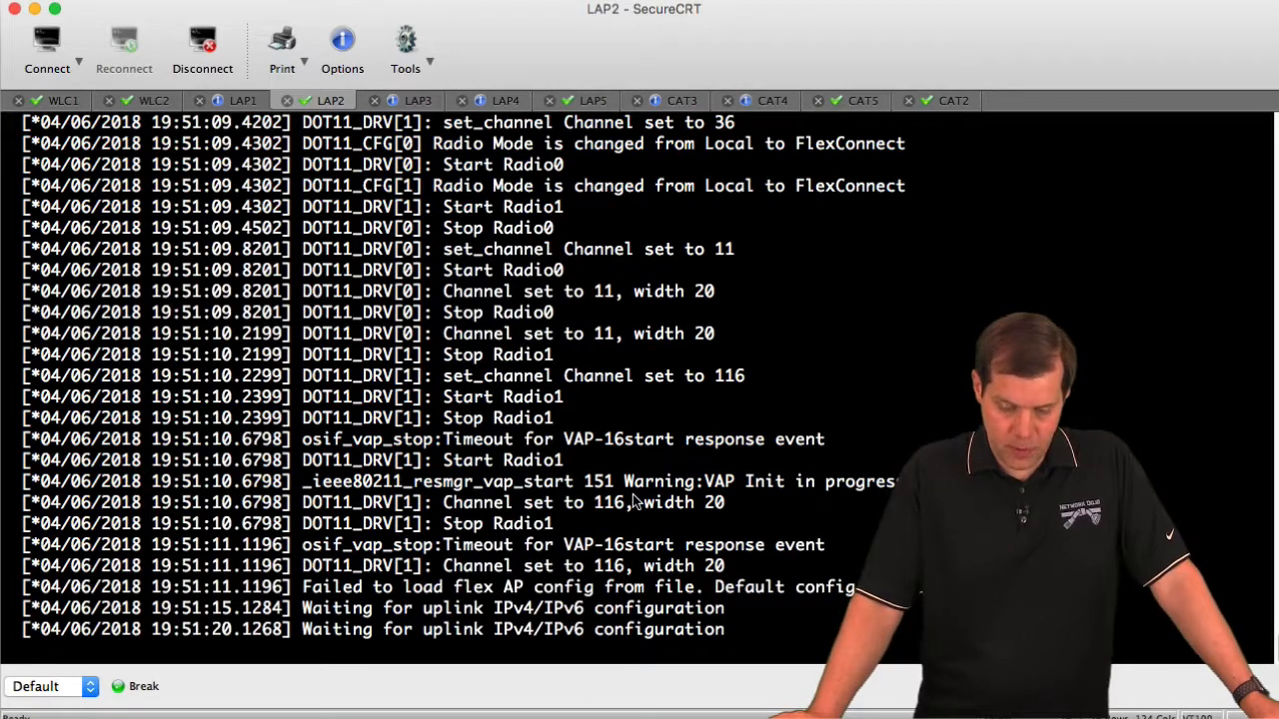
{"action": "scroll", "scroll_direction": "down", "scroll_amount": 3}
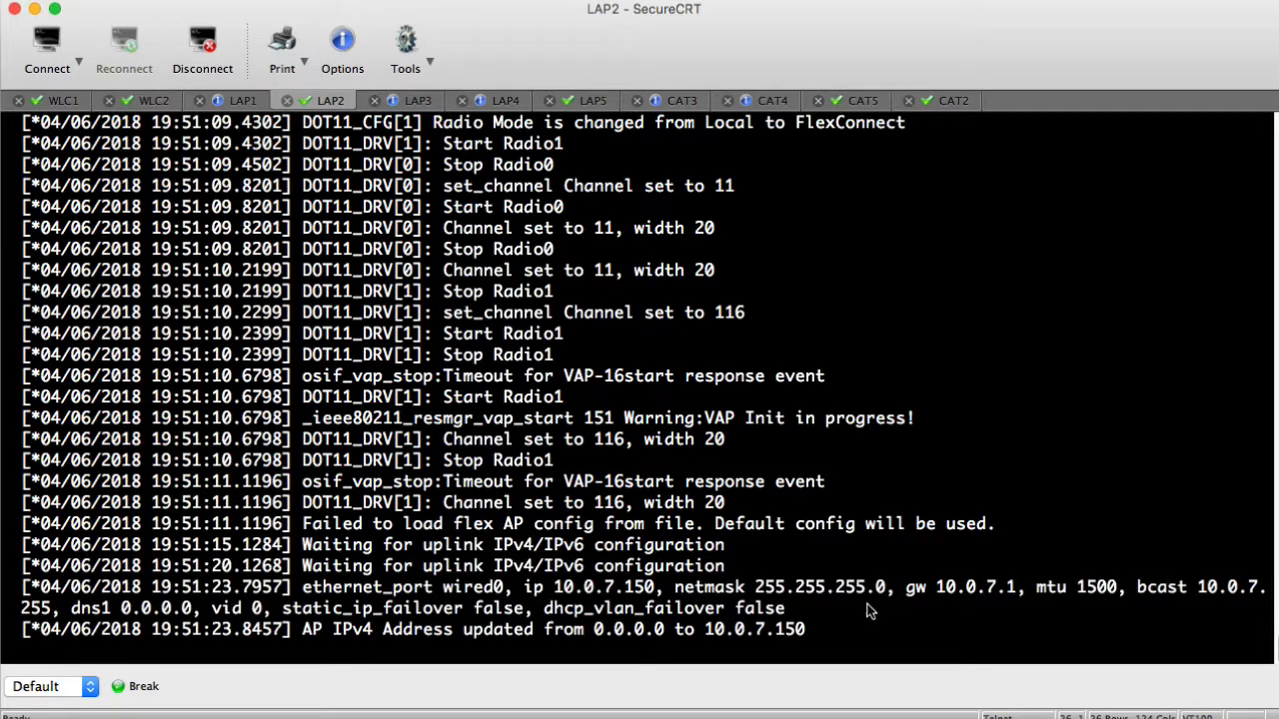
{"action": "double_click", "coordinate": [751, 630]}
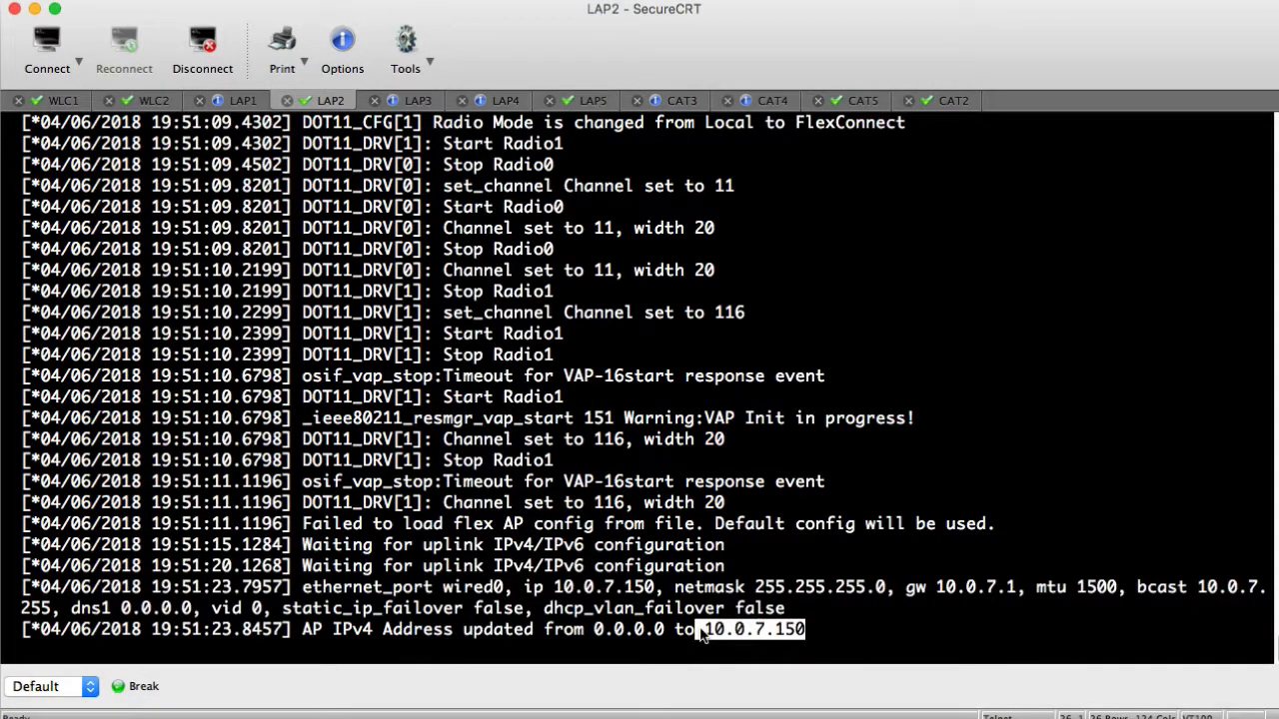
{"action": "mouse_move", "coordinate": [696, 635]}
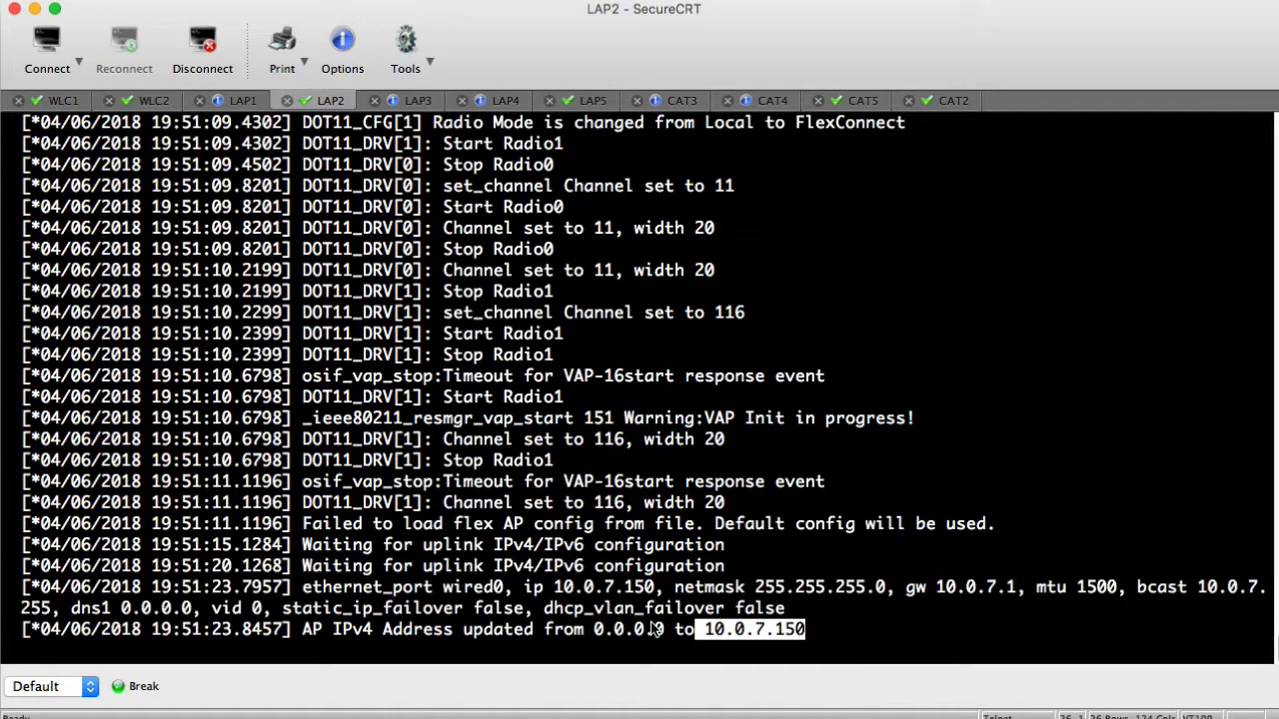
Step: Check LAP4's address, then move to the CAT4 switch console for interface gi1/0/7
{"action": "left_click", "coordinate": [504, 100]}
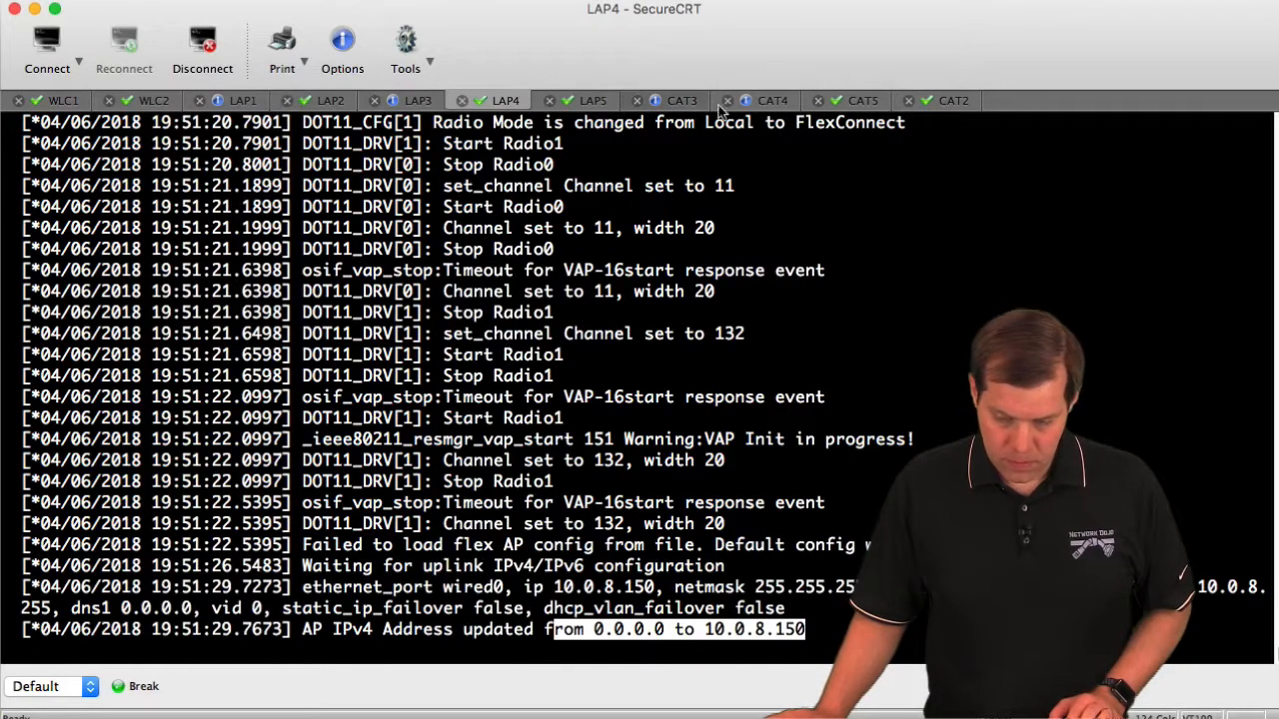
{"action": "left_click", "coordinate": [771, 100]}
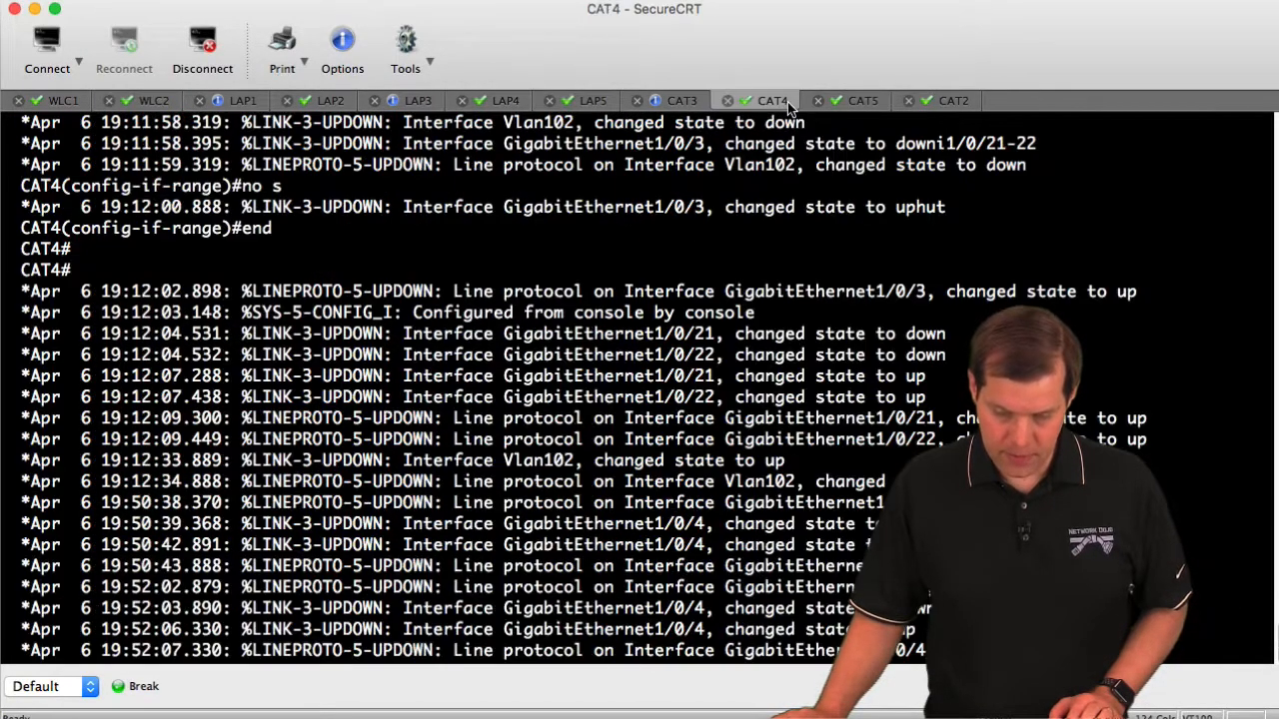
{"action": "scroll", "scroll_direction": "down", "scroll_amount": 3}
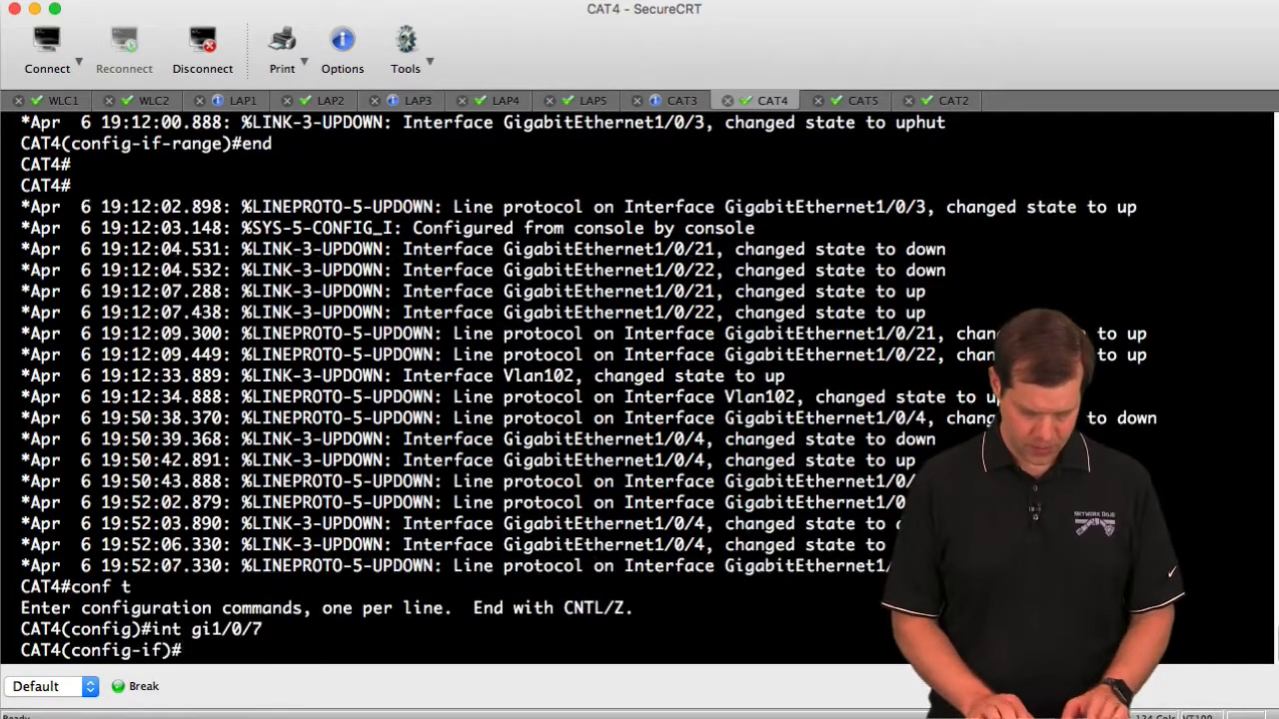
Step: Set gi1/0/7 to access VLAN 107, end config, and watch LAP4 boot AireOS
{"action": "type", "text": "sw acc vl 107"}
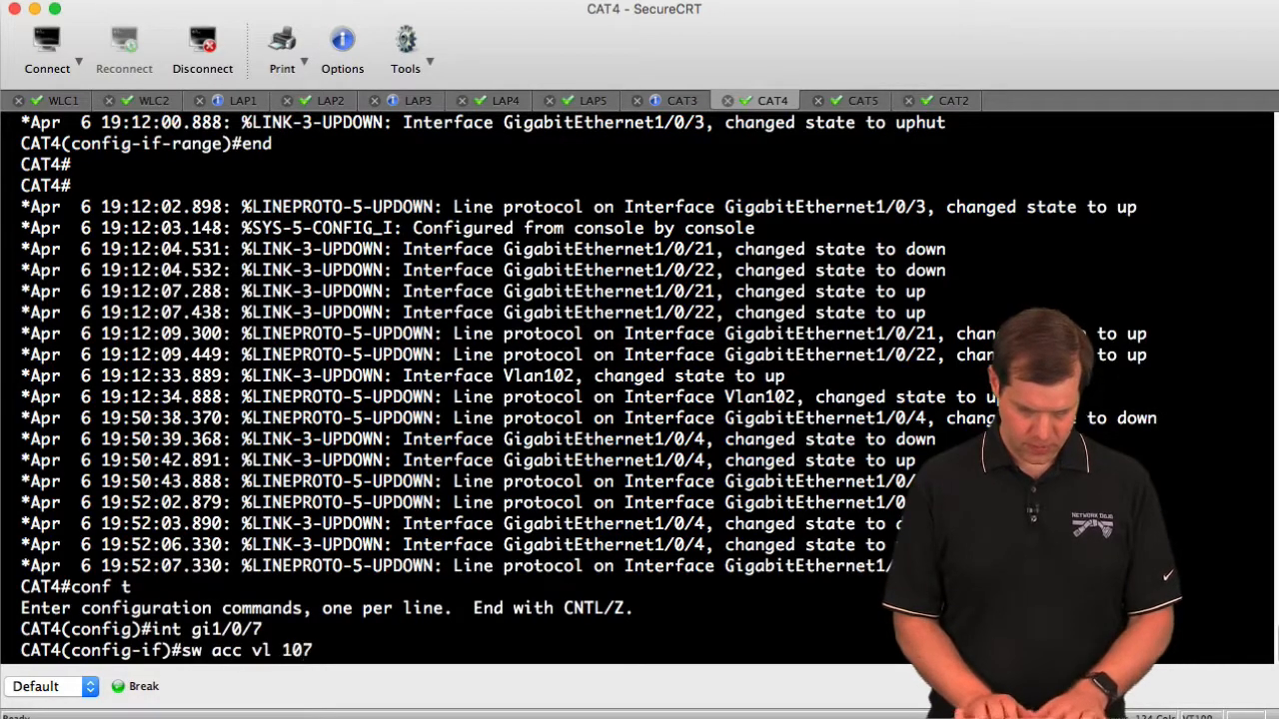
{"action": "type", "text": "end"}
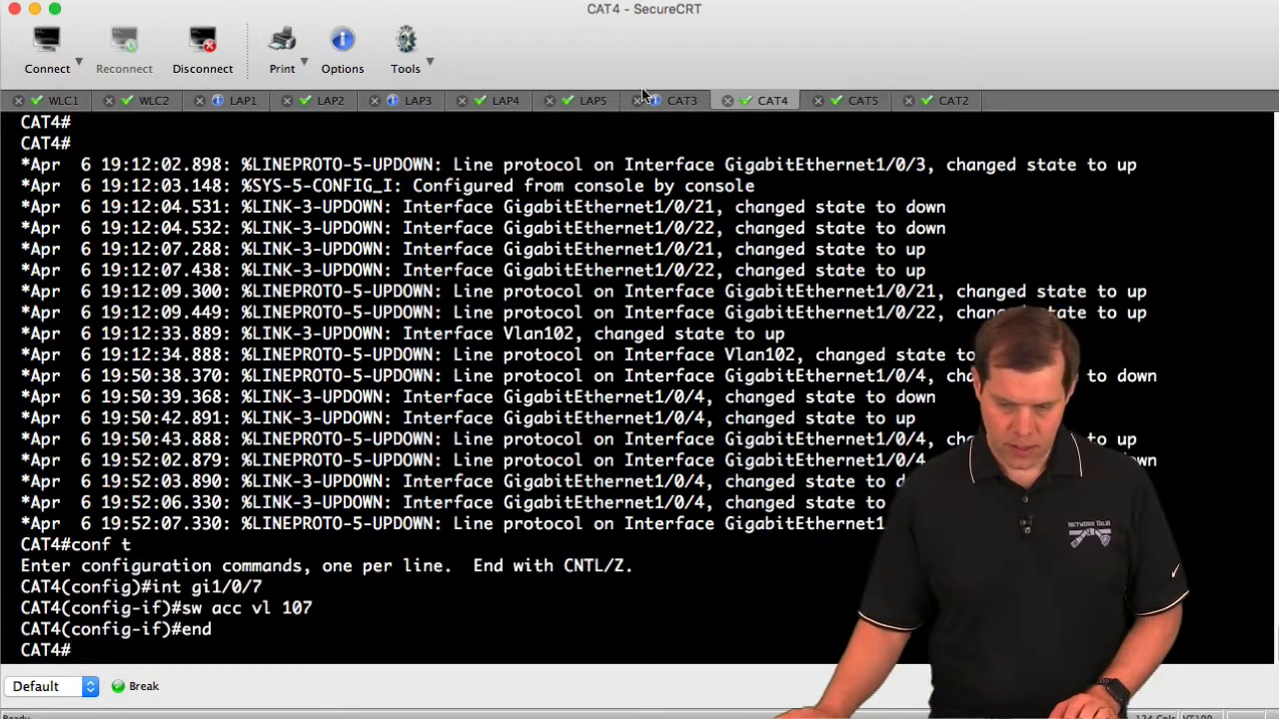
{"action": "left_click", "coordinate": [503, 100]}
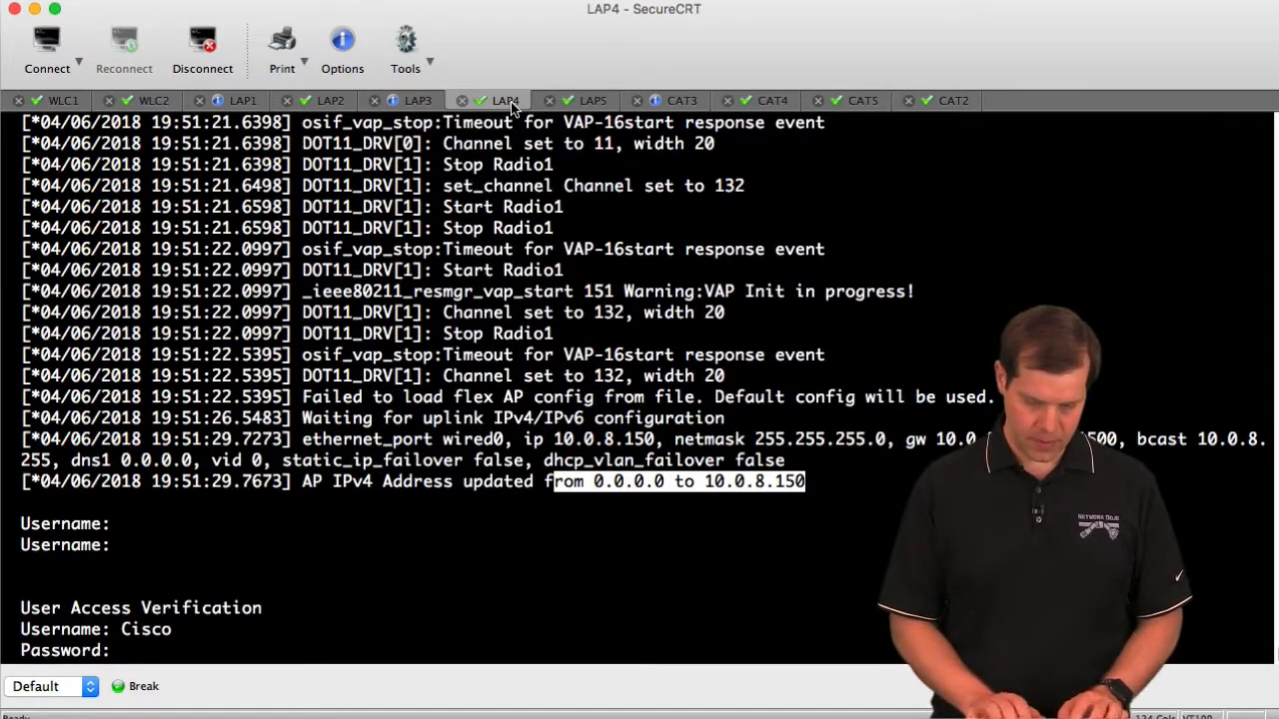
{"action": "type", "text": "en"}
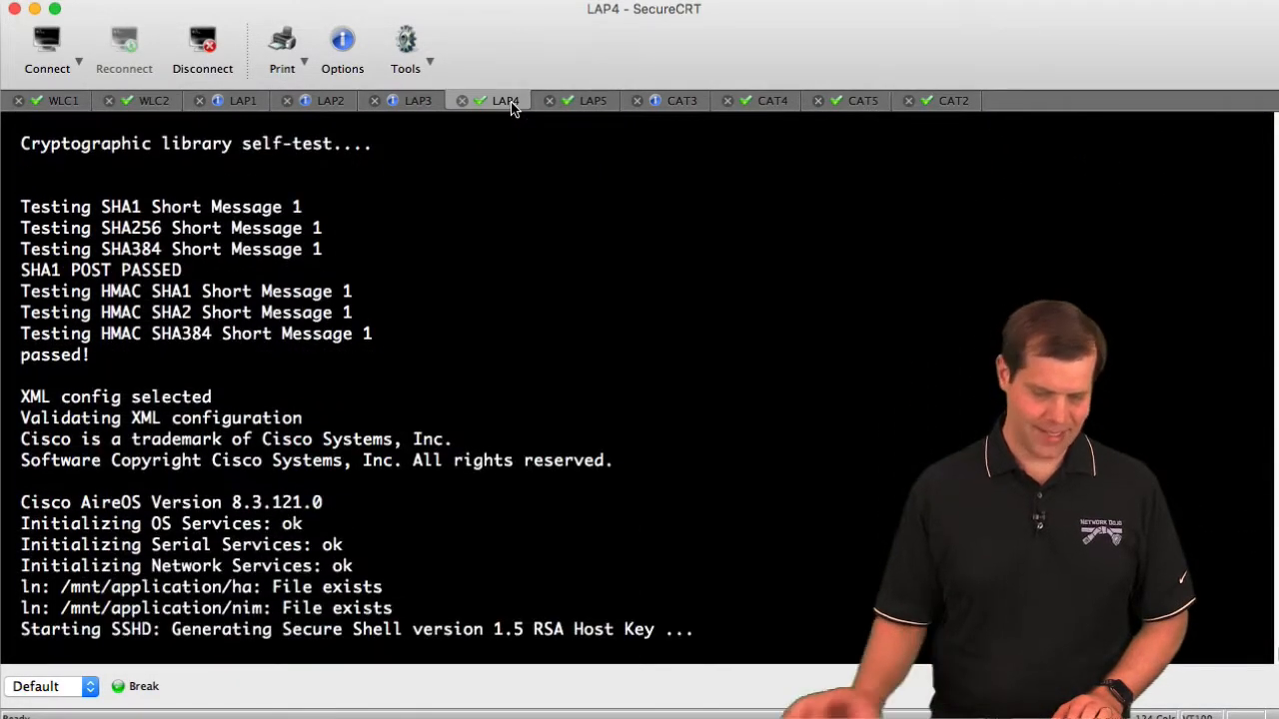
Step: Alternate between LAP2 and LAP4 consoles while Mobility Express starts its services
{"action": "left_click", "coordinate": [327, 100]}
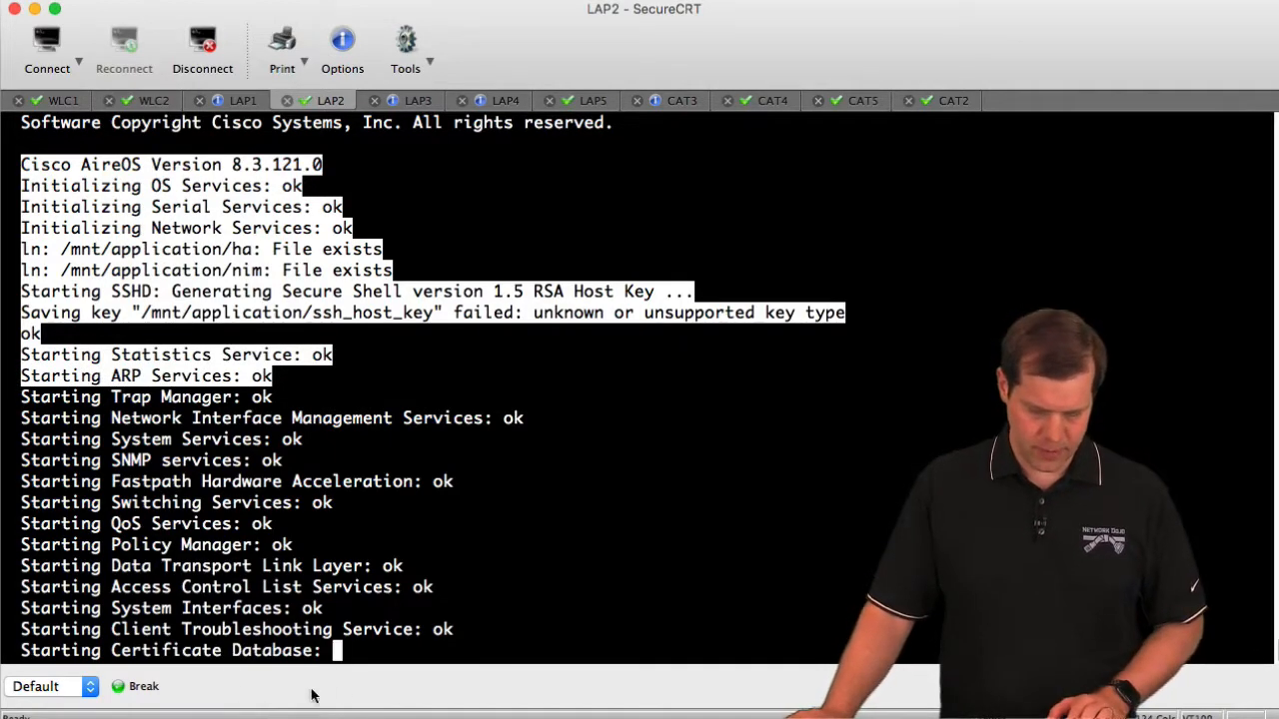
{"action": "left_click", "coordinate": [504, 100]}
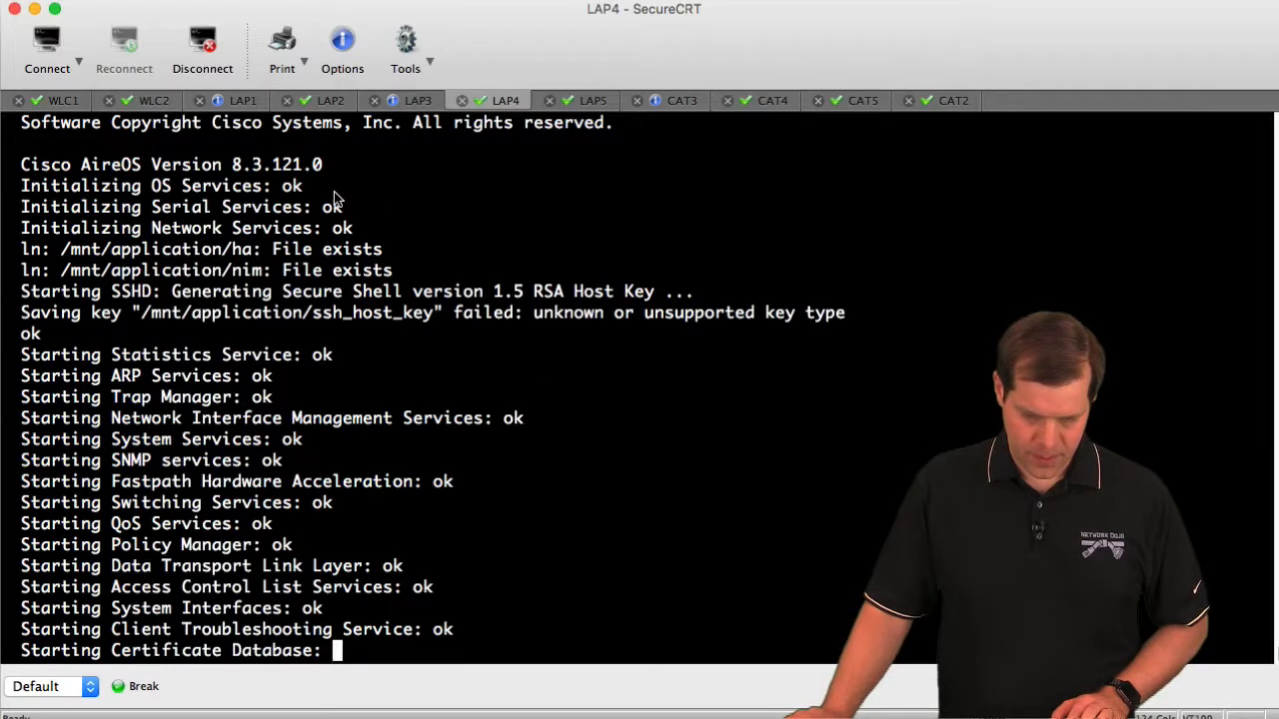
{"action": "mouse_move", "coordinate": [360, 380]}
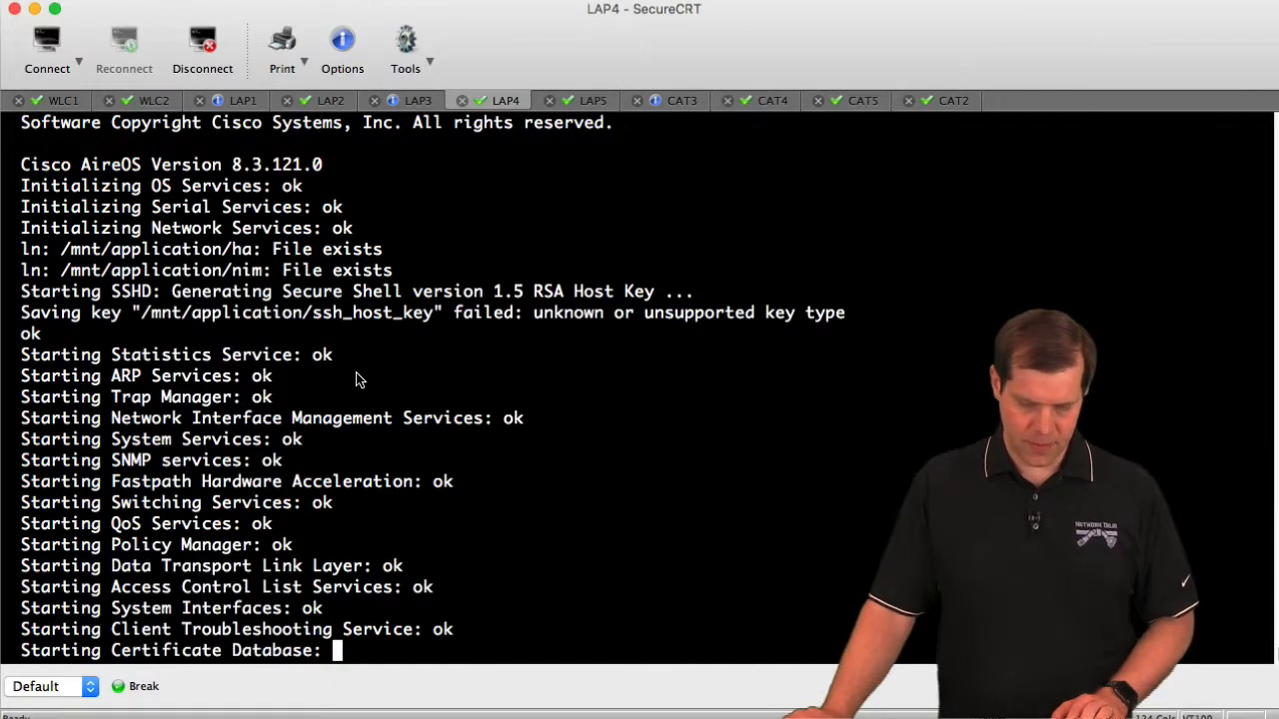
{"action": "mouse_move", "coordinate": [591, 388]}
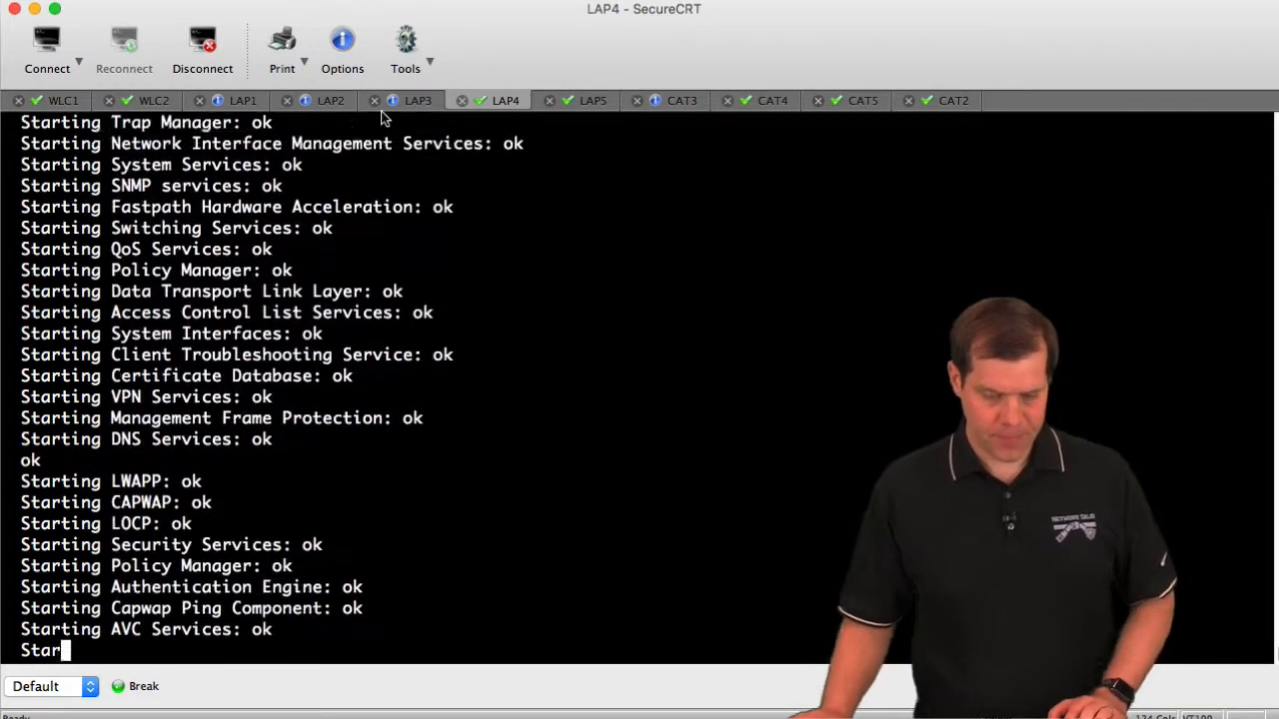
{"action": "left_click", "coordinate": [329, 100]}
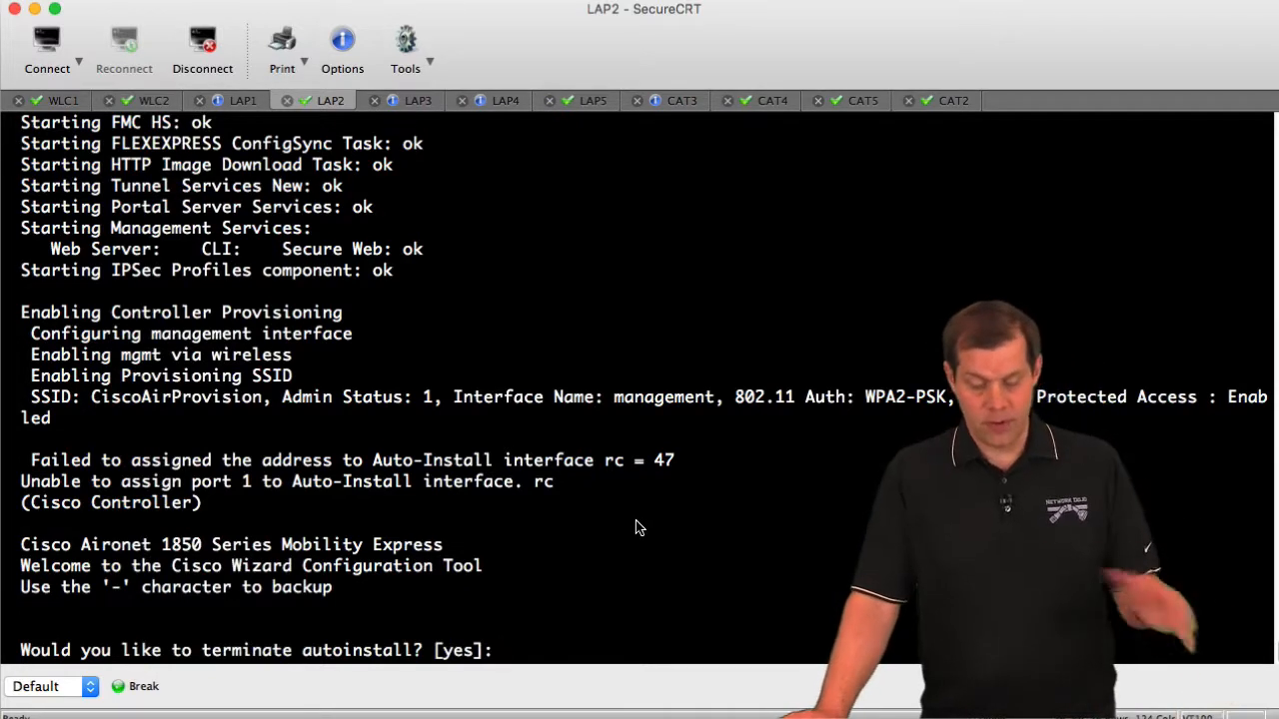
{"action": "mouse_move", "coordinate": [575, 574]}
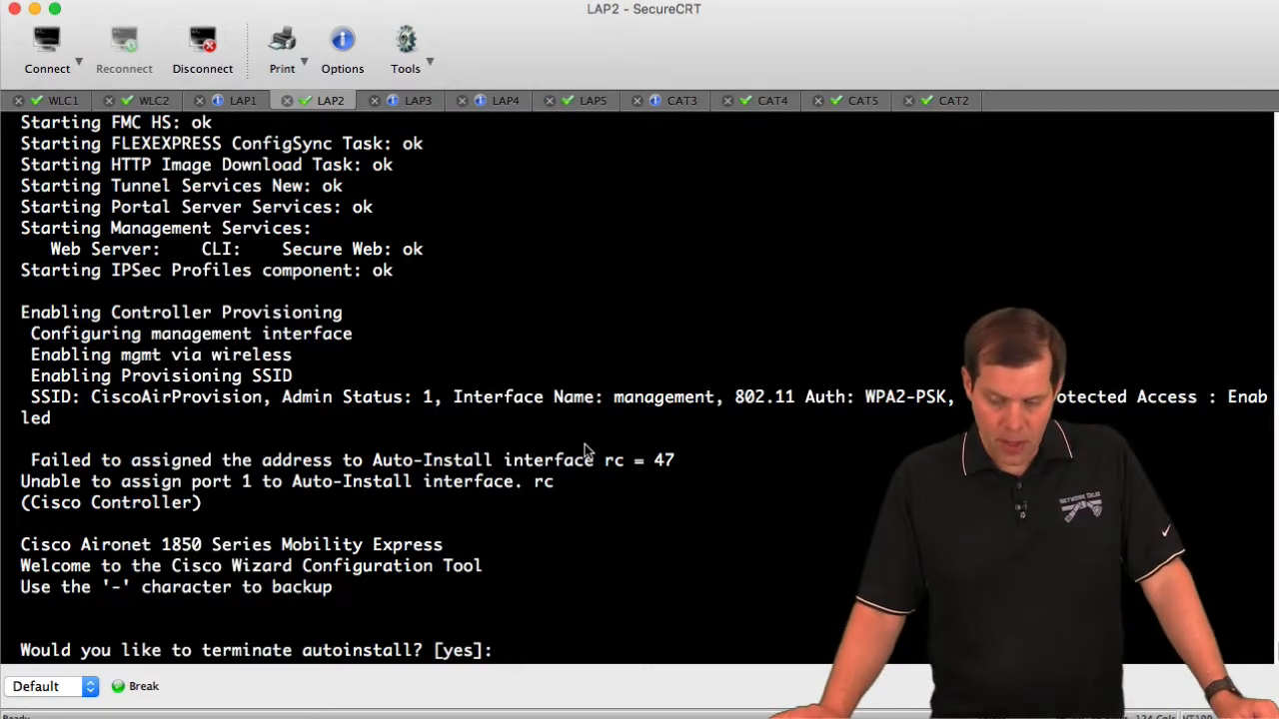
{"action": "mouse_move", "coordinate": [292, 410]}
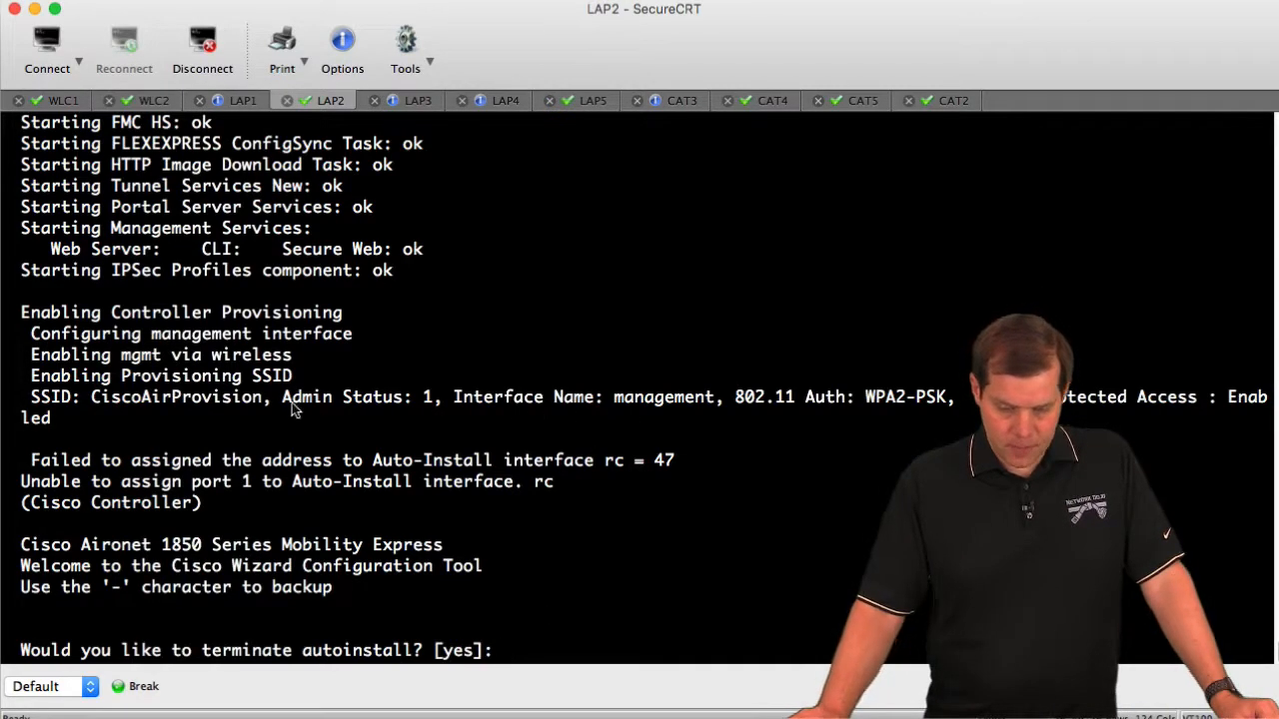
Step: Answer the LAP2 wizard with admin user, system name MEWLC1 and management IP 10.0.7.22
{"action": "double_click", "coordinate": [176, 396]}
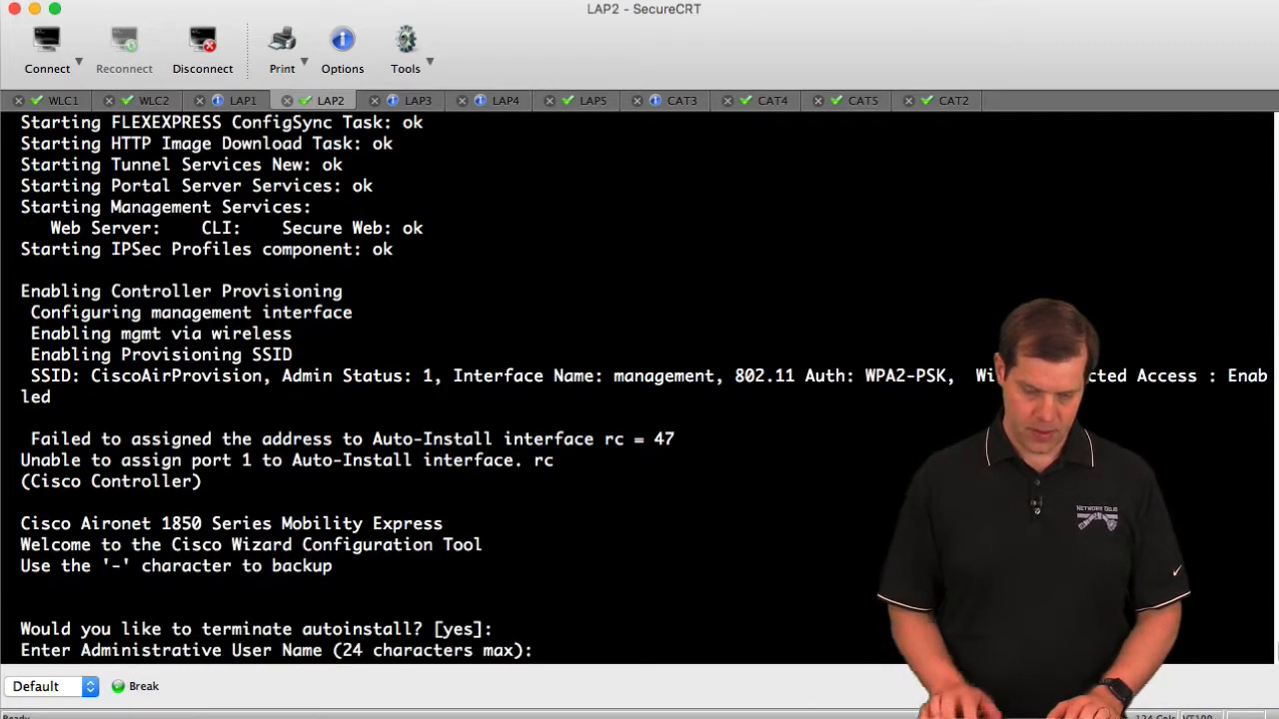
{"action": "type", "text": "admin"}
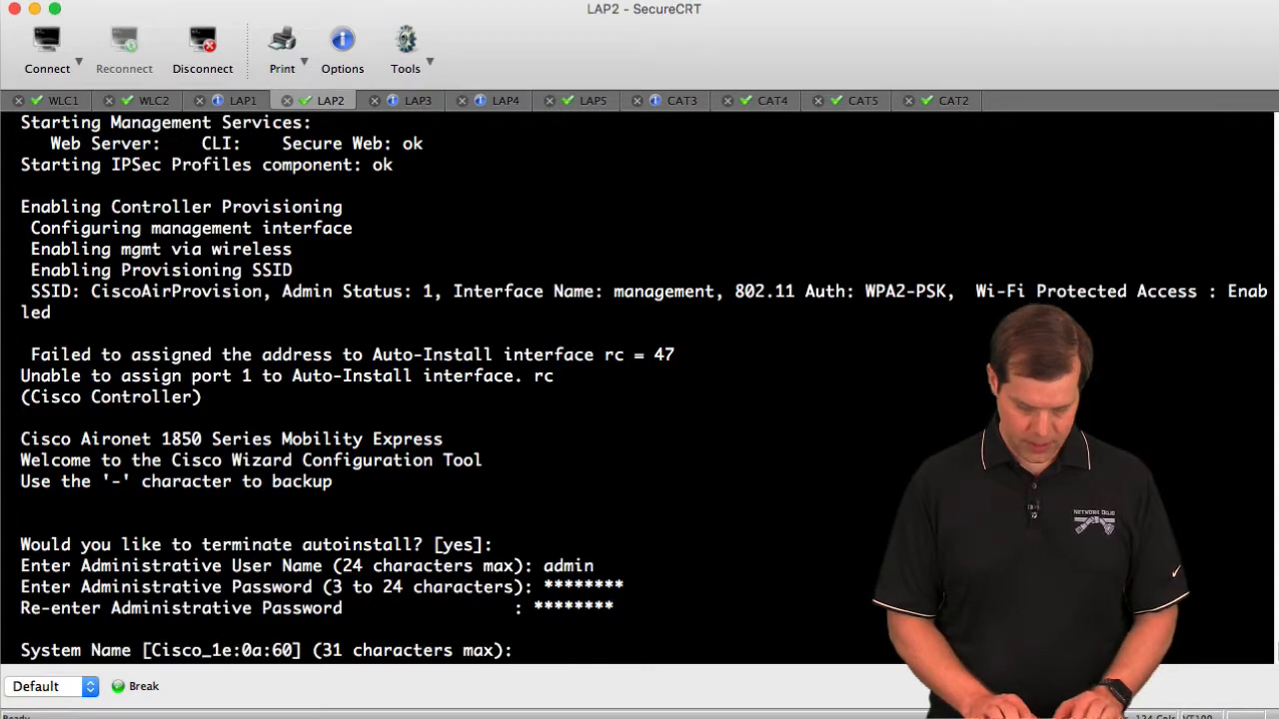
{"action": "type", "text": "MEWLC1"}
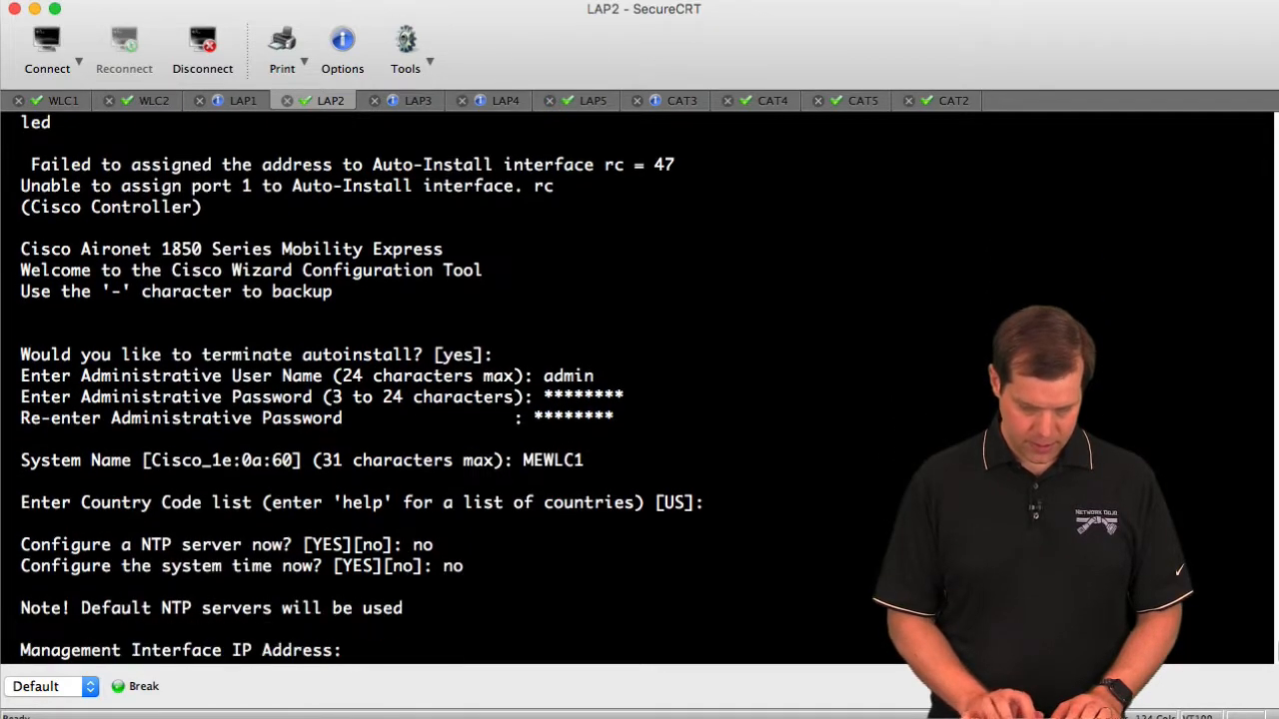
{"action": "type", "text": "10.0."}
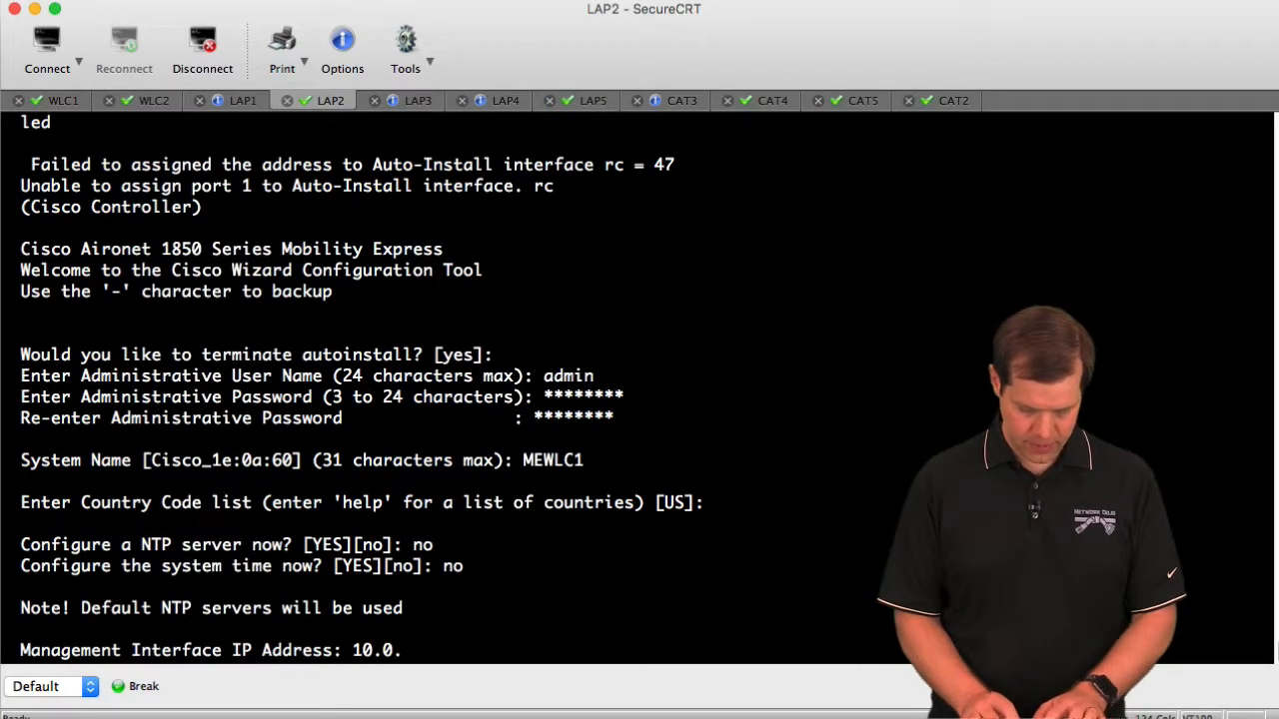
{"action": "type", "text": "7."}
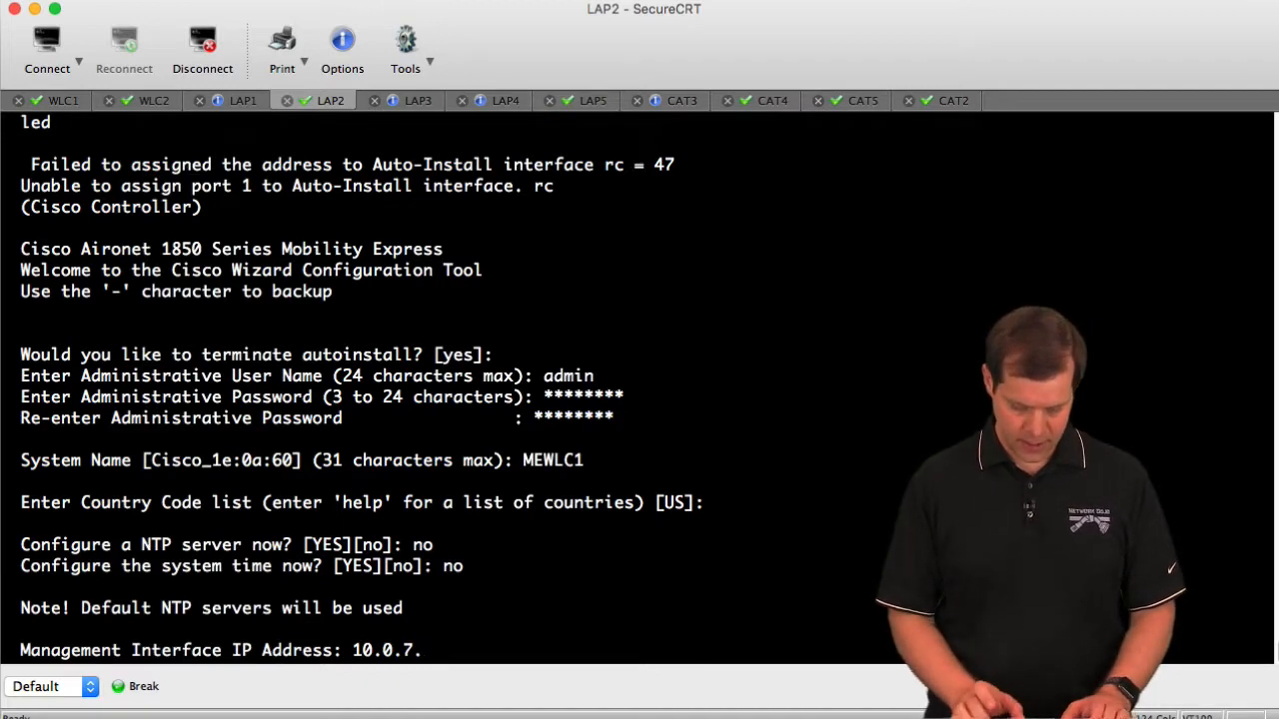
{"action": "type", "text": "22"}
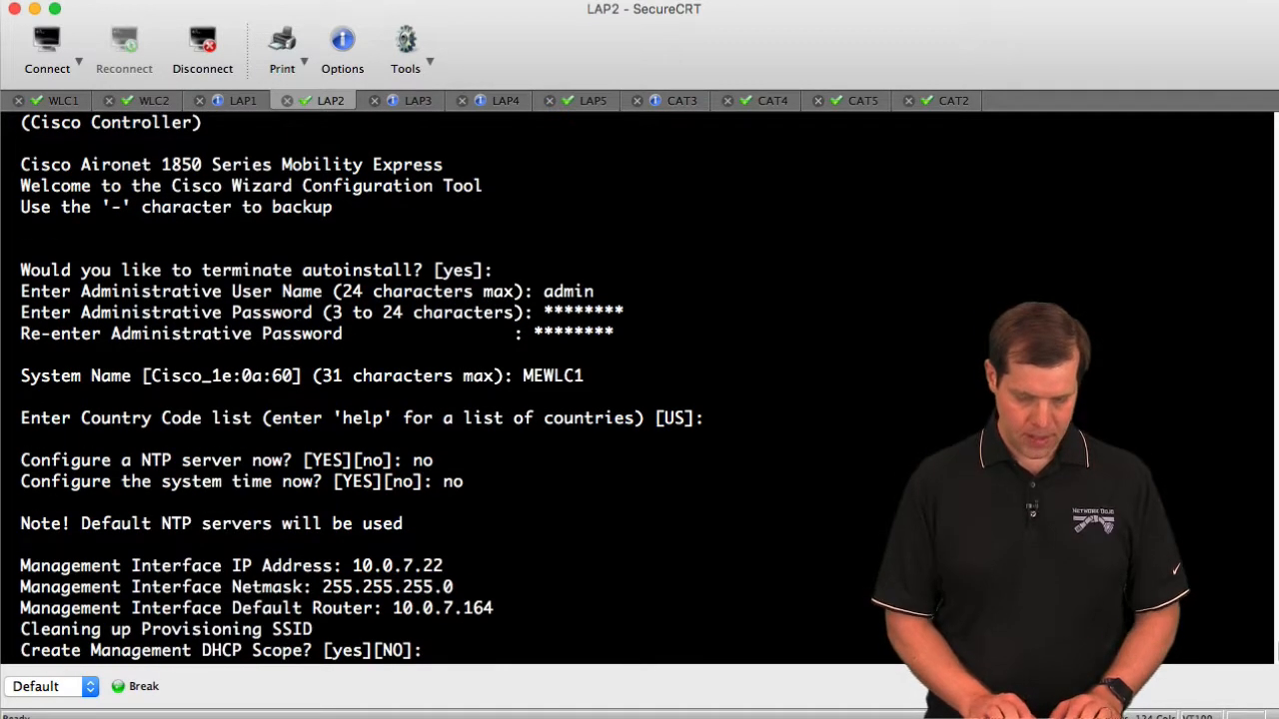
Step: Decline the management DHCP scope, confirm 'yes' to save and reset, then check LAP4's wizard
{"action": "key", "text": "enter"}
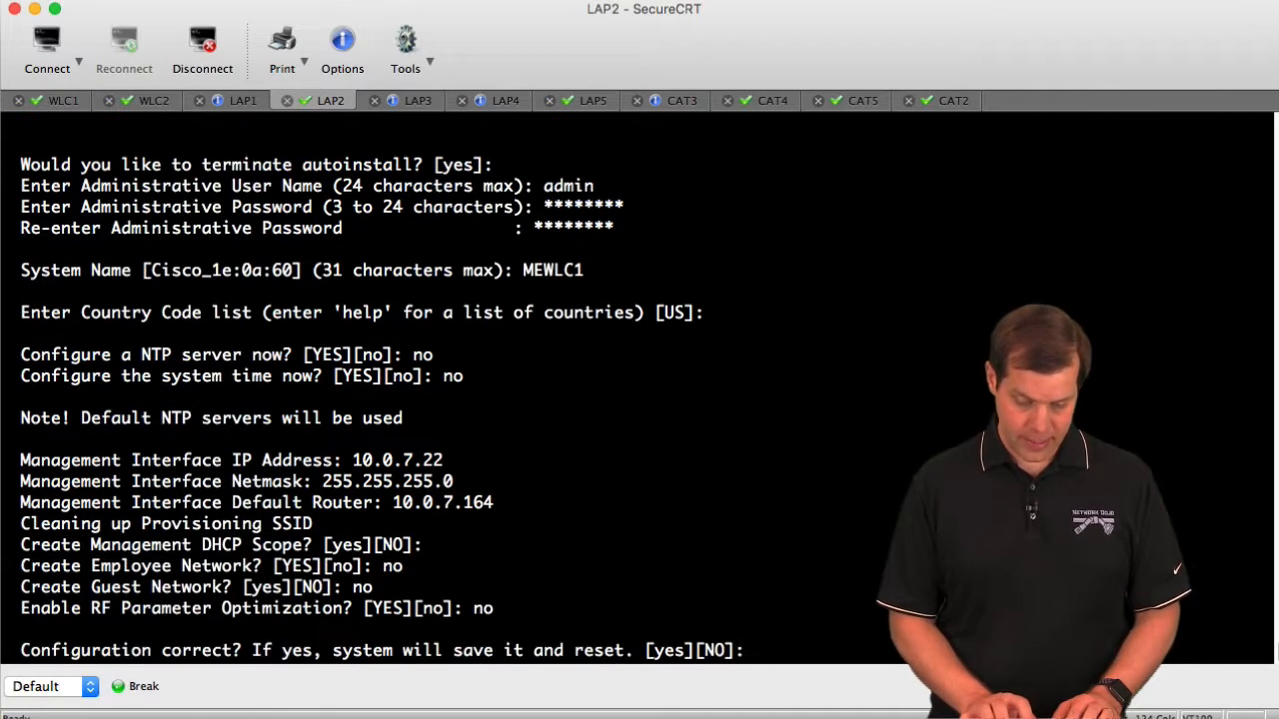
{"action": "type", "text": "yes"}
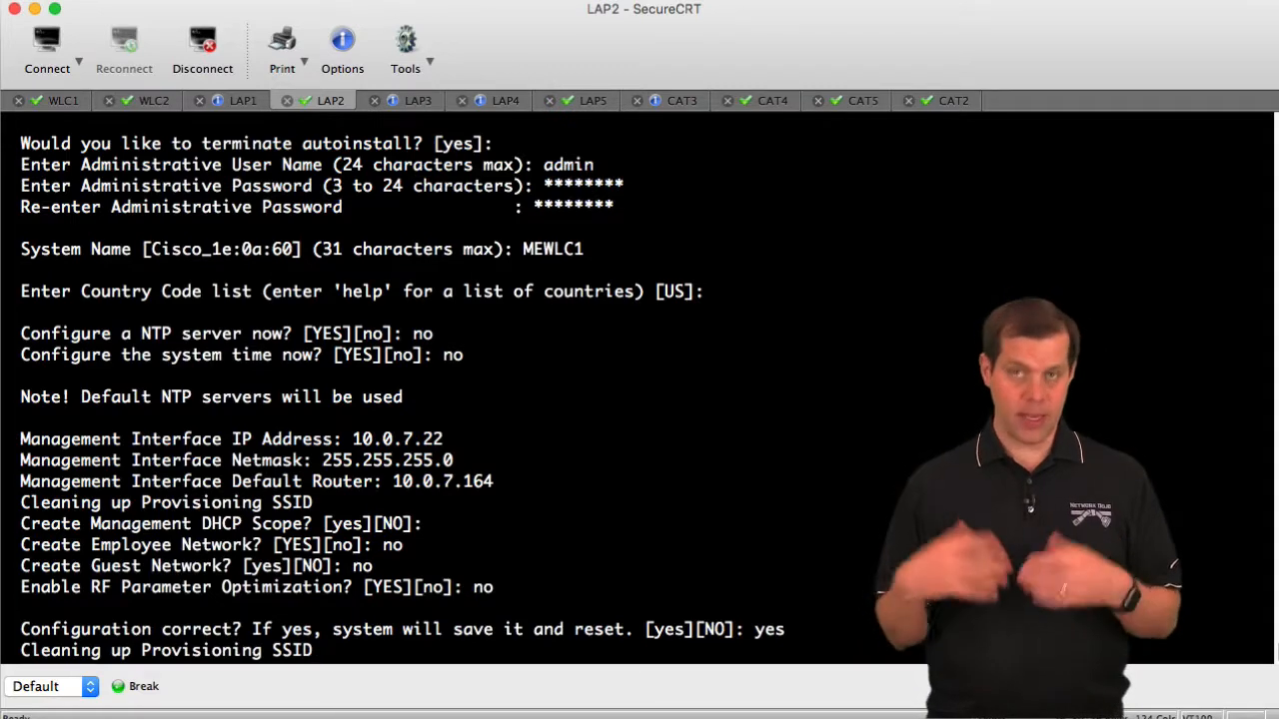
{"action": "scroll", "scroll_direction": "down", "scroll_amount": 3}
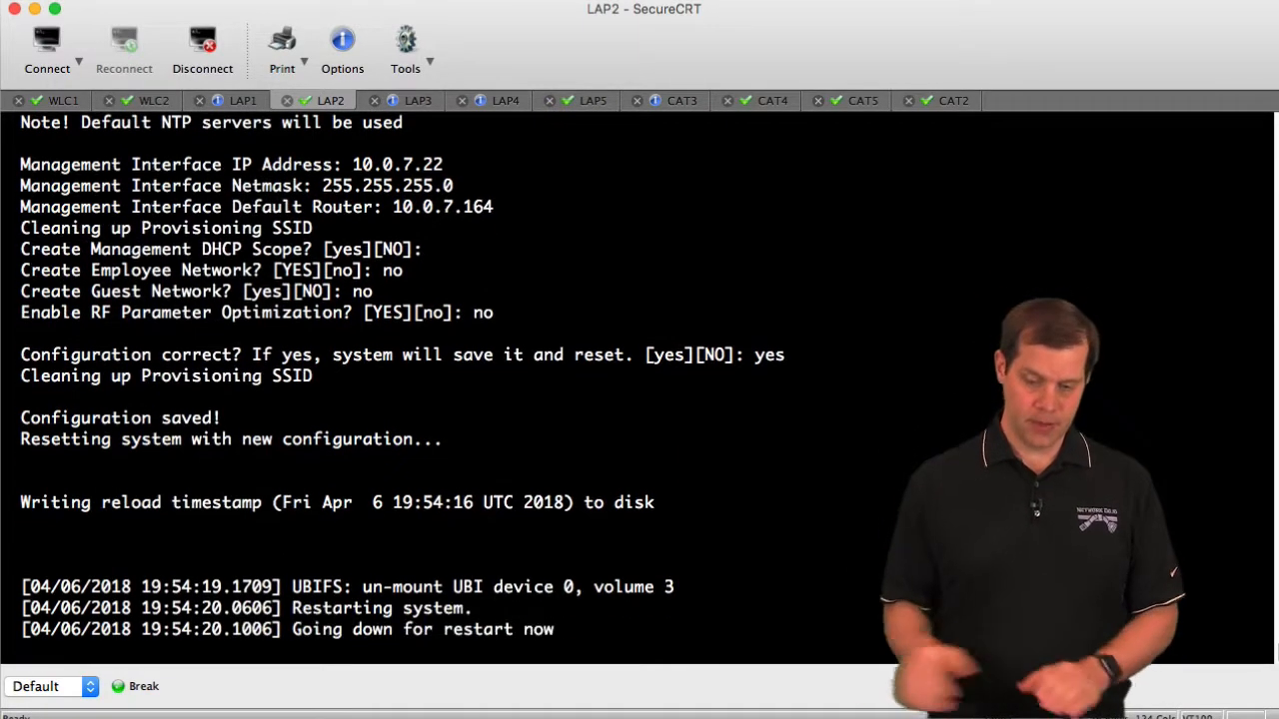
{"action": "left_click", "coordinate": [503, 99]}
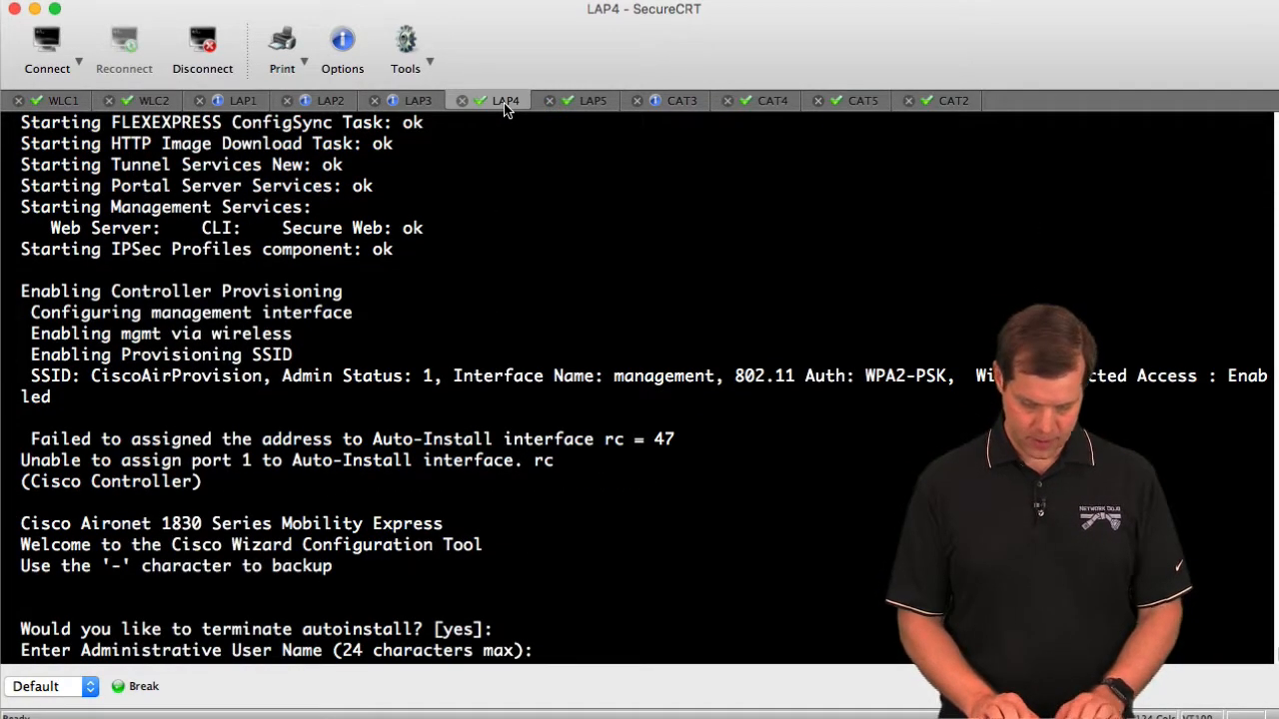
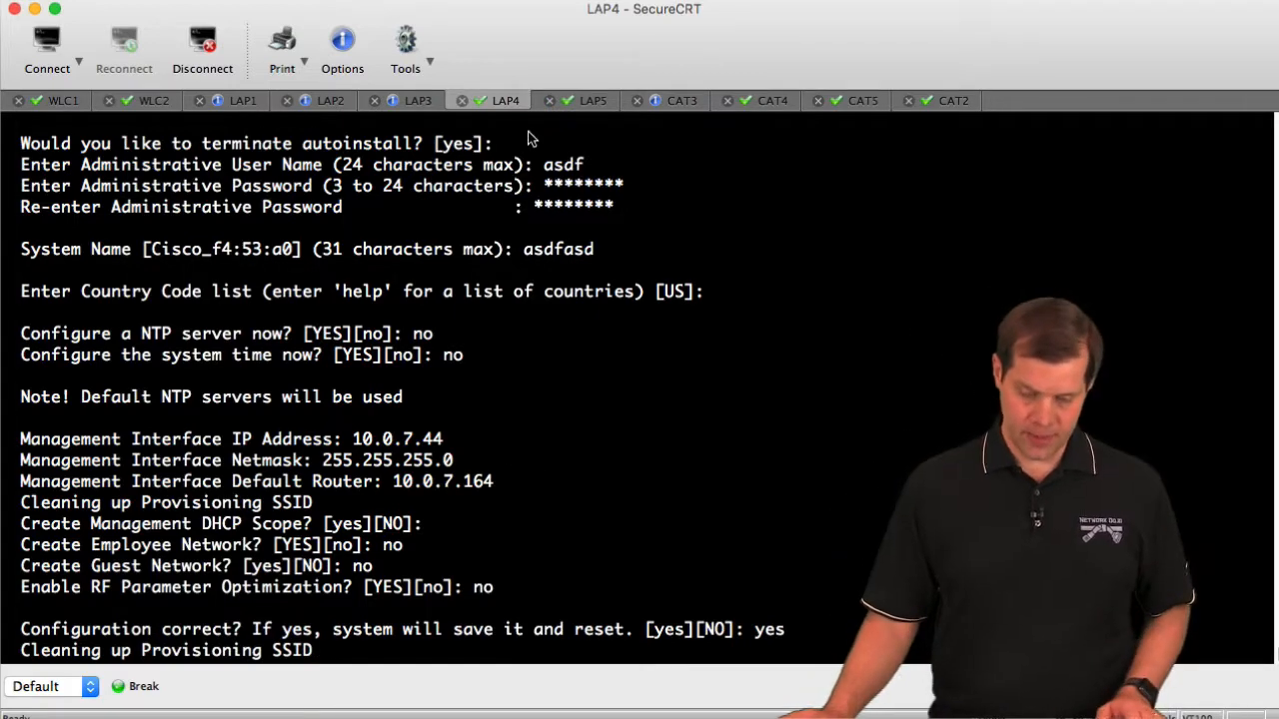
Step: Answer LAP4's wizard prompts with management IP 10.0.7.44, decline extra networks and confirm, then return to LAP2
{"action": "left_click", "coordinate": [327, 100]}
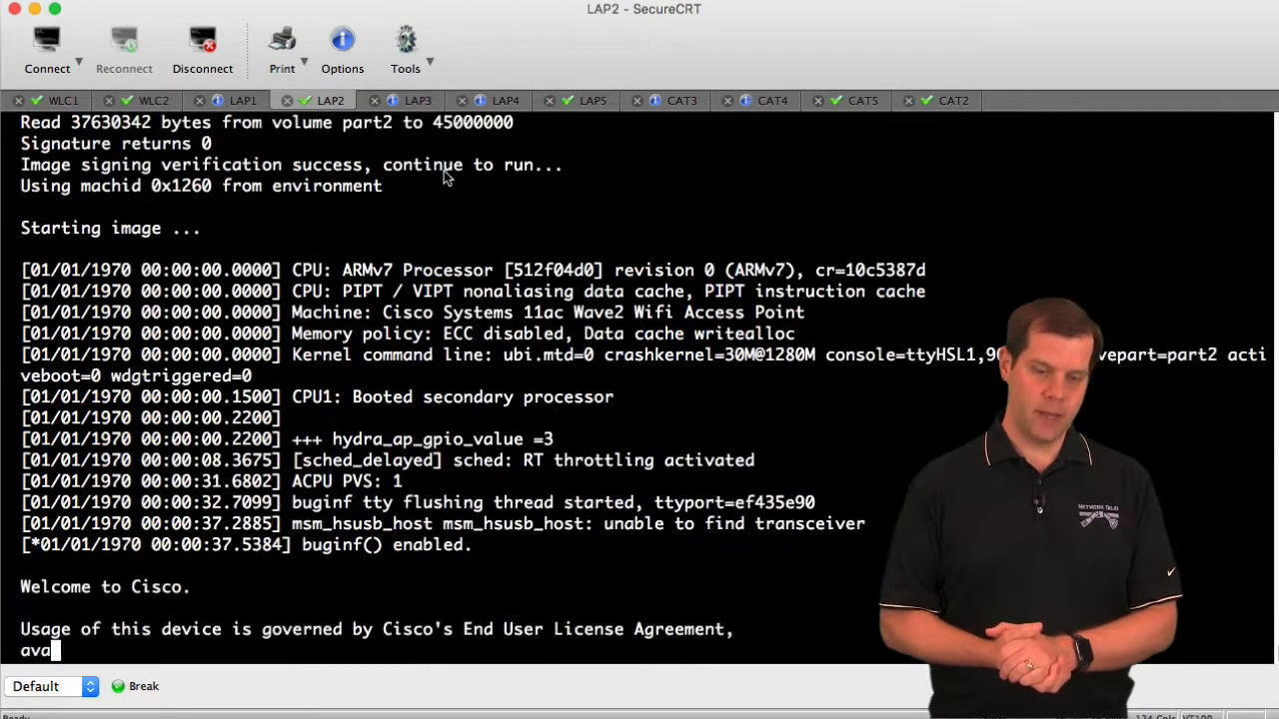
Step: Follow LAP2's reboot log as it regains 10.0.7.150 and restarts AireOS services
{"action": "scroll", "scroll_direction": "down", "scroll_amount": 3}
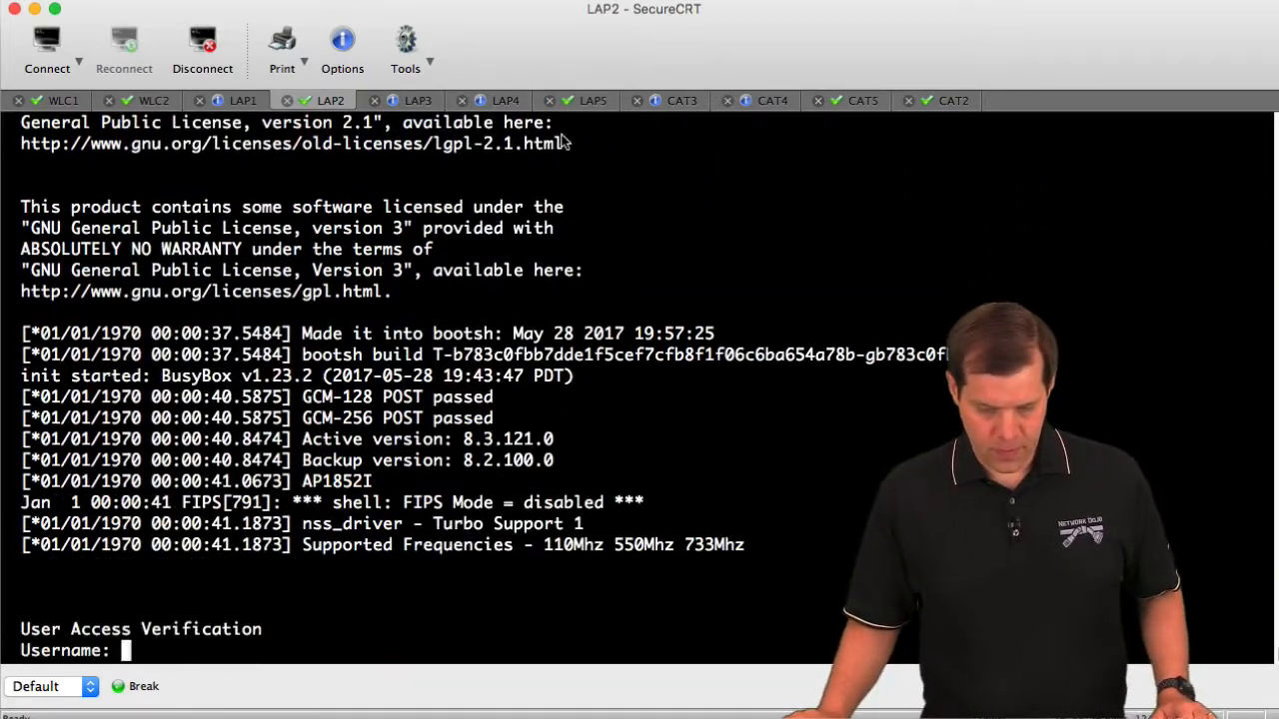
{"action": "left_click", "coordinate": [504, 99]}
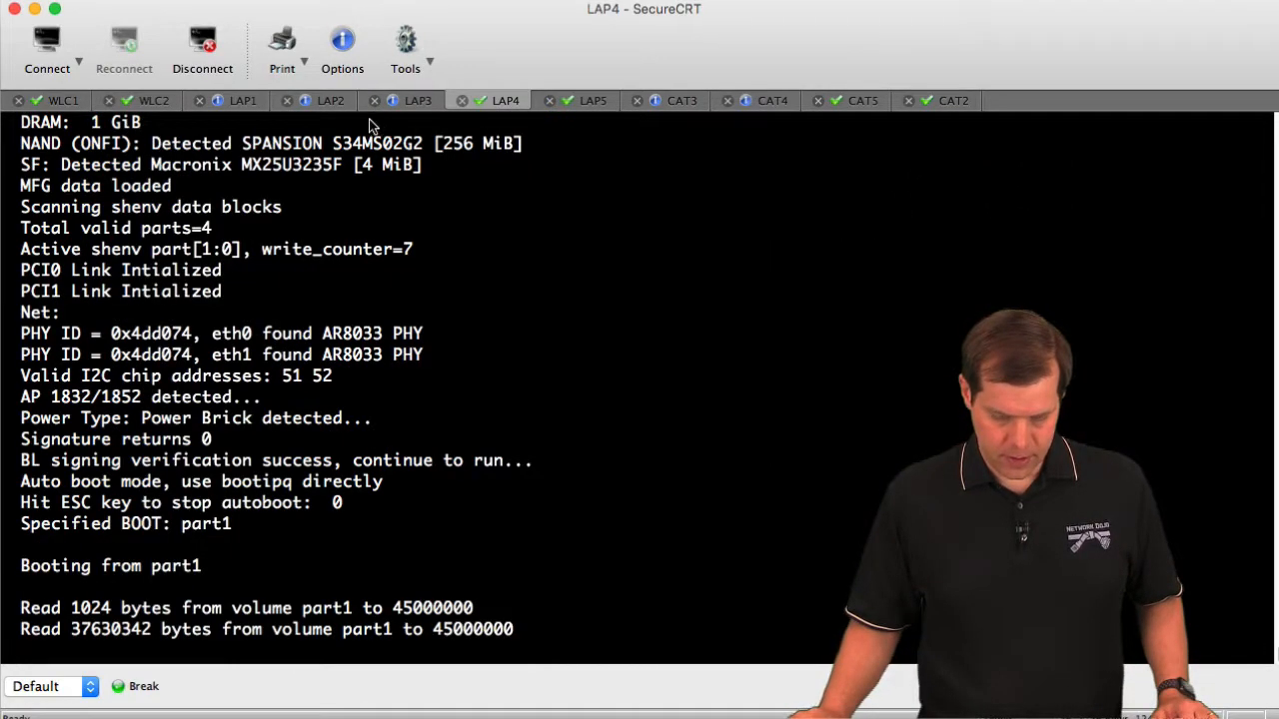
{"action": "left_click", "coordinate": [330, 100]}
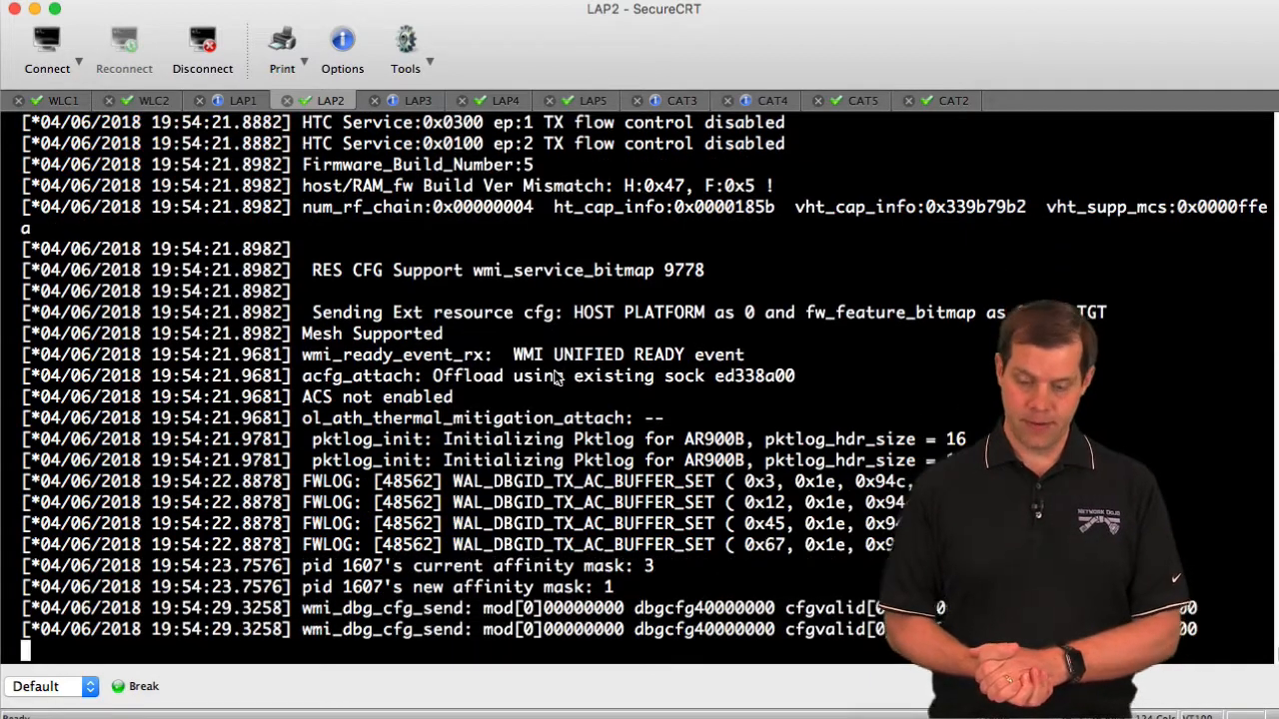
{"action": "scroll", "scroll_direction": "down", "scroll_amount": 3}
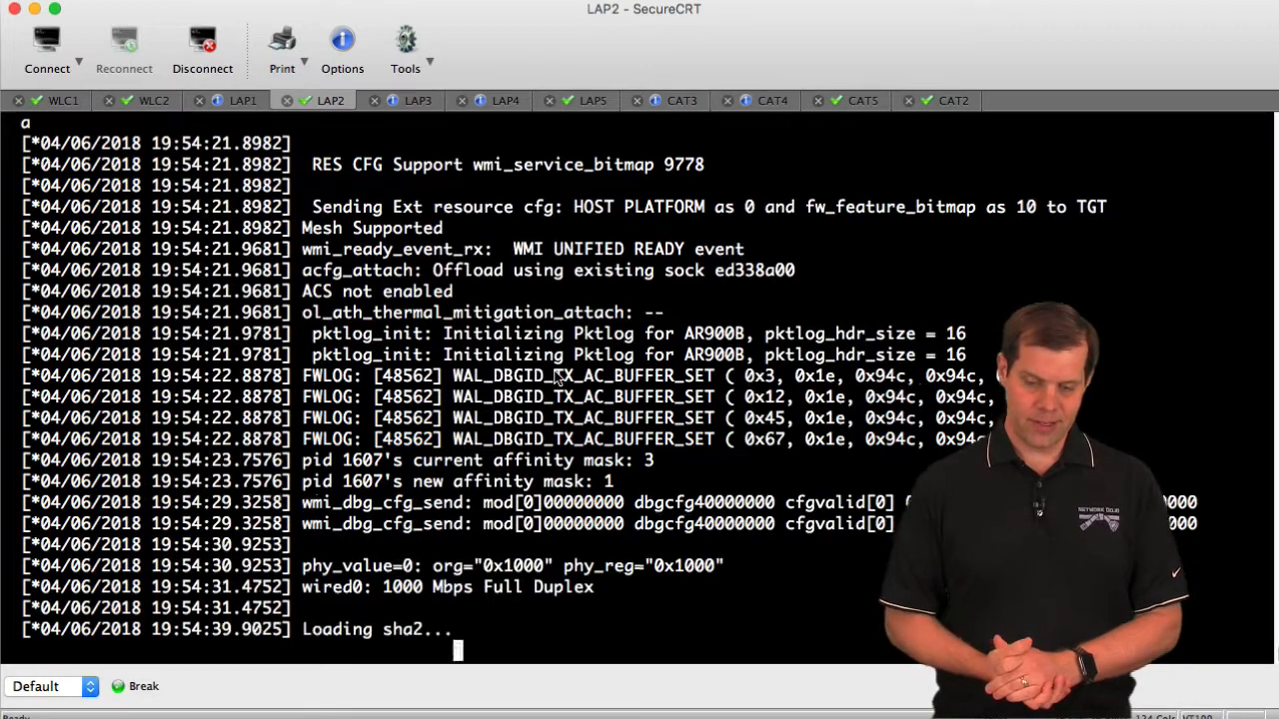
{"action": "scroll", "scroll_direction": "down", "scroll_amount": 3}
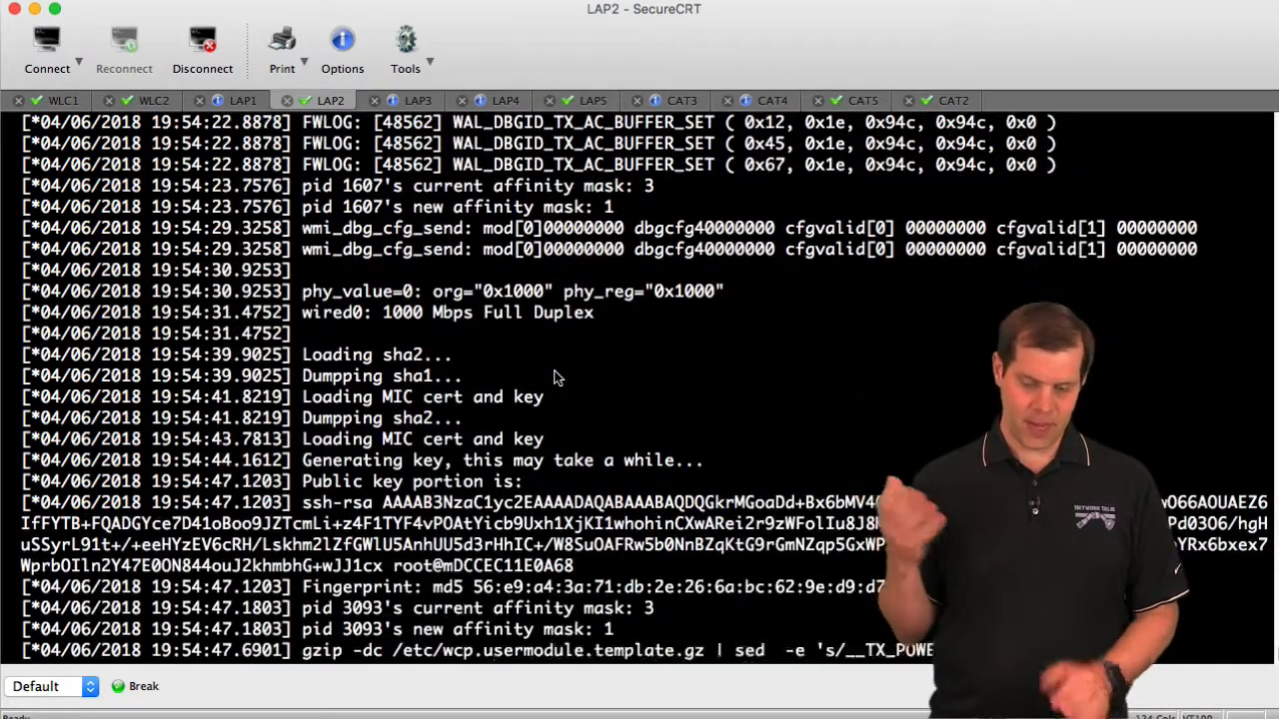
{"action": "scroll", "scroll_direction": "down", "scroll_amount": 3}
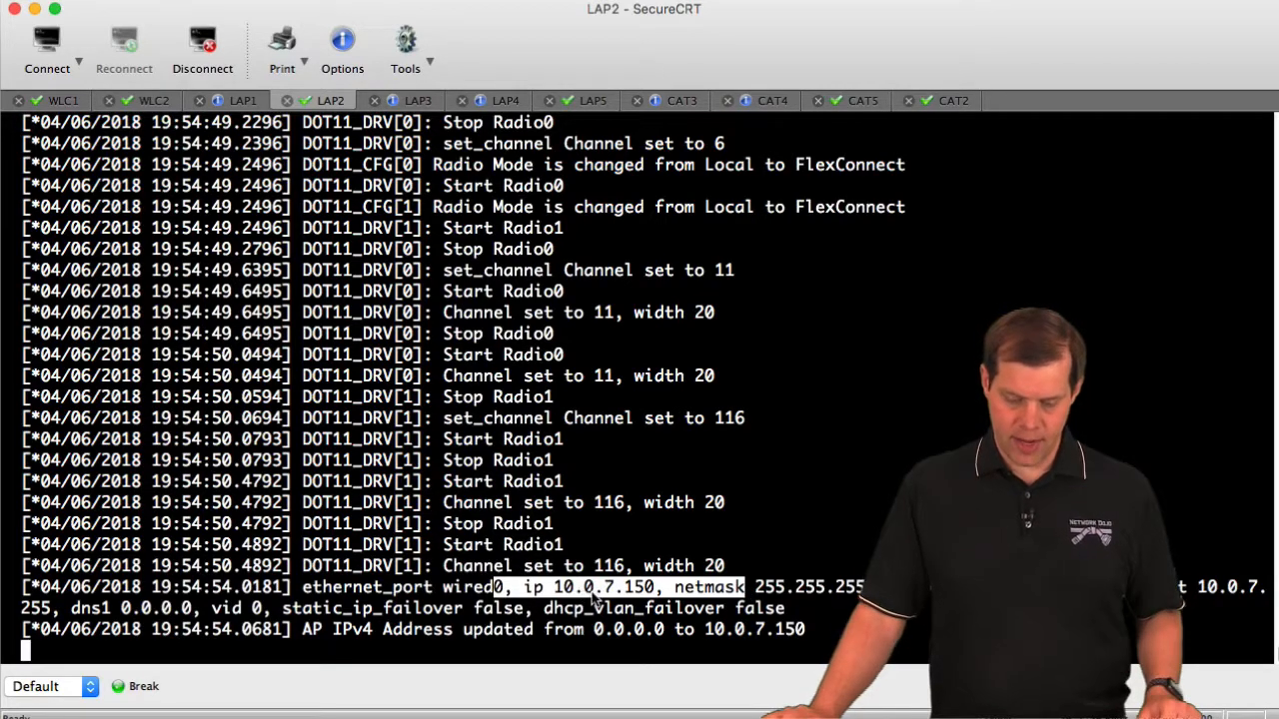
Step: Check between LAP2 and LAP4, ending on LAP4's console showing it obtained 10.0.8.150
{"action": "left_click", "coordinate": [504, 100]}
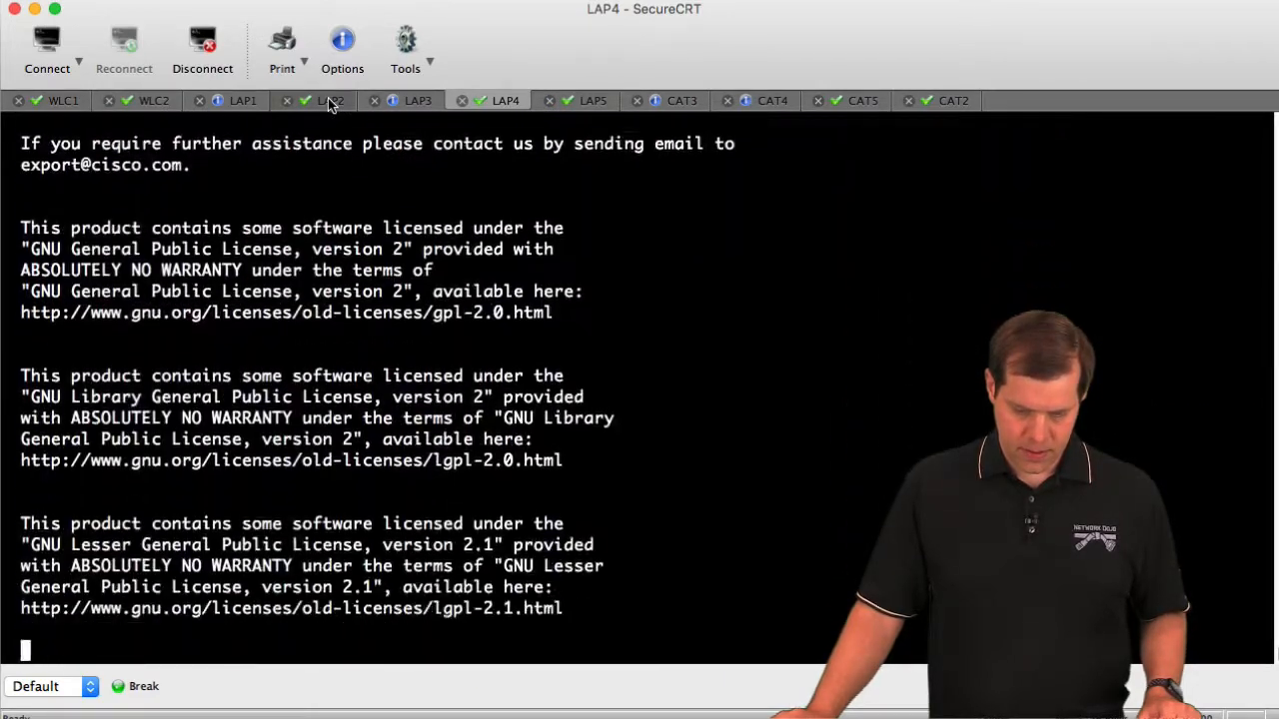
{"action": "left_click", "coordinate": [328, 100]}
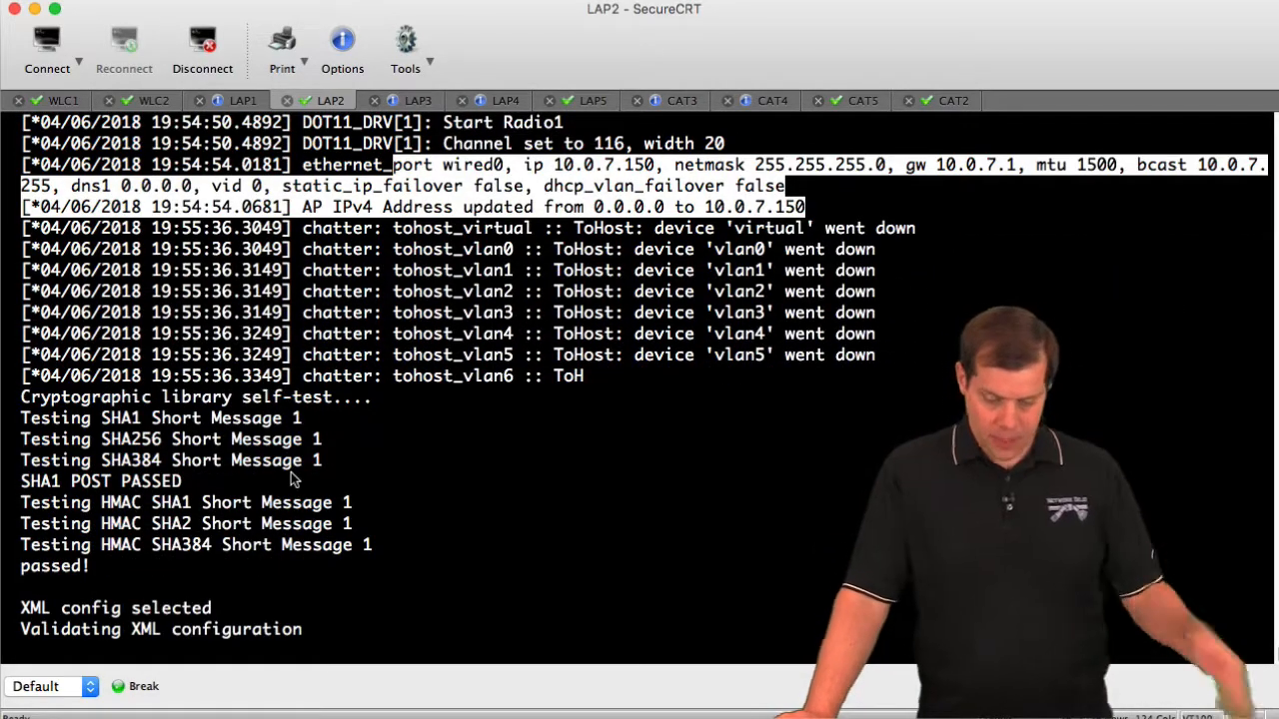
{"action": "scroll", "scroll_direction": "down", "scroll_amount": 3}
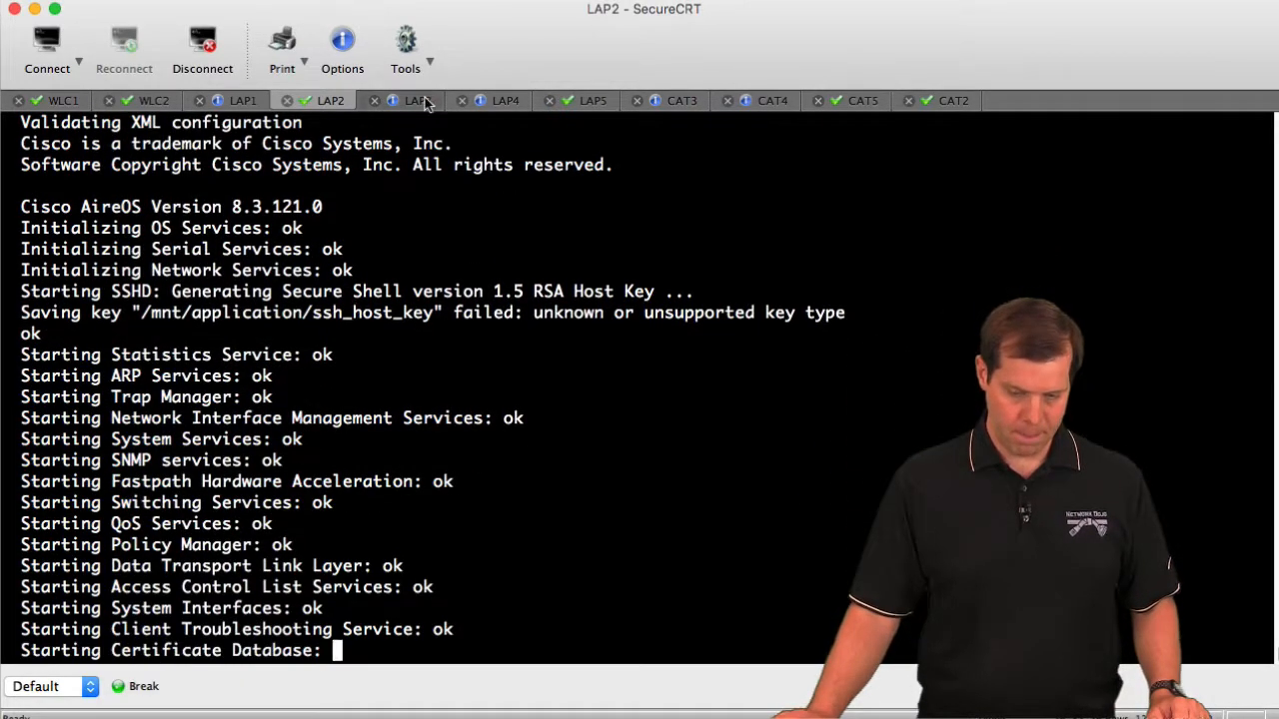
{"action": "left_click", "coordinate": [503, 100]}
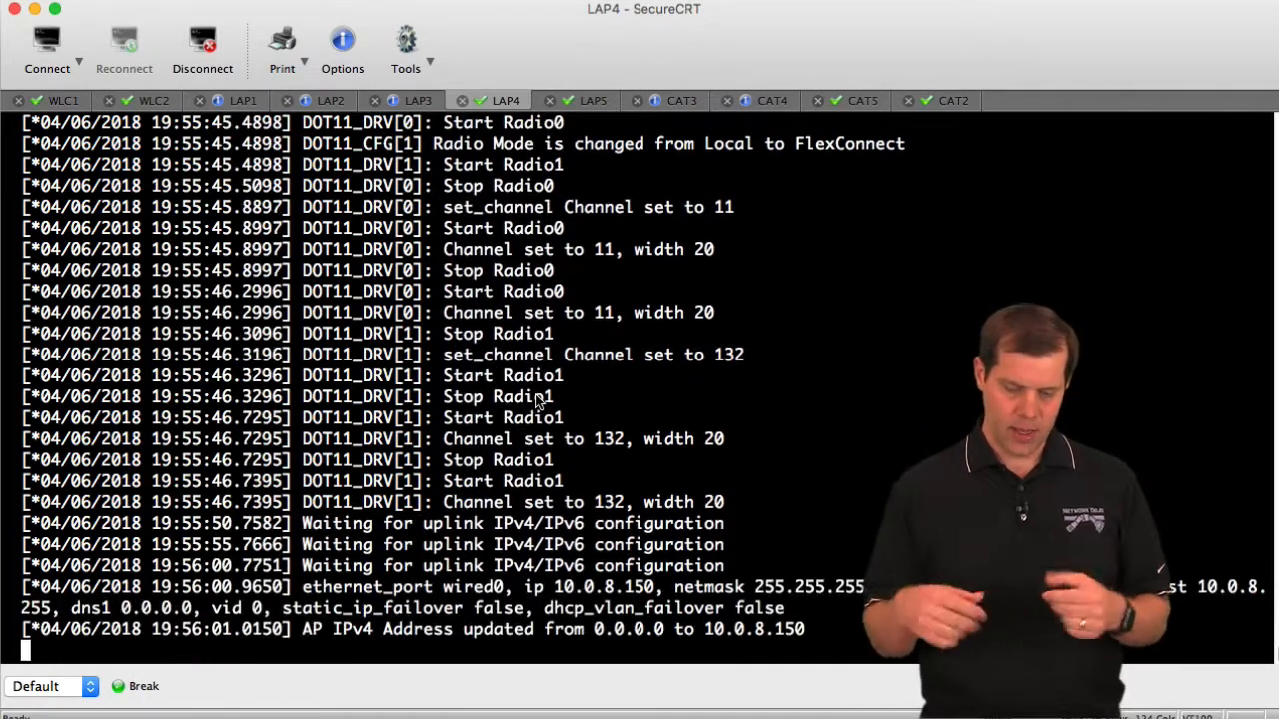
{"action": "scroll", "scroll_direction": "down", "scroll_amount": 3}
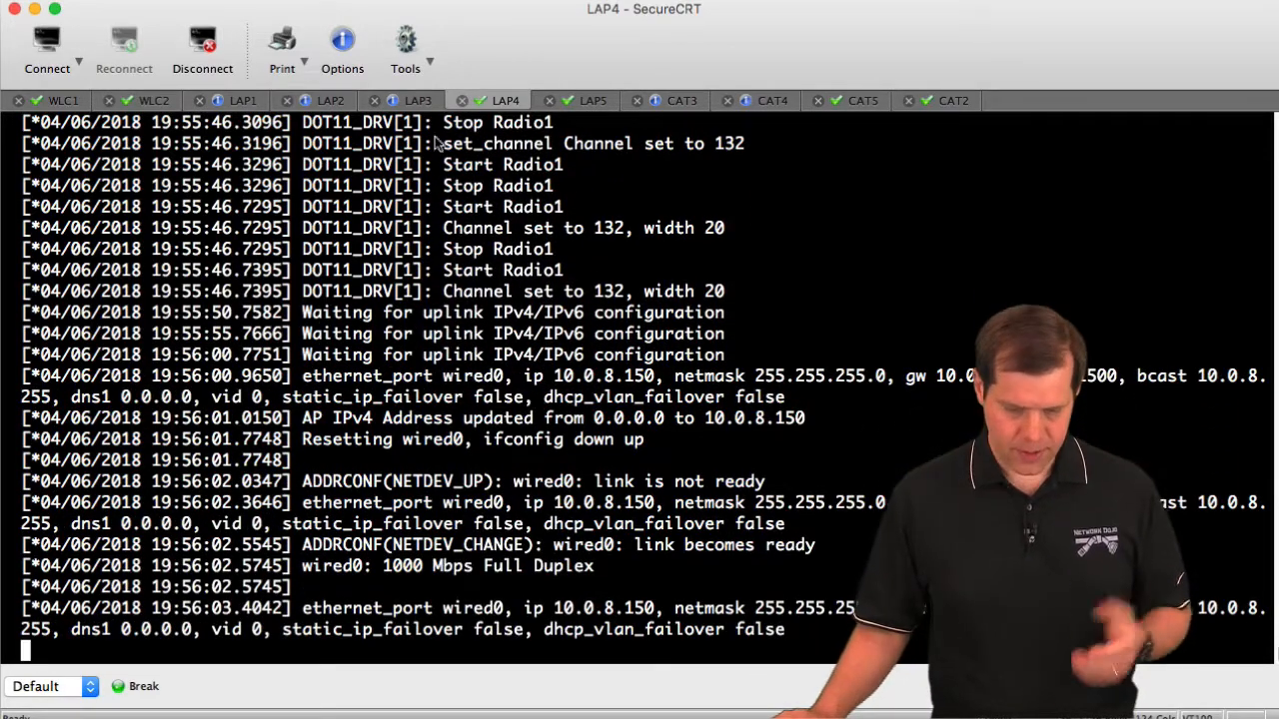
Step: On CAT4, configure interface gi1/0/4 as an access port in VLAN 107, then return to LAP4
{"action": "left_click", "coordinate": [766, 100]}
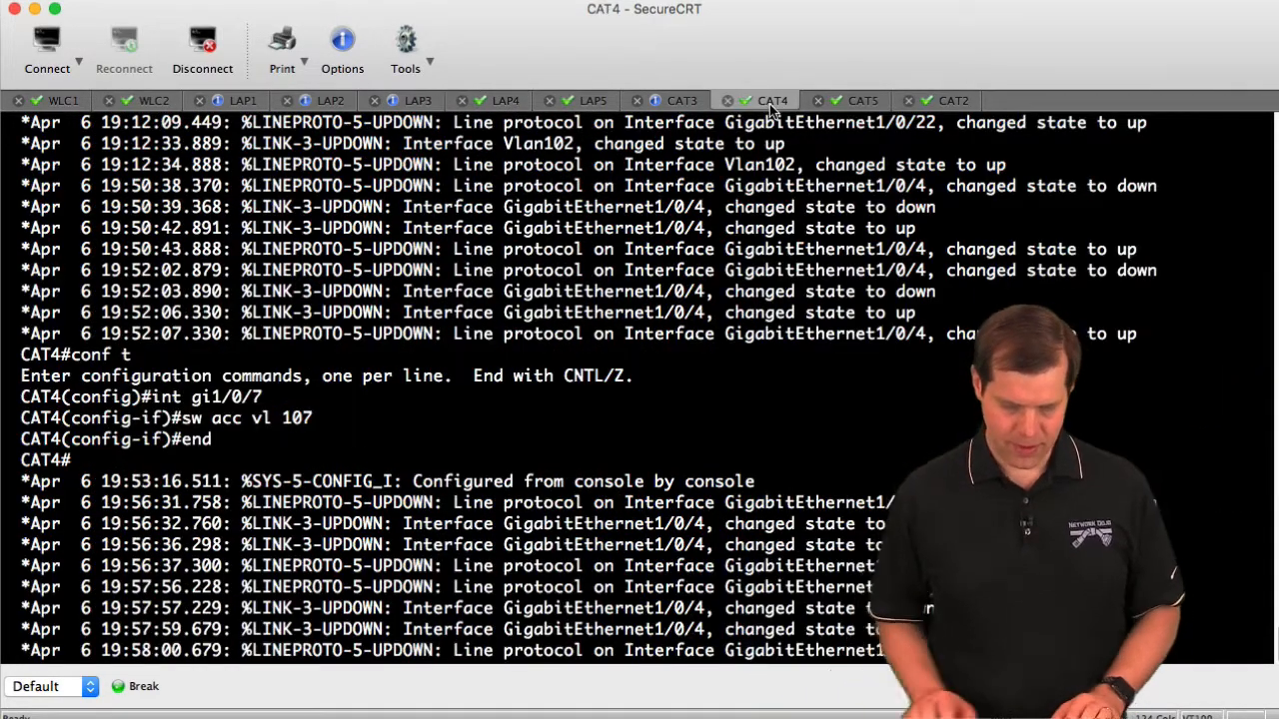
{"action": "type", "text": "conf t"}
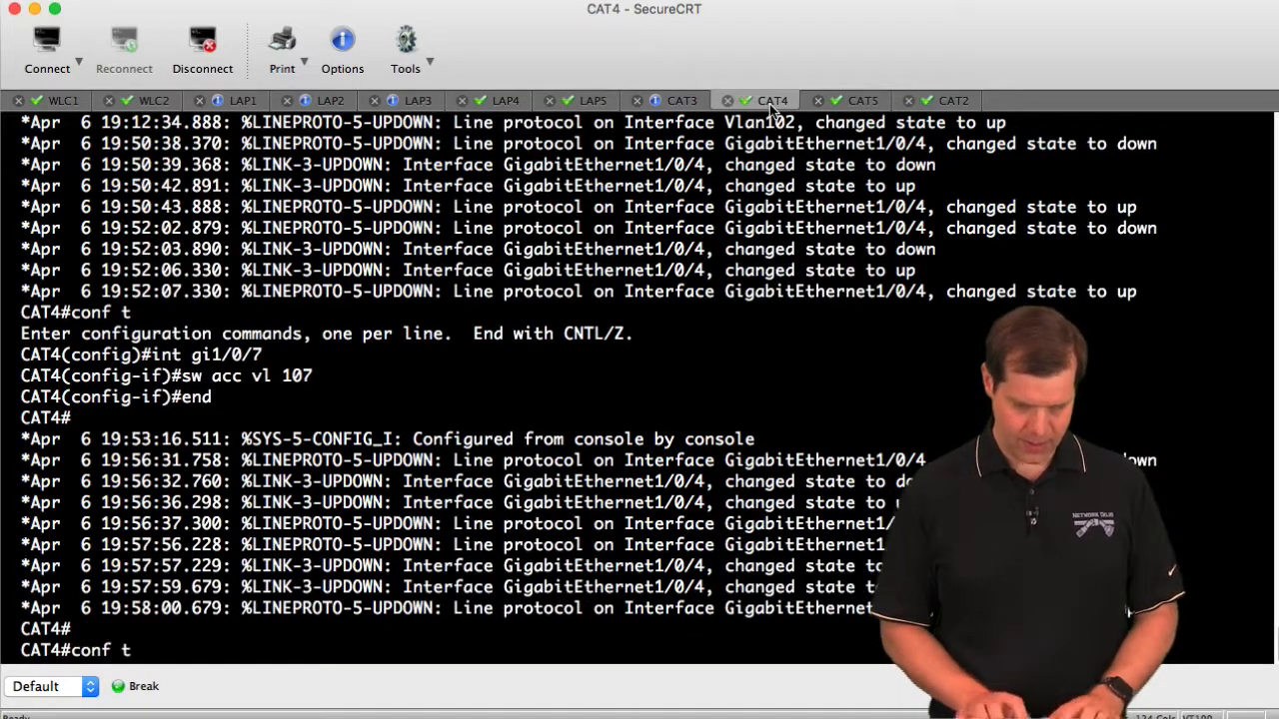
{"action": "type", "text": "int gi1/0/7"}
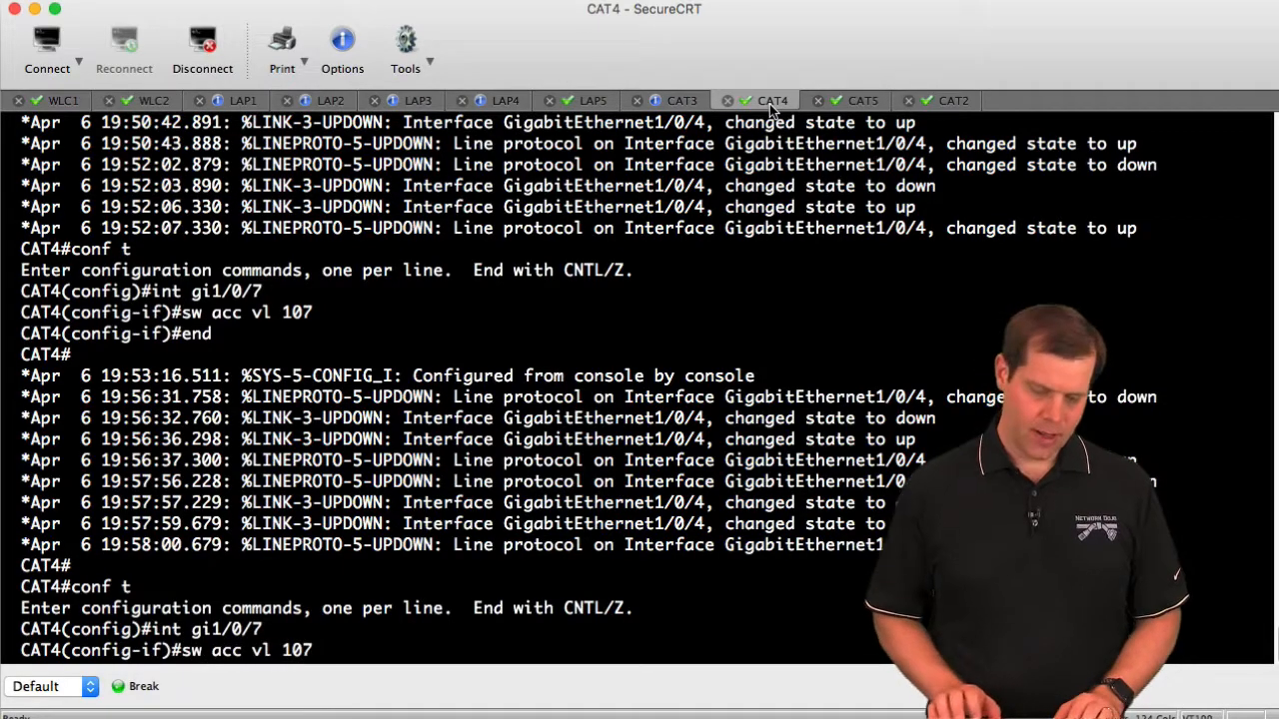
{"action": "type", "text": "int gi1/0/4"}
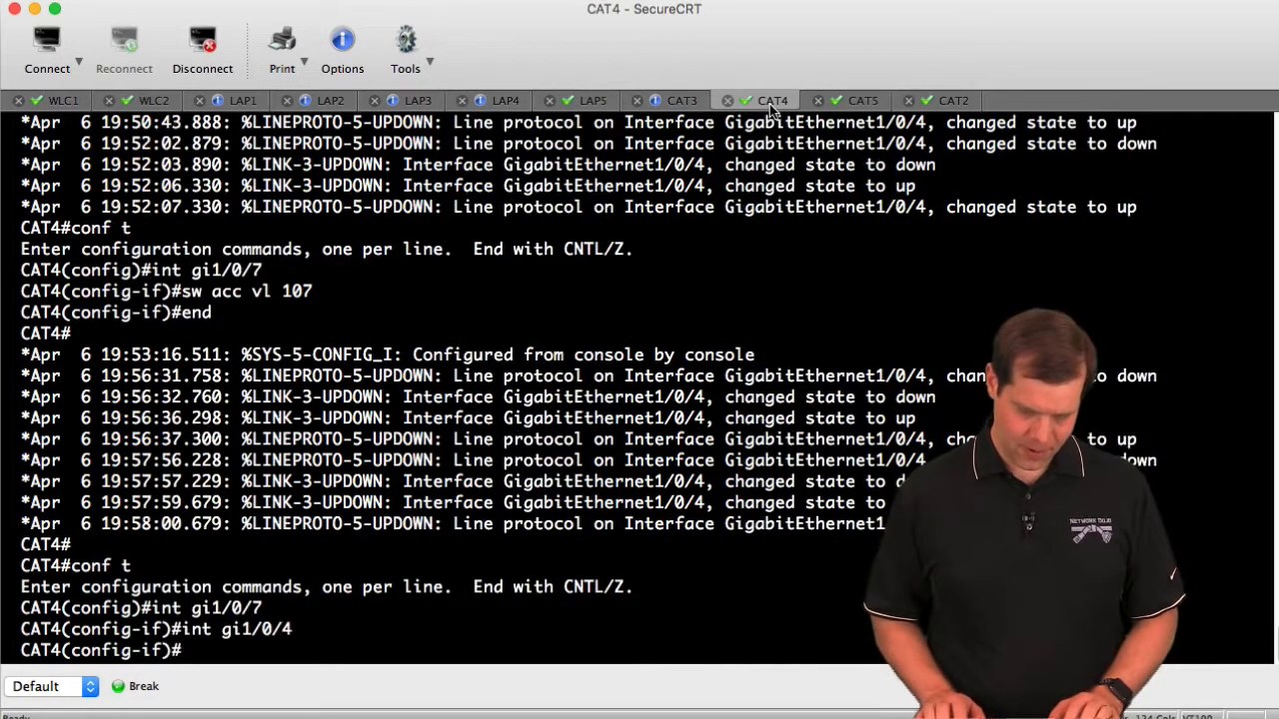
{"action": "type", "text": "sw acc vl 107"}
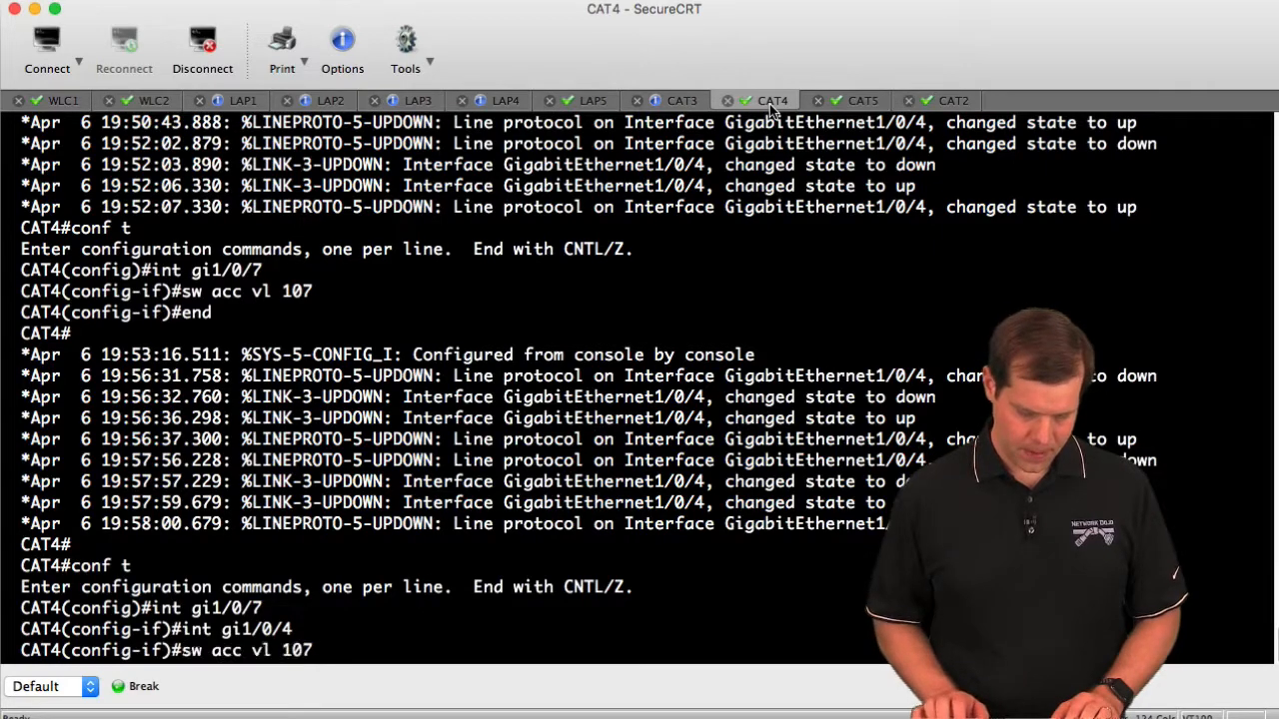
{"action": "key", "text": "Return"}
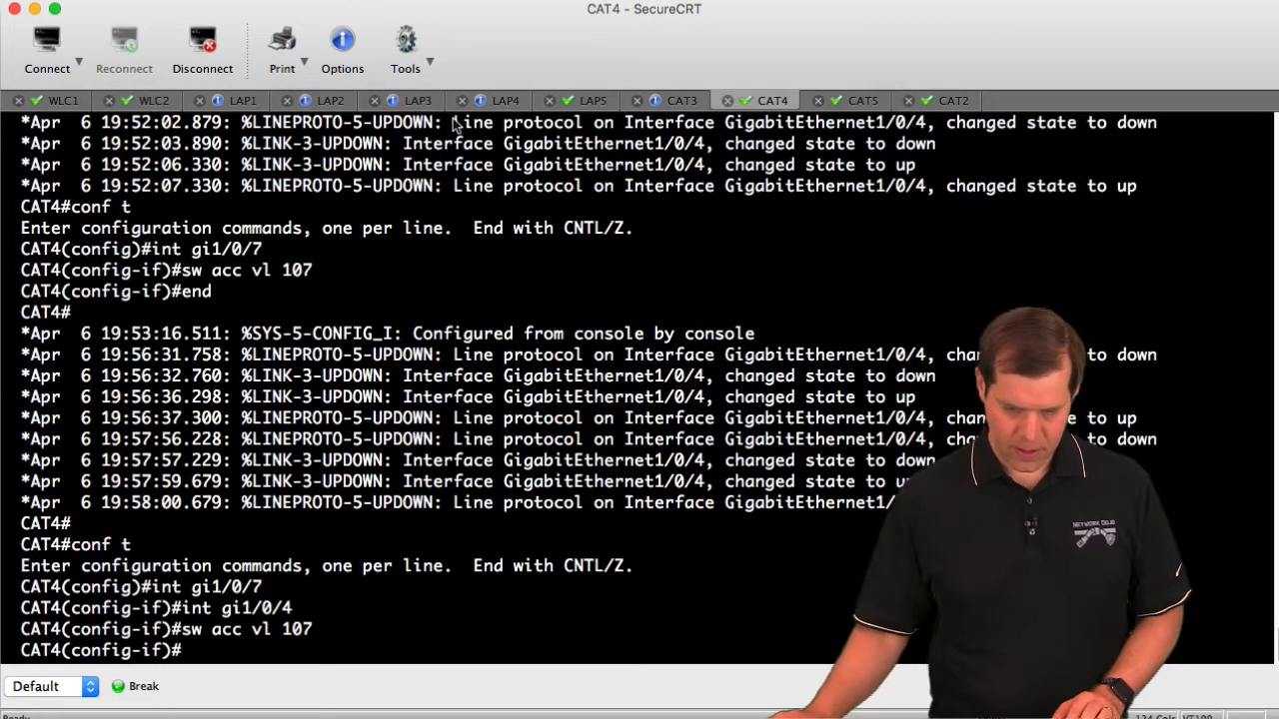
{"action": "left_click", "coordinate": [504, 99]}
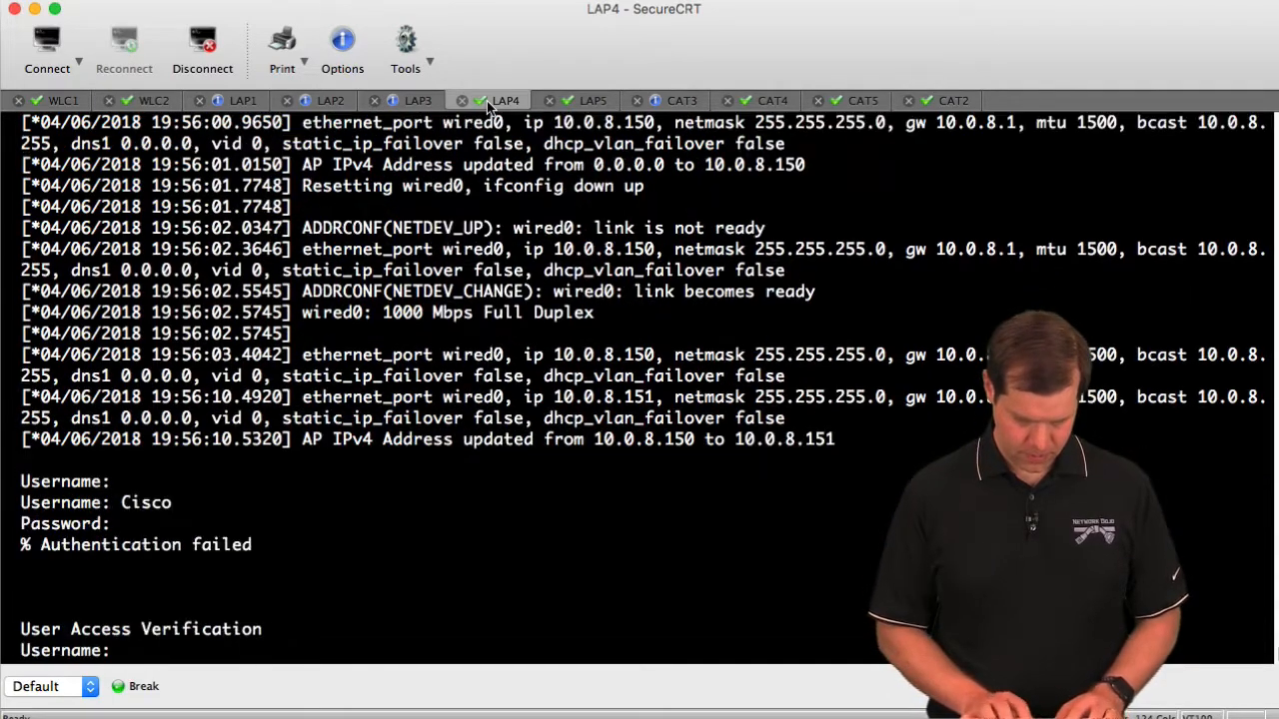
Step: Make login attempts at LAP4's User Access Verification prompt, then bring up LAP2's user login
{"action": "type", "text": "en"}
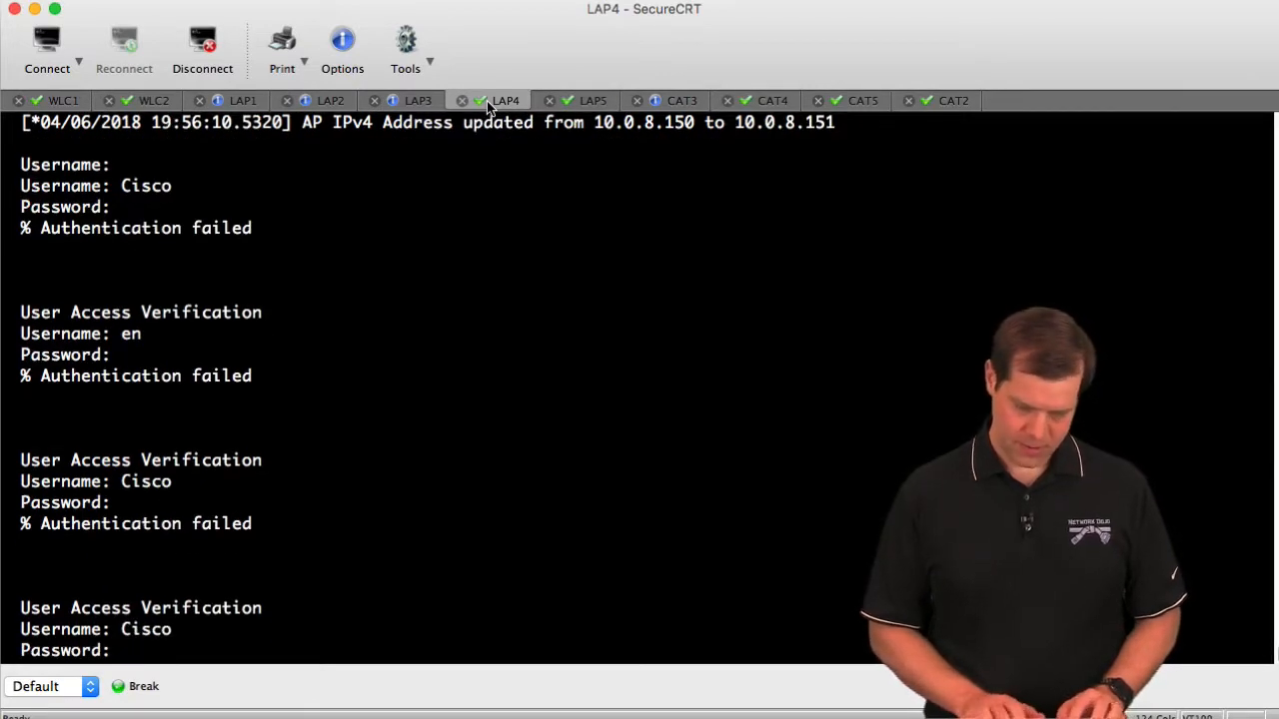
{"action": "type", "text": "en"}
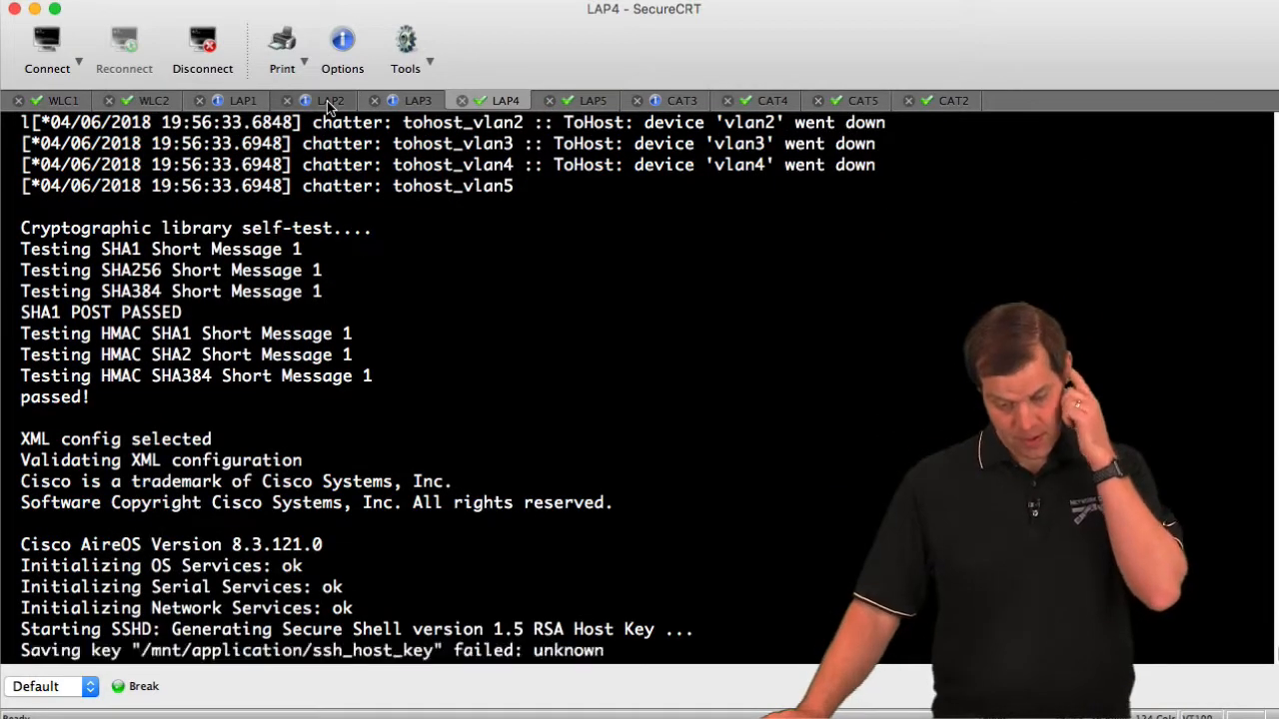
{"action": "left_click", "coordinate": [332, 100]}
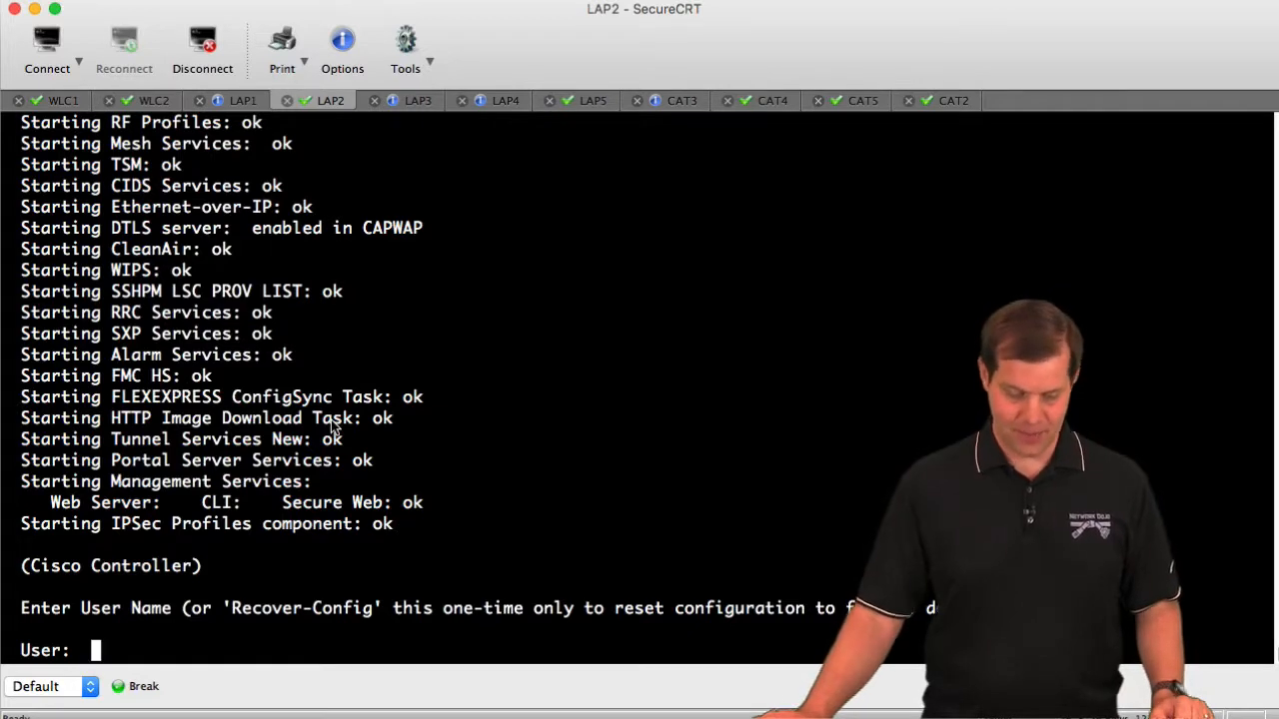
Step: Log in as admin to the controller CLI on LAP2, checking LAP4's rejected login in between
{"action": "type", "text": "admin"}
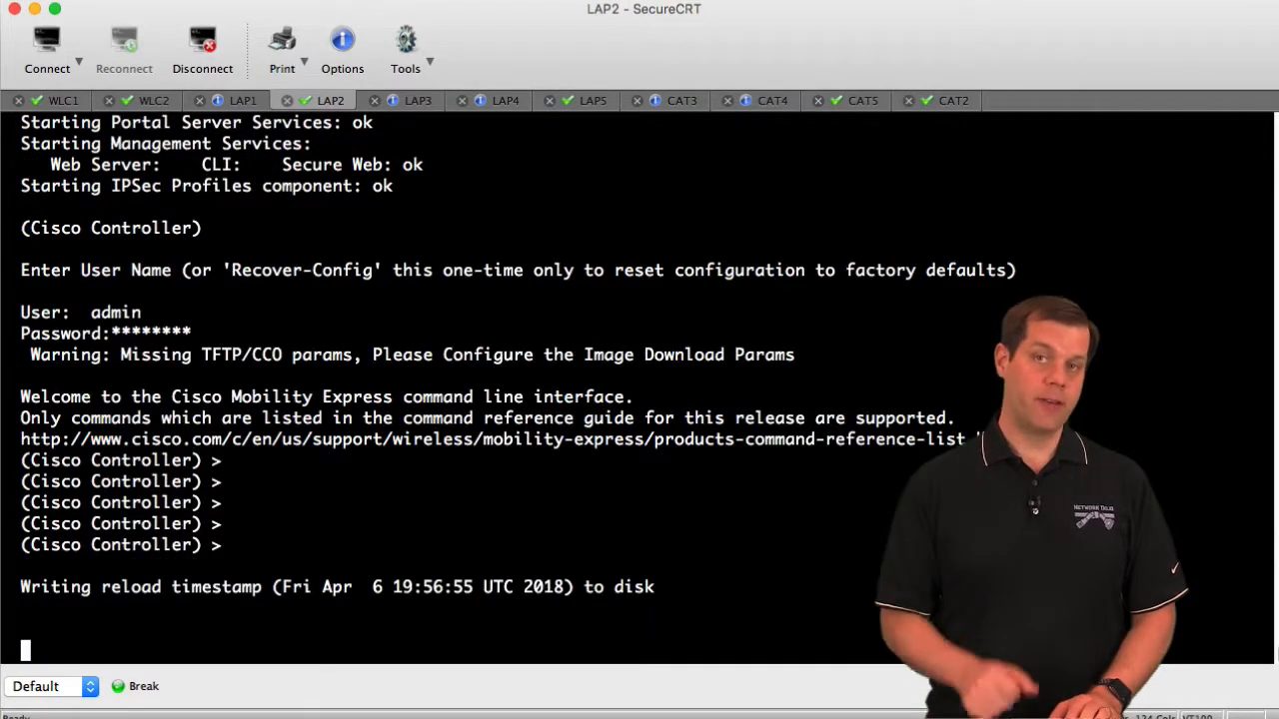
{"action": "scroll", "scroll_direction": "down", "scroll_amount": 3}
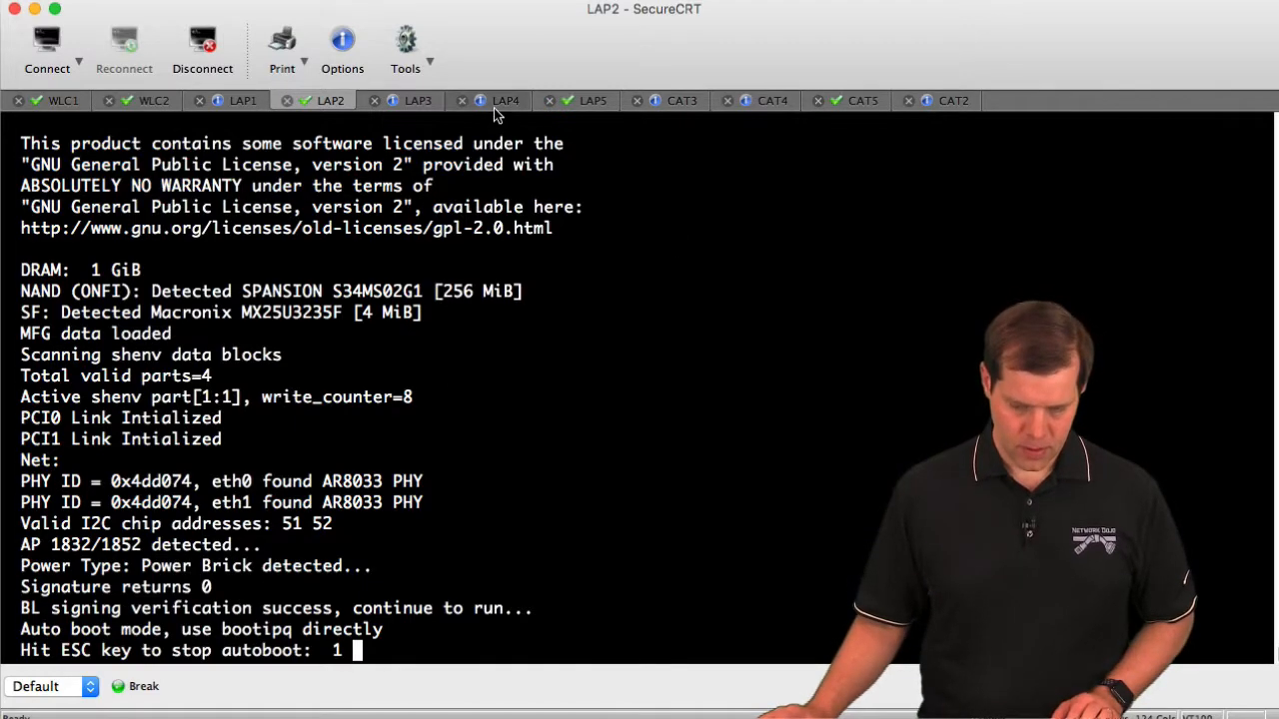
{"action": "left_click", "coordinate": [503, 100]}
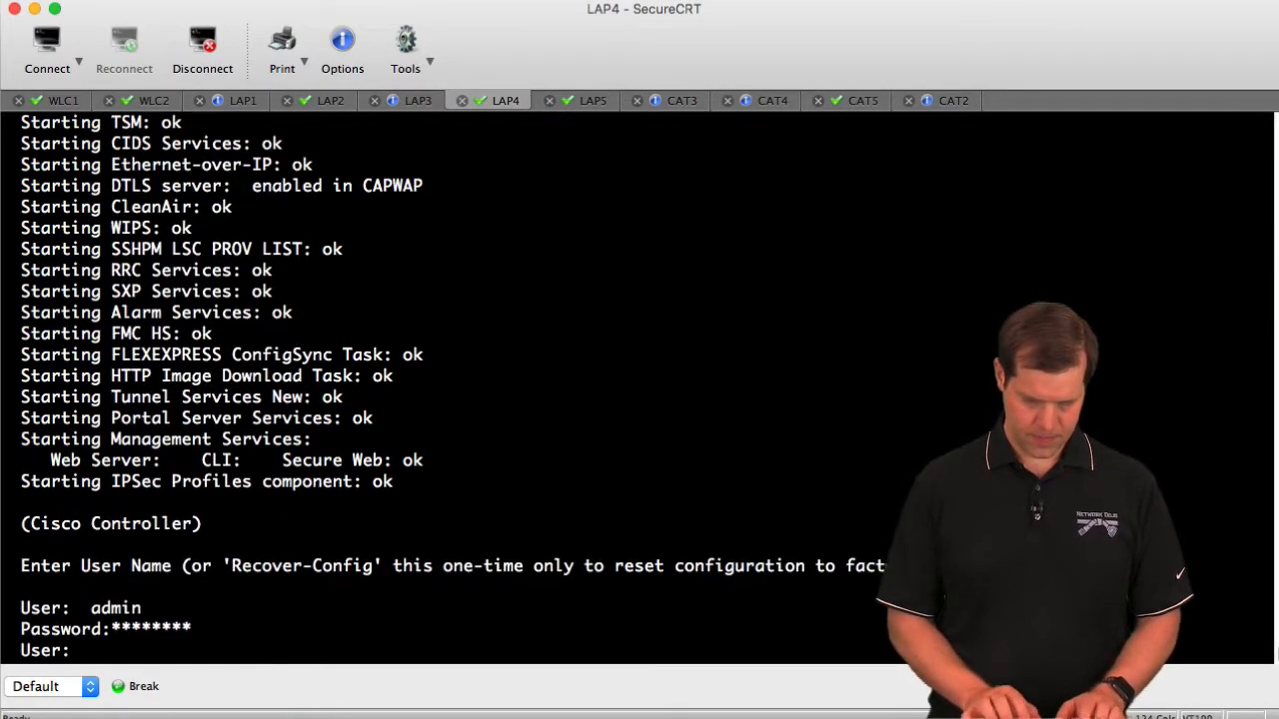
{"action": "type", "text": "admin"}
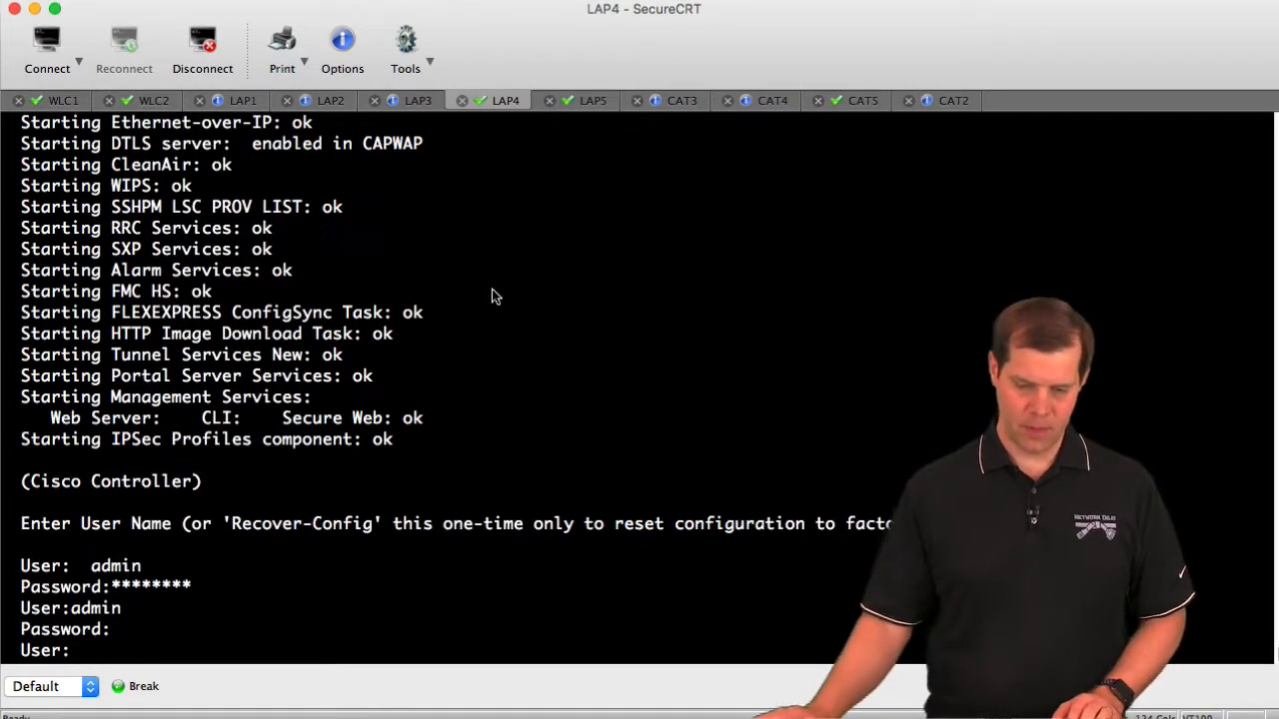
{"action": "mouse_move", "coordinate": [499, 80]}
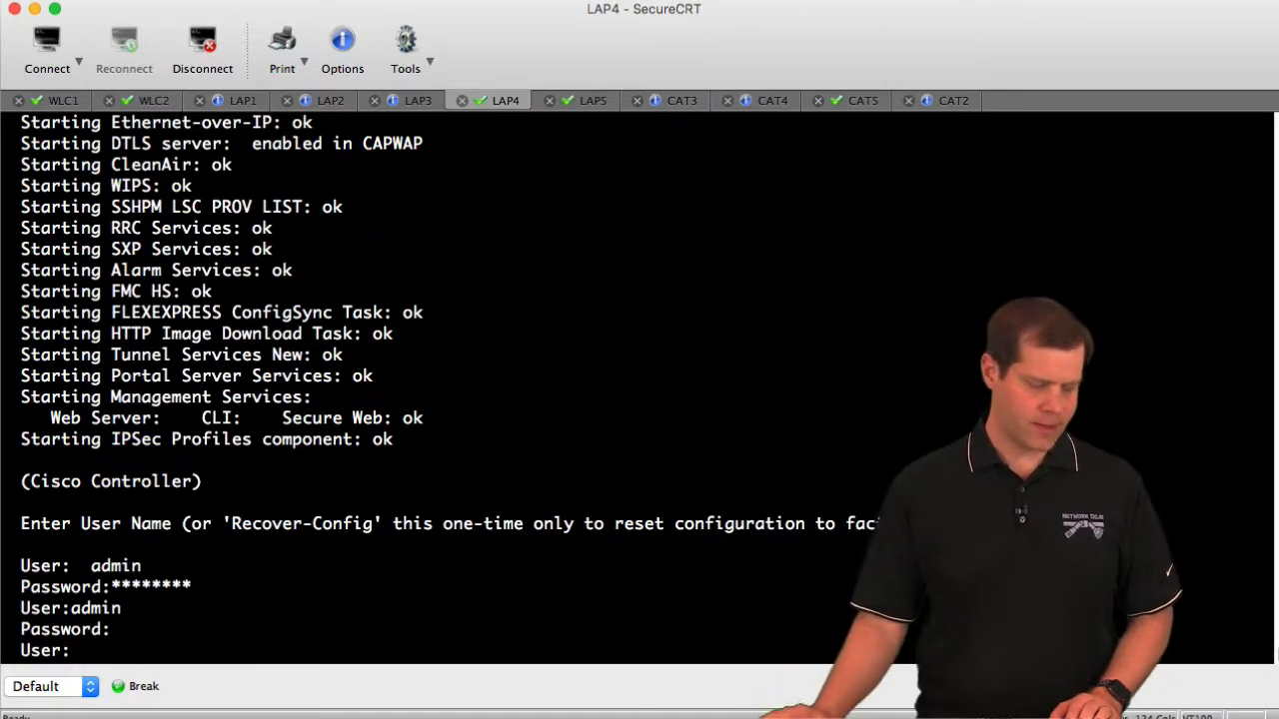
{"action": "left_click", "coordinate": [328, 94]}
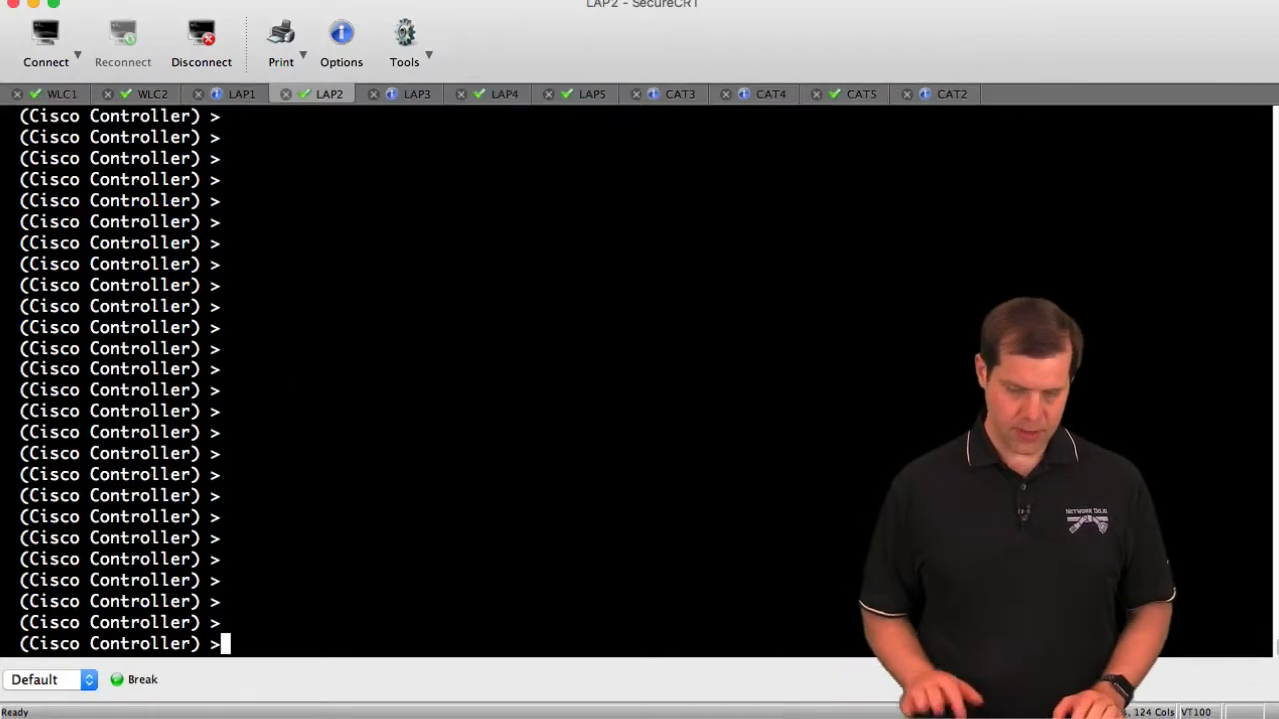
Step: Page through LAP4's show version output reporting a Mobility Express capable configuration
{"action": "left_click", "coordinate": [504, 94]}
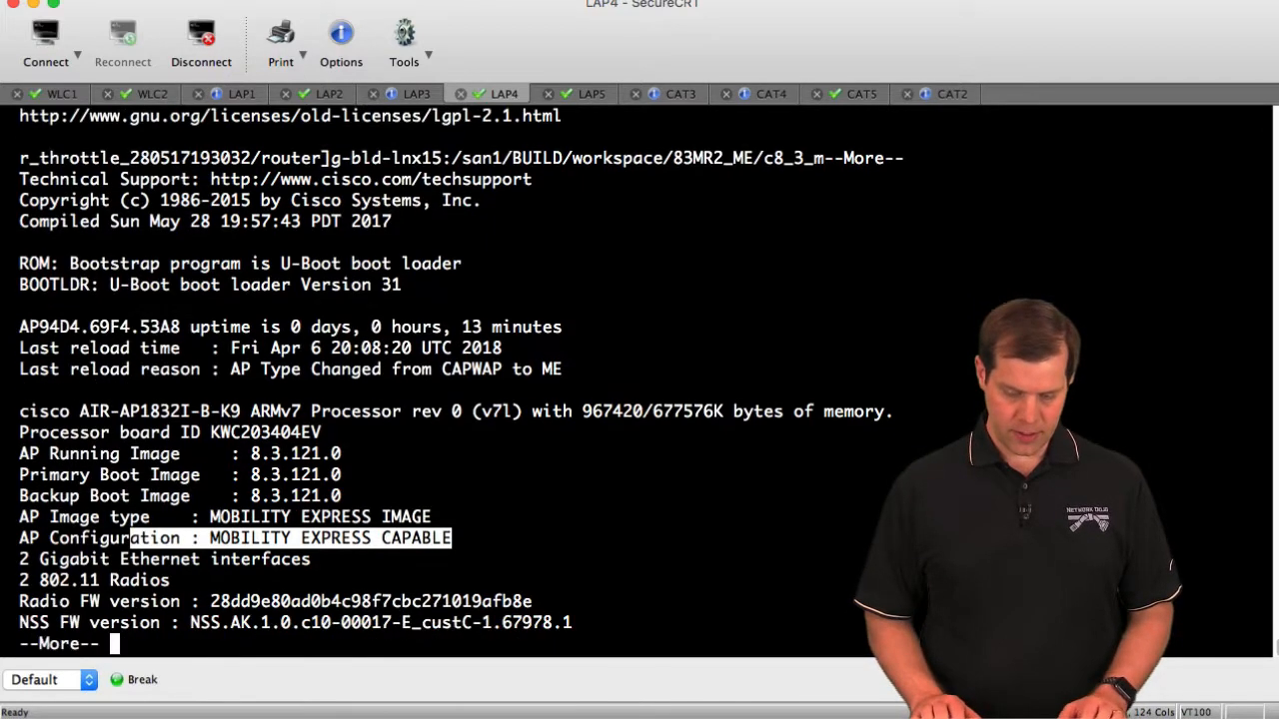
{"action": "key", "text": "space"}
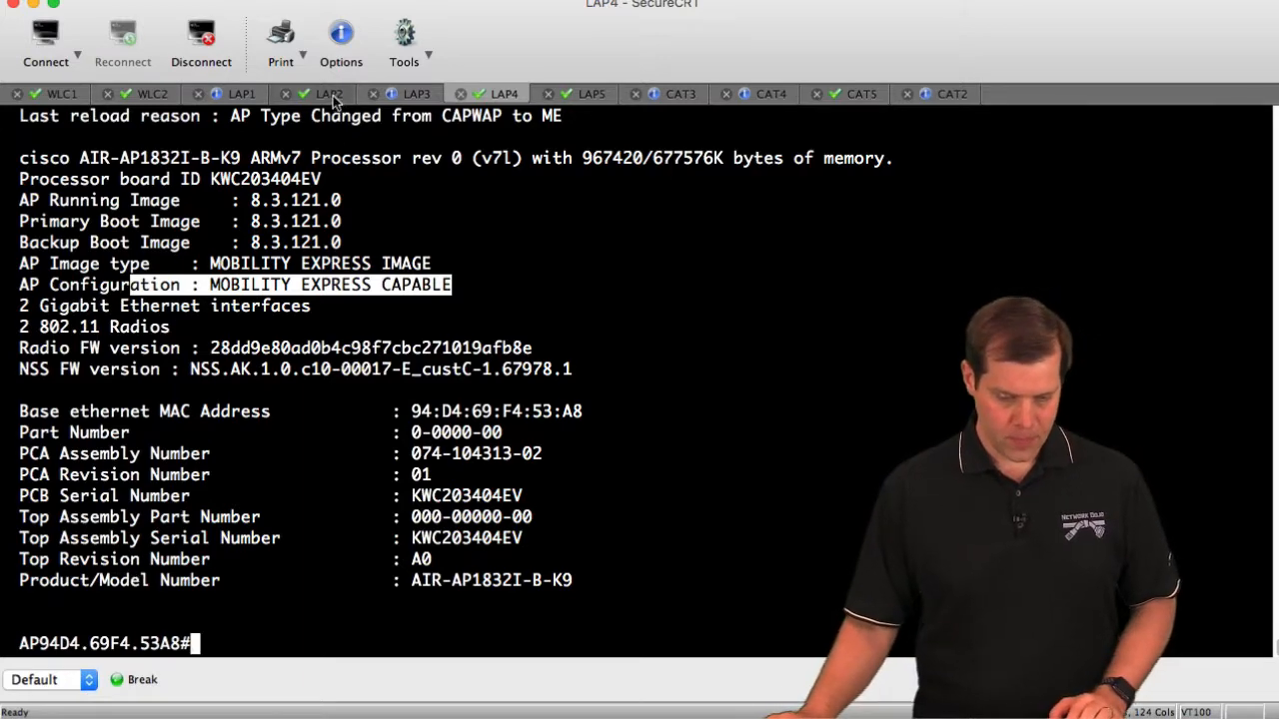
Step: On LAP2's controller, try config help, exit, and run show interface summary listing management at 10.0.7.22
{"action": "left_click", "coordinate": [324, 94]}
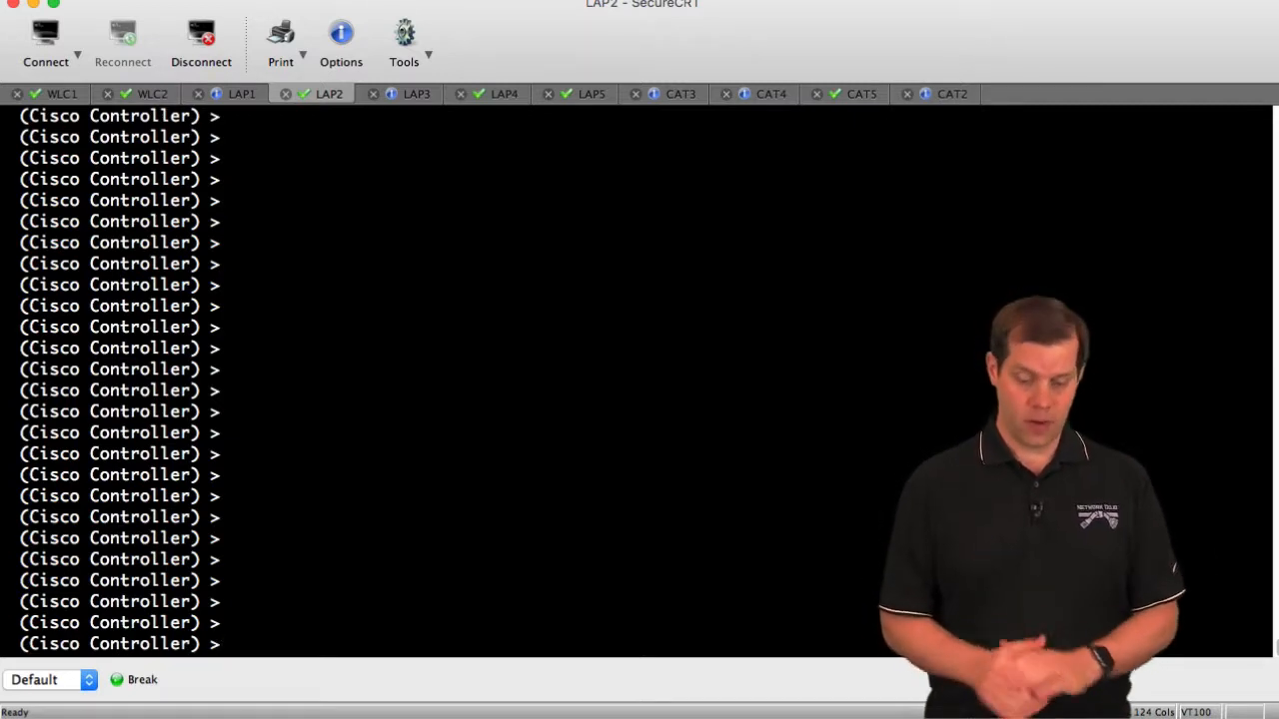
{"action": "type", "text": "config"}
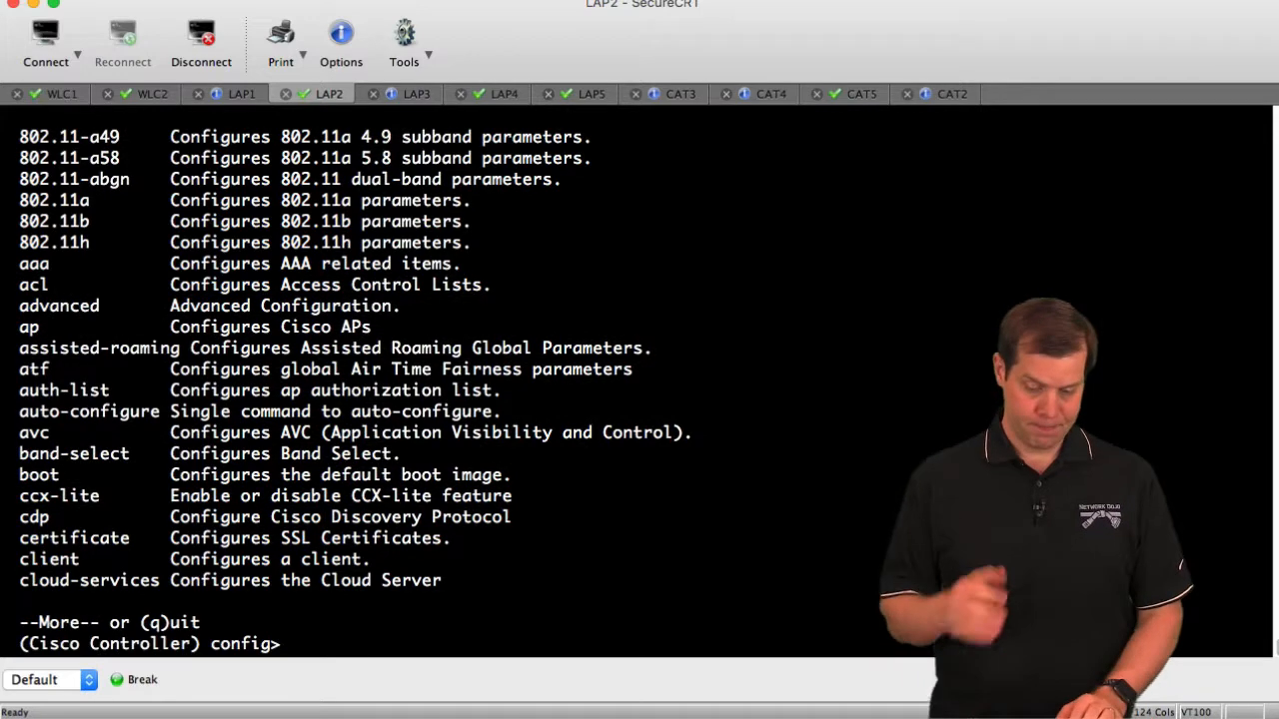
{"action": "type", "text": "exit"}
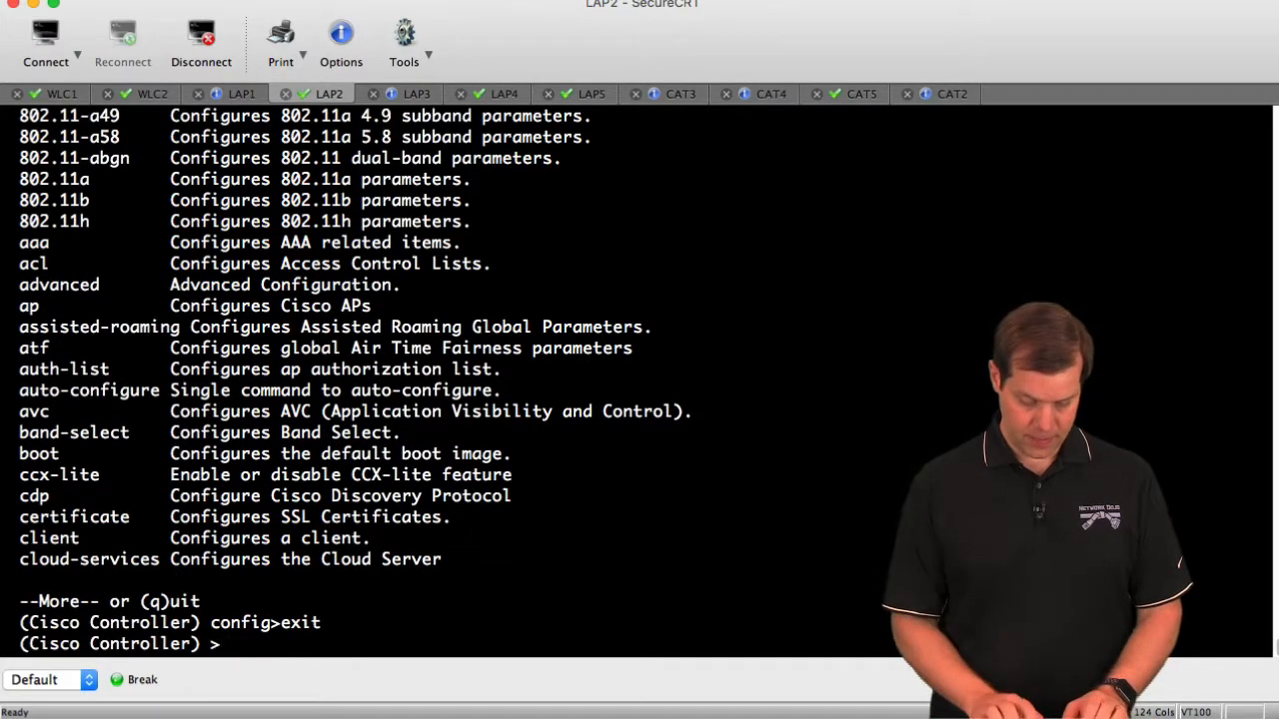
{"action": "type", "text": "show interface summary"}
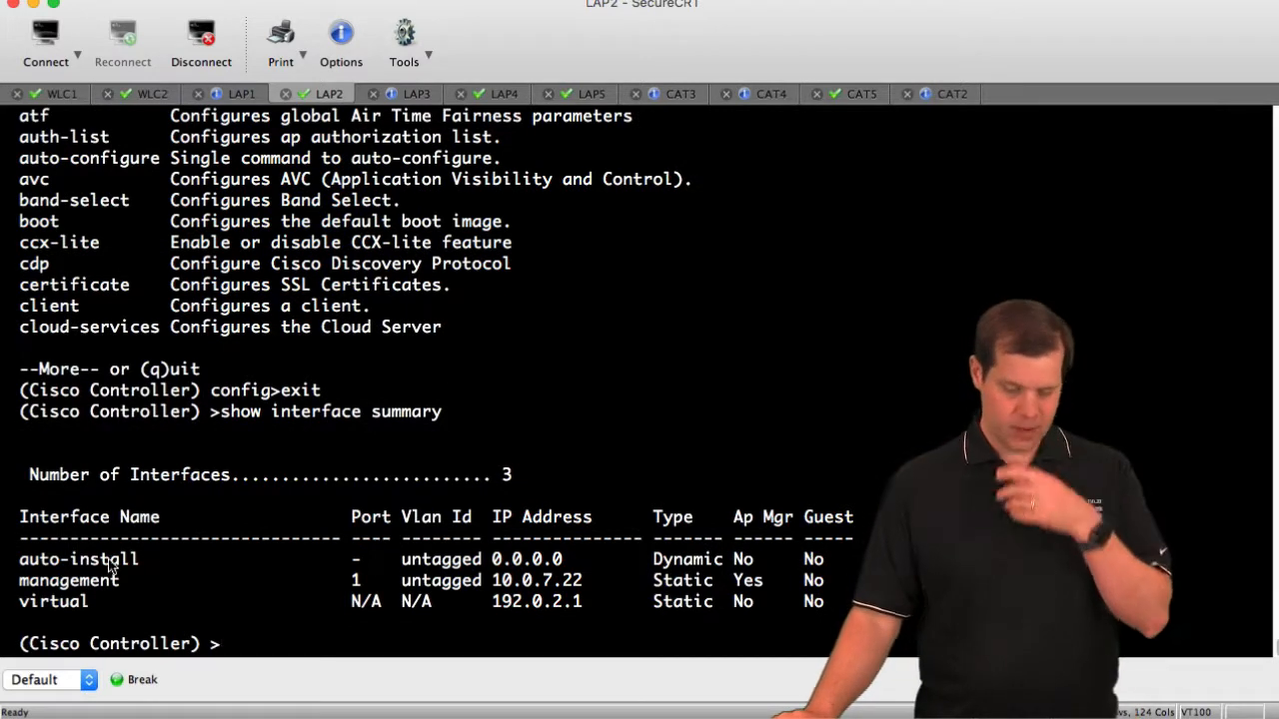
Step: Highlight the management IP address 10.0.7.22 in the interface summary
{"action": "double_click", "coordinate": [78, 560]}
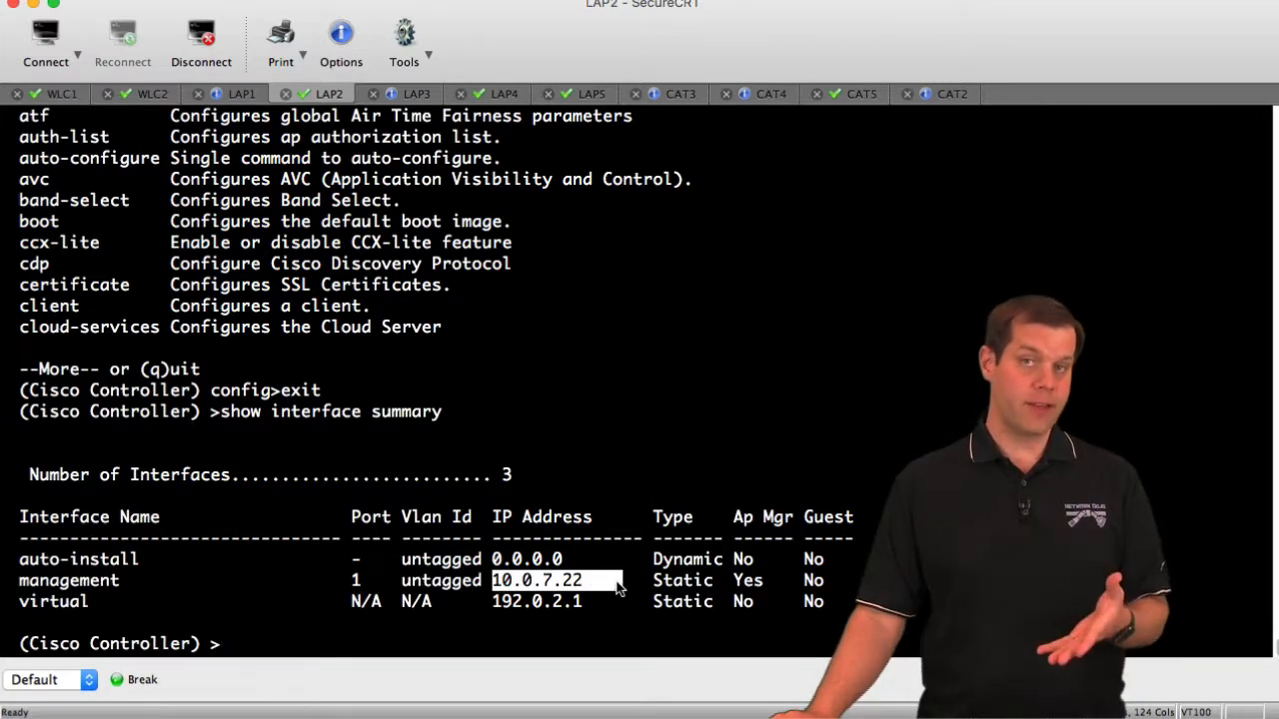
{"action": "mouse_move", "coordinate": [52, 619]}
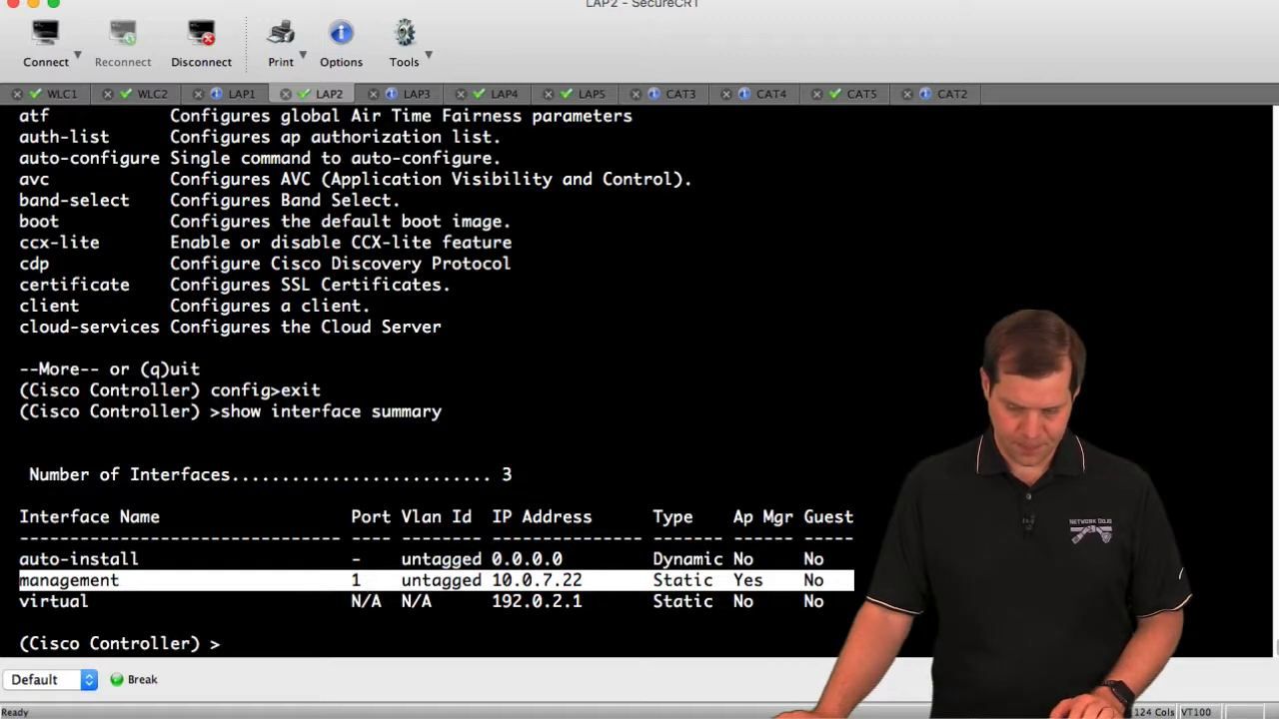
Step: Run show ap summary, listing two joined AIR-AP1832I-B-K9 access points
{"action": "type", "text": "show ap s"}
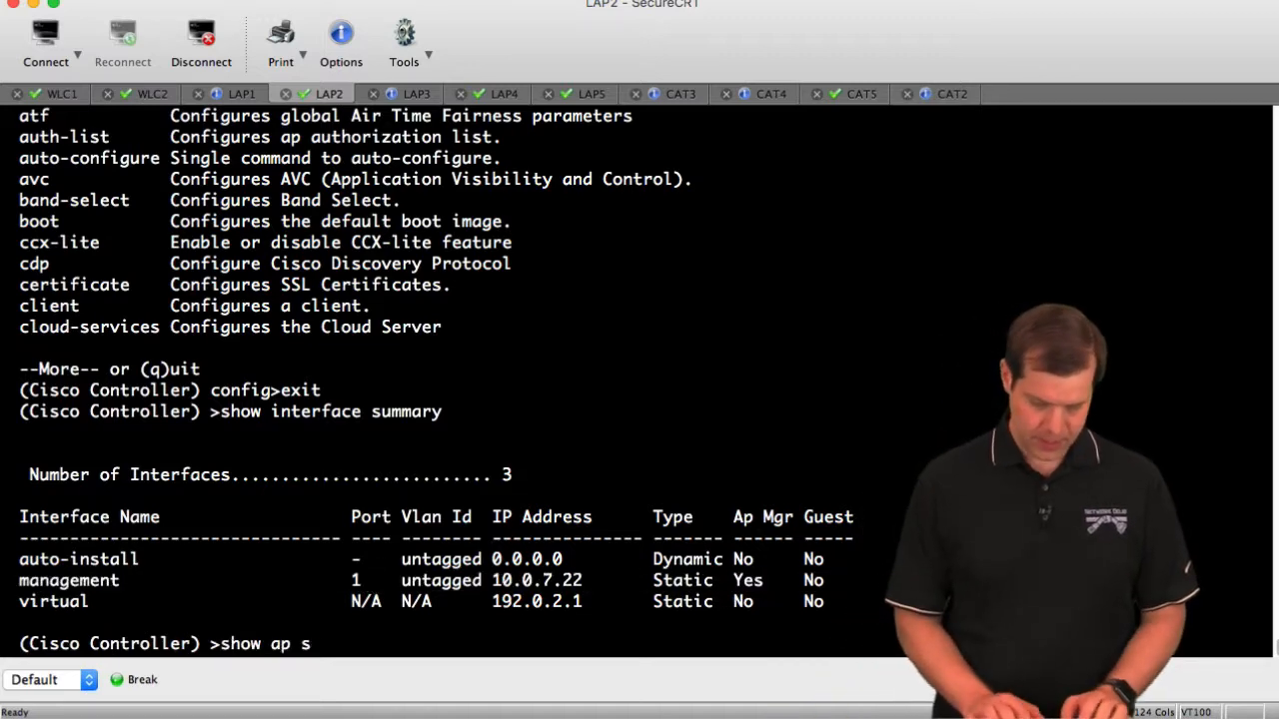
{"action": "key", "text": "Return"}
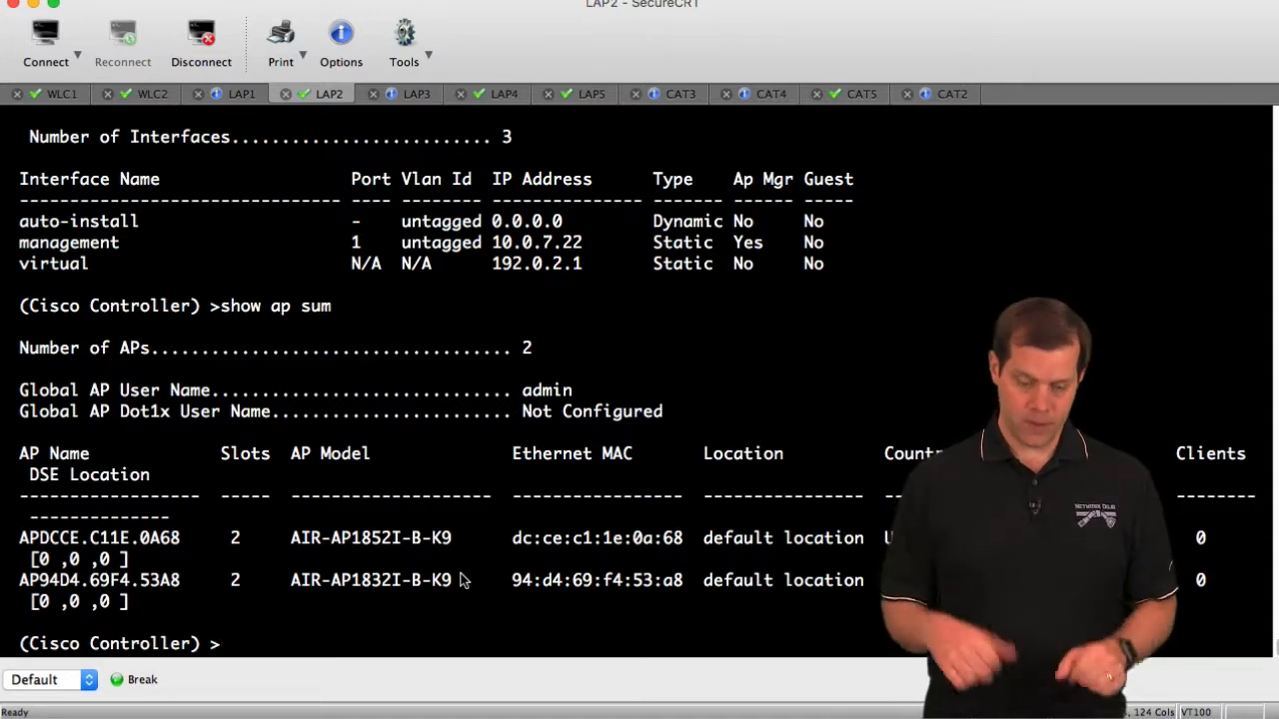
Step: Enter the AP shell via apciscoshell and switch to privileged mode with en
{"action": "type", "text": "apciscoshell"}
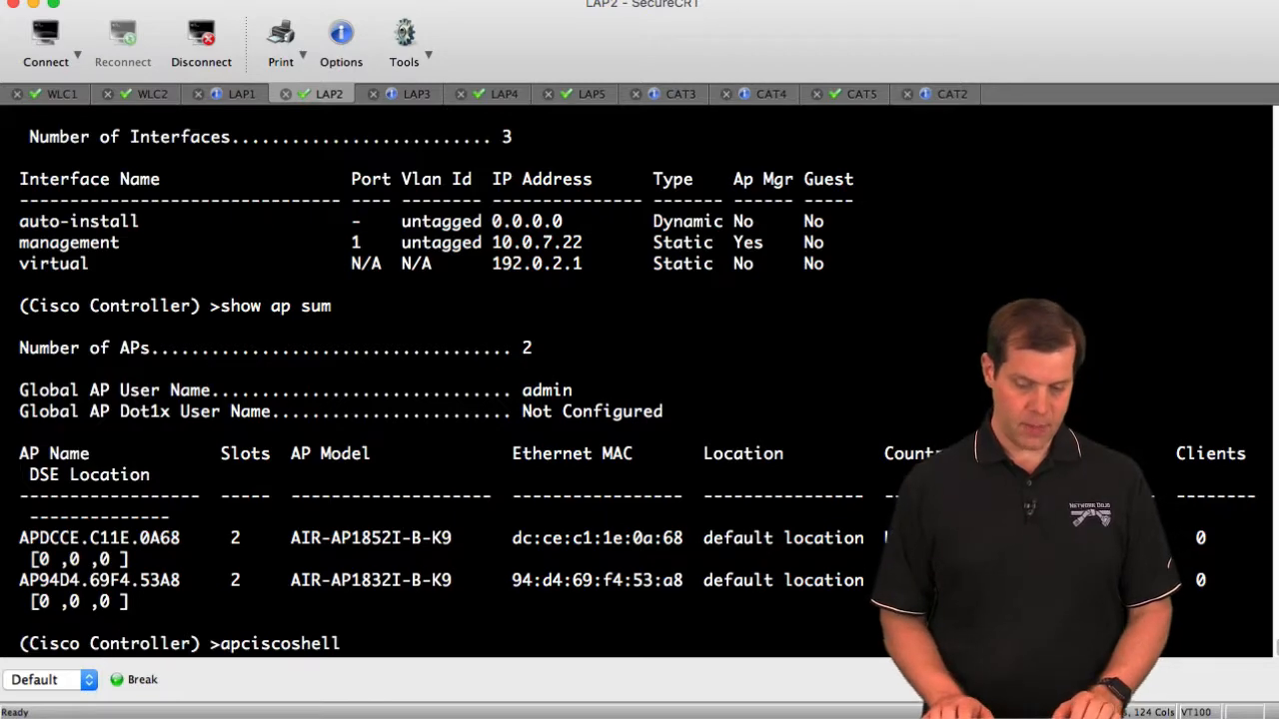
{"action": "key", "text": "Return"}
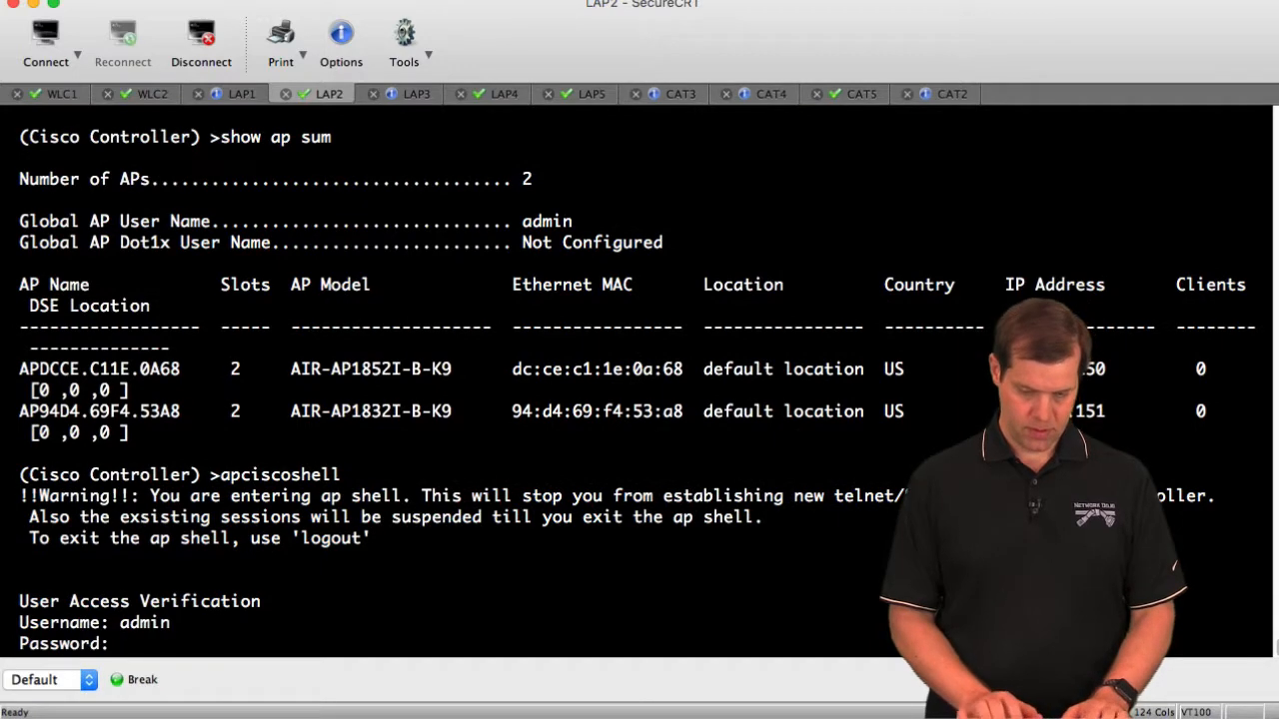
{"action": "type", "text": "en"}
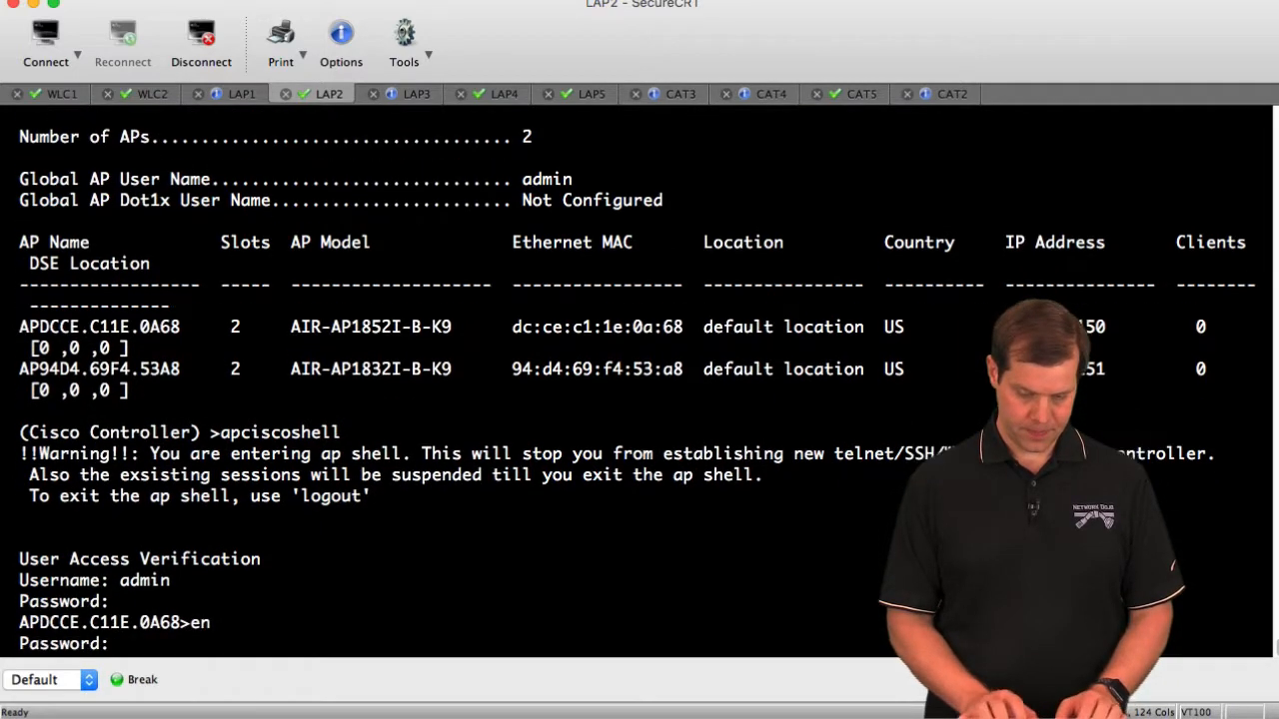
{"action": "key", "text": "Return"}
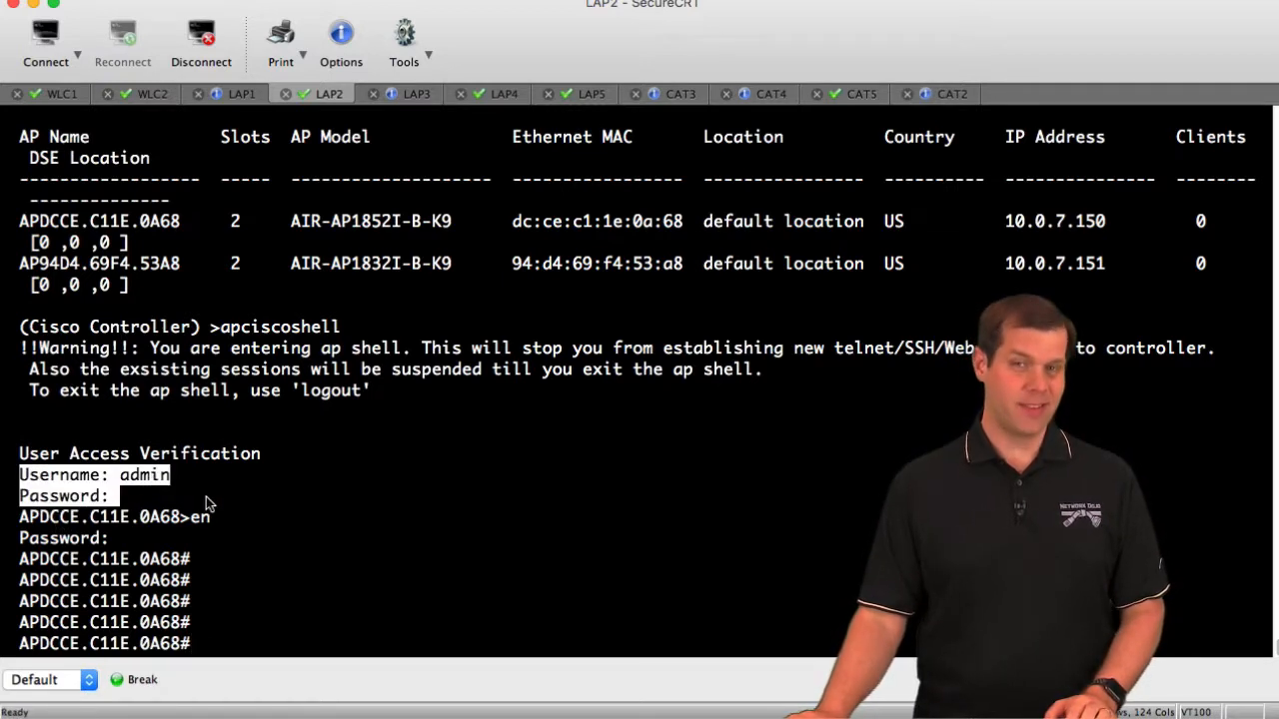
{"action": "mouse_move", "coordinate": [160, 496]}
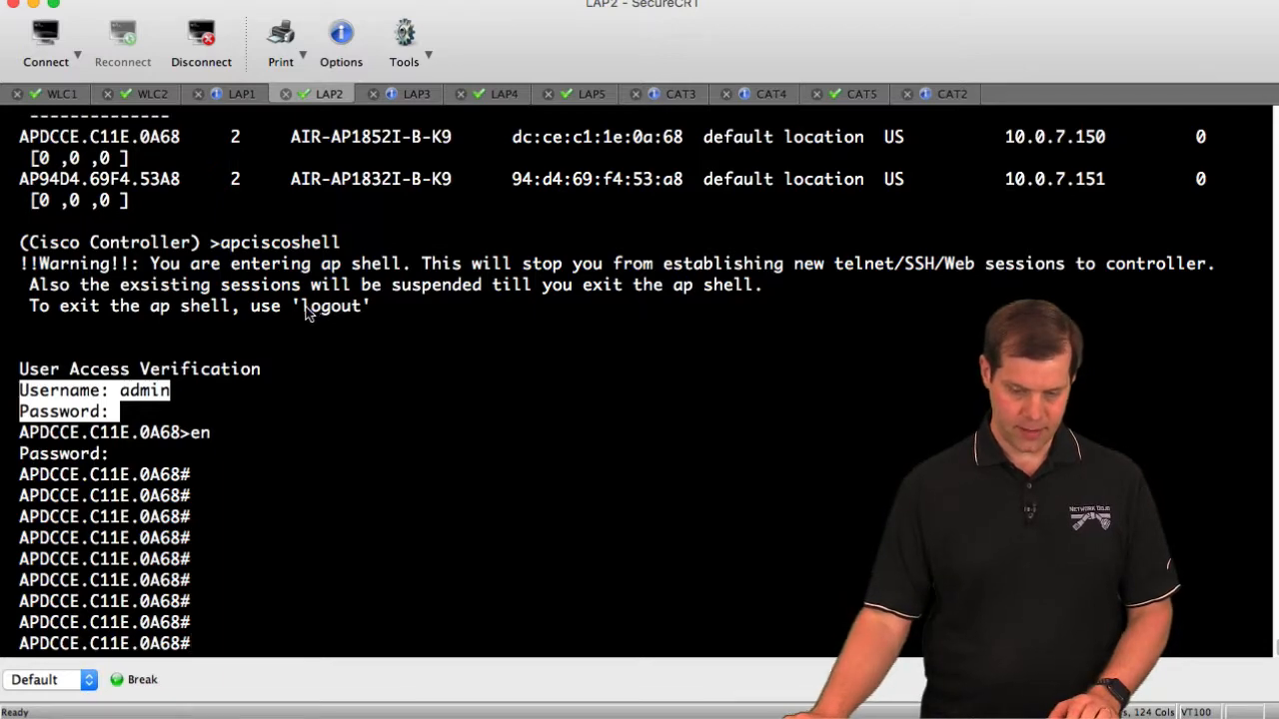
Step: Log out of the access point shell
{"action": "type", "text": "logout"}
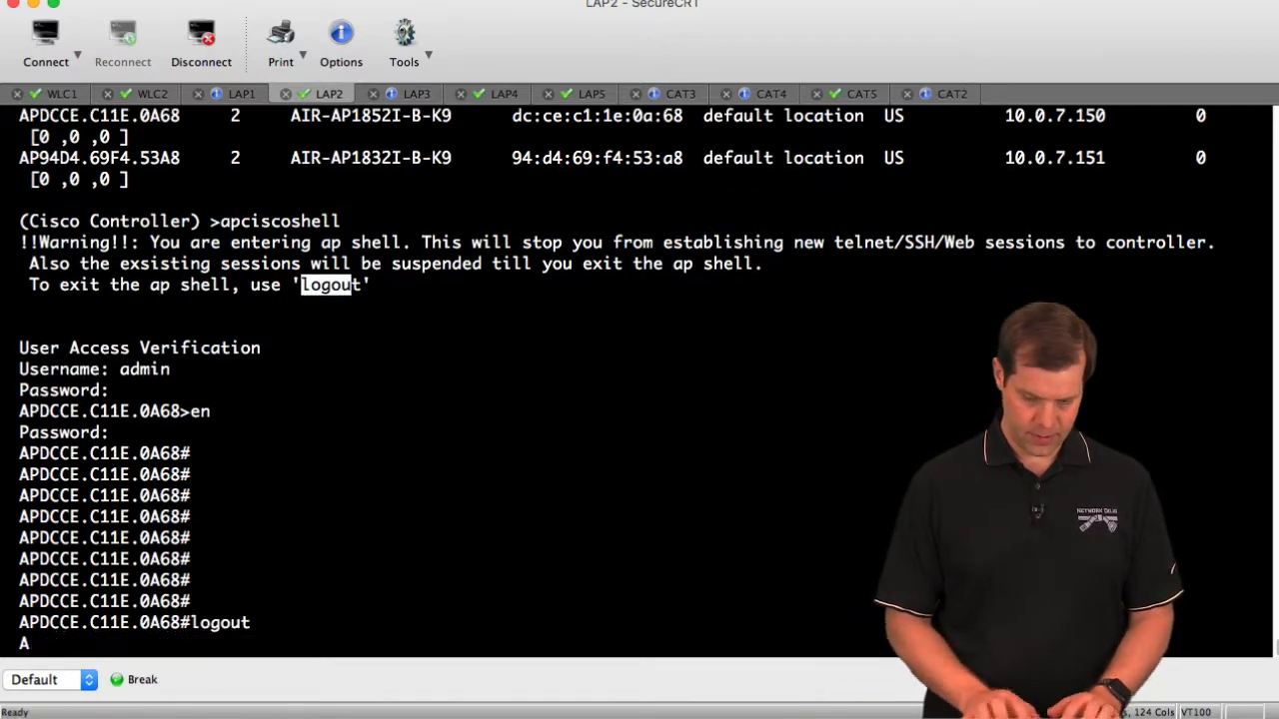
{"action": "key", "text": "Return"}
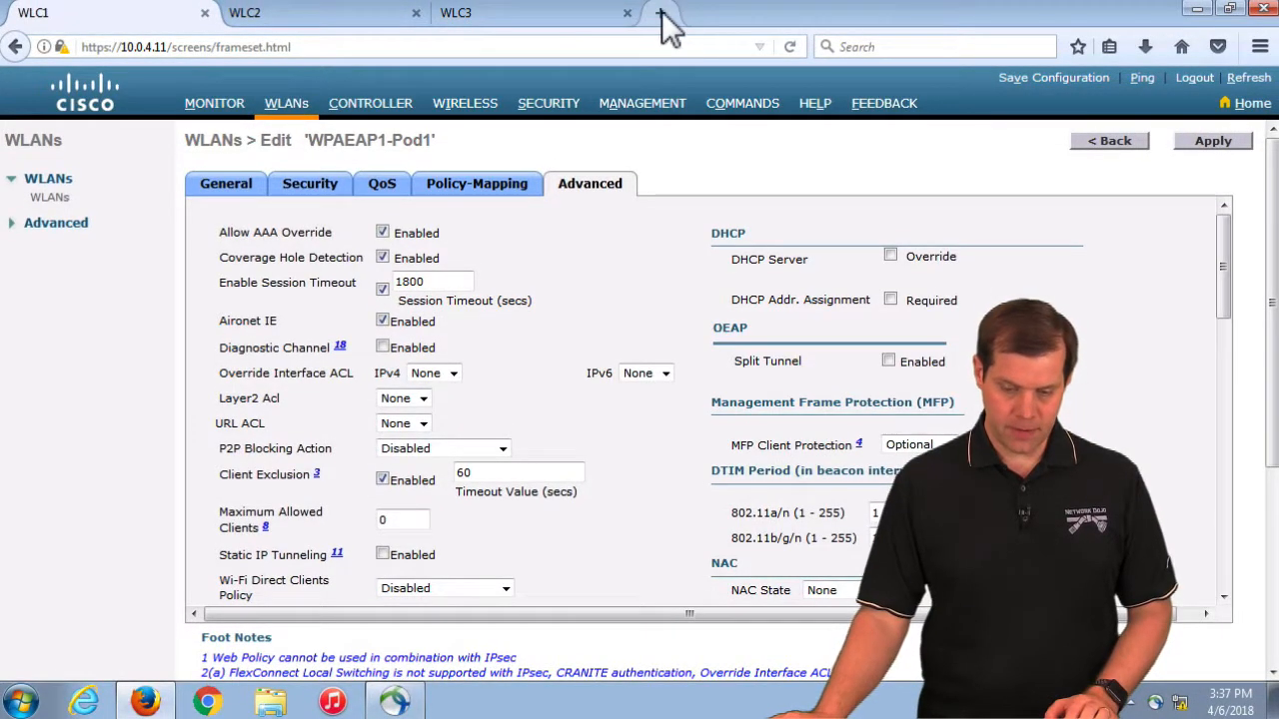
Step: Browse to the controller's https address in a new Firefox tab
{"action": "left_click", "coordinate": [664, 12]}
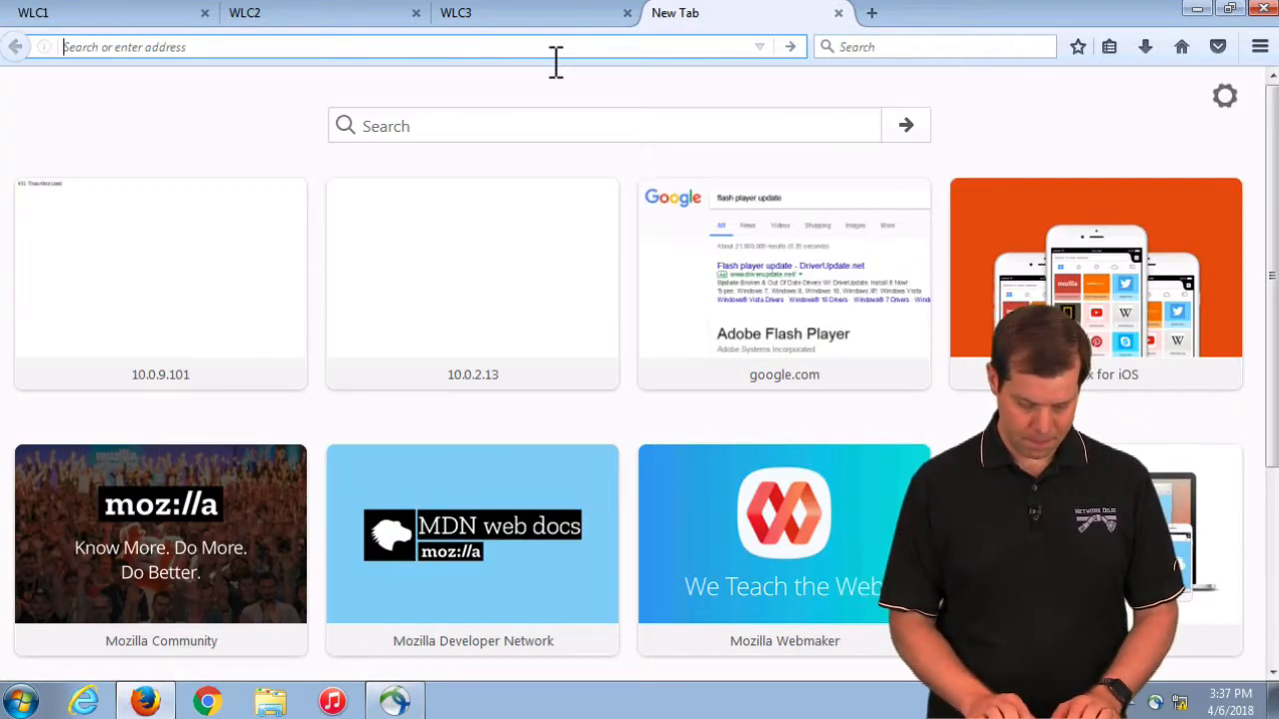
{"action": "type", "text": "http"}
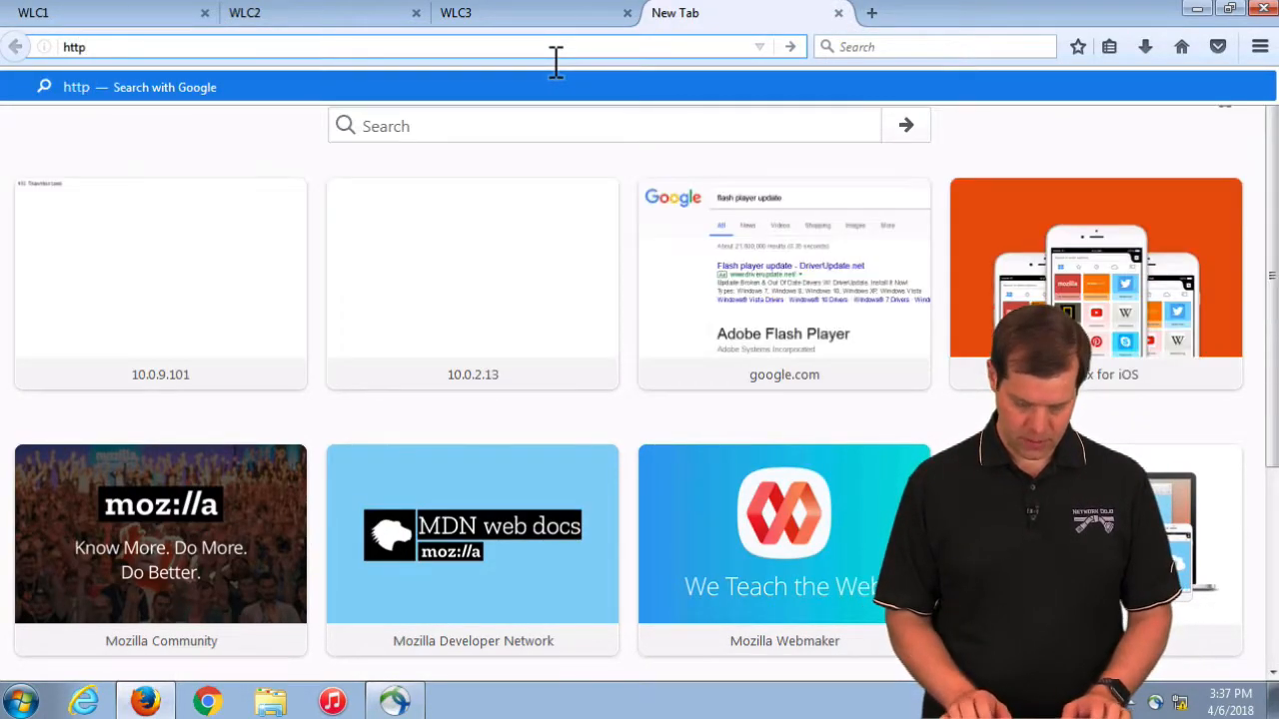
{"action": "type", "text": "10.0.9.101"}
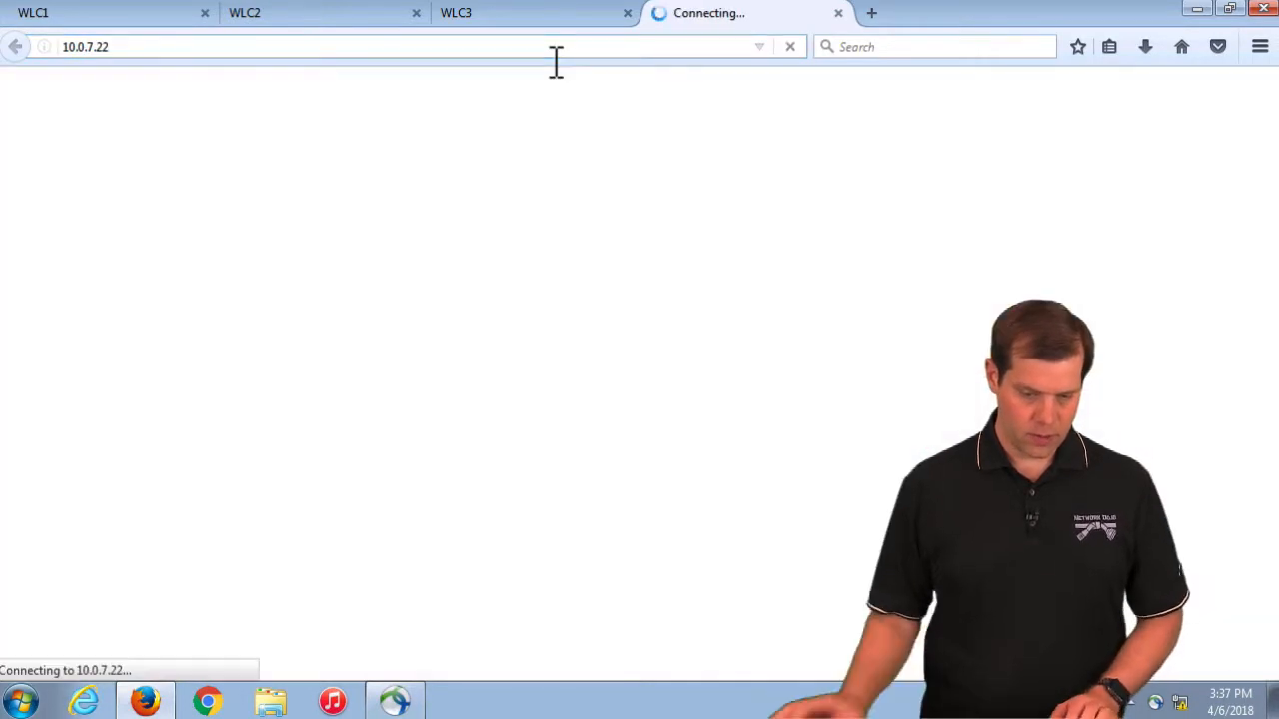
{"action": "left_click", "coordinate": [83, 46]}
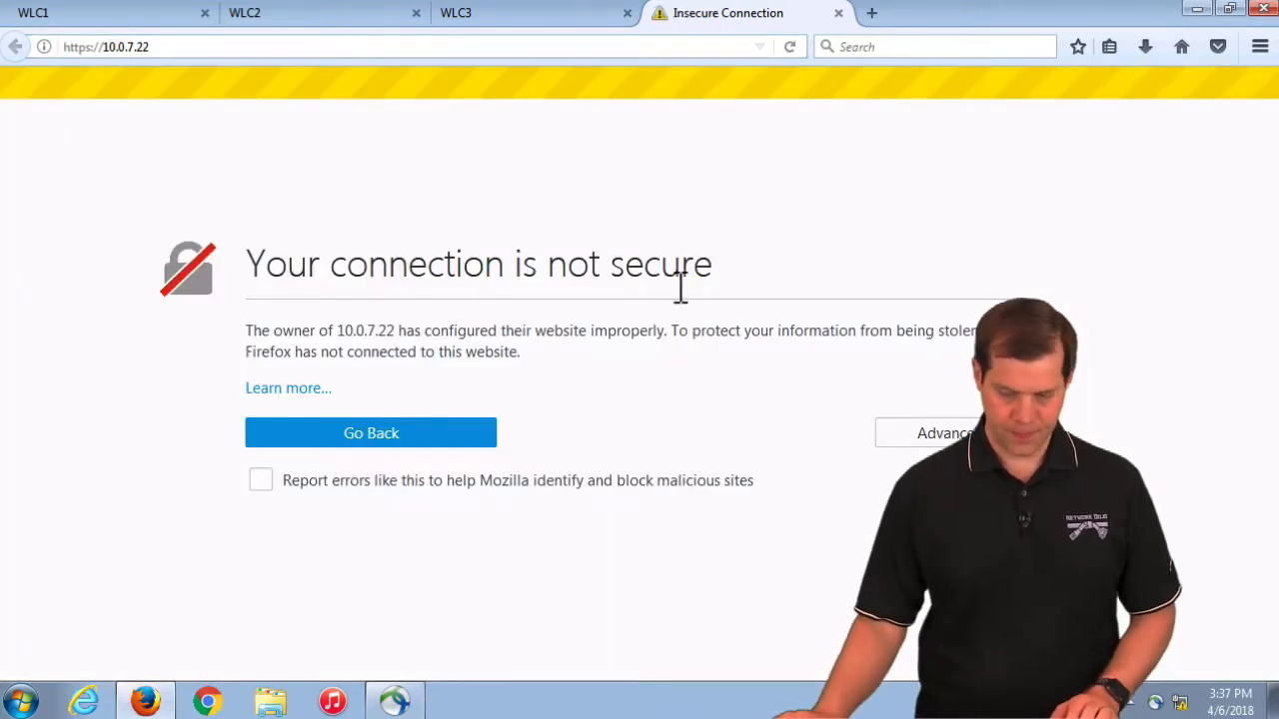
Step: Accept the self-signed certificate via Advanced > Add Exception and dismiss the authentication prompt
{"action": "left_click", "coordinate": [940, 431]}
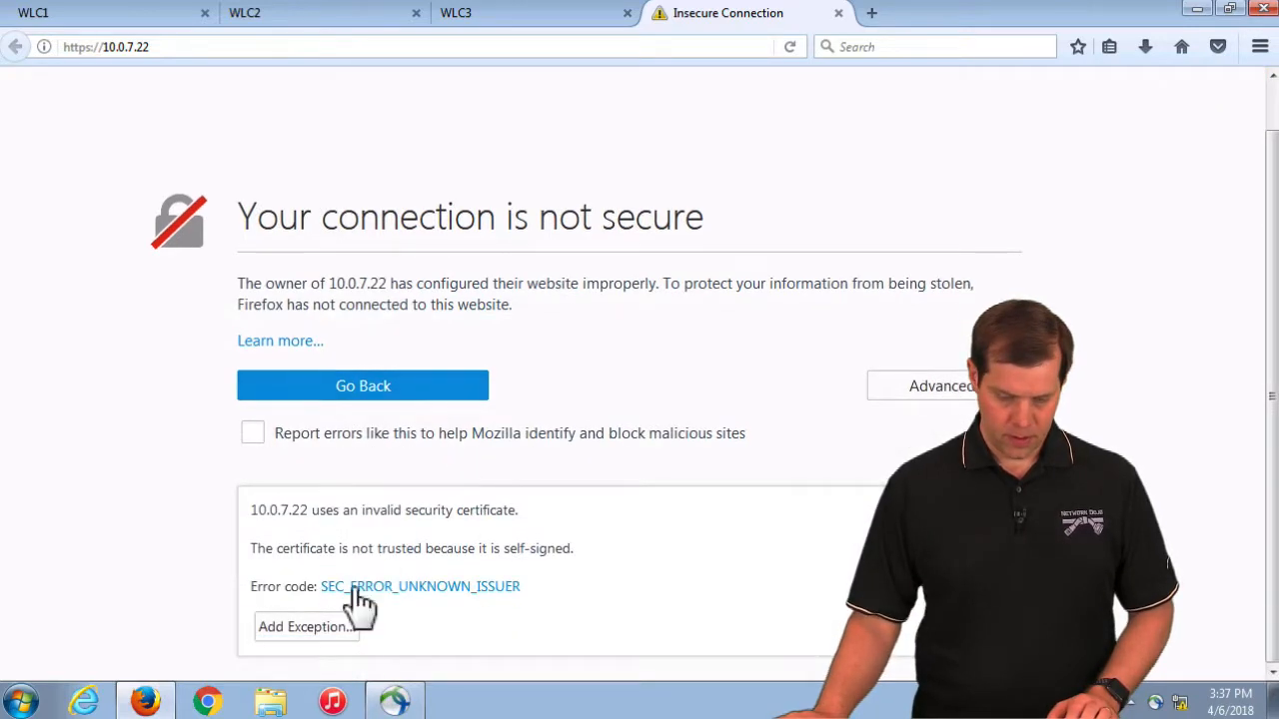
{"action": "left_click", "coordinate": [306, 628]}
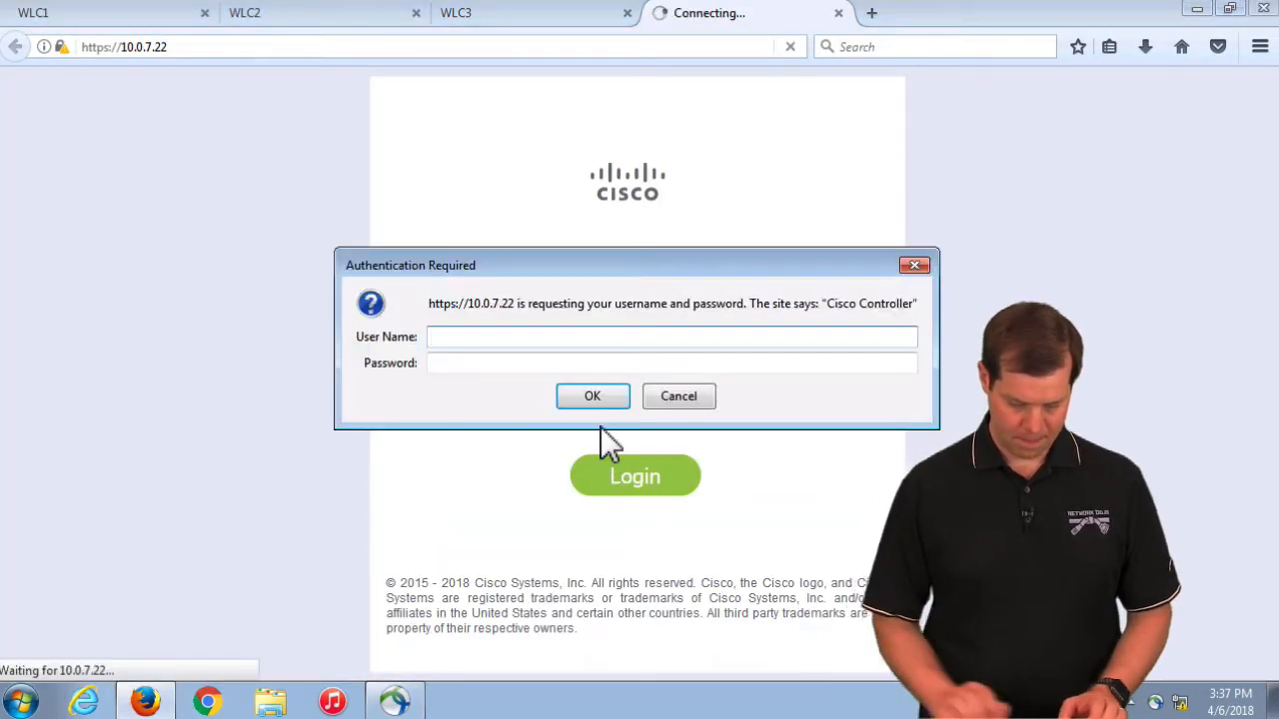
{"action": "left_click", "coordinate": [679, 395]}
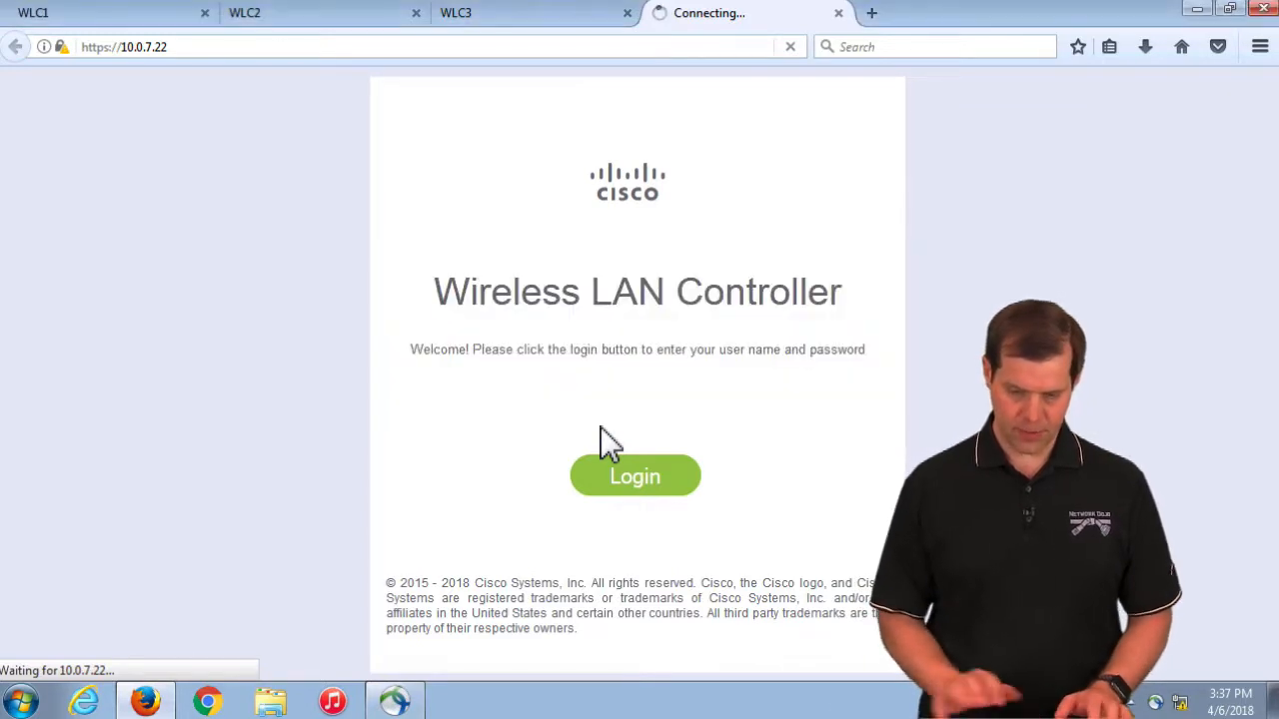
Step: Log in and view the MEWLC1 Network Summary showing 2 access points and 94 rogue APs
{"action": "left_click", "coordinate": [636, 476]}
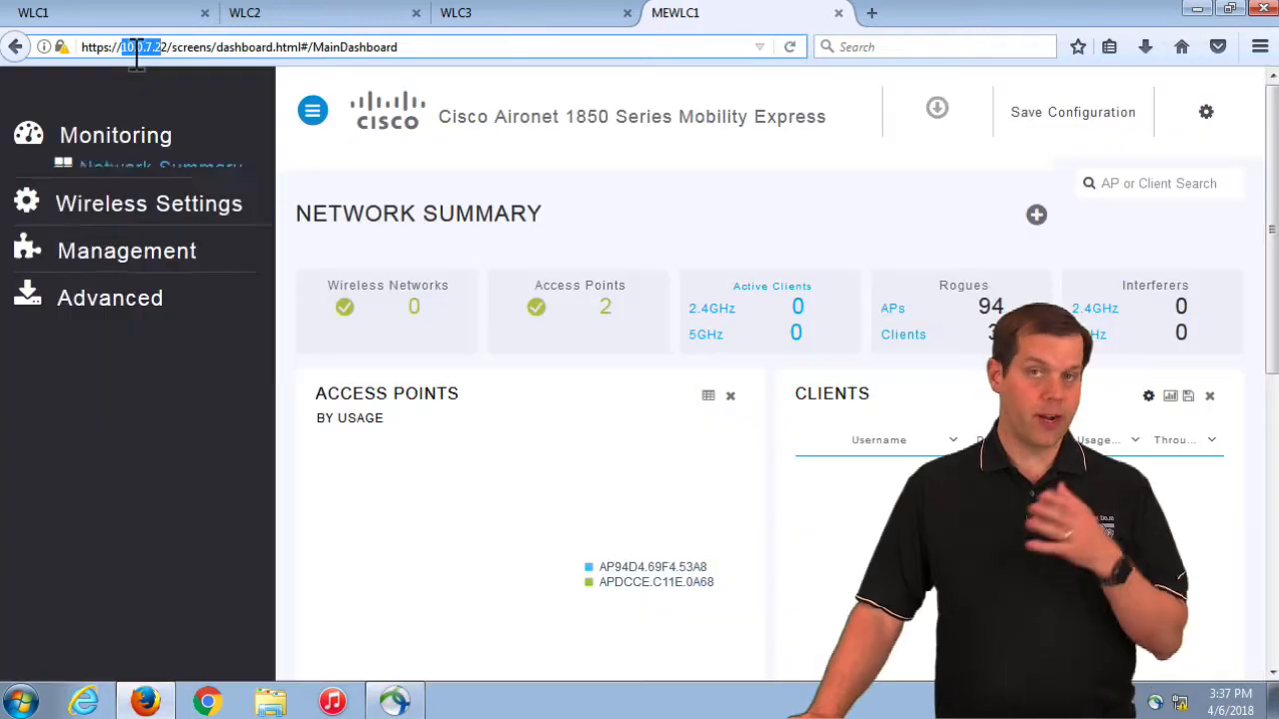
{"action": "left_click", "coordinate": [116, 136]}
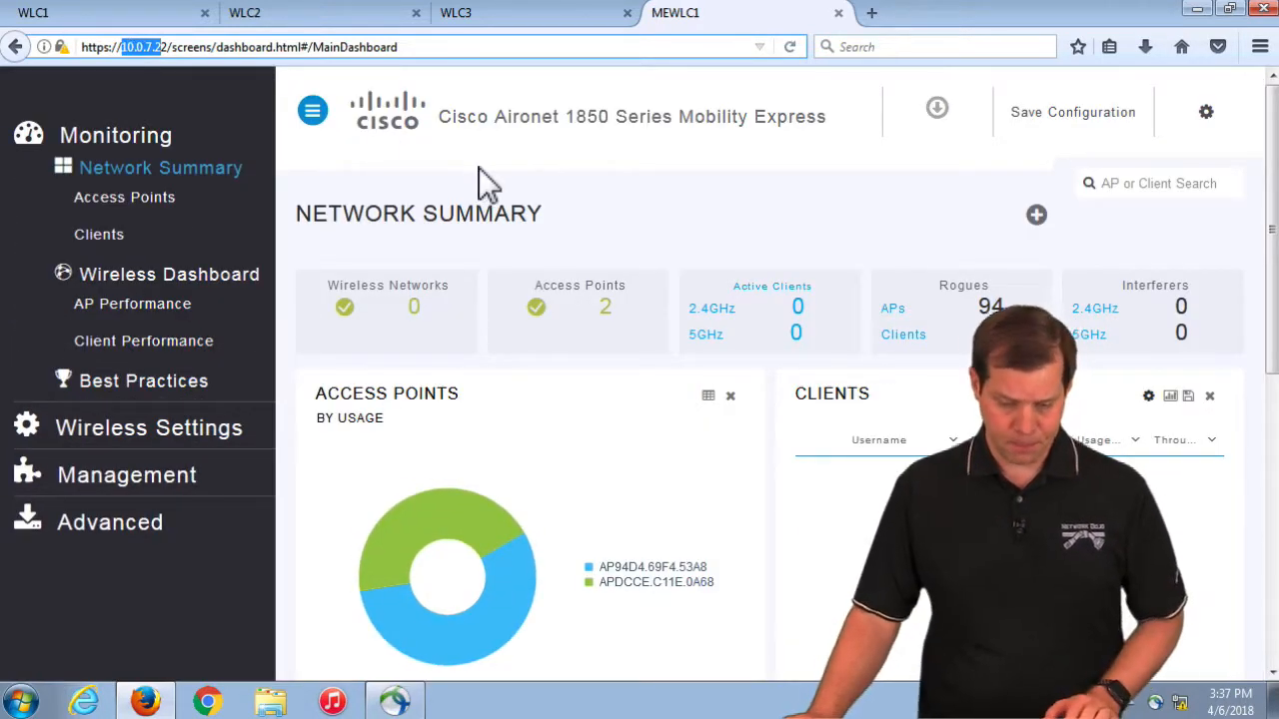
{"action": "mouse_move", "coordinate": [556, 217]}
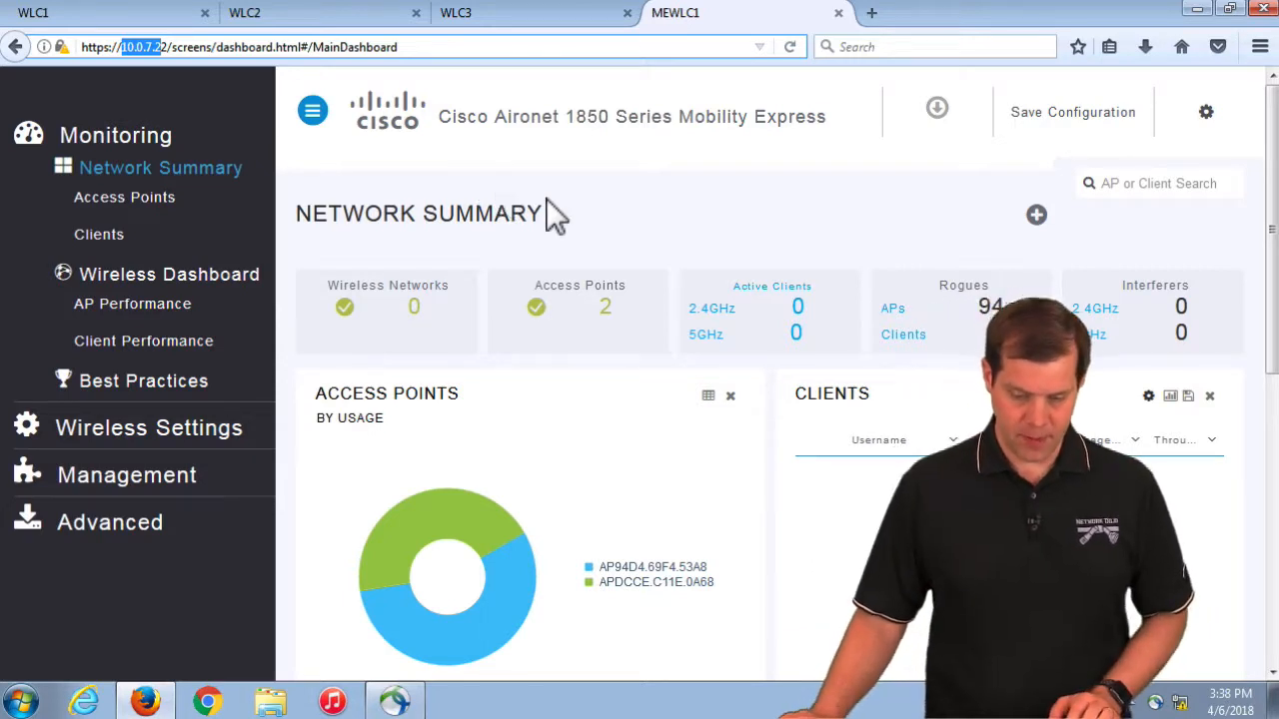
{"action": "mouse_move", "coordinate": [130, 175]}
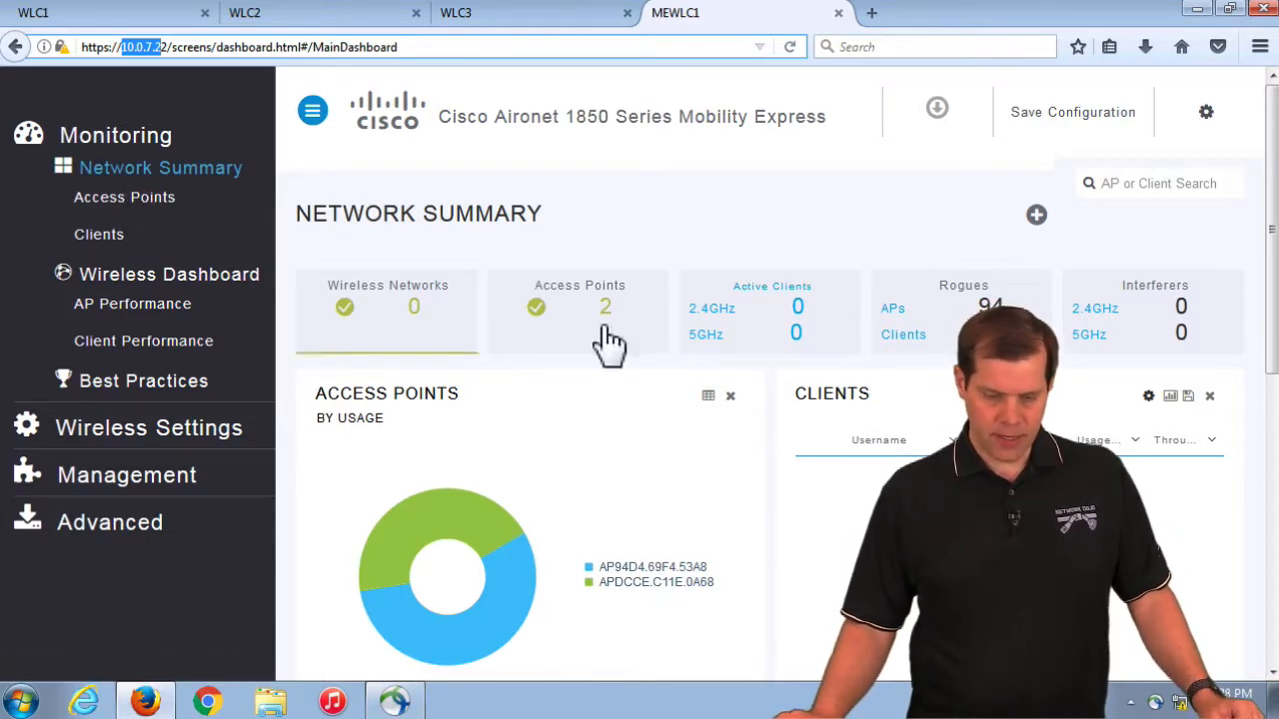
{"action": "scroll", "scroll_direction": "down", "scroll_amount": 3}
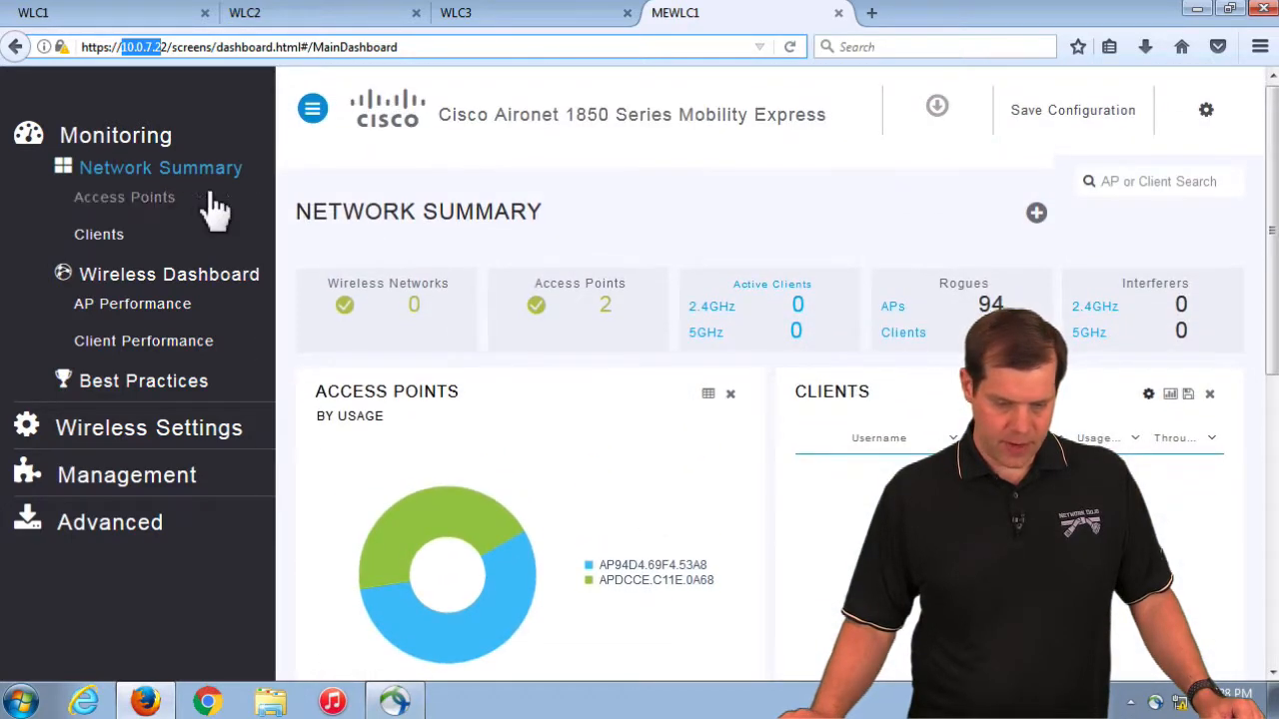
{"action": "mouse_move", "coordinate": [148, 427]}
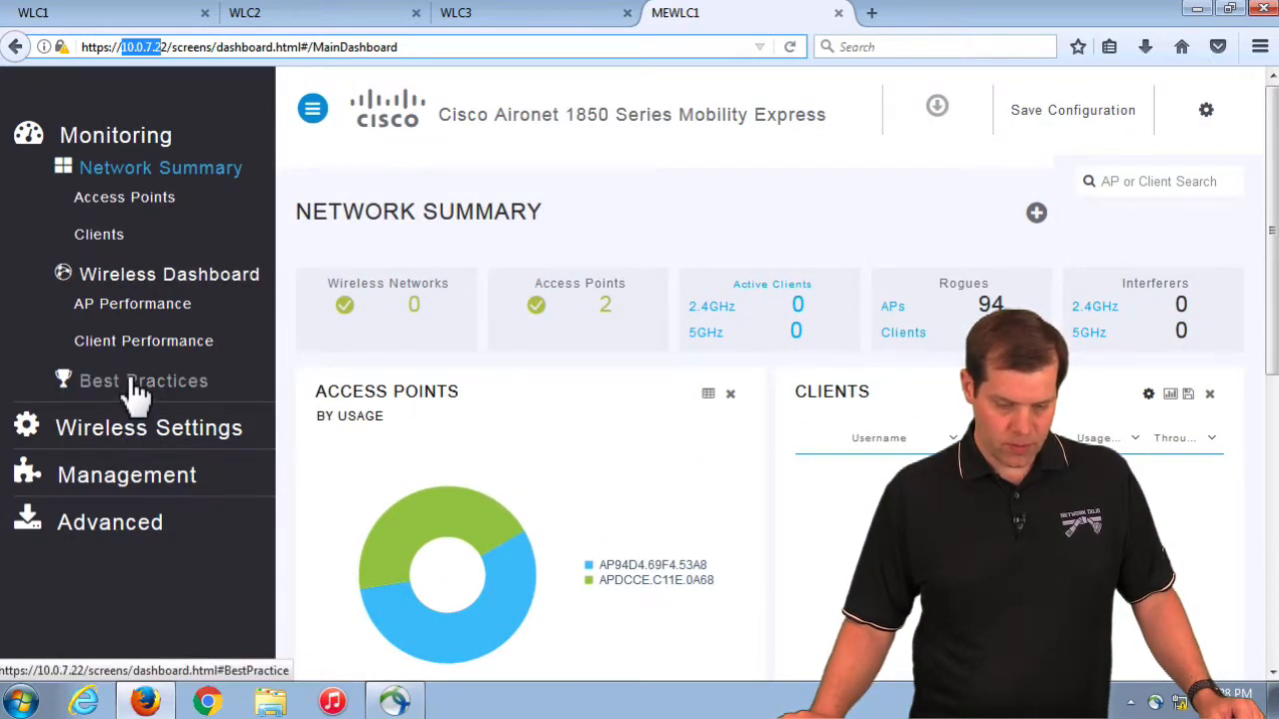
Step: Review the Best Practices report's 16/20 score and expanded security checks, then the Wireless Settings group
{"action": "left_click", "coordinate": [144, 379]}
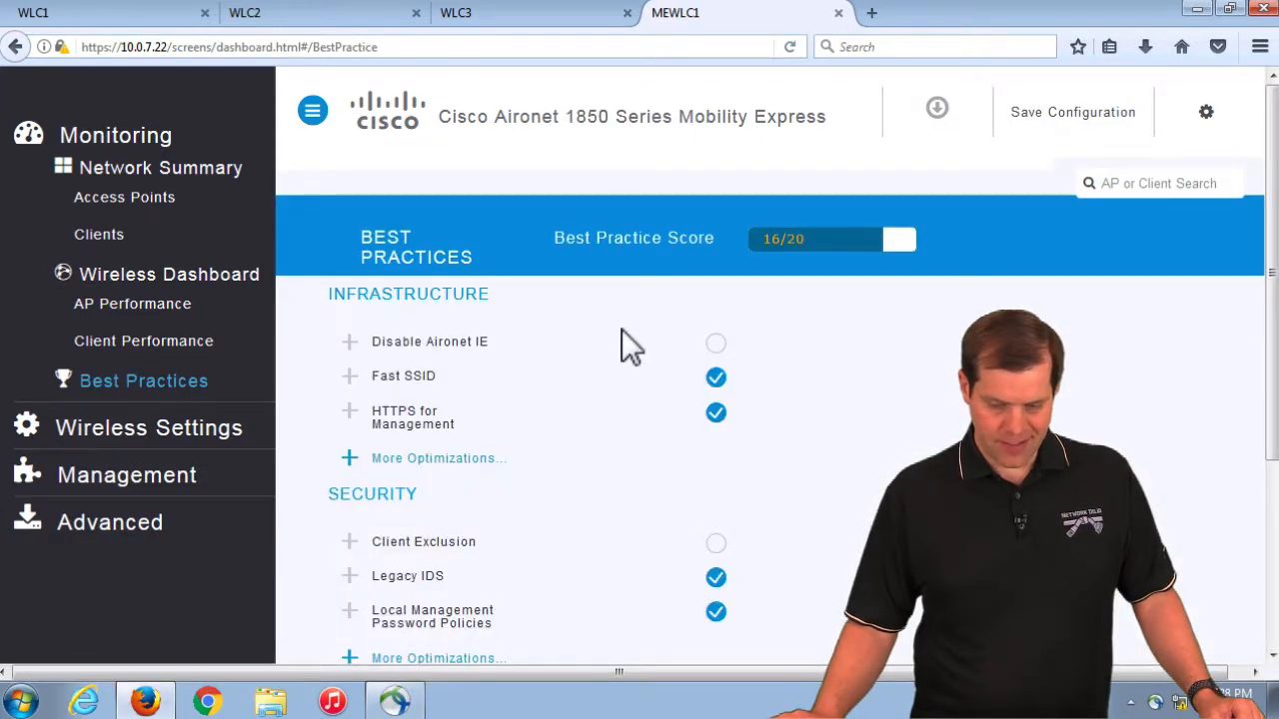
{"action": "scroll", "scroll_direction": "down", "scroll_amount": 3}
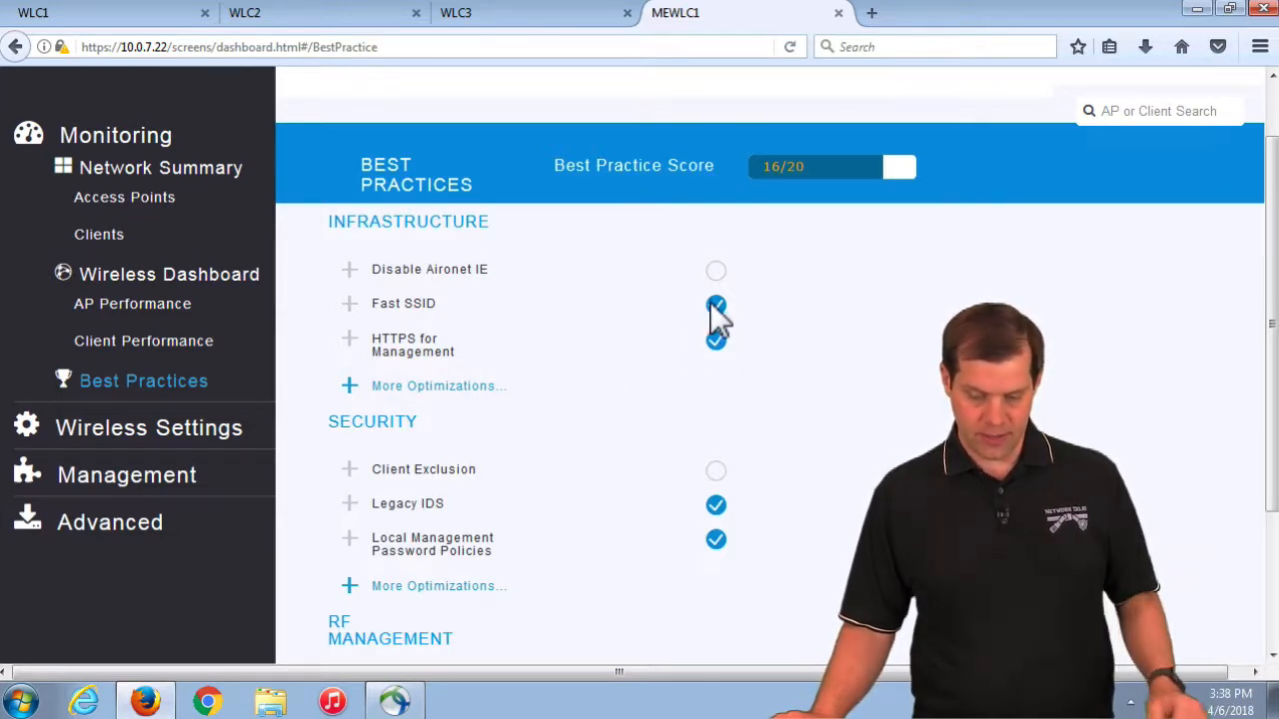
{"action": "mouse_move", "coordinate": [722, 190]}
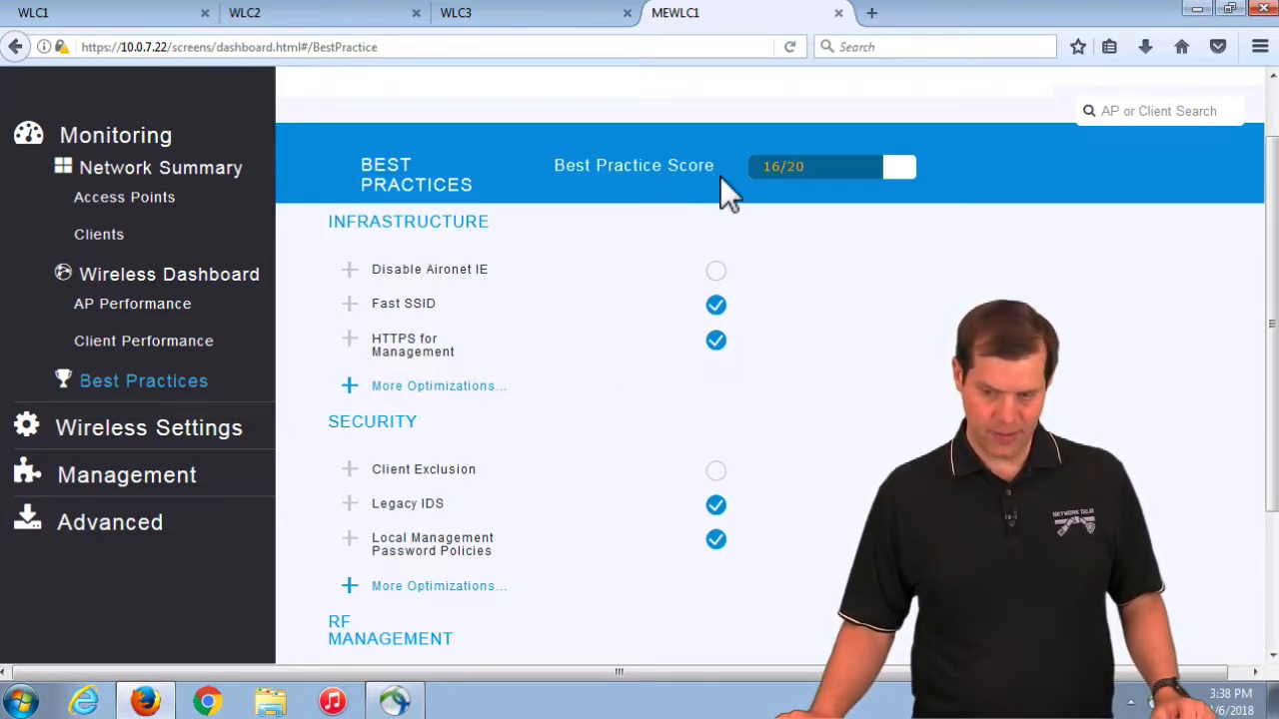
{"action": "mouse_move", "coordinate": [360, 600]}
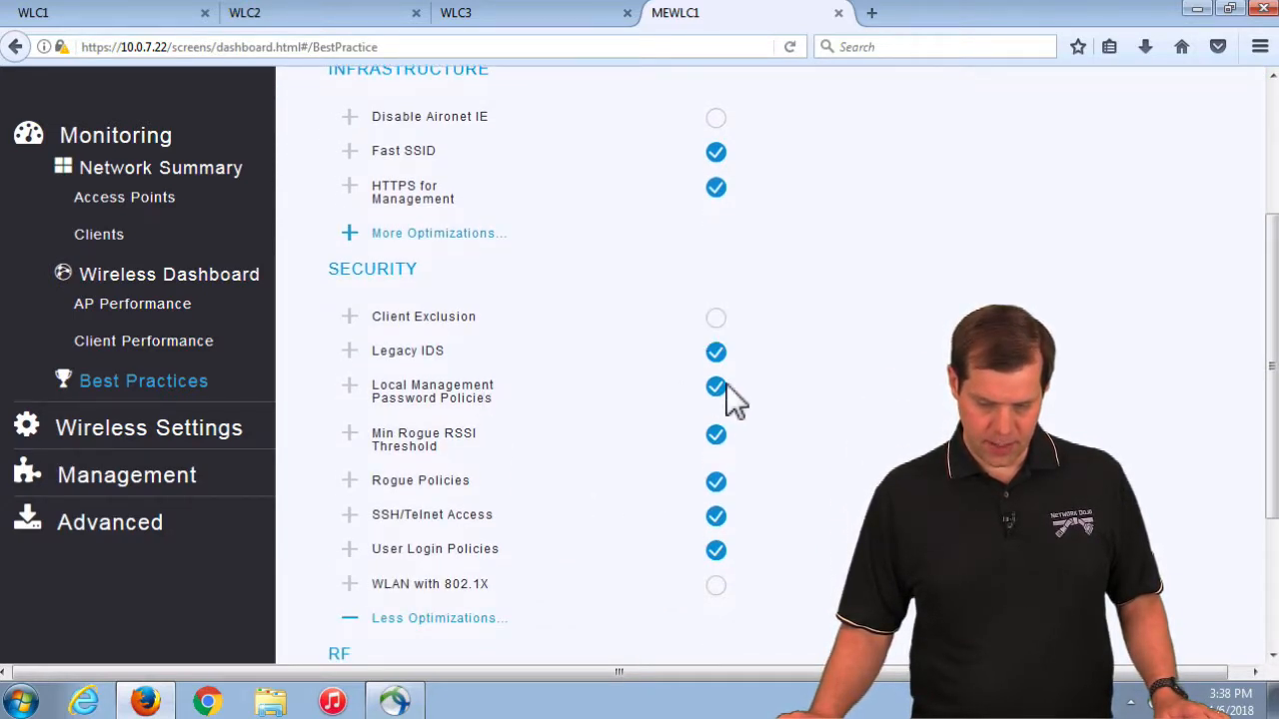
{"action": "scroll", "scroll_direction": "down", "scroll_amount": 3}
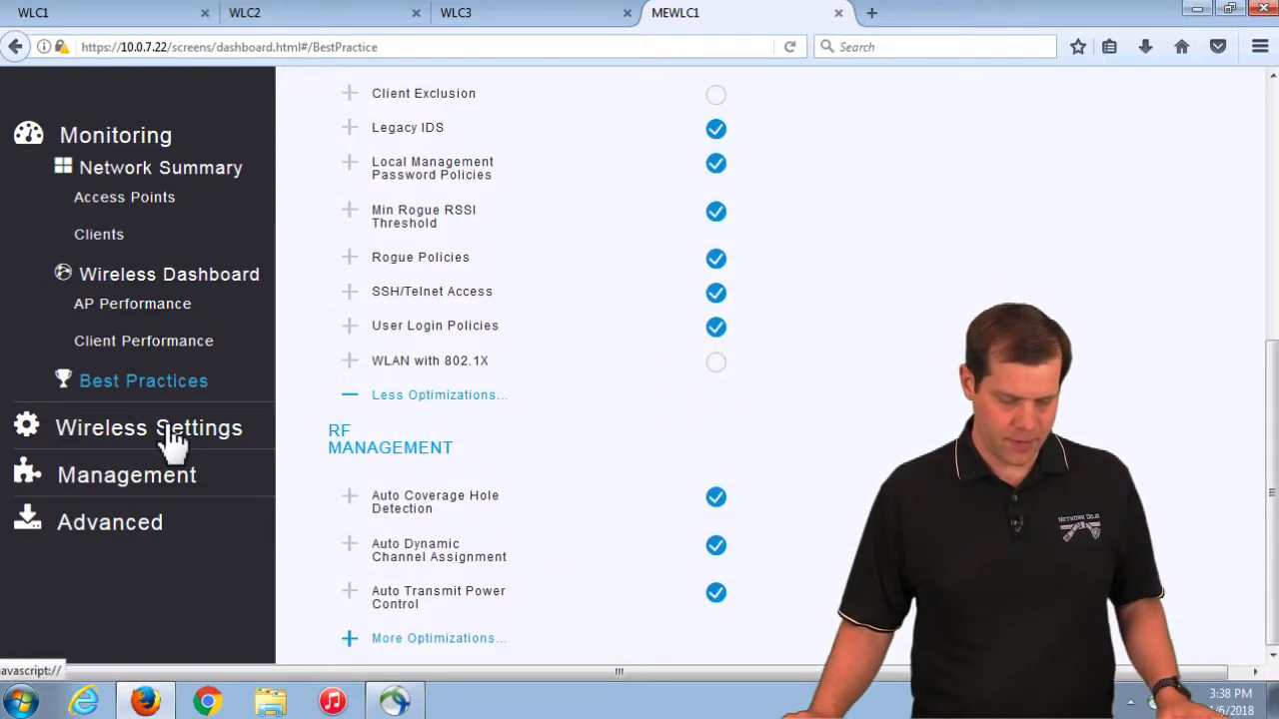
{"action": "left_click", "coordinate": [148, 427]}
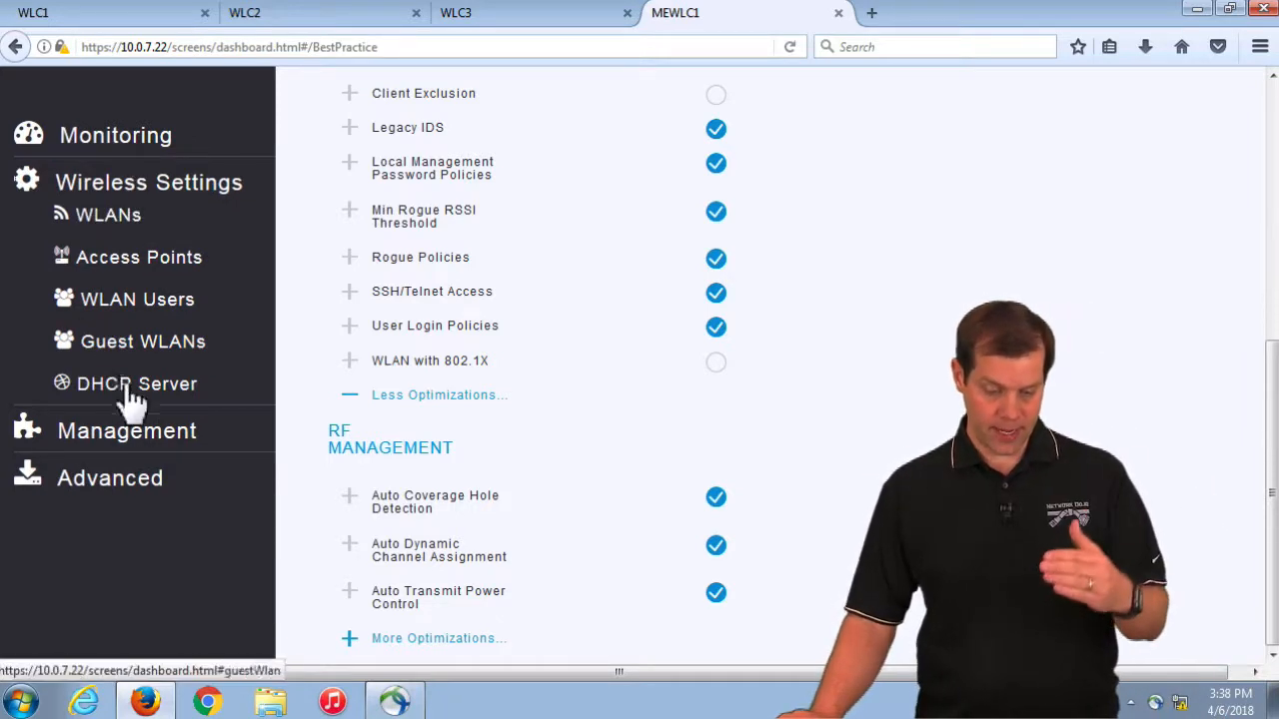
{"action": "mouse_move", "coordinate": [156, 270]}
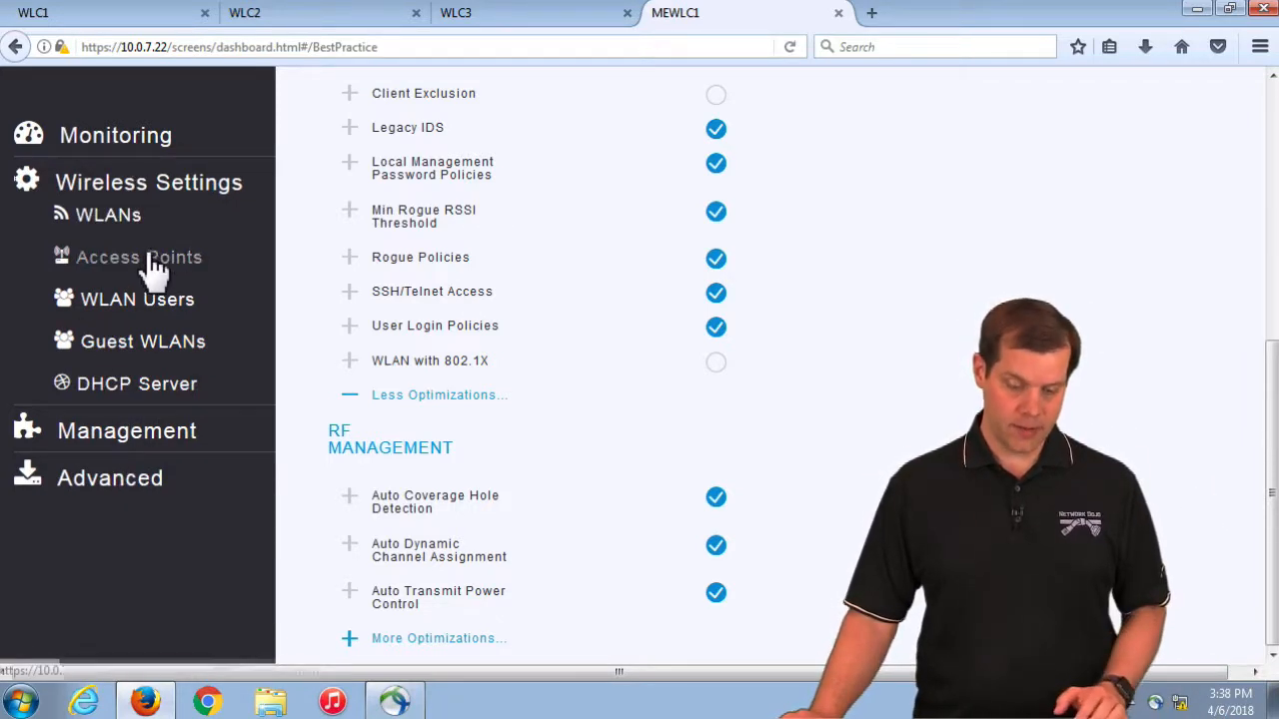
Step: Rename the active controller access point to LAP2 from the Access Points list
{"action": "left_click", "coordinate": [140, 255]}
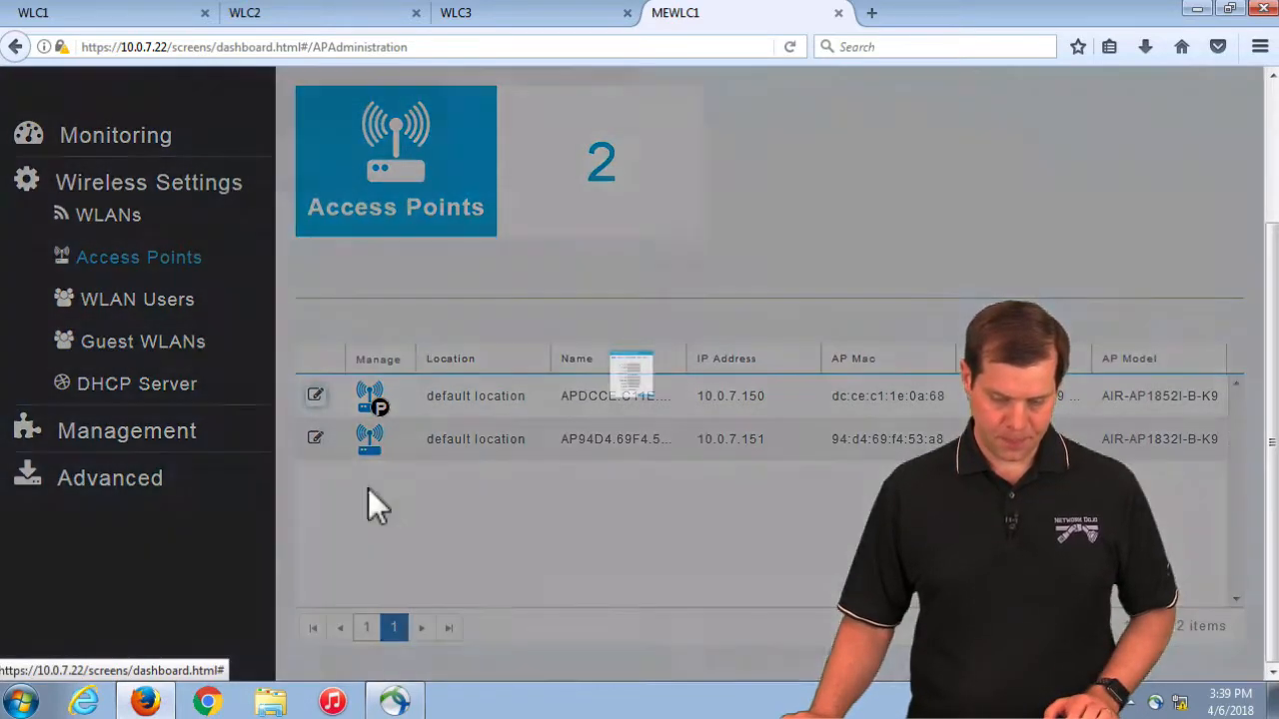
{"action": "left_click", "coordinate": [315, 396]}
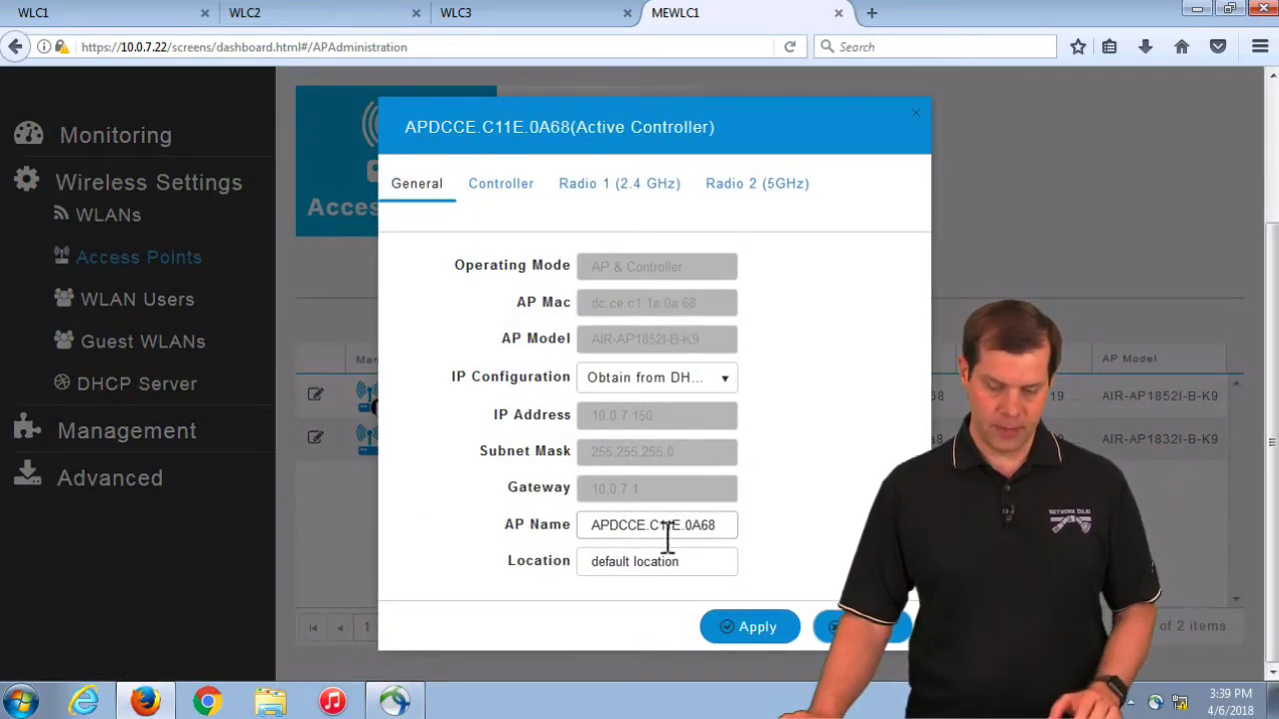
{"action": "type", "text": "LAP2"}
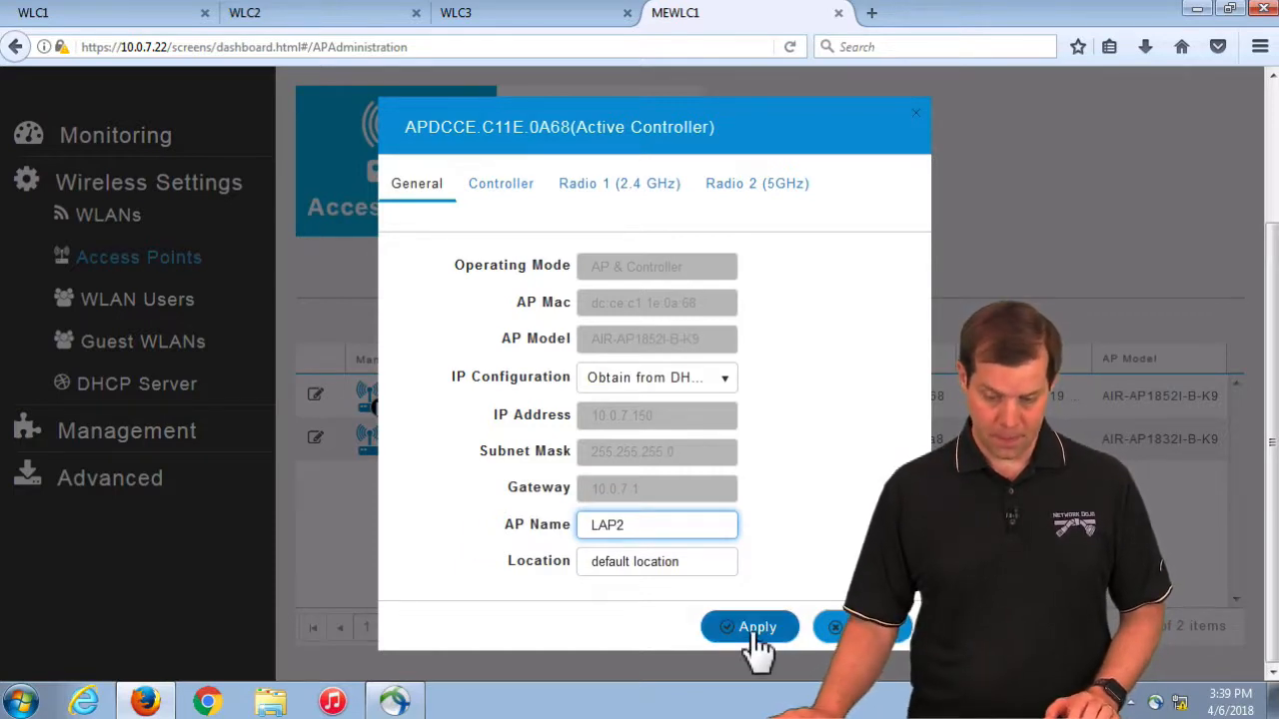
{"action": "left_click", "coordinate": [500, 184]}
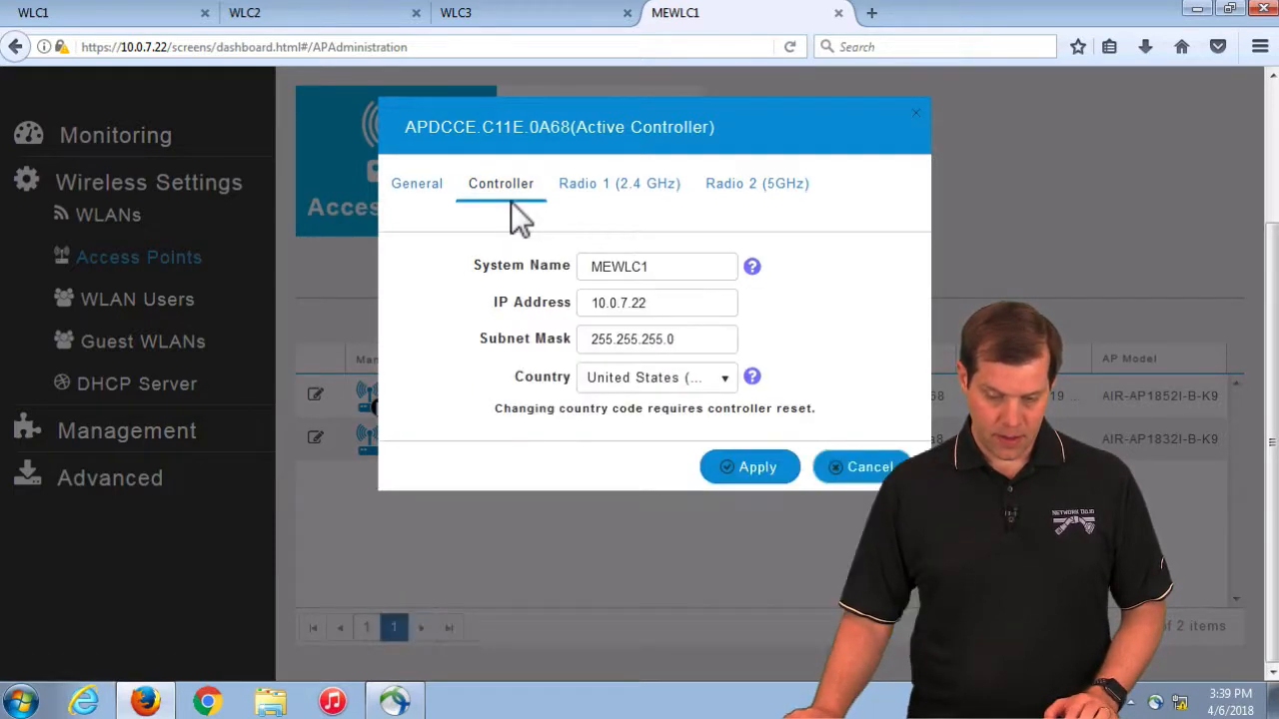
Step: Check the Controller tab's system name and address, then apply the AP settings
{"action": "left_click", "coordinate": [656, 265]}
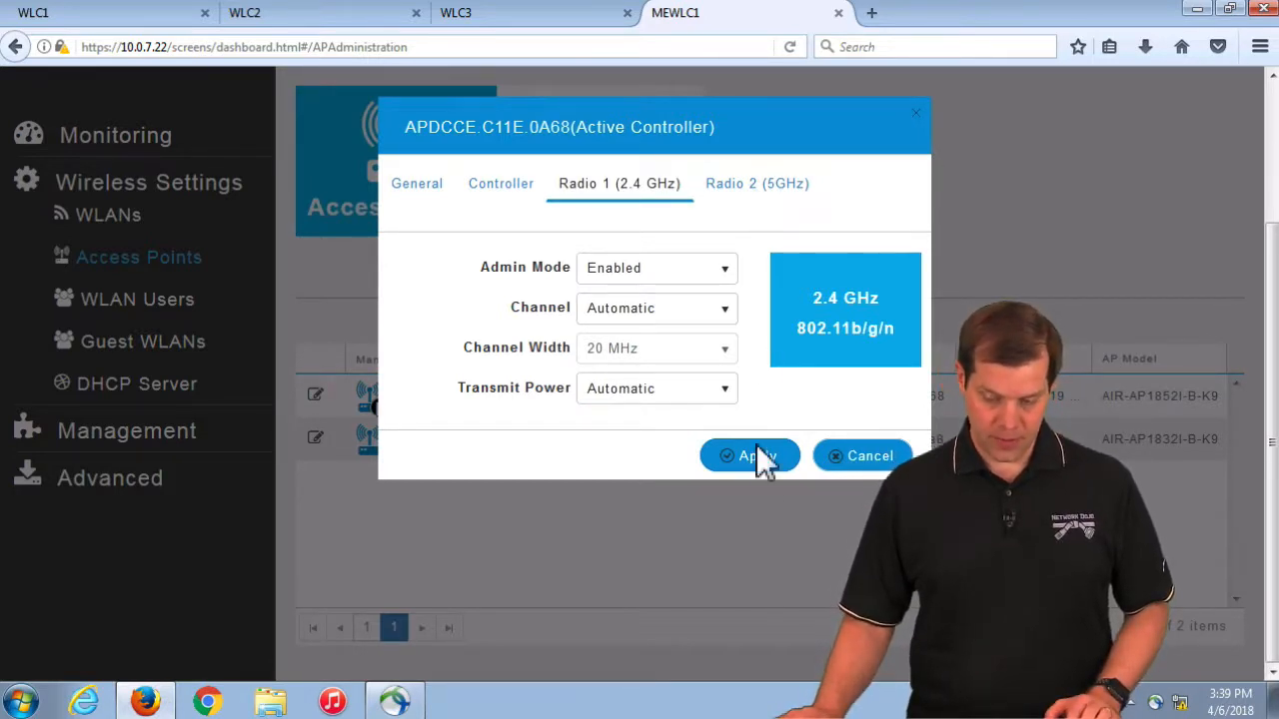
{"action": "left_click", "coordinate": [749, 455]}
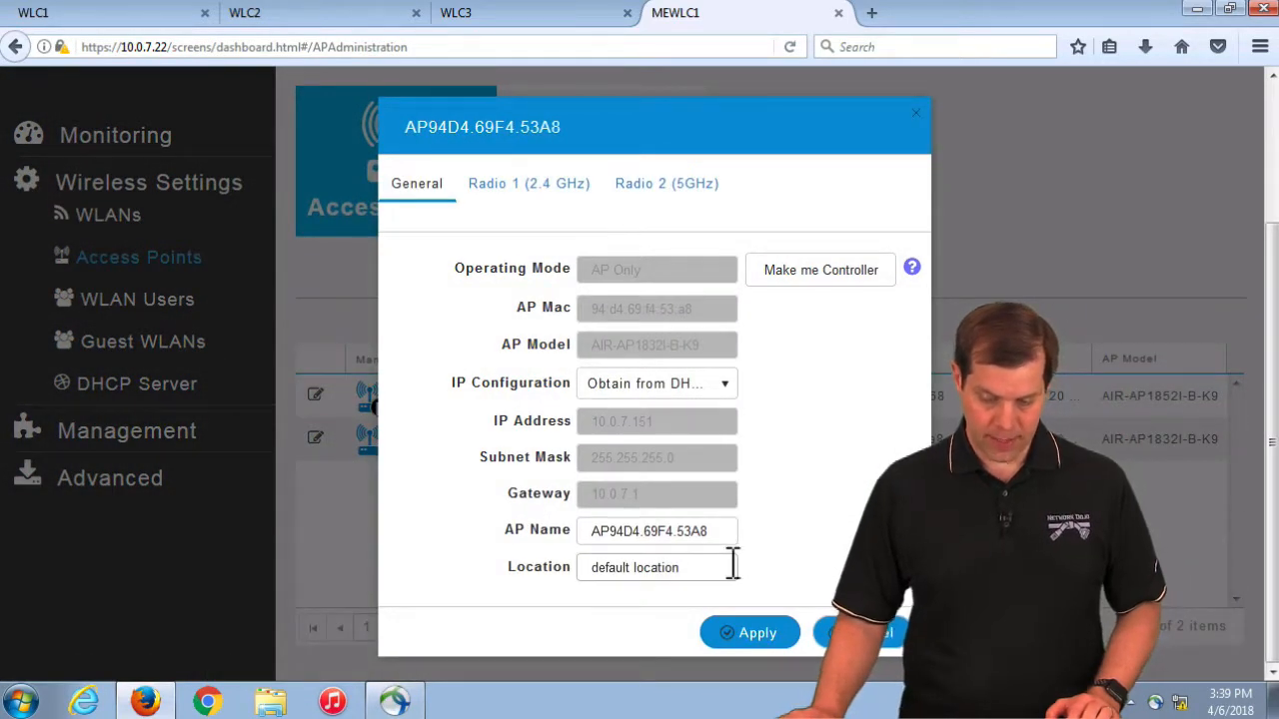
Step: Rename the second access point to LAP4 and reopen its settings showing Make me Controller
{"action": "type", "text": "LAP4"}
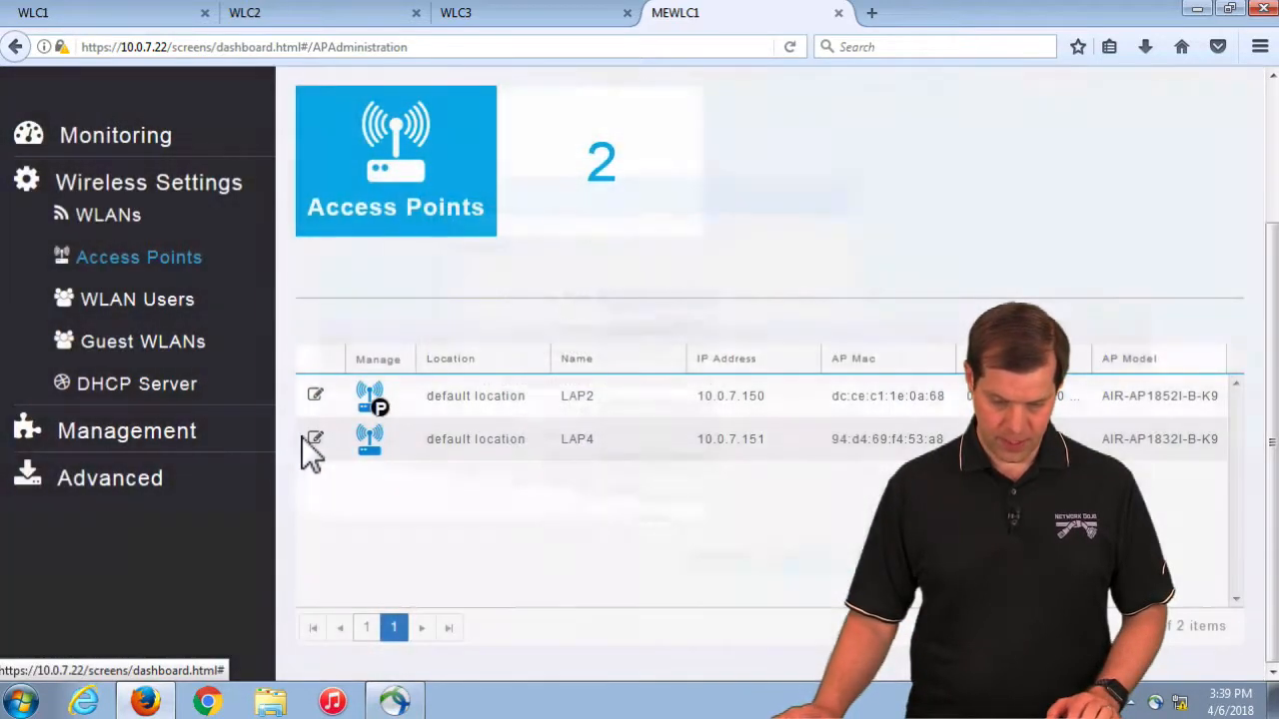
{"action": "left_click", "coordinate": [316, 440]}
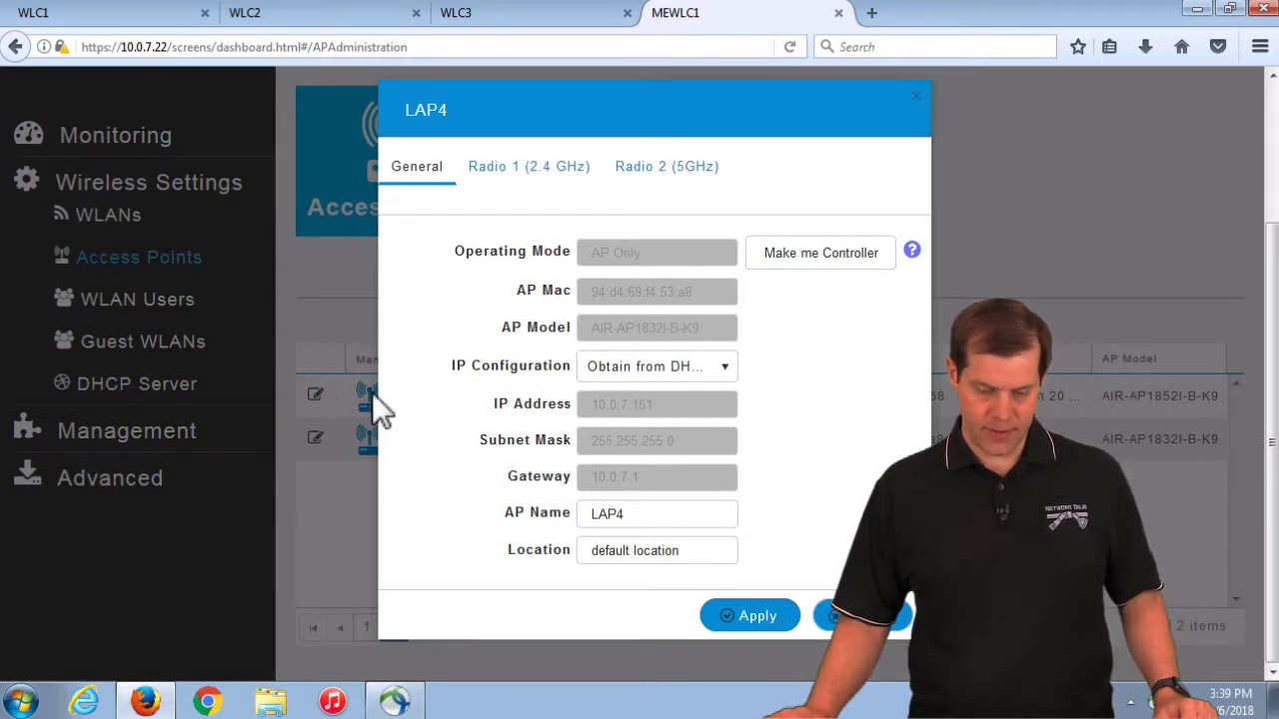
{"action": "mouse_move", "coordinate": [567, 336]}
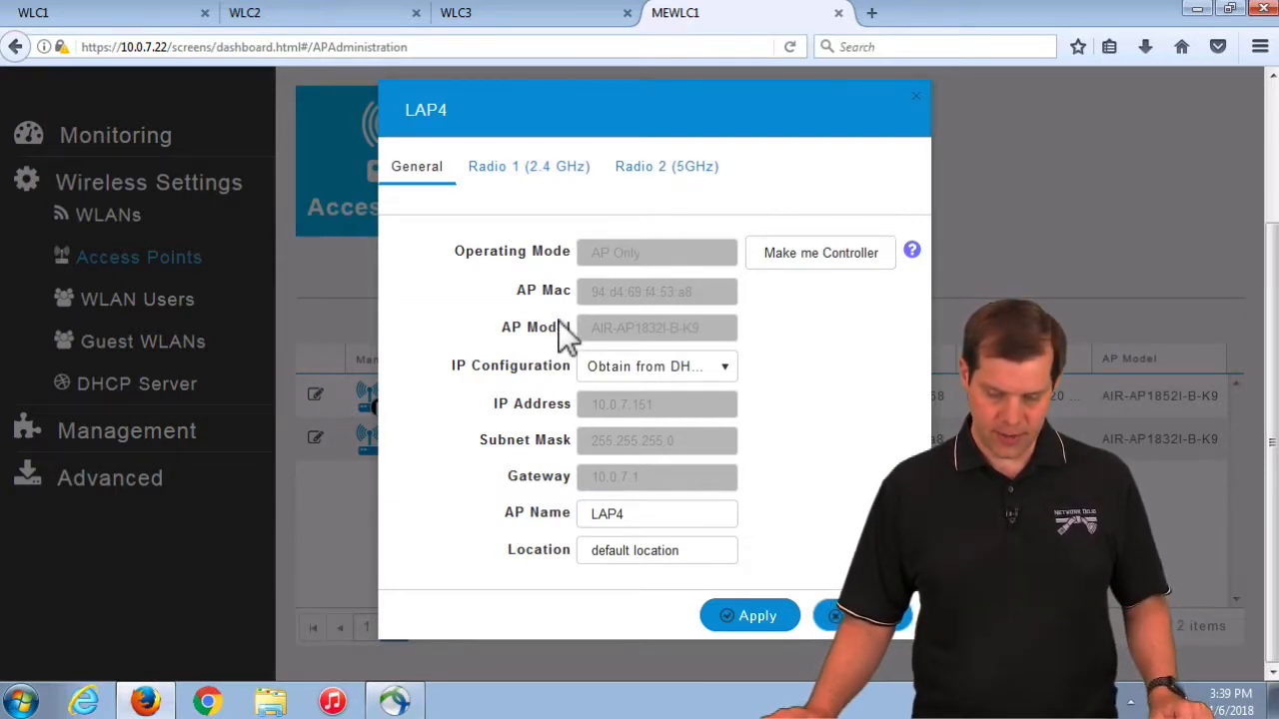
{"action": "mouse_move", "coordinate": [723, 344]}
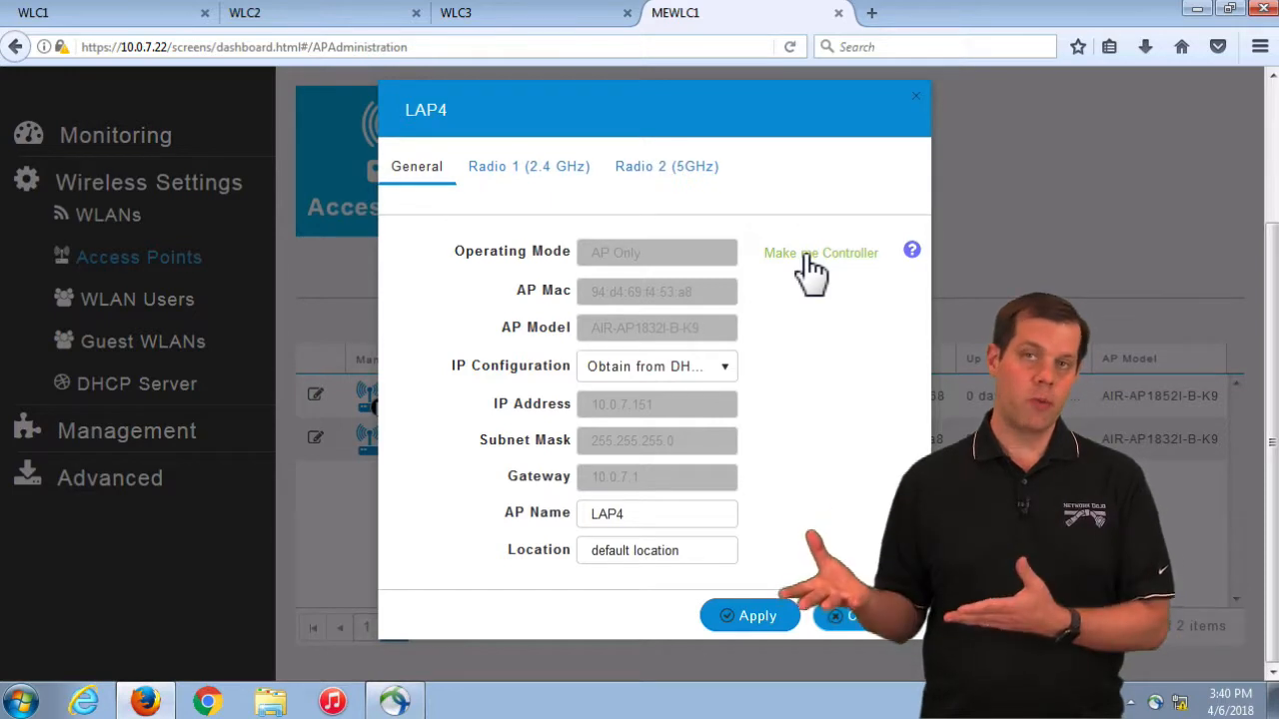
{"action": "mouse_move", "coordinate": [843, 284]}
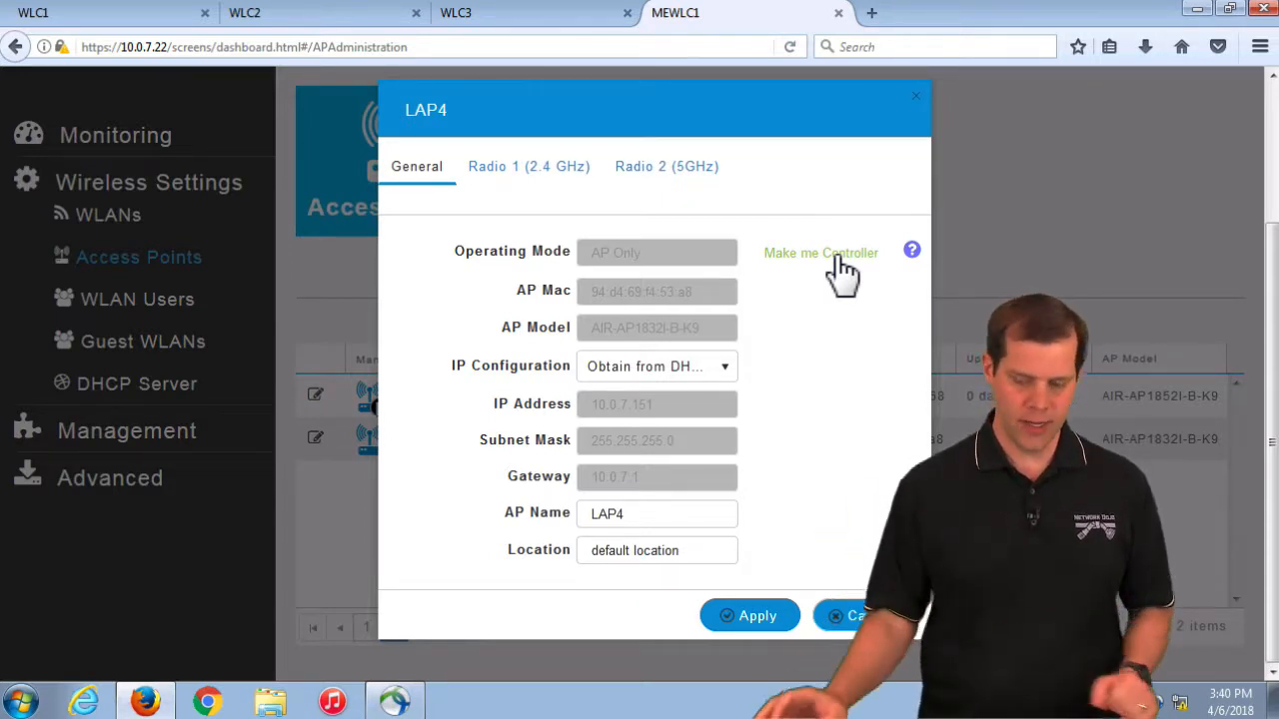
{"action": "mouse_move", "coordinate": [839, 290]}
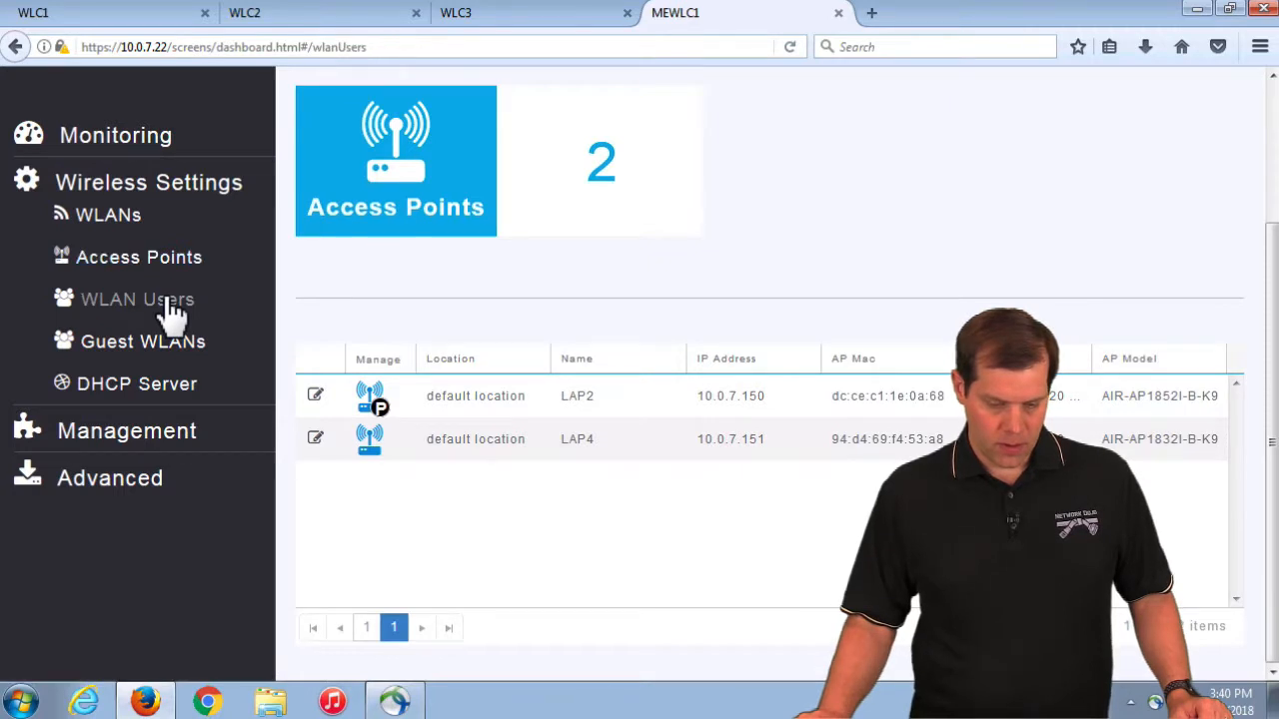
Step: Check the empty WLAN Users list, then view the Guest WLAN portal settings
{"action": "left_click", "coordinate": [135, 300]}
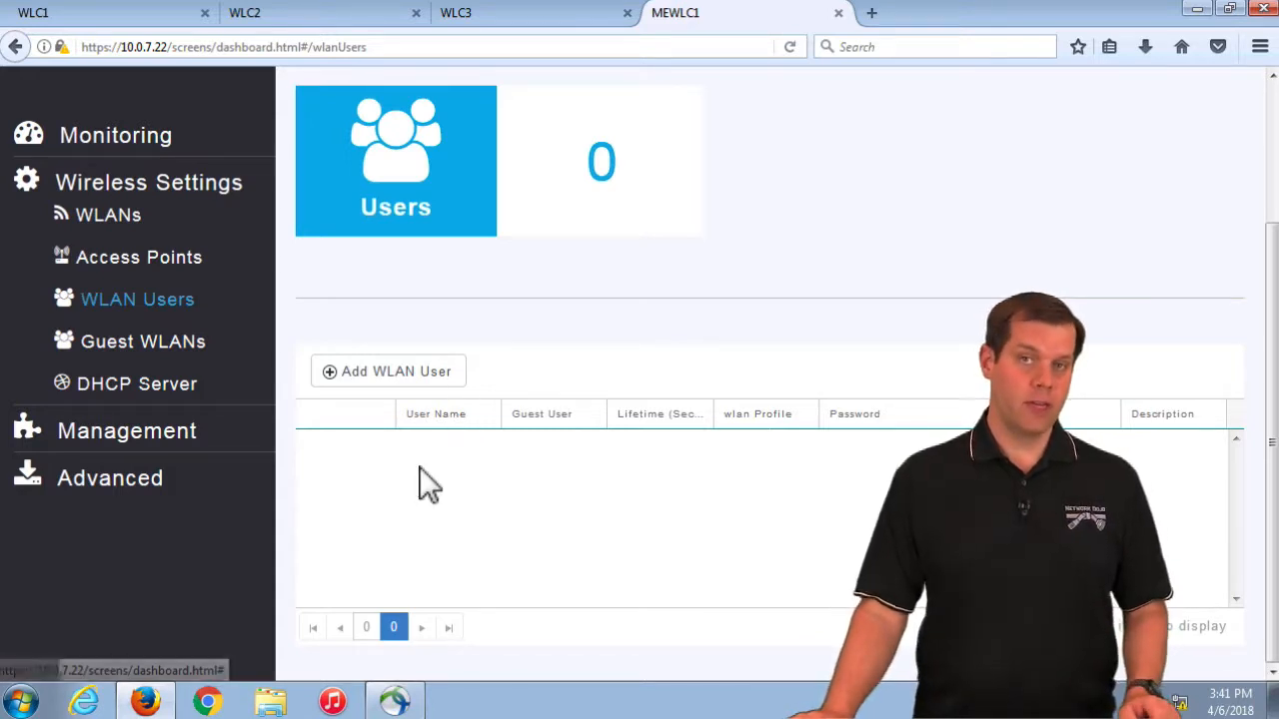
{"action": "mouse_move", "coordinate": [395, 372]}
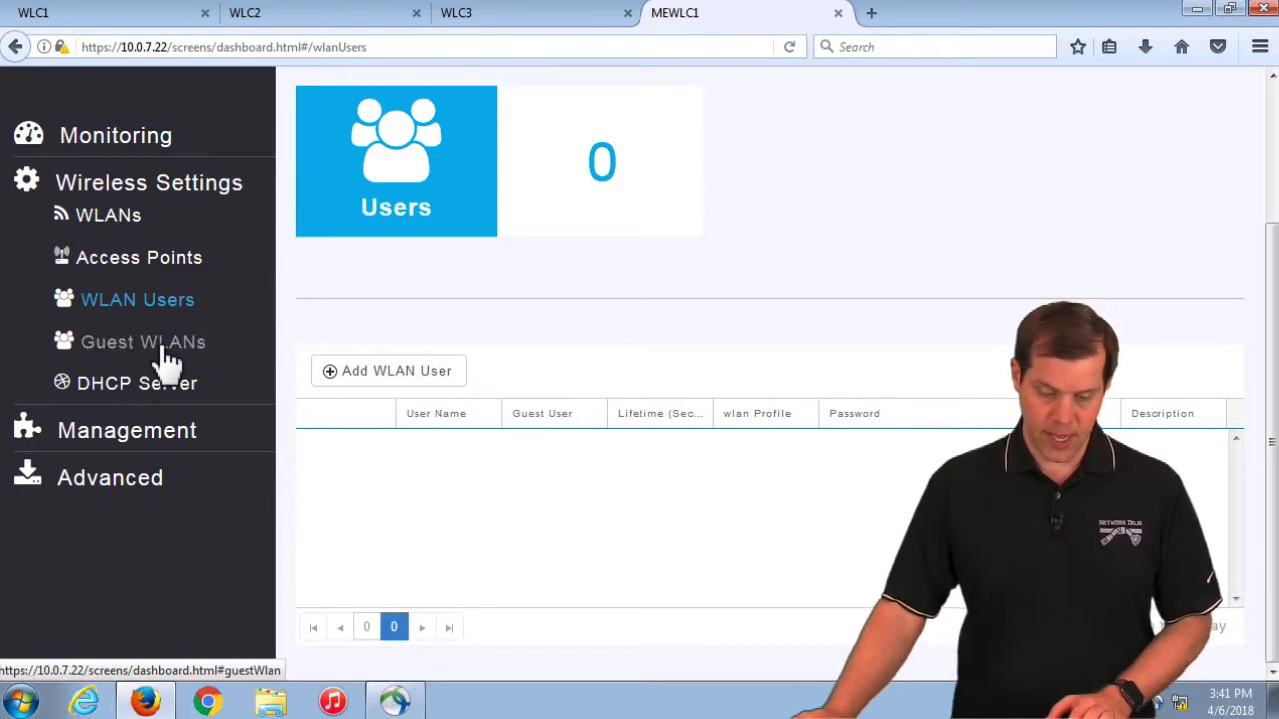
{"action": "left_click", "coordinate": [144, 342]}
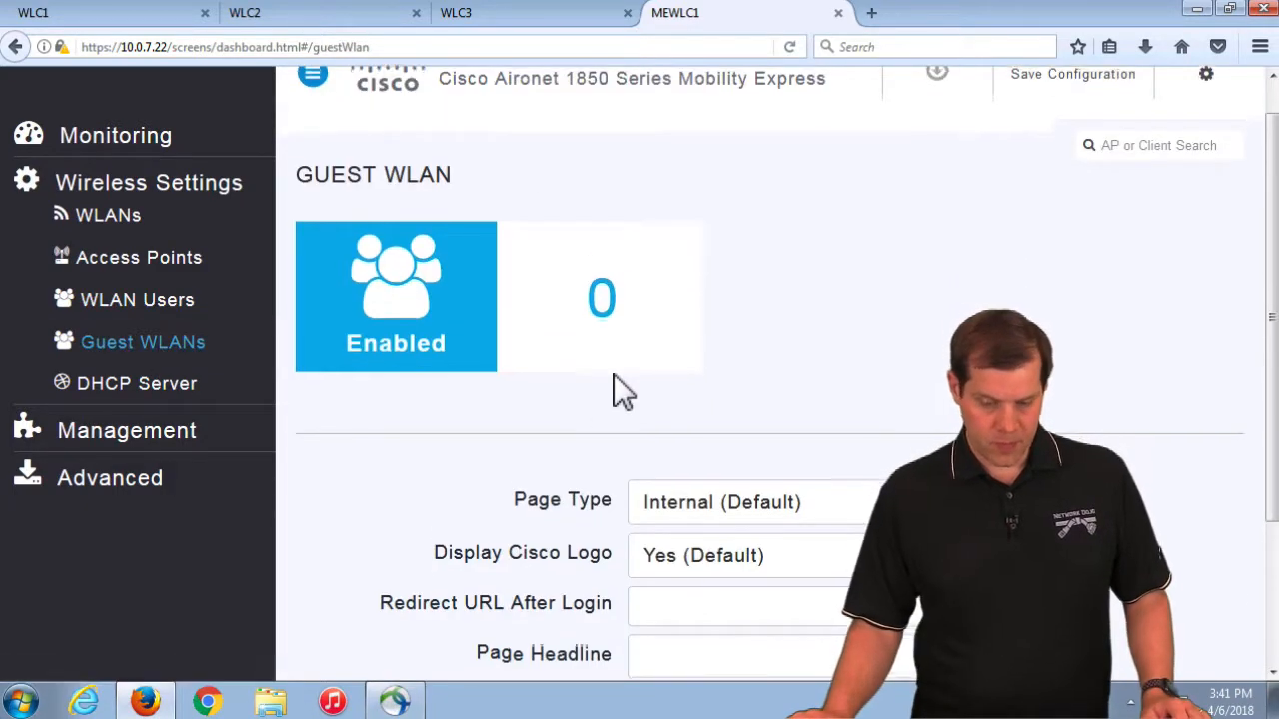
{"action": "scroll", "scroll_direction": "down", "scroll_amount": 3}
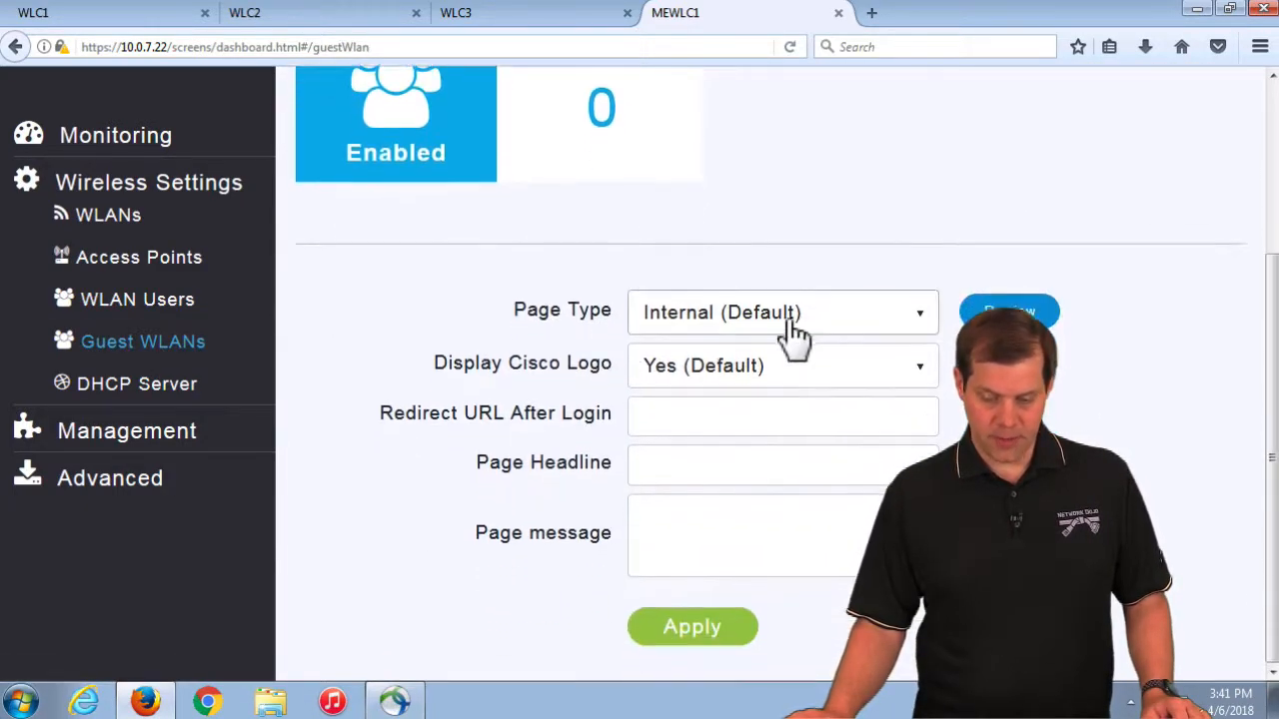
Step: Inspect the guest Page Type choices, leaving it at Internal (Default)
{"action": "left_click", "coordinate": [783, 311]}
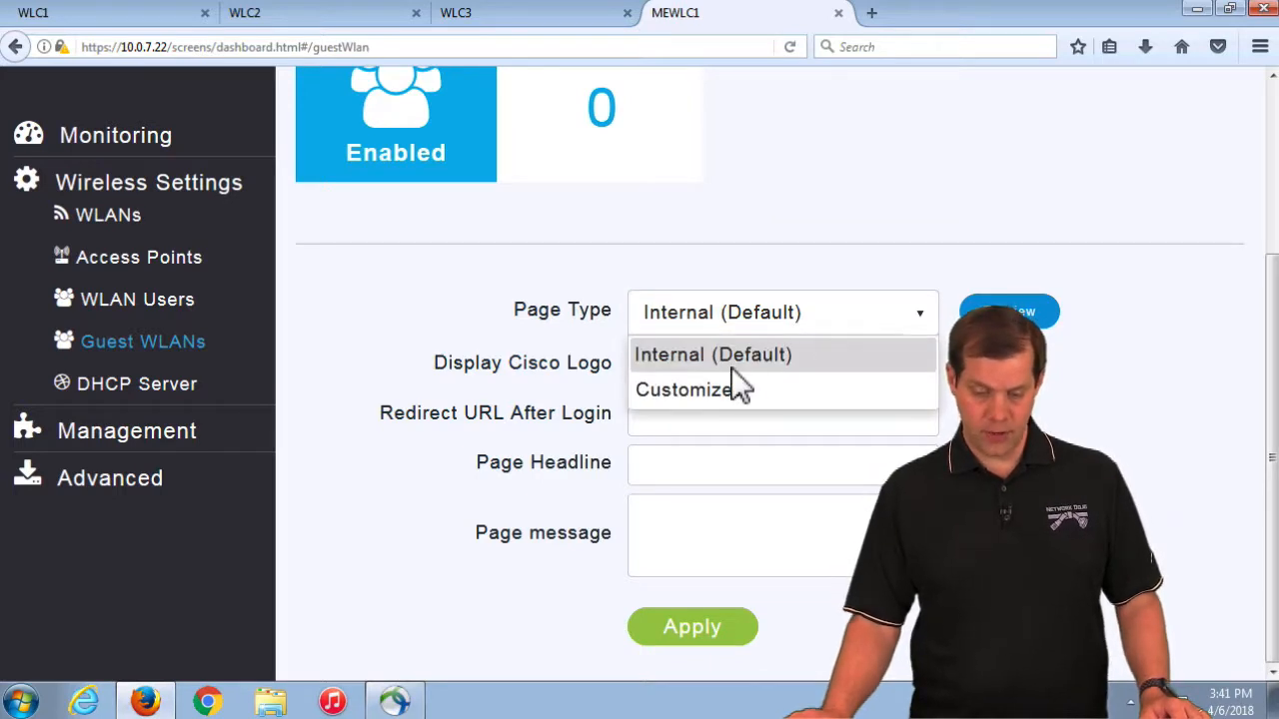
{"action": "mouse_move", "coordinate": [690, 390]}
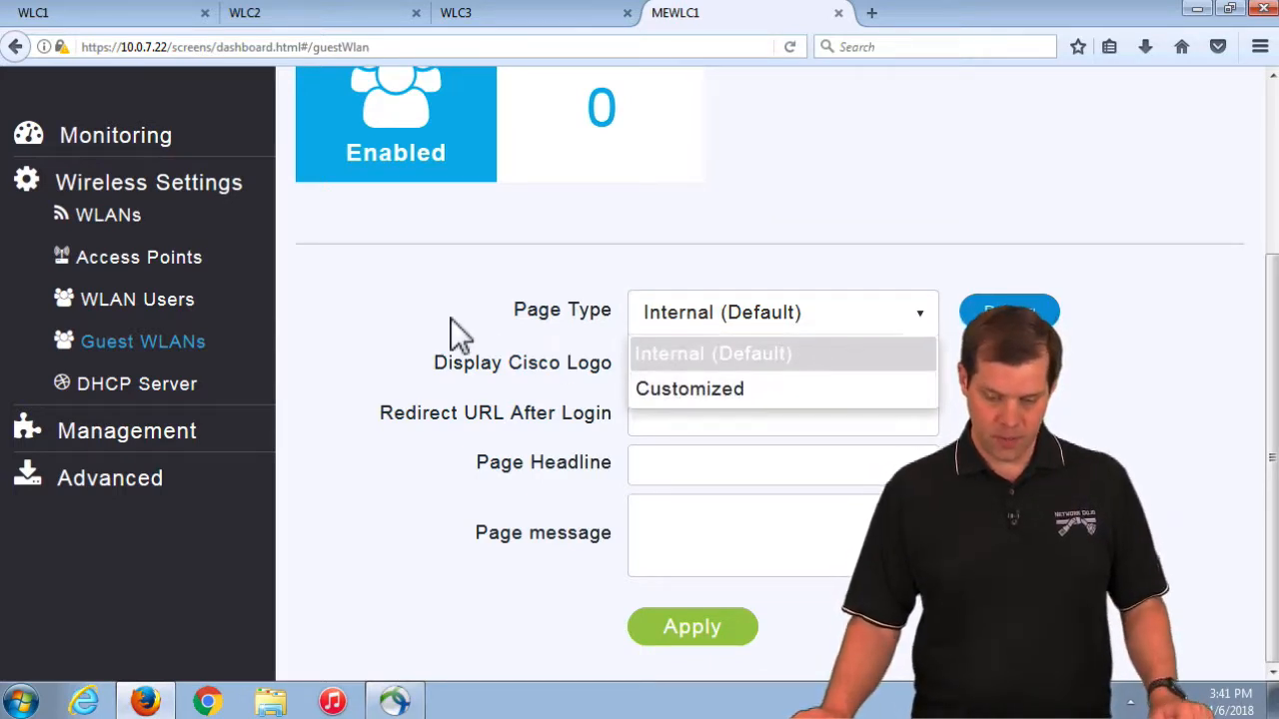
{"action": "left_click", "coordinate": [713, 351]}
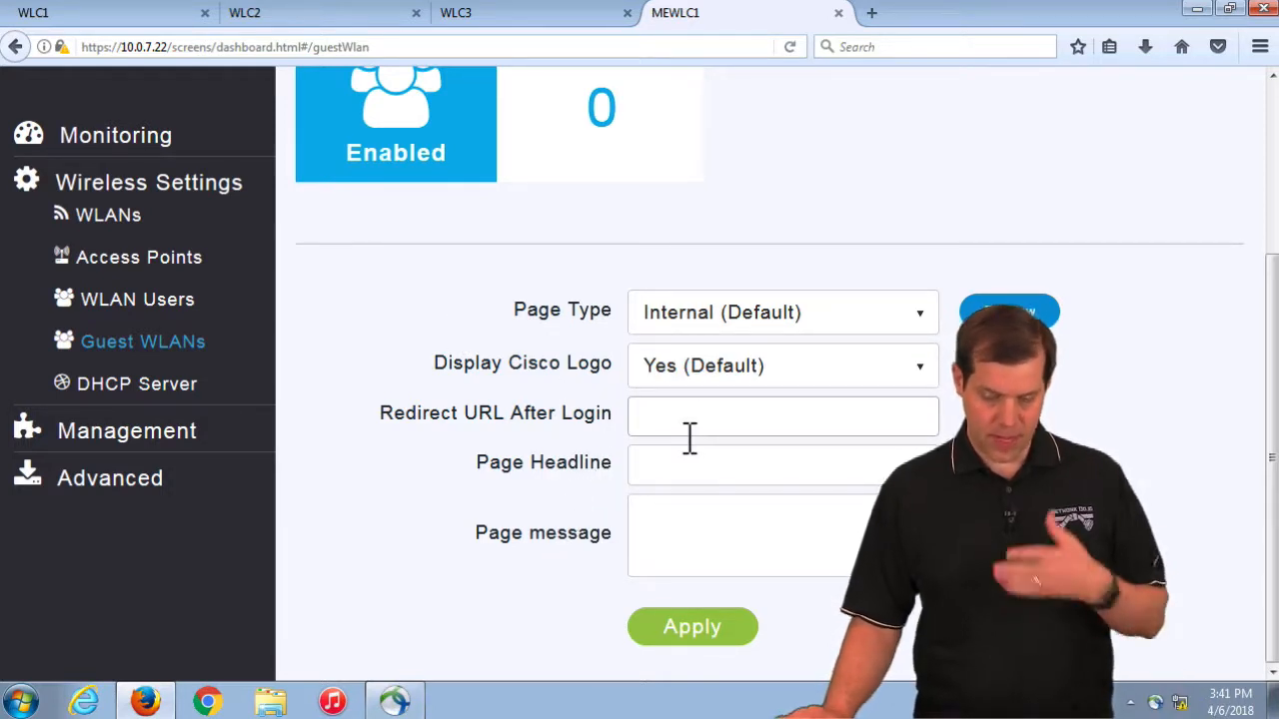
{"action": "mouse_move", "coordinate": [1063, 278]}
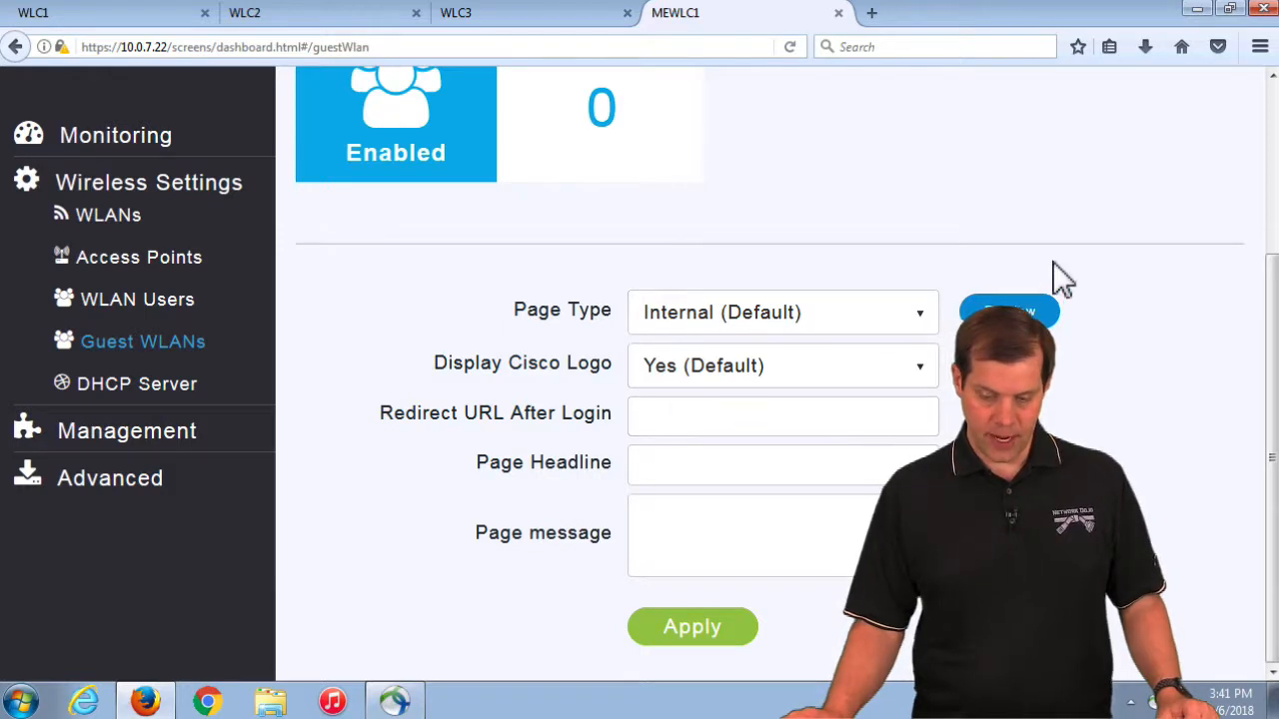
{"action": "left_click", "coordinate": [1009, 312]}
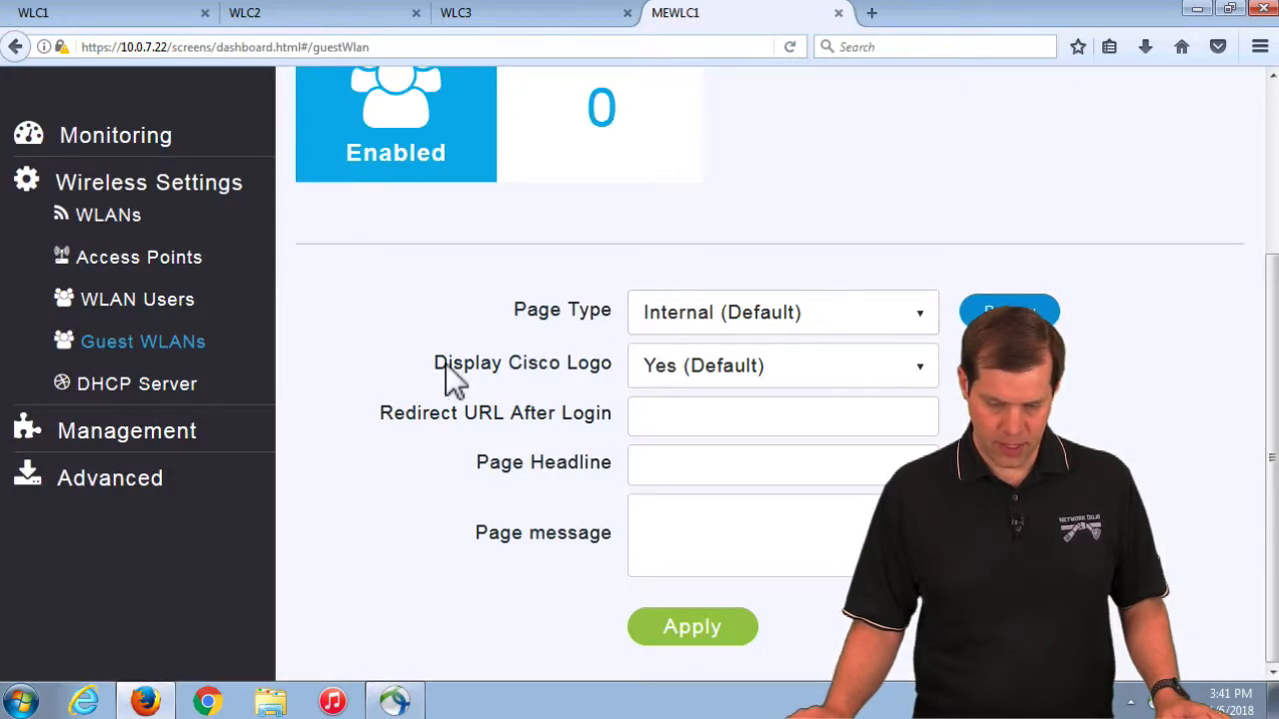
Step: View the DHCP Server page with zero active pools
{"action": "left_click", "coordinate": [136, 384]}
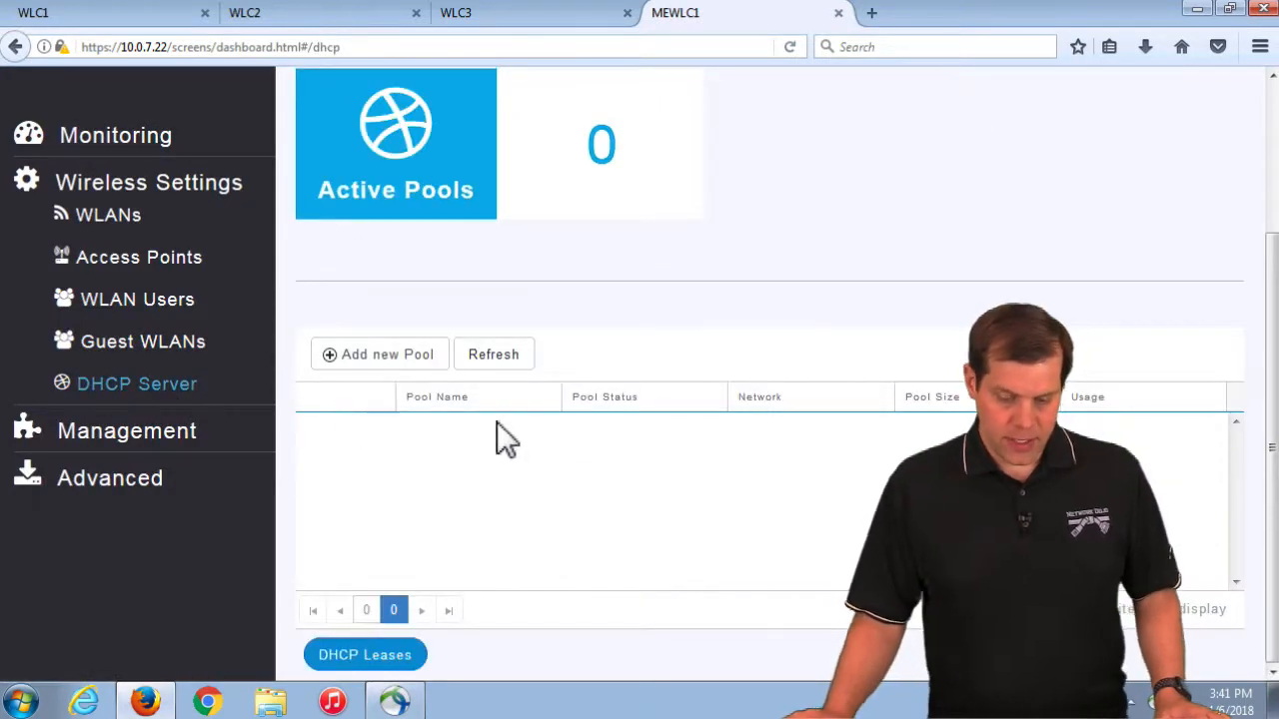
{"action": "mouse_move", "coordinate": [388, 355]}
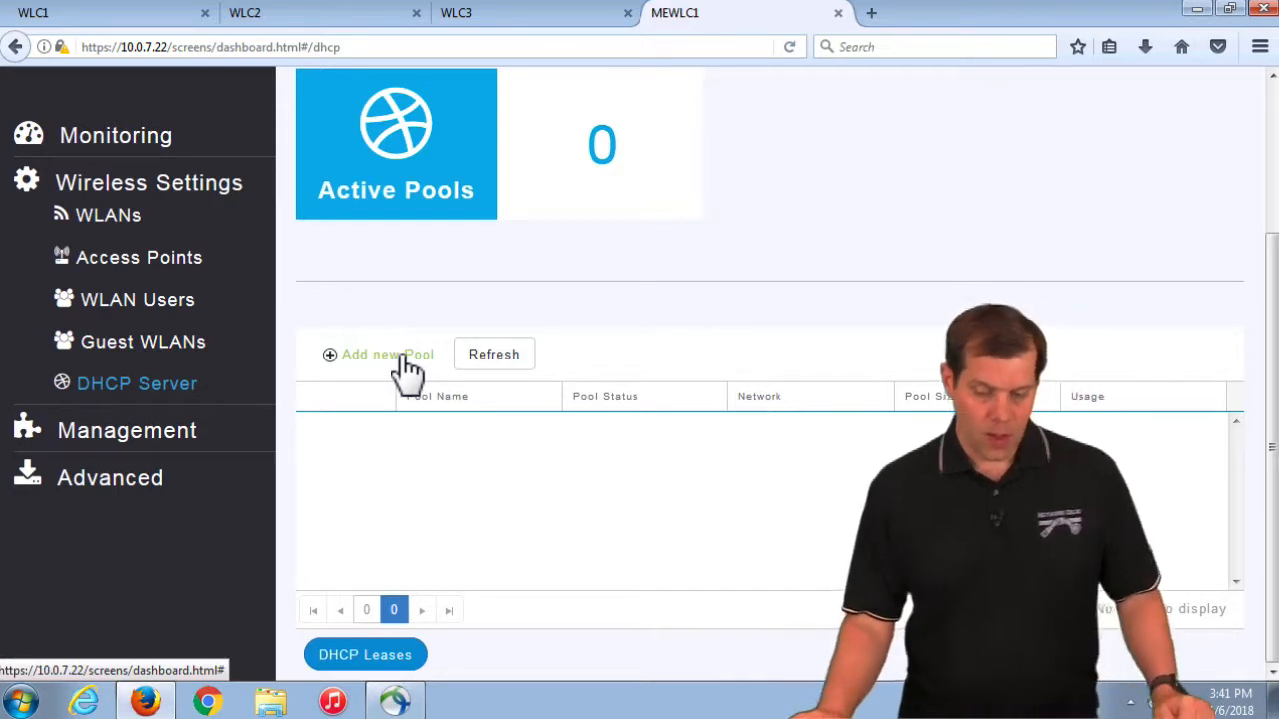
Step: Start a new DHCP pool named vlan111 on VLAN 111
{"action": "left_click", "coordinate": [387, 354]}
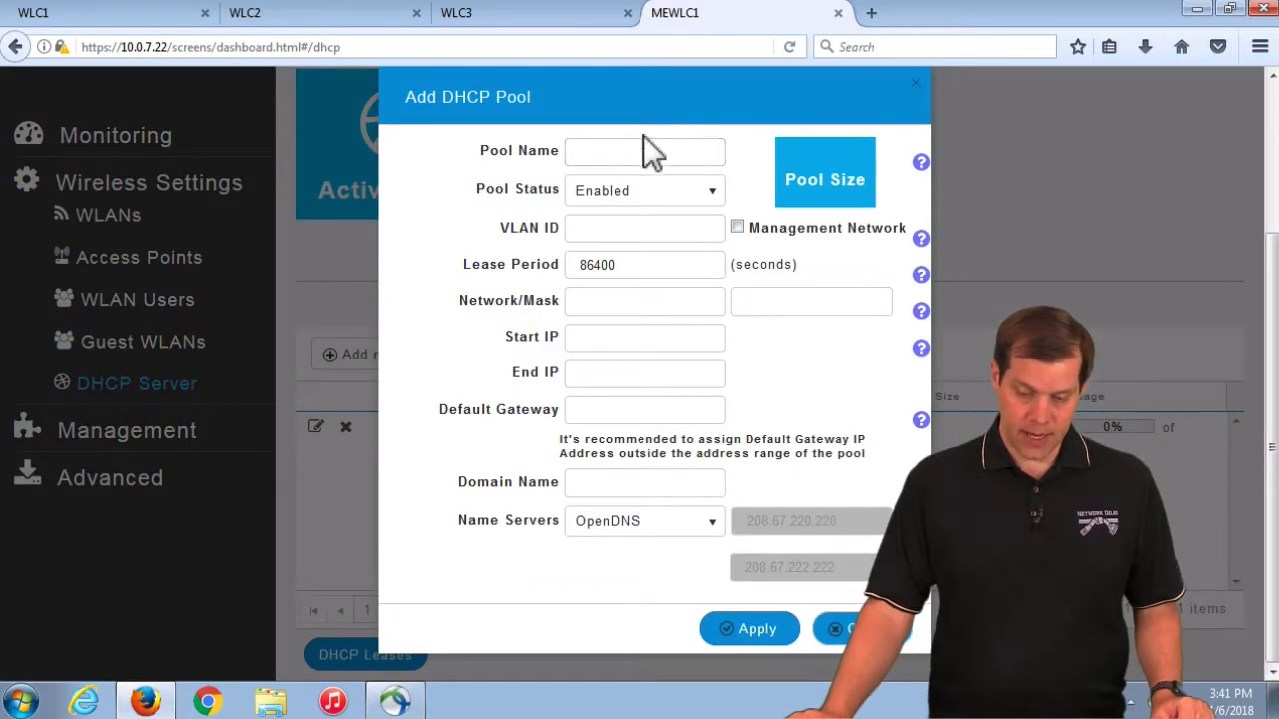
{"action": "left_click", "coordinate": [643, 150]}
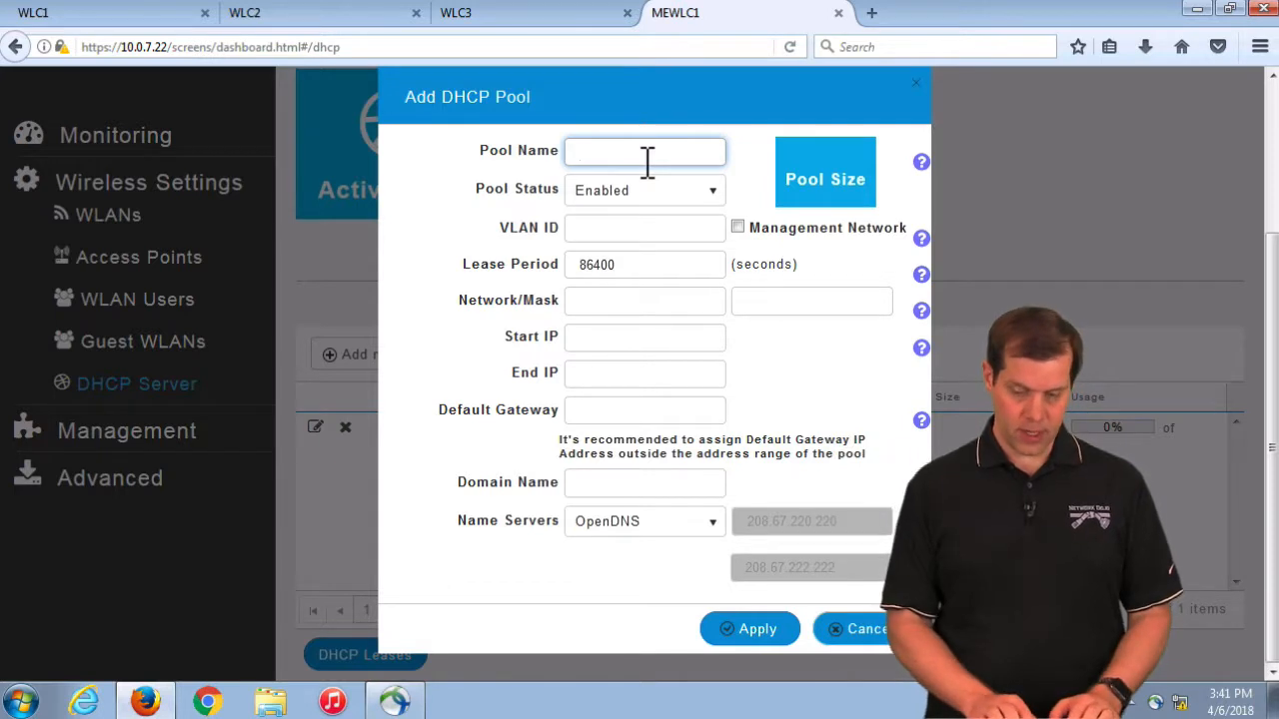
{"action": "type", "text": "v"}
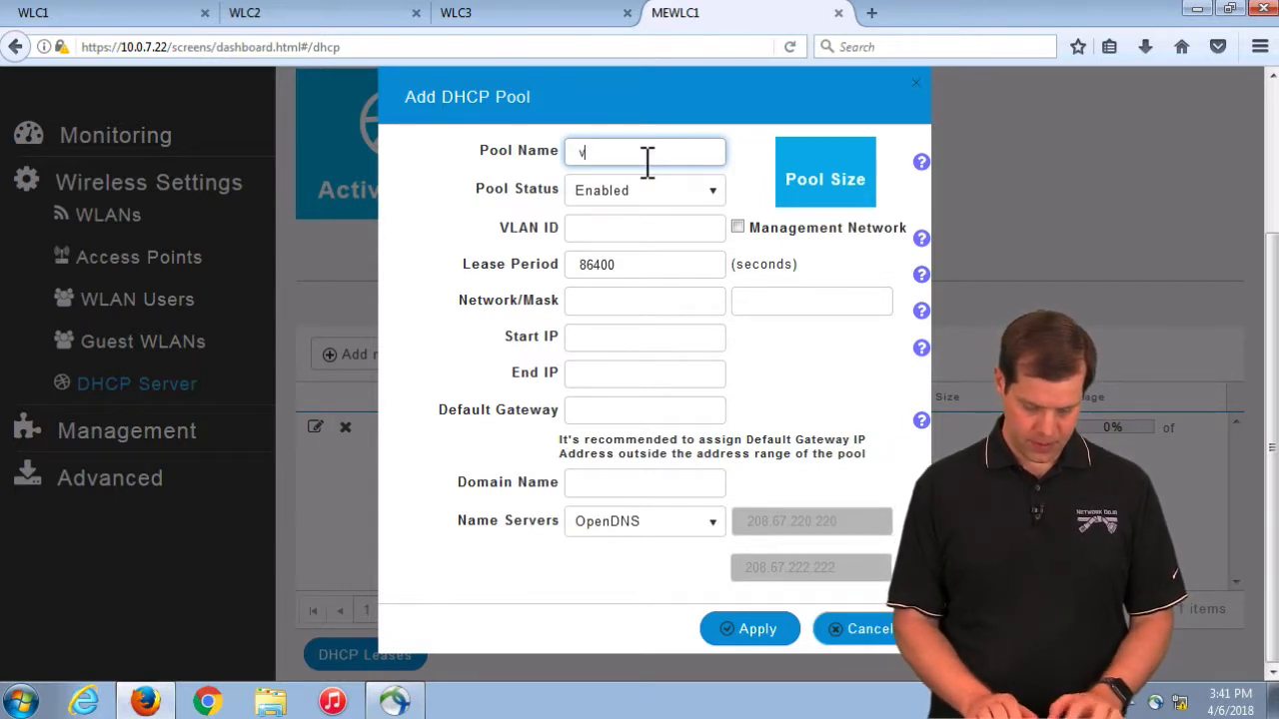
{"action": "type", "text": "lan111"}
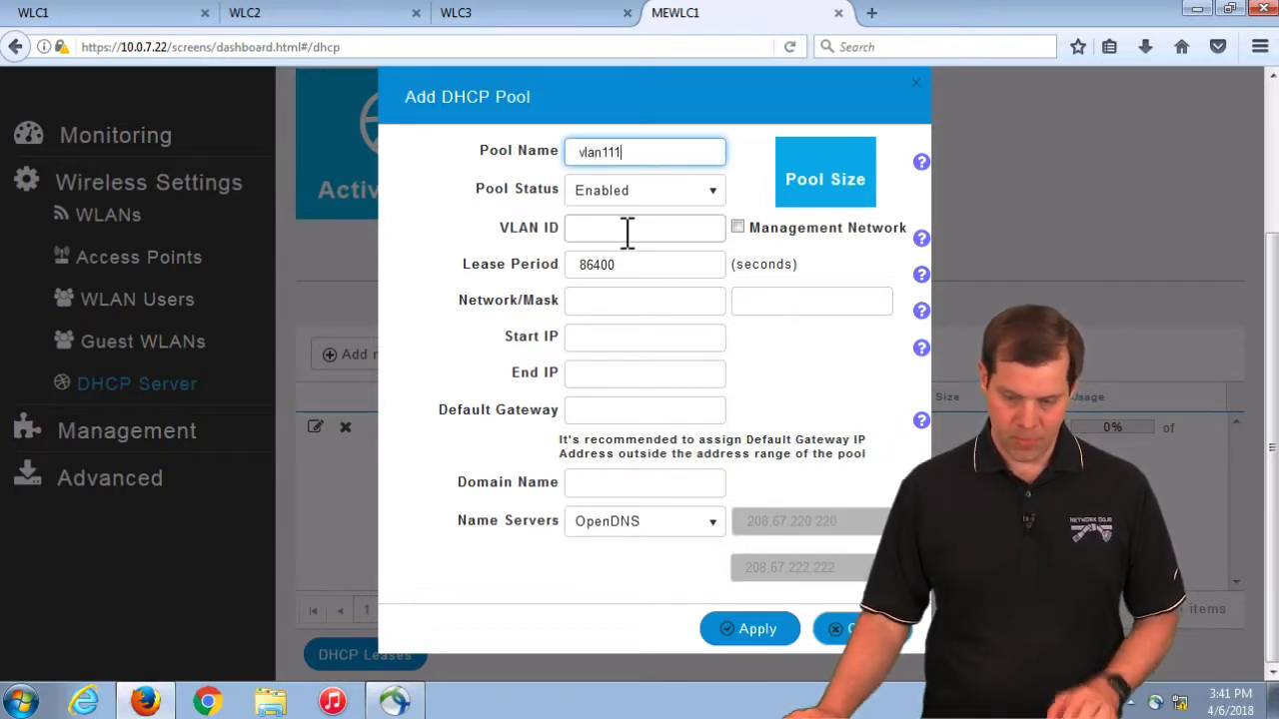
{"action": "type", "text": "111"}
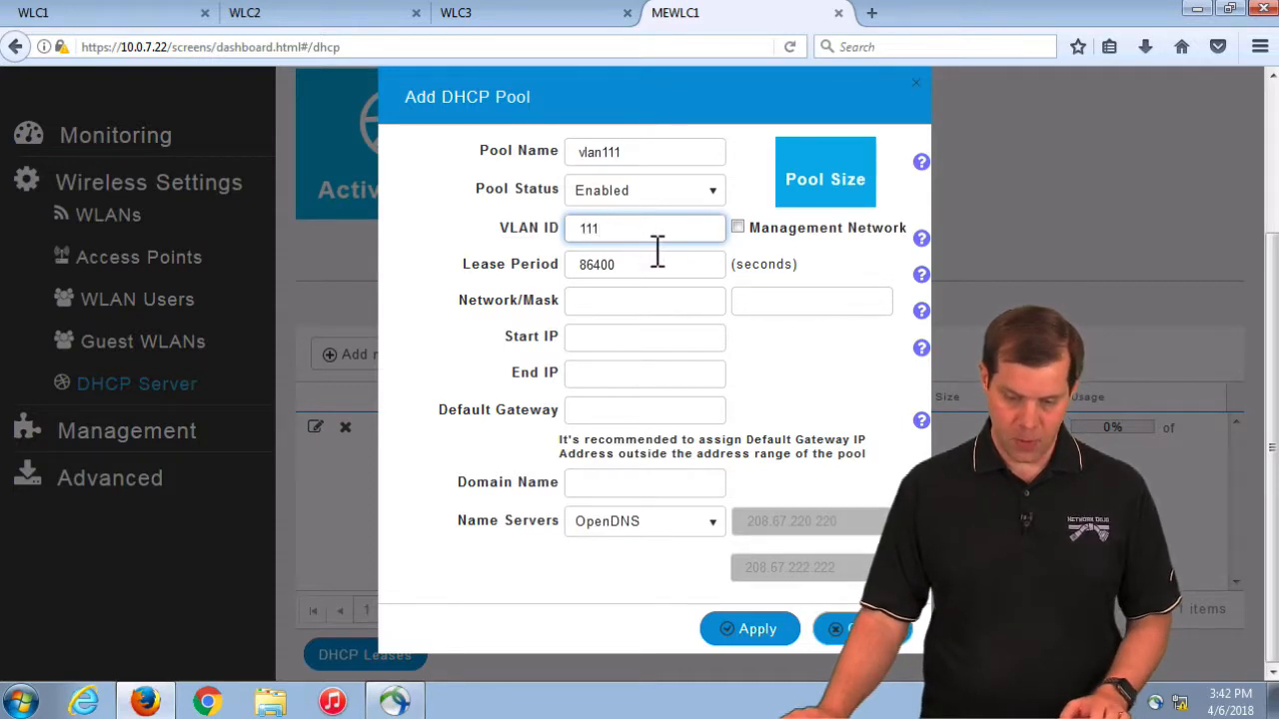
Step: Fill network 10.1.1.0/255.255.255.0, address range and gateway 10.1.1.1, and apply the pool
{"action": "type", "text": "10.1.1.0"}
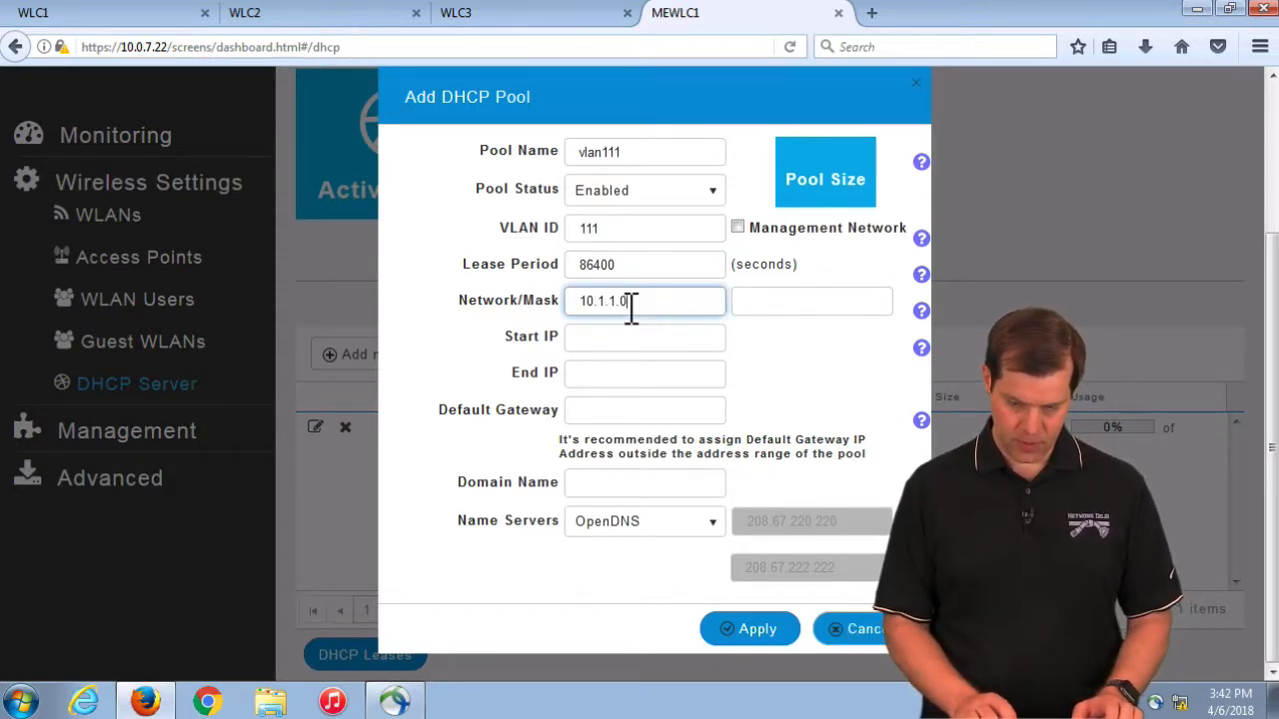
{"action": "type", "text": "255.255.2"}
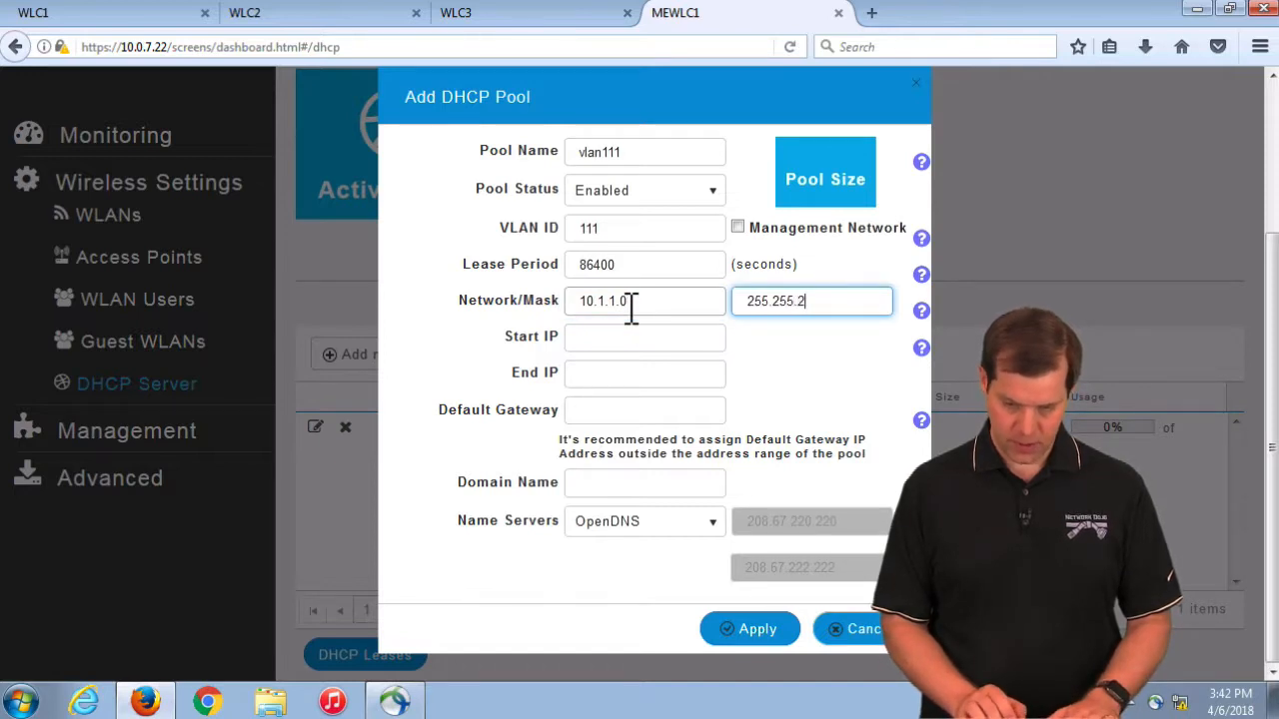
{"action": "type", "text": "10.1.1.100"}
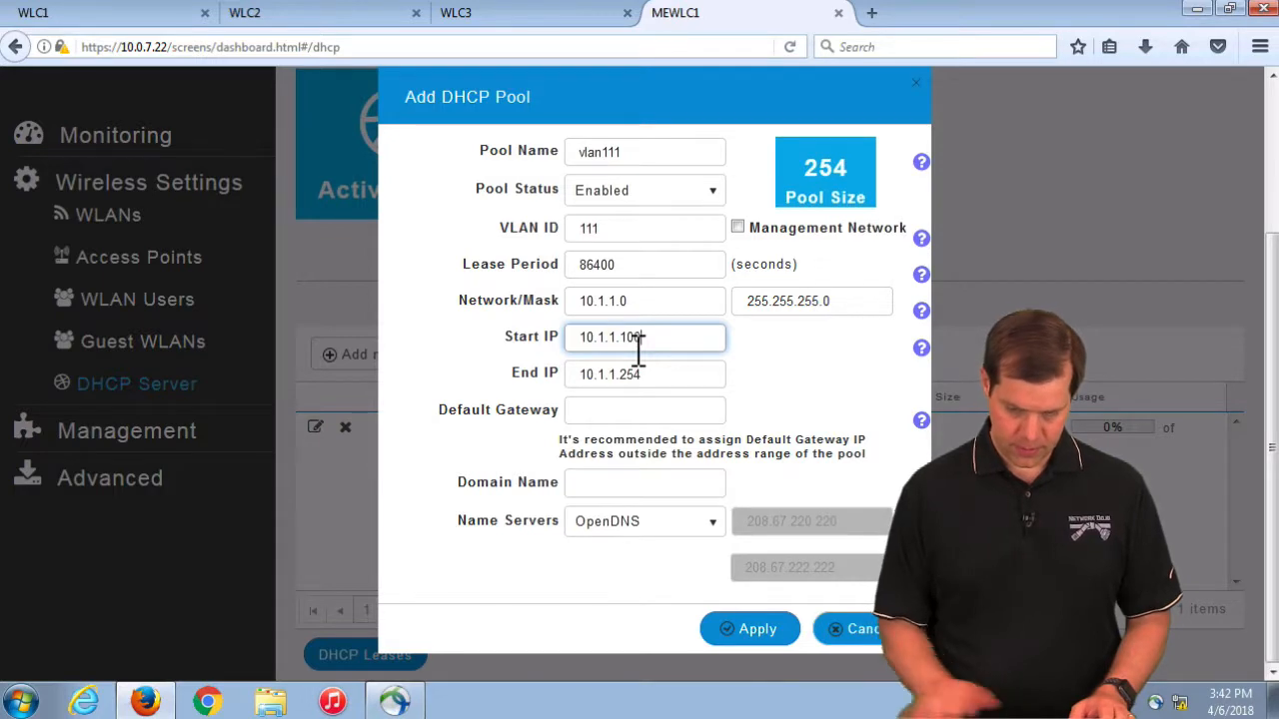
{"action": "type", "text": "1"}
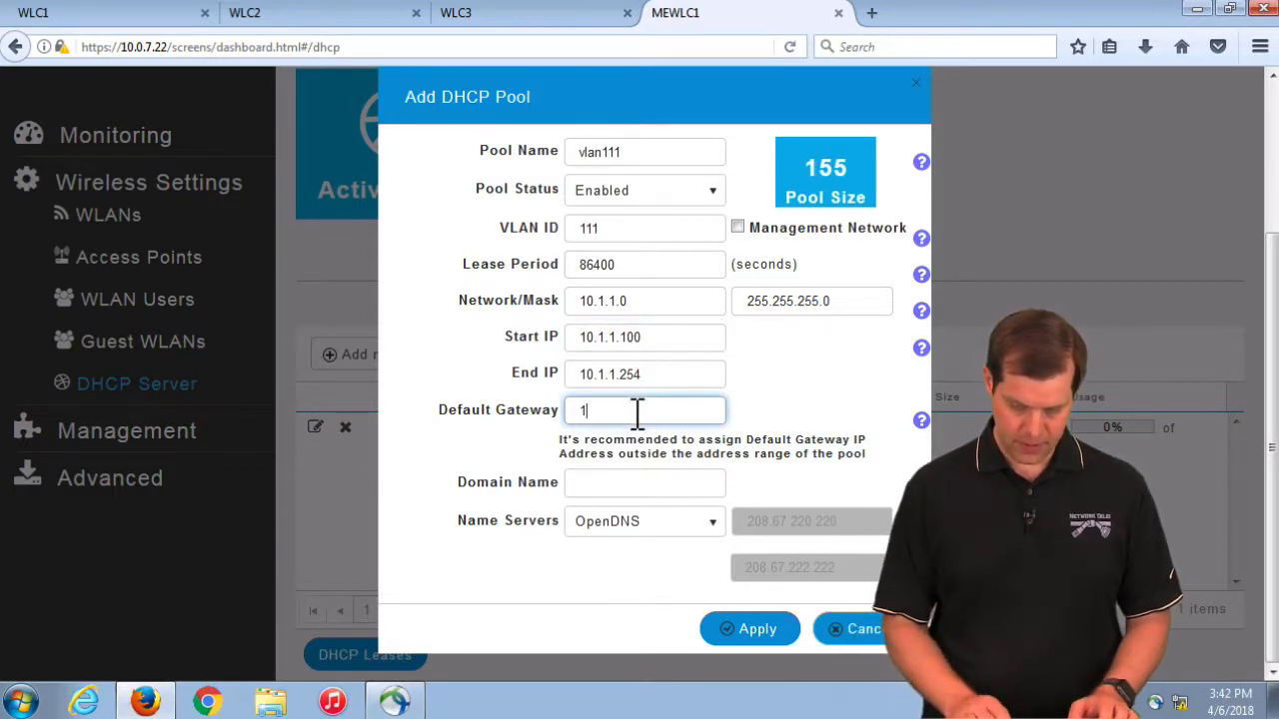
{"action": "type", "text": "0.1.1.1"}
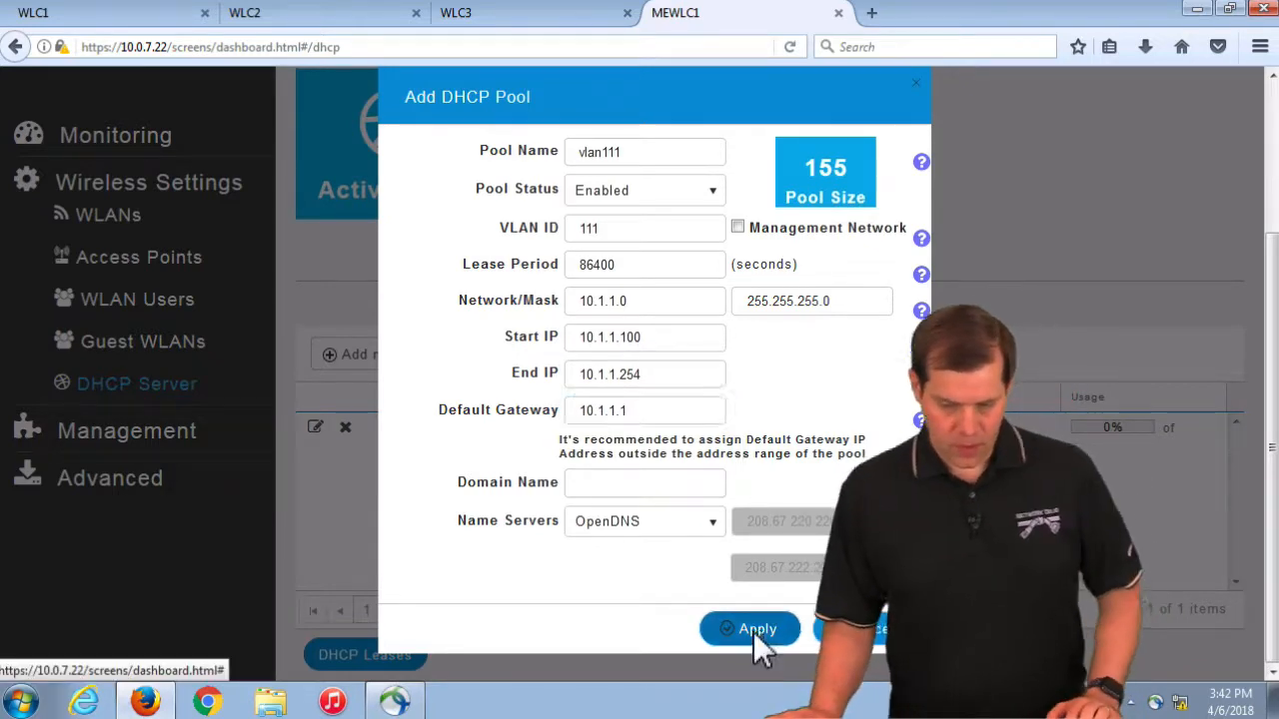
{"action": "left_click", "coordinate": [749, 628]}
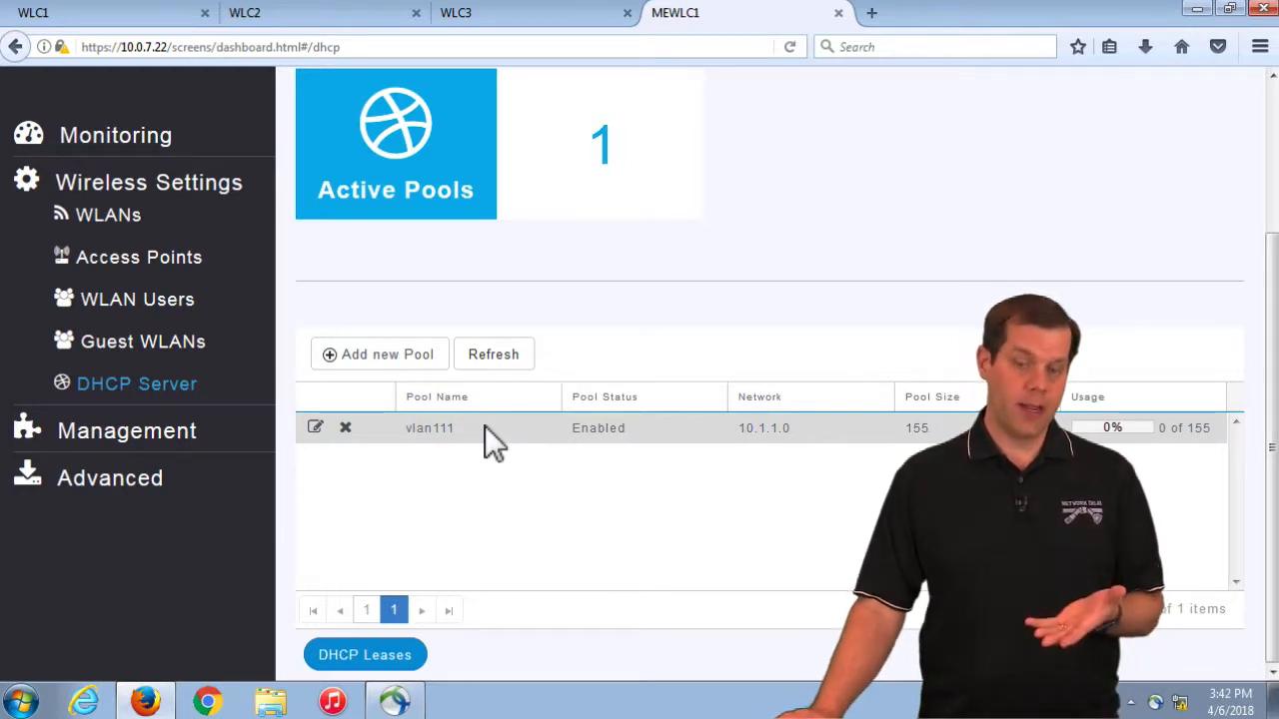
{"action": "mouse_move", "coordinate": [470, 447]}
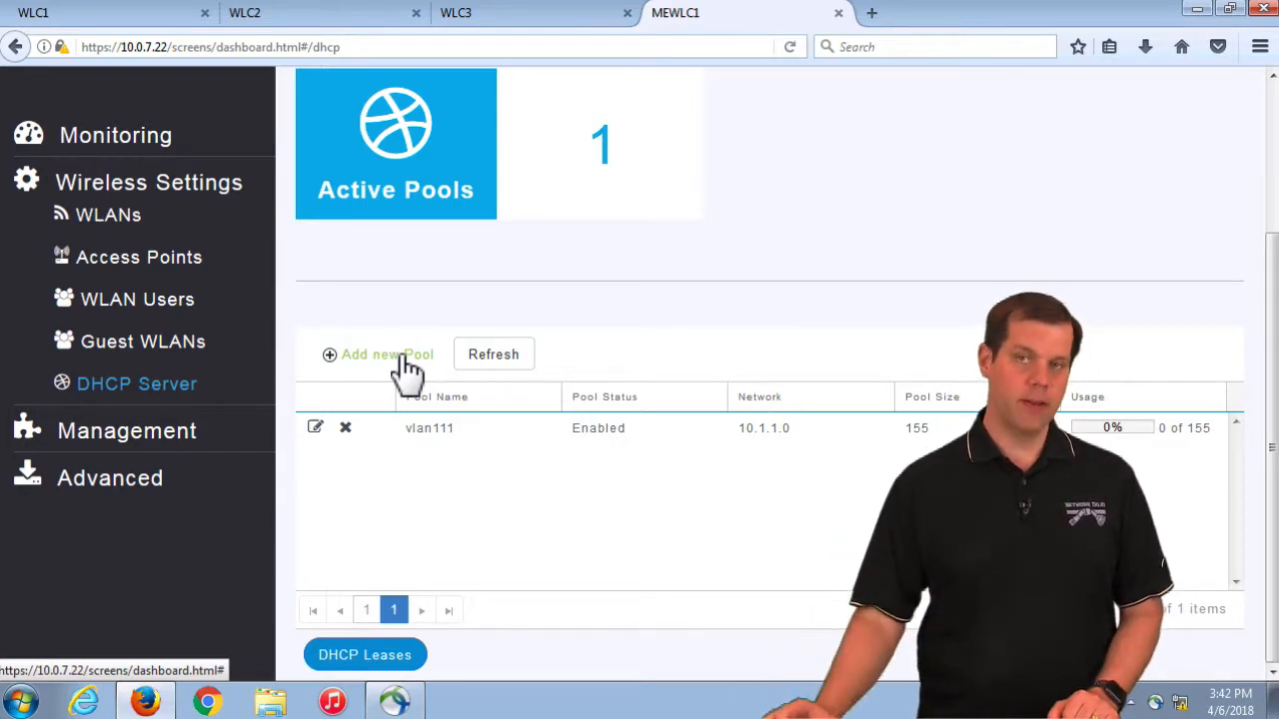
Step: Start a second DHCP pool named vlan107 marked as the Management Network
{"action": "left_click", "coordinate": [387, 356]}
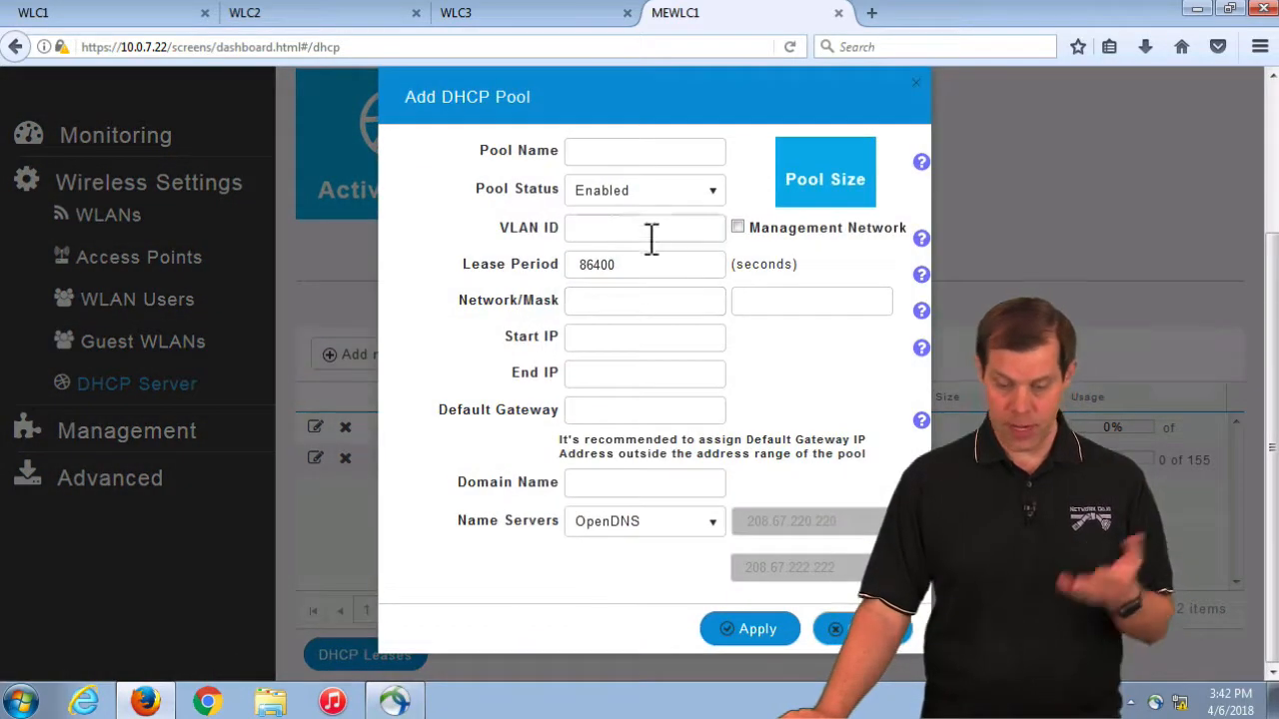
{"action": "type", "text": "vlan107"}
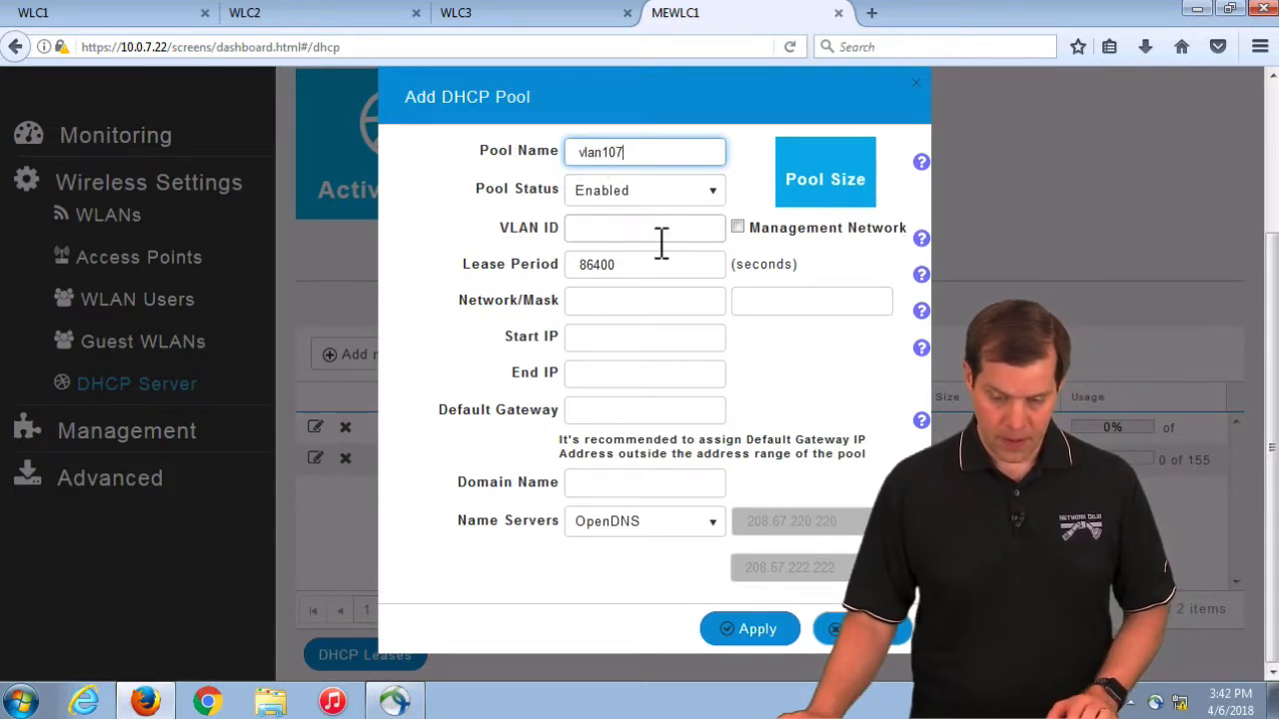
{"action": "left_click", "coordinate": [643, 227]}
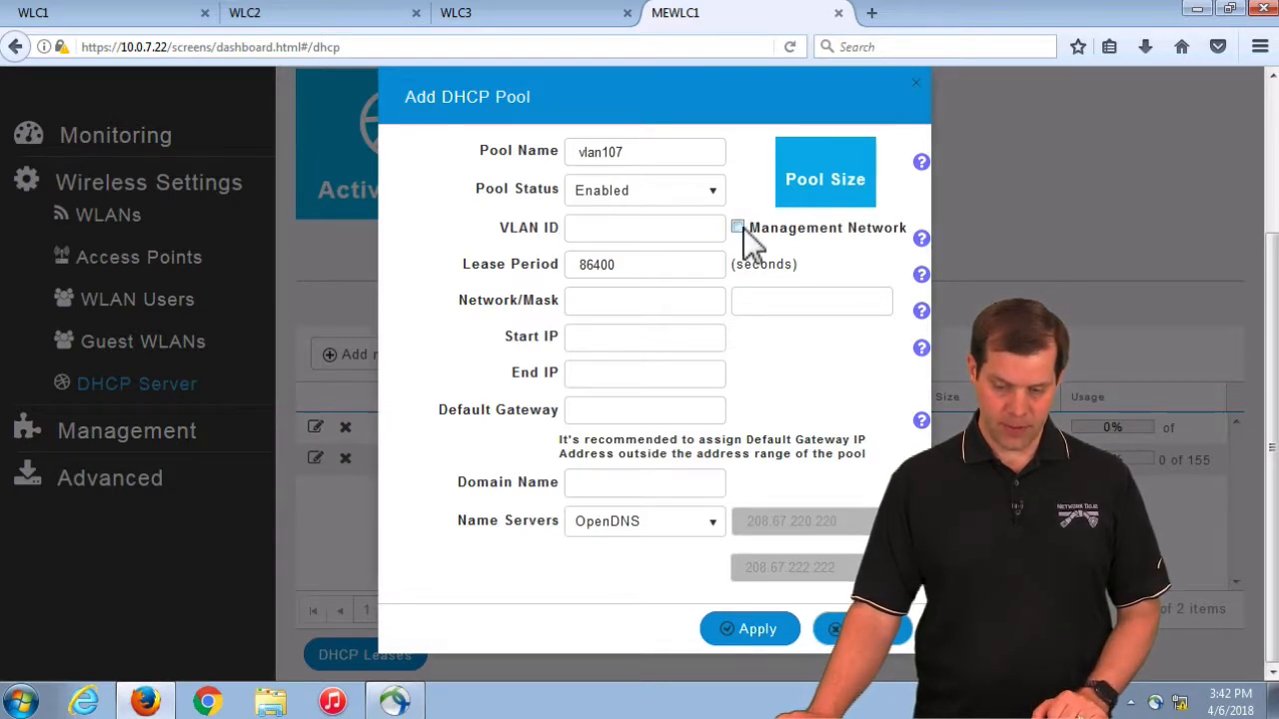
{"action": "left_click", "coordinate": [737, 228]}
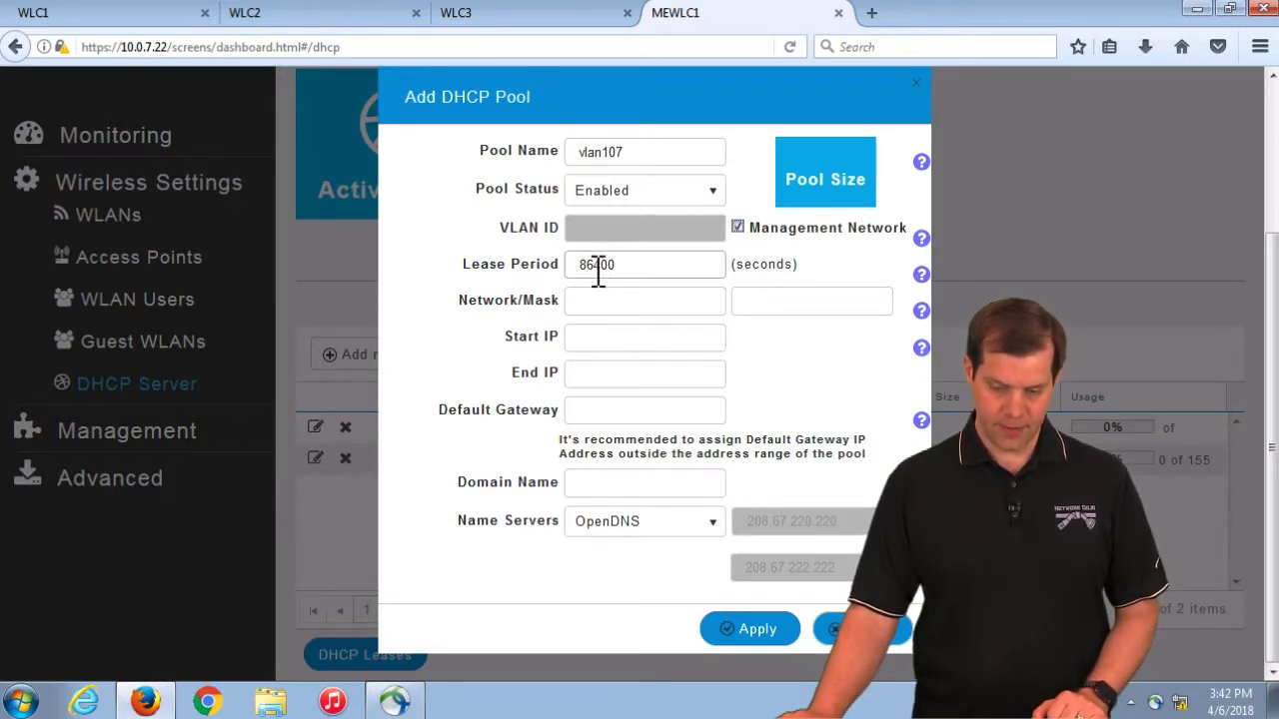
Step: Enter network 10.0.7.0 with mask 255.255.255.0 and apply, giving two active pools
{"action": "left_click", "coordinate": [643, 299]}
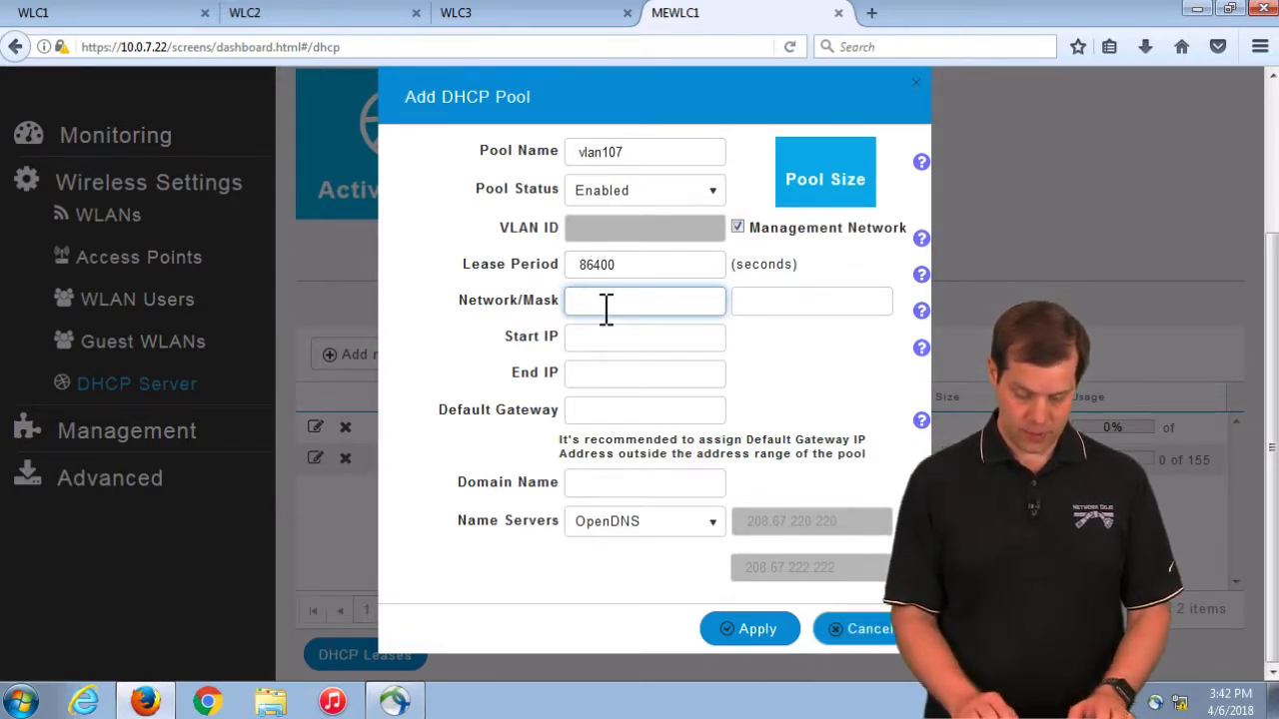
{"action": "type", "text": "10.0.7.0"}
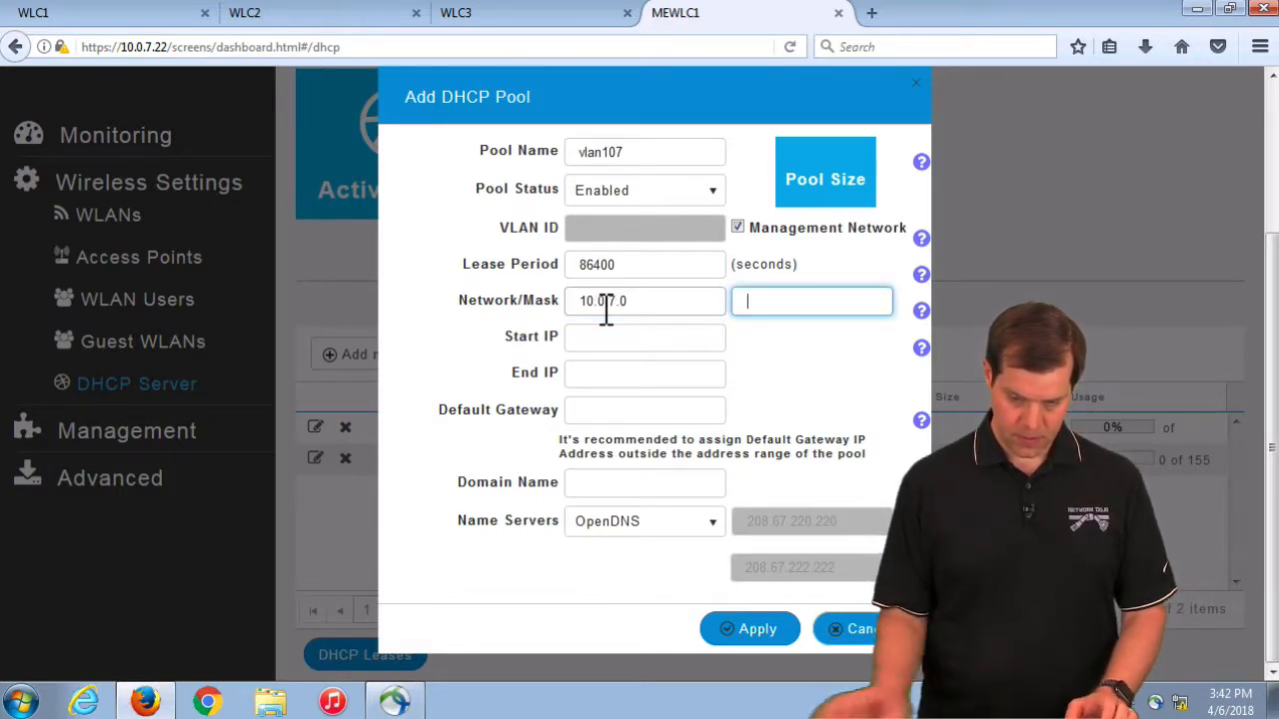
{"action": "type", "text": "255.255.255.0"}
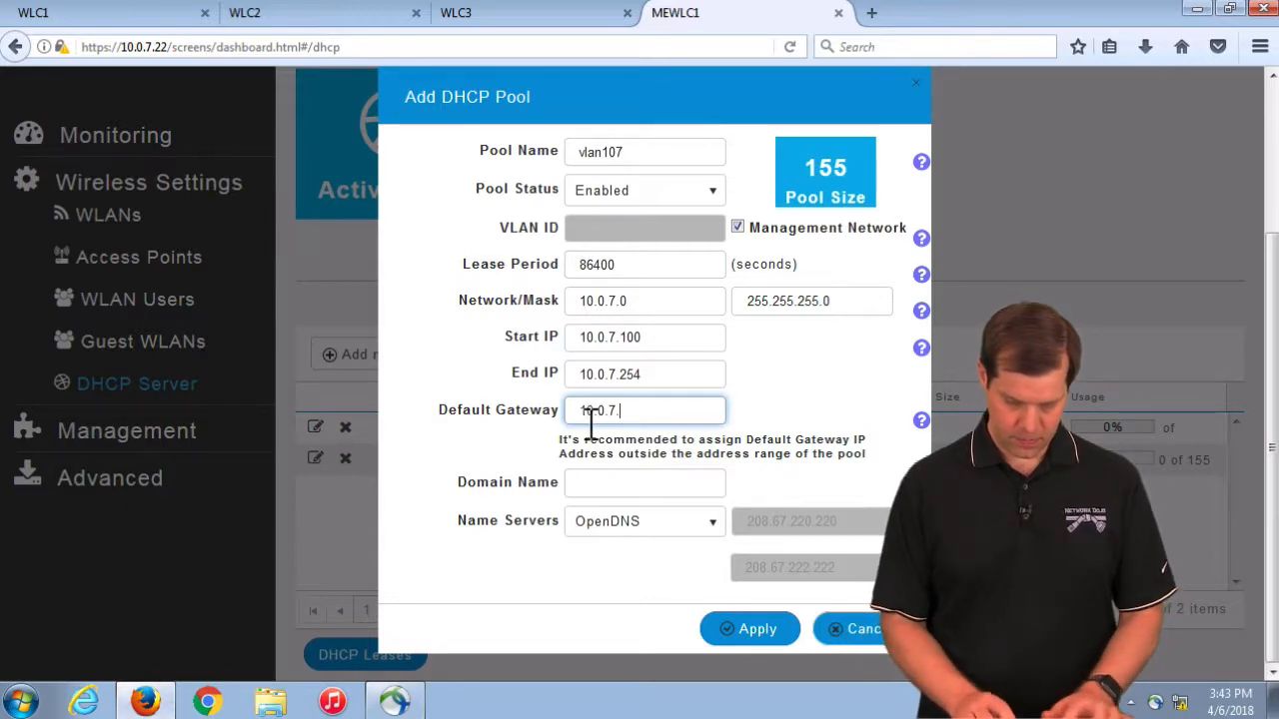
{"action": "left_click", "coordinate": [750, 627]}
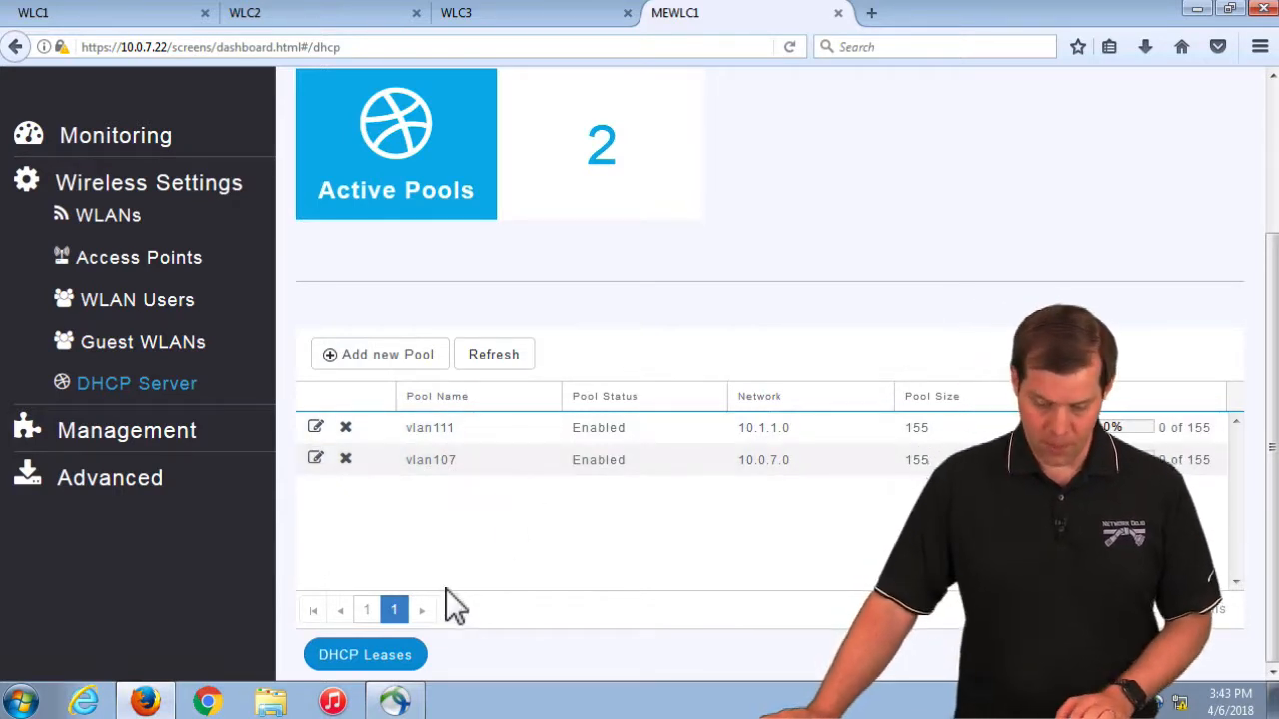
Step: Browse Management > Access and Admin Accounts, then view Time settings with three ciscome.pool.ntp.org NTP servers
{"action": "left_click", "coordinate": [125, 432]}
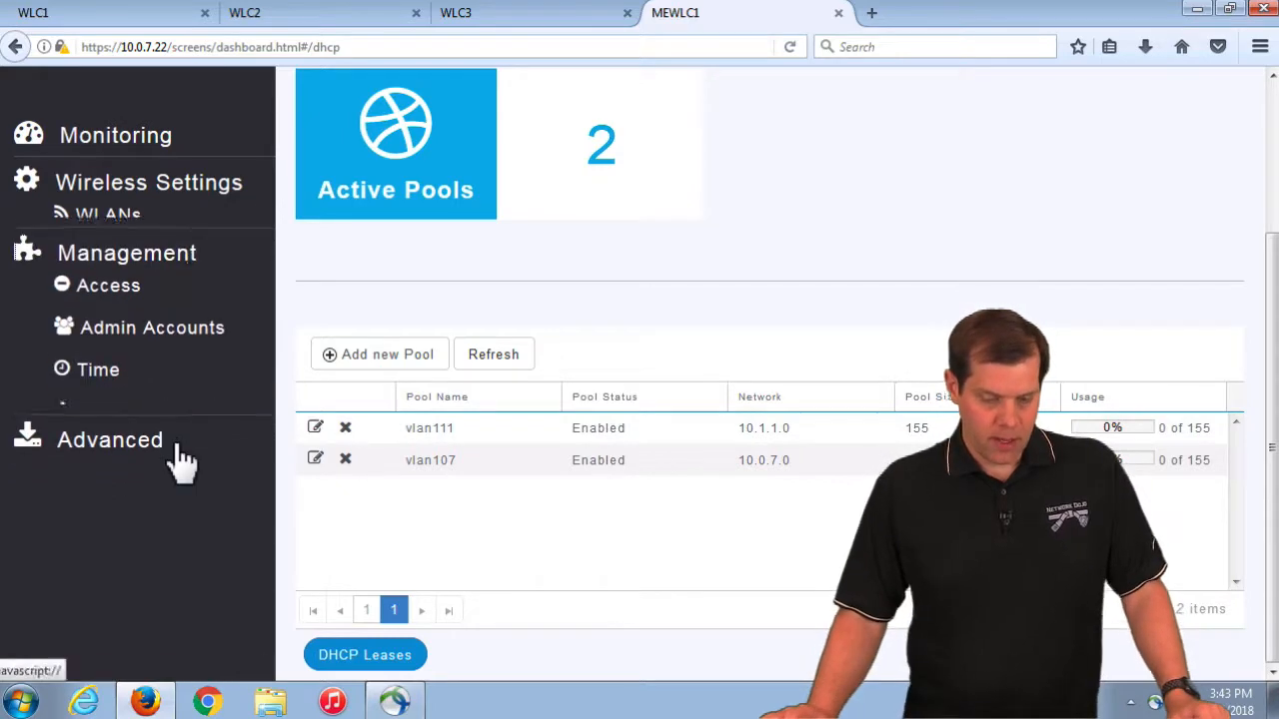
{"action": "left_click", "coordinate": [108, 283]}
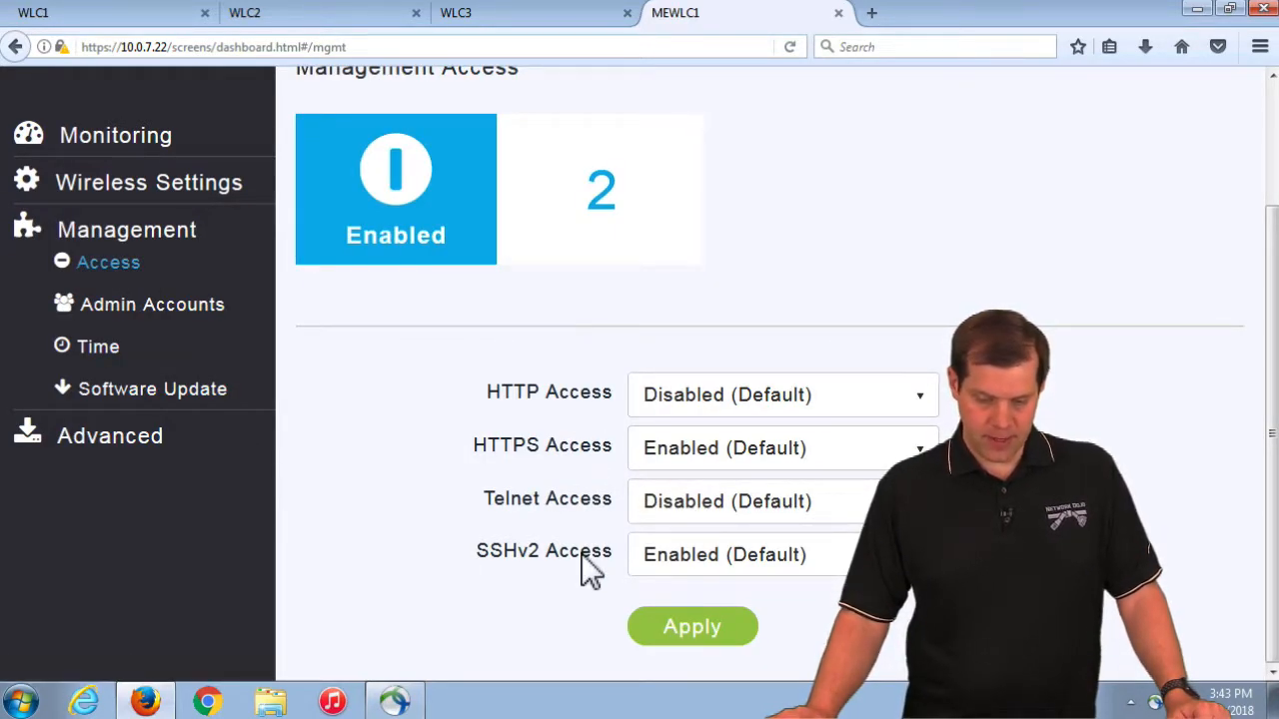
{"action": "left_click", "coordinate": [152, 303]}
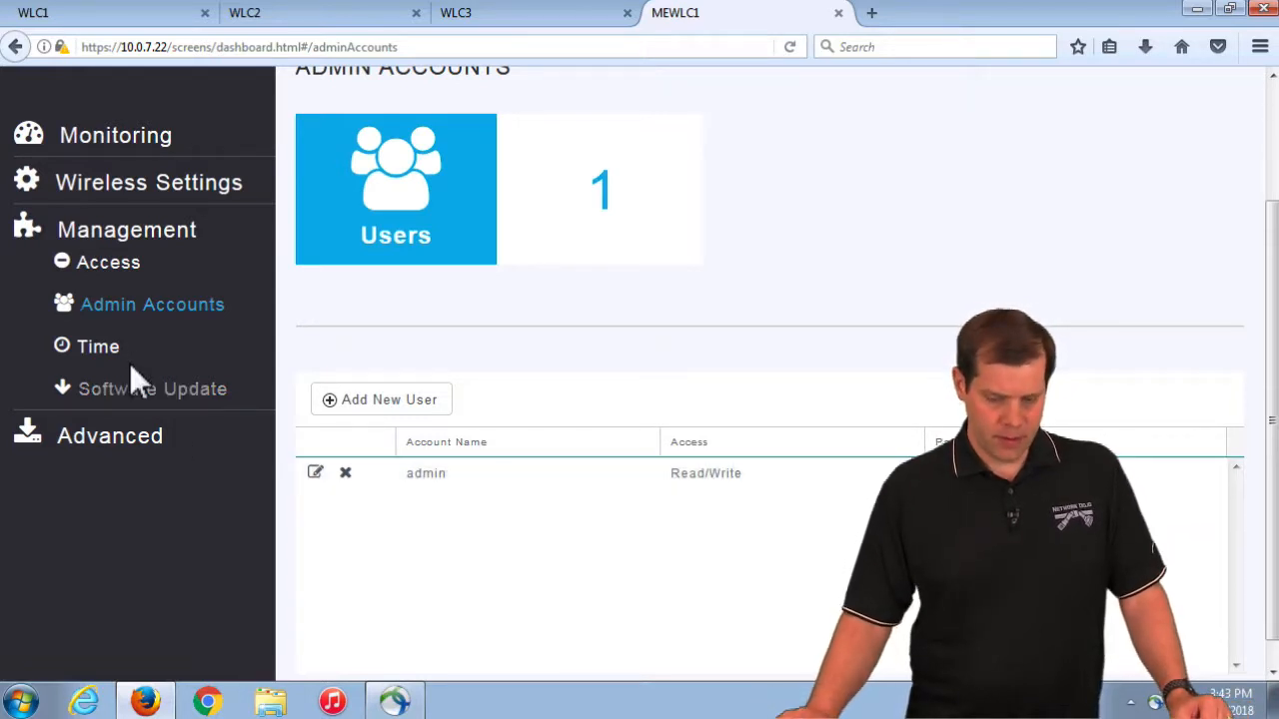
{"action": "left_click", "coordinate": [98, 348]}
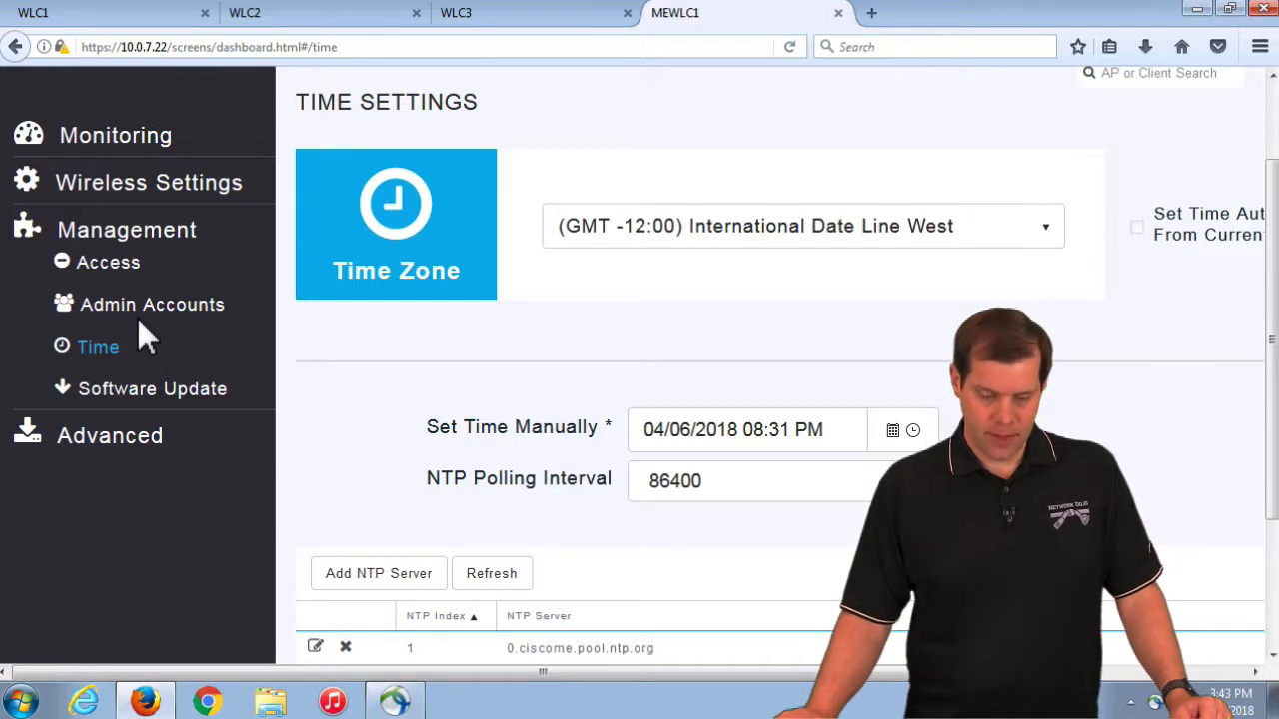
{"action": "mouse_move", "coordinate": [164, 352]}
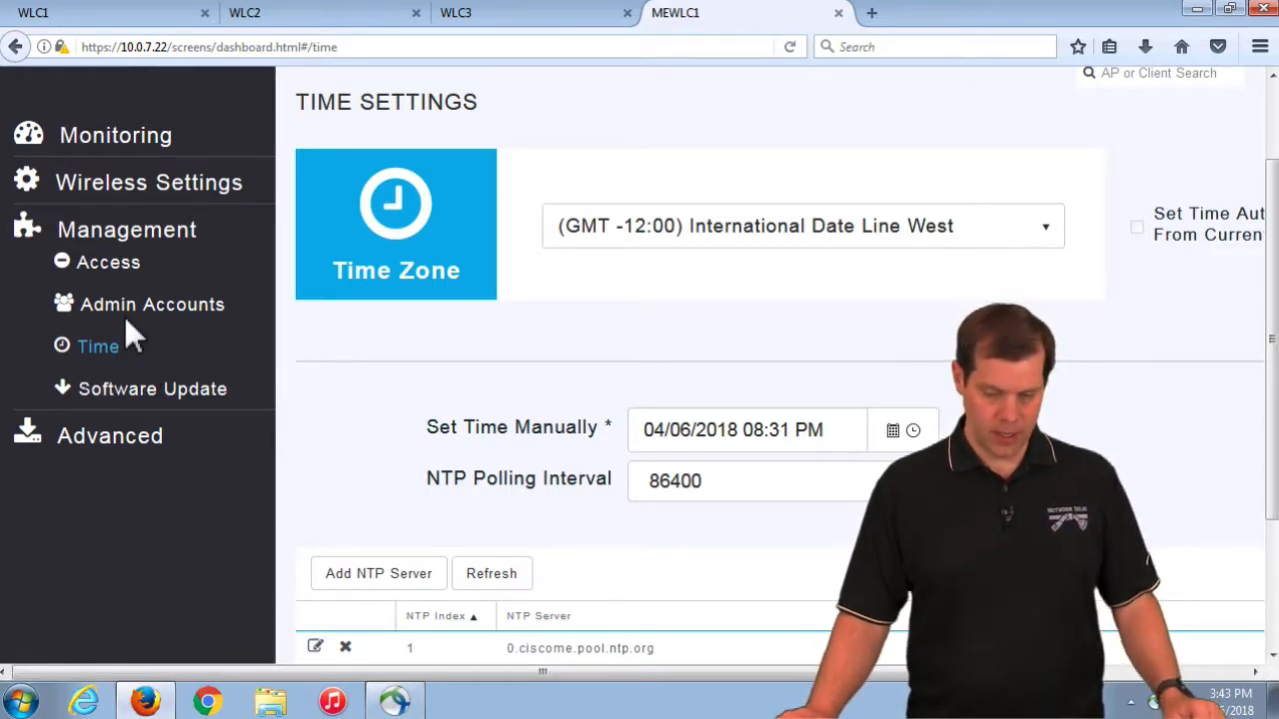
{"action": "scroll", "scroll_direction": "down", "scroll_amount": 3}
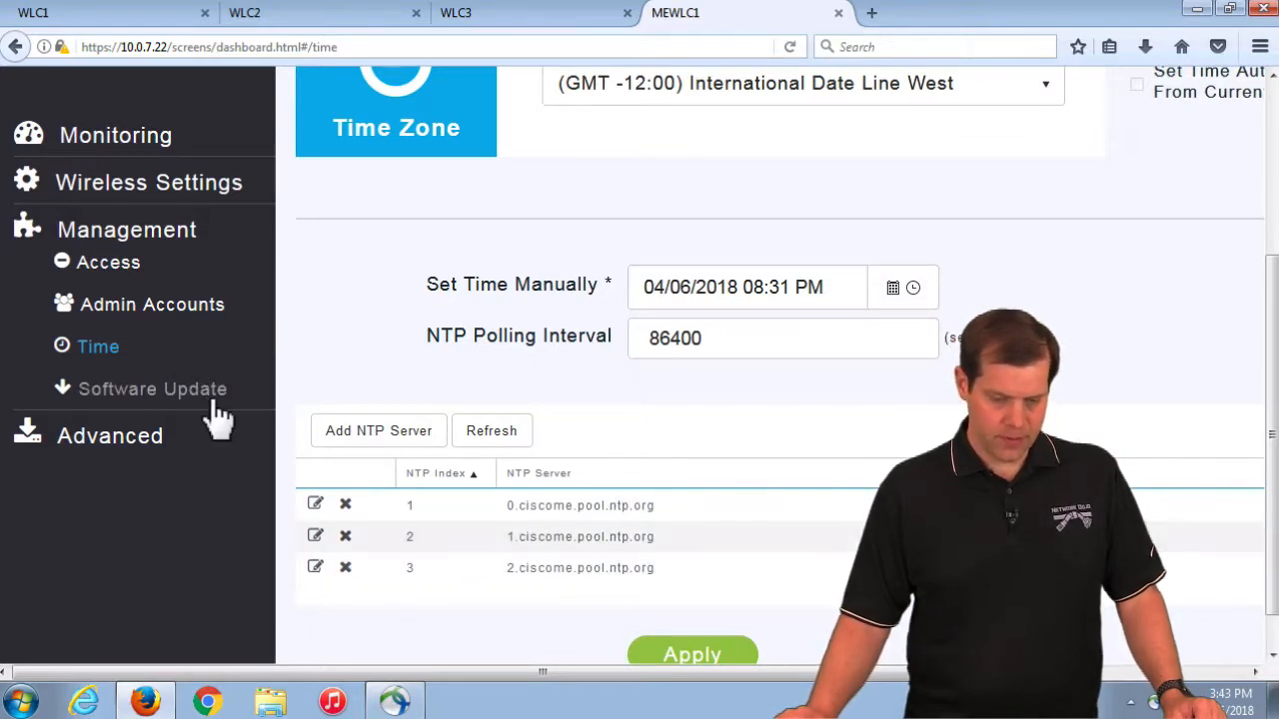
Step: Show the Software Update page reporting version 8.3.121.0 with TFTP mode, then expand the Advanced menu
{"action": "left_click", "coordinate": [152, 388]}
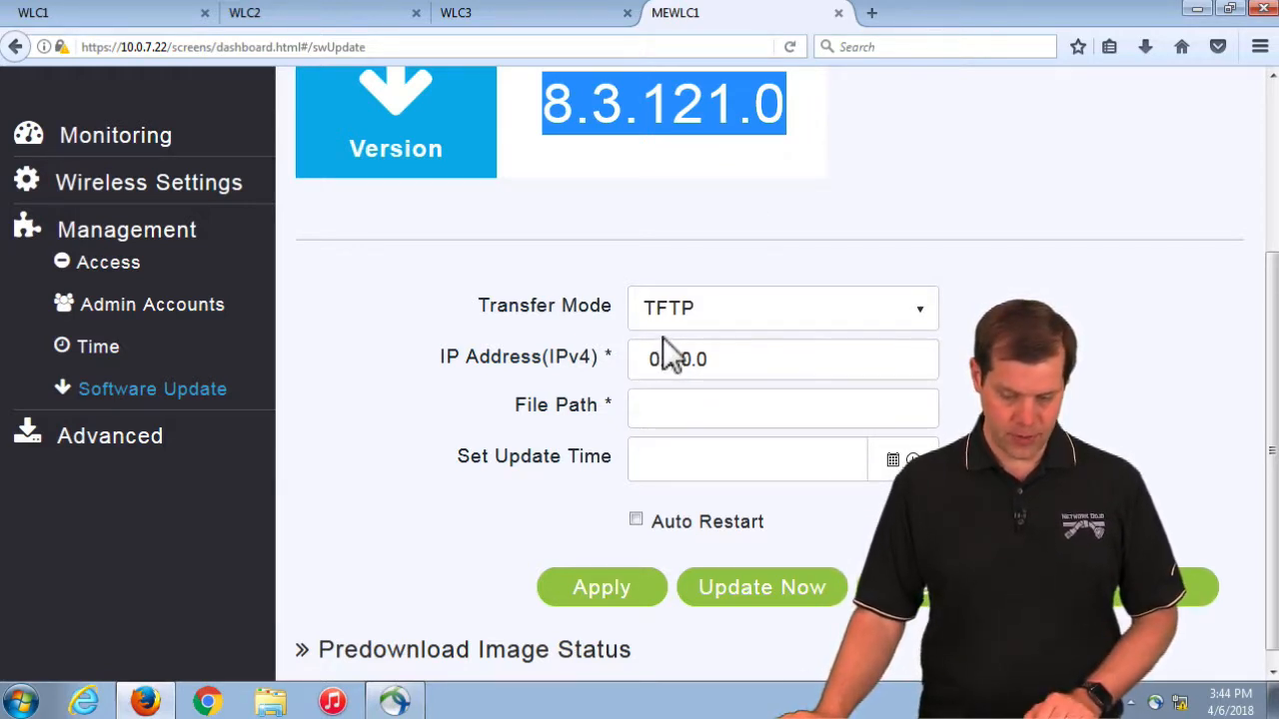
{"action": "left_click", "coordinate": [108, 436]}
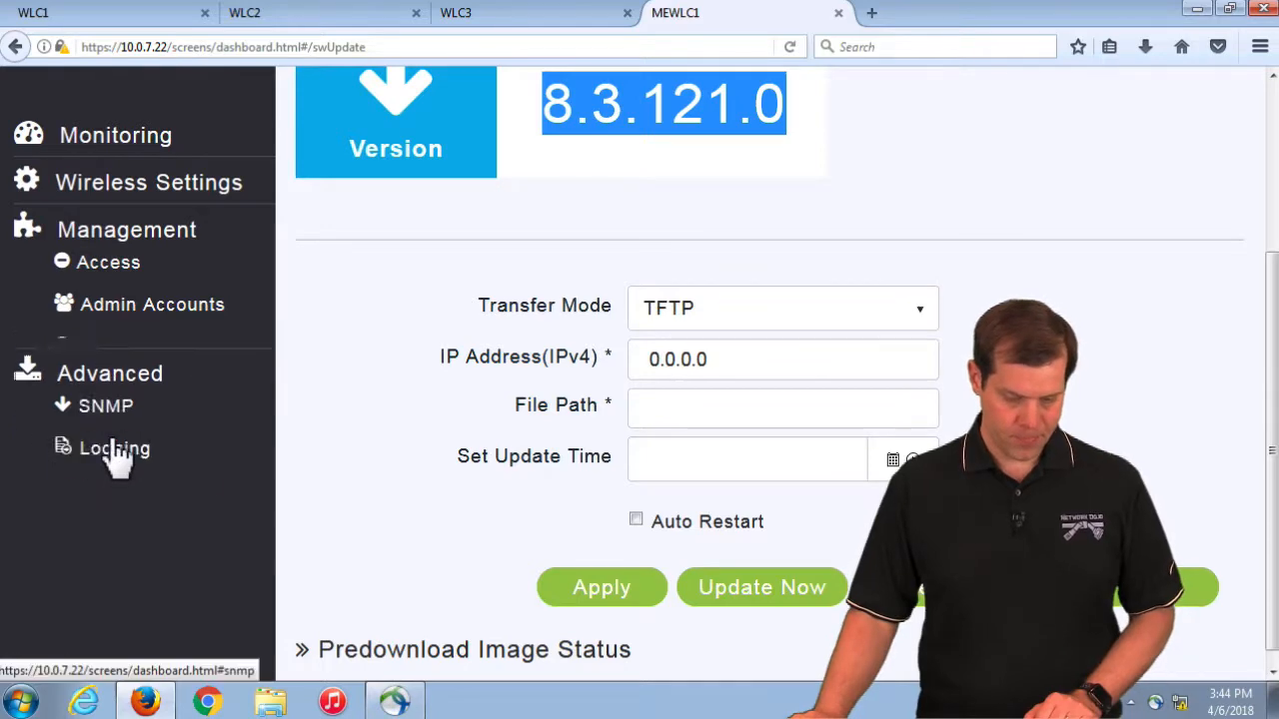
{"action": "left_click", "coordinate": [126, 227]}
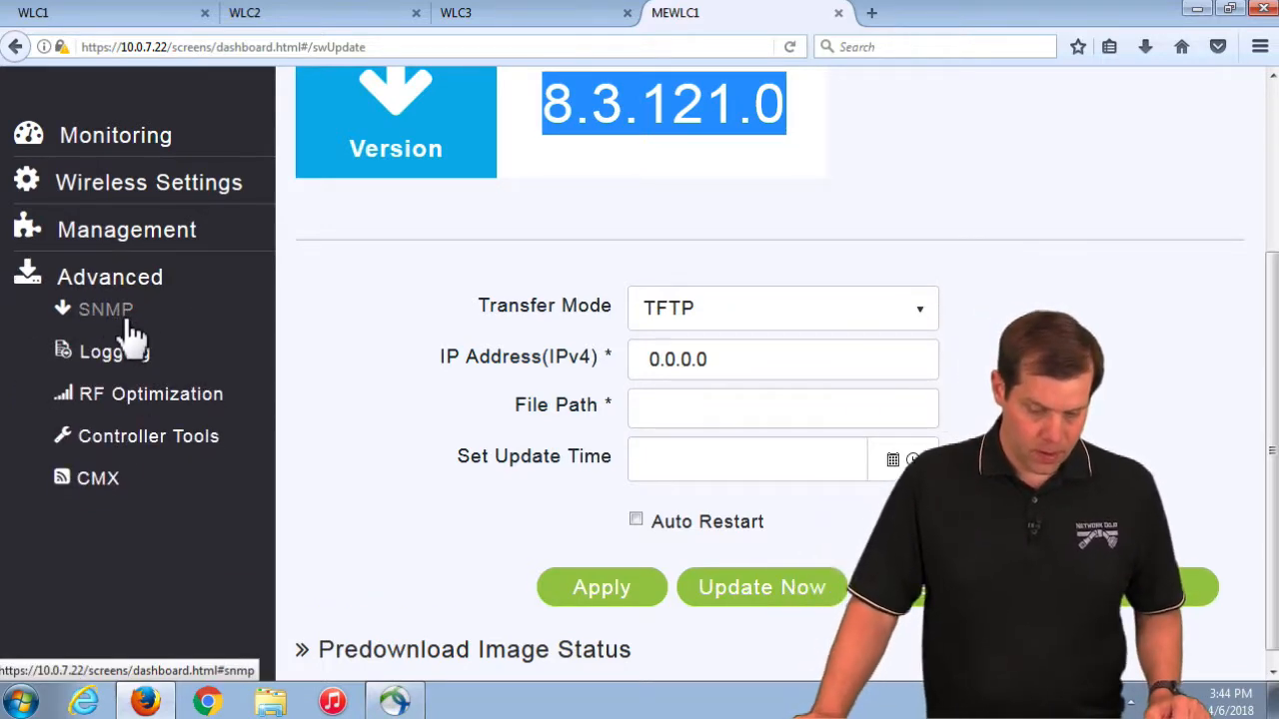
Step: Review the SNMP settings and the logging setup under Advanced
{"action": "left_click", "coordinate": [104, 308]}
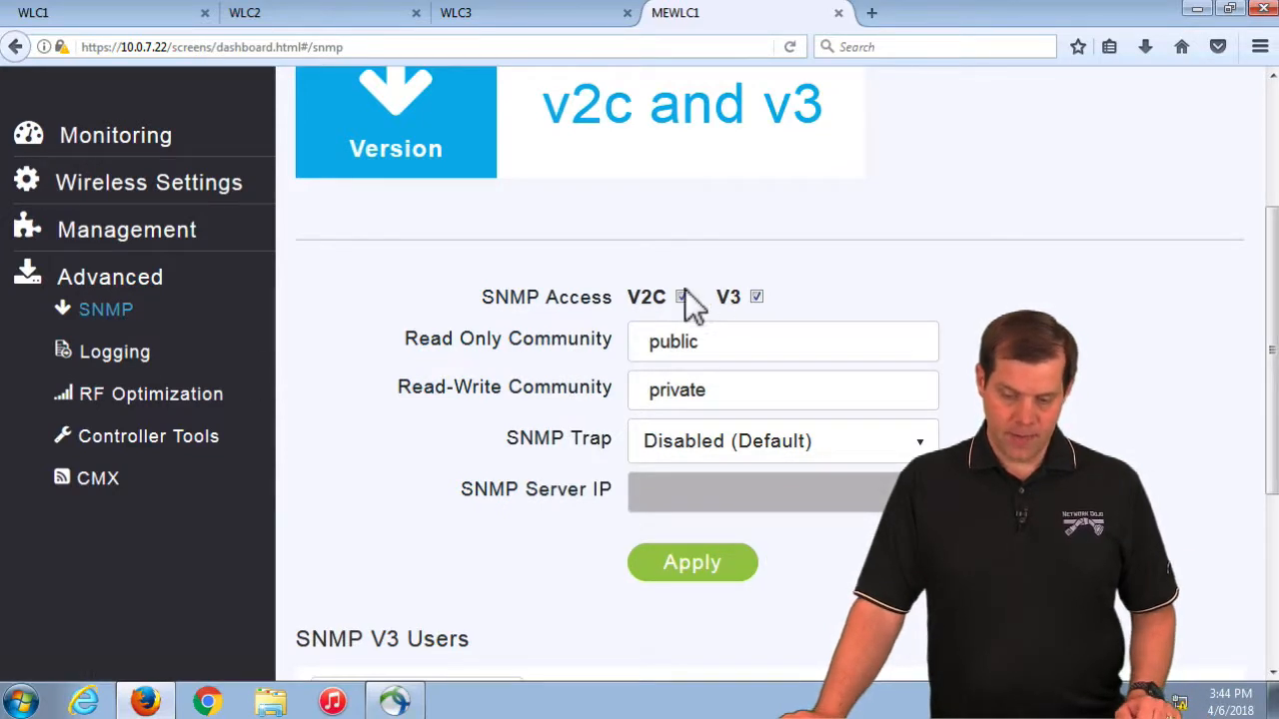
{"action": "scroll", "scroll_direction": "down", "scroll_amount": 3}
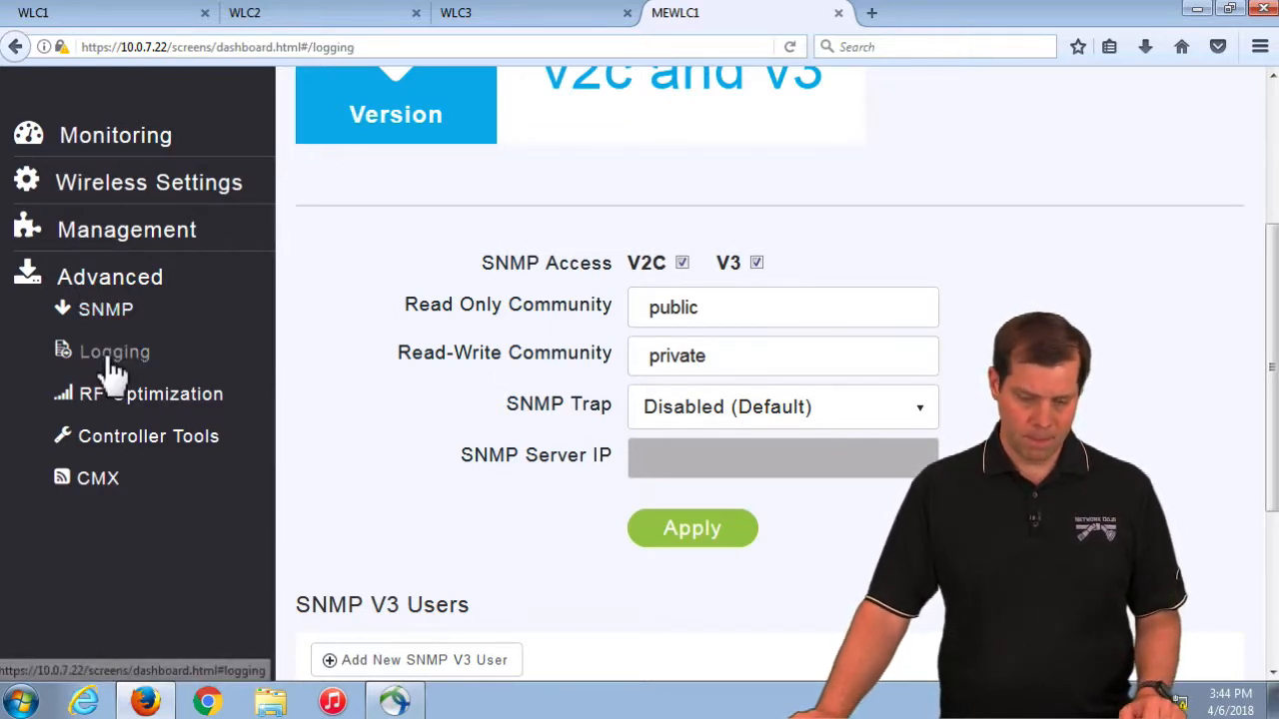
{"action": "left_click", "coordinate": [114, 352]}
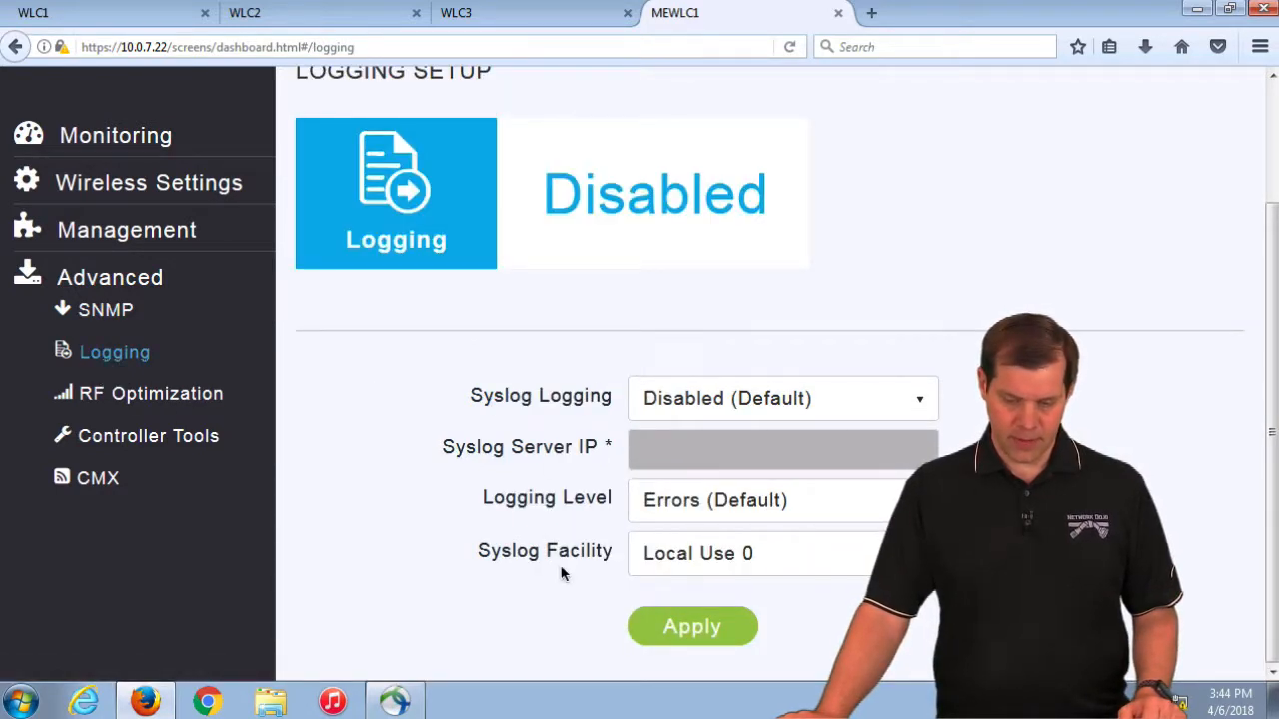
Step: Set RF Optimization to Enabled with traffic type Data, then move on to Controller Tools
{"action": "left_click", "coordinate": [152, 393]}
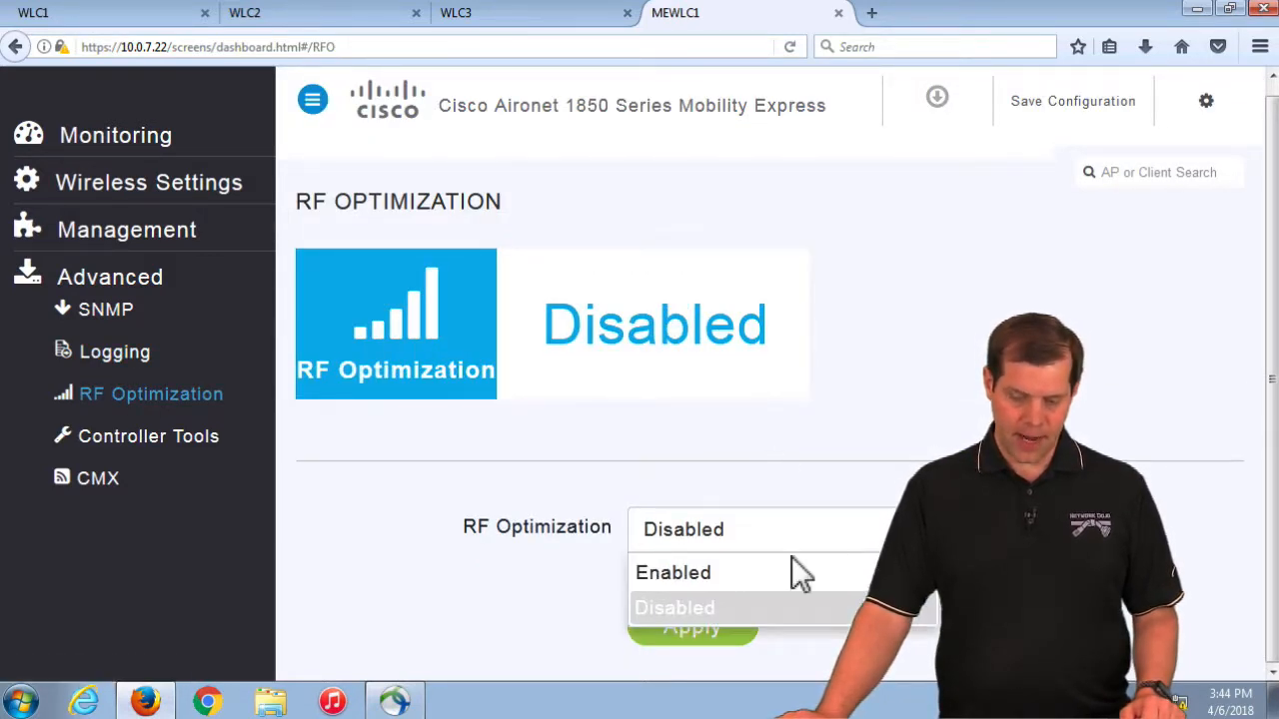
{"action": "left_click", "coordinate": [671, 571]}
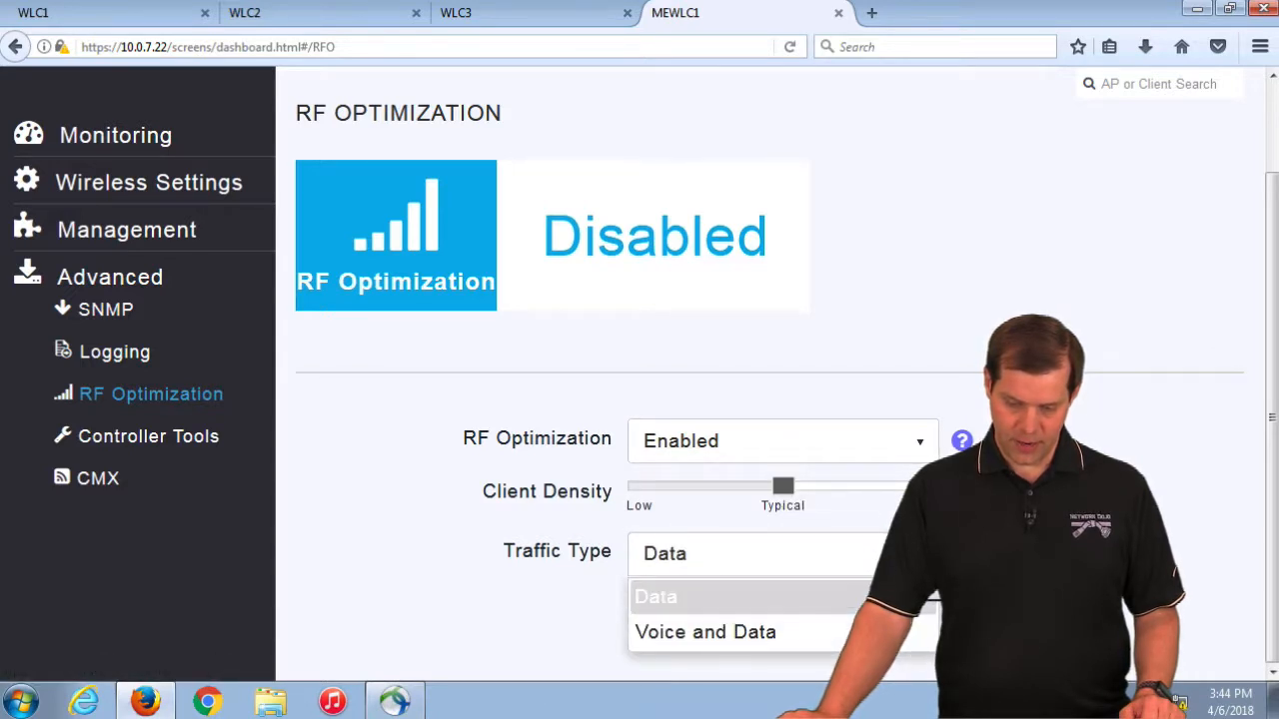
{"action": "left_click", "coordinate": [663, 596]}
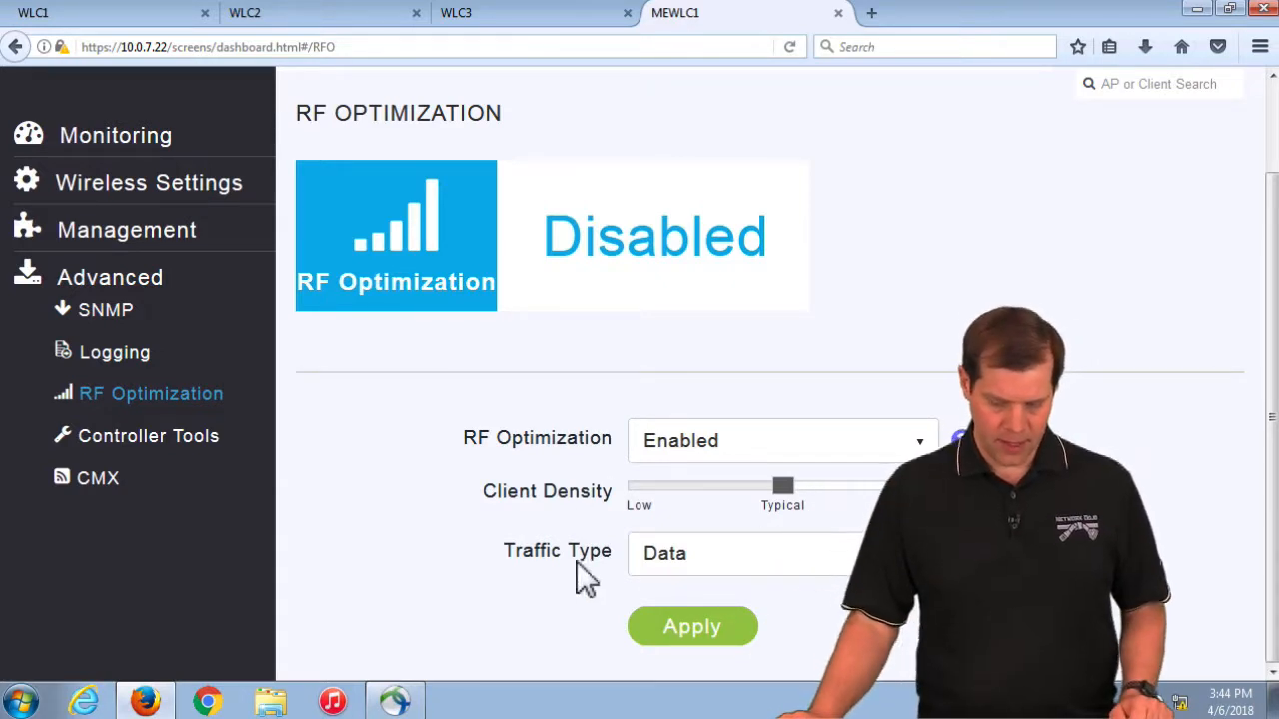
{"action": "left_click", "coordinate": [148, 435]}
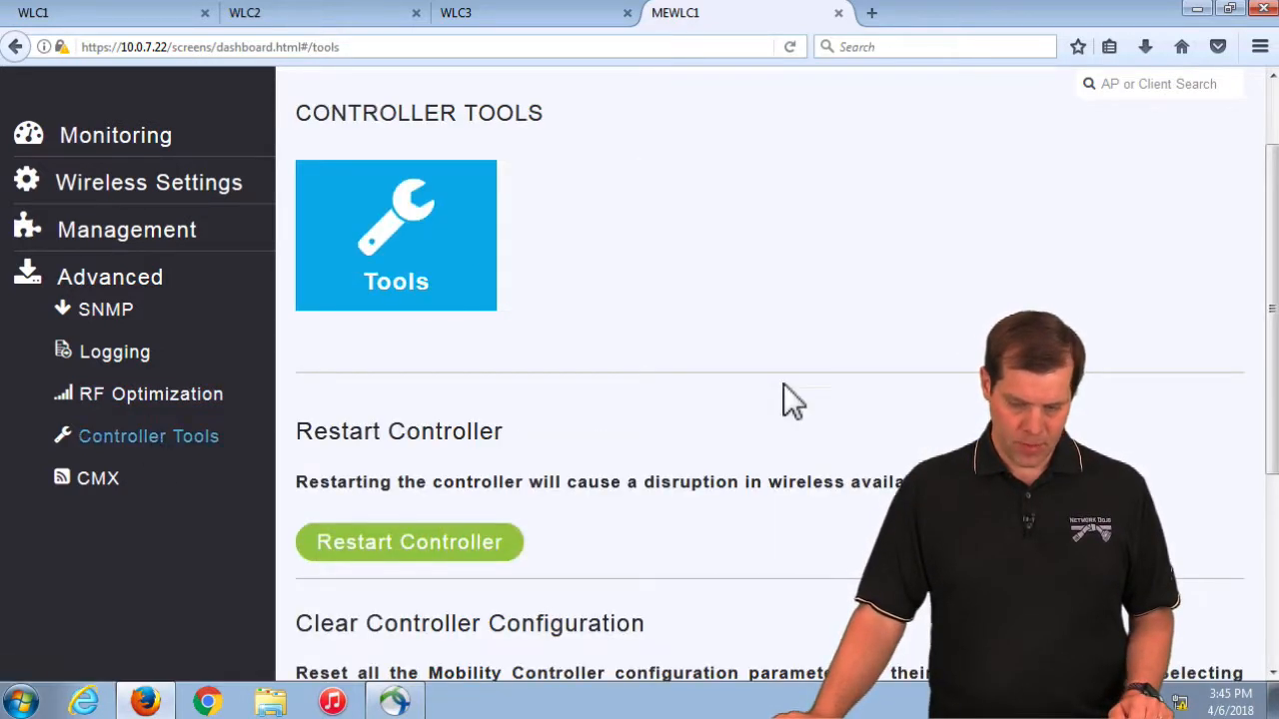
Step: Show the CMX settings page and switch CMX Status to Enabled, leaving server URL and token empty
{"action": "scroll", "scroll_direction": "down", "scroll_amount": 3}
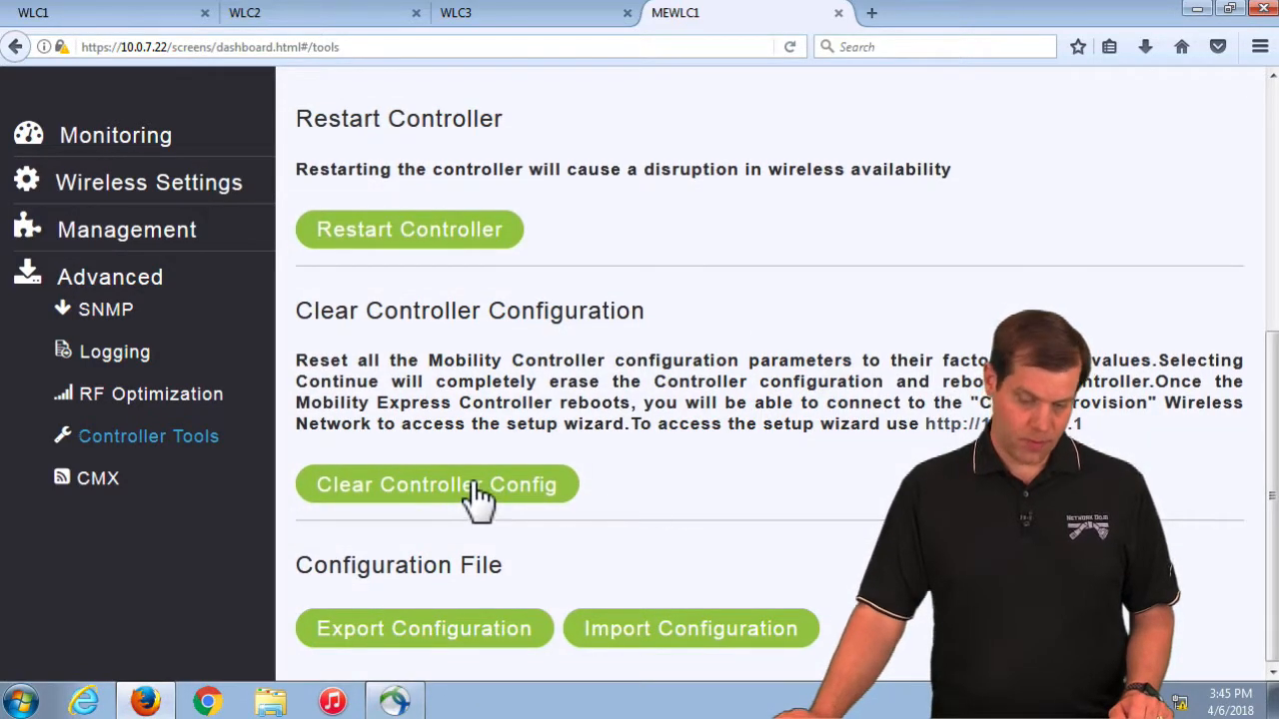
{"action": "mouse_move", "coordinate": [456, 656]}
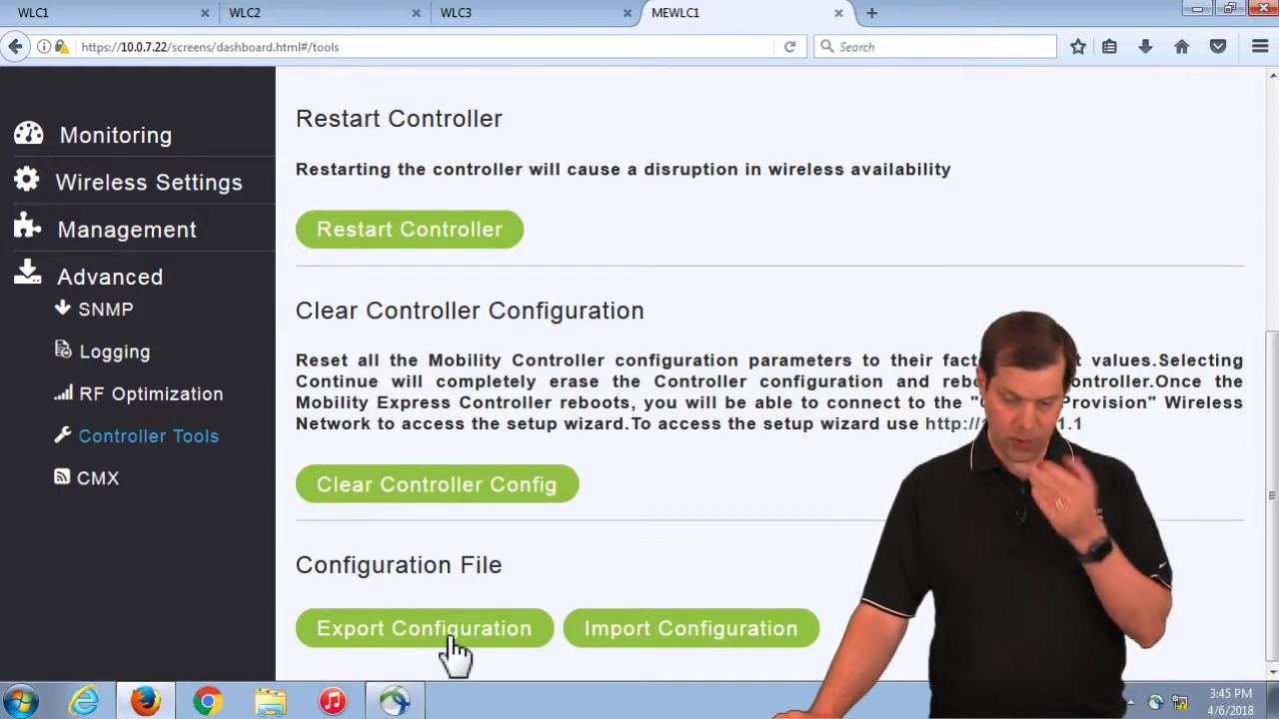
{"action": "left_click", "coordinate": [98, 478]}
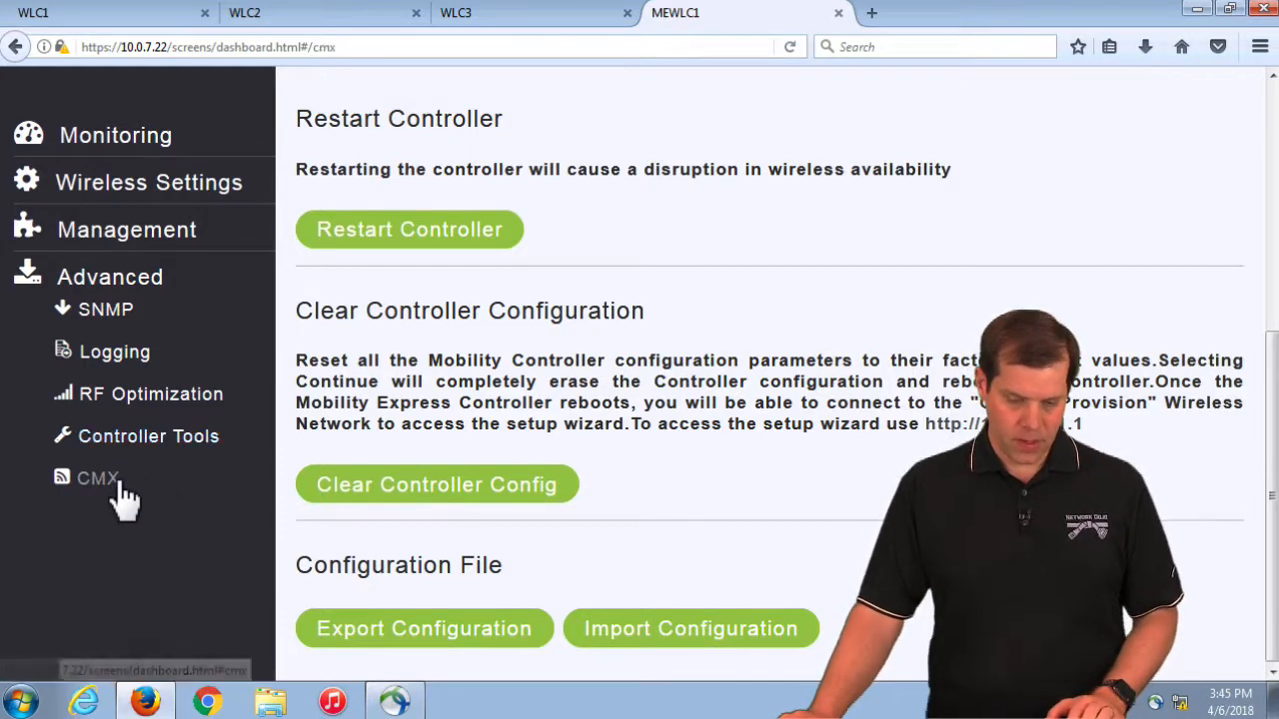
{"action": "left_click", "coordinate": [96, 478]}
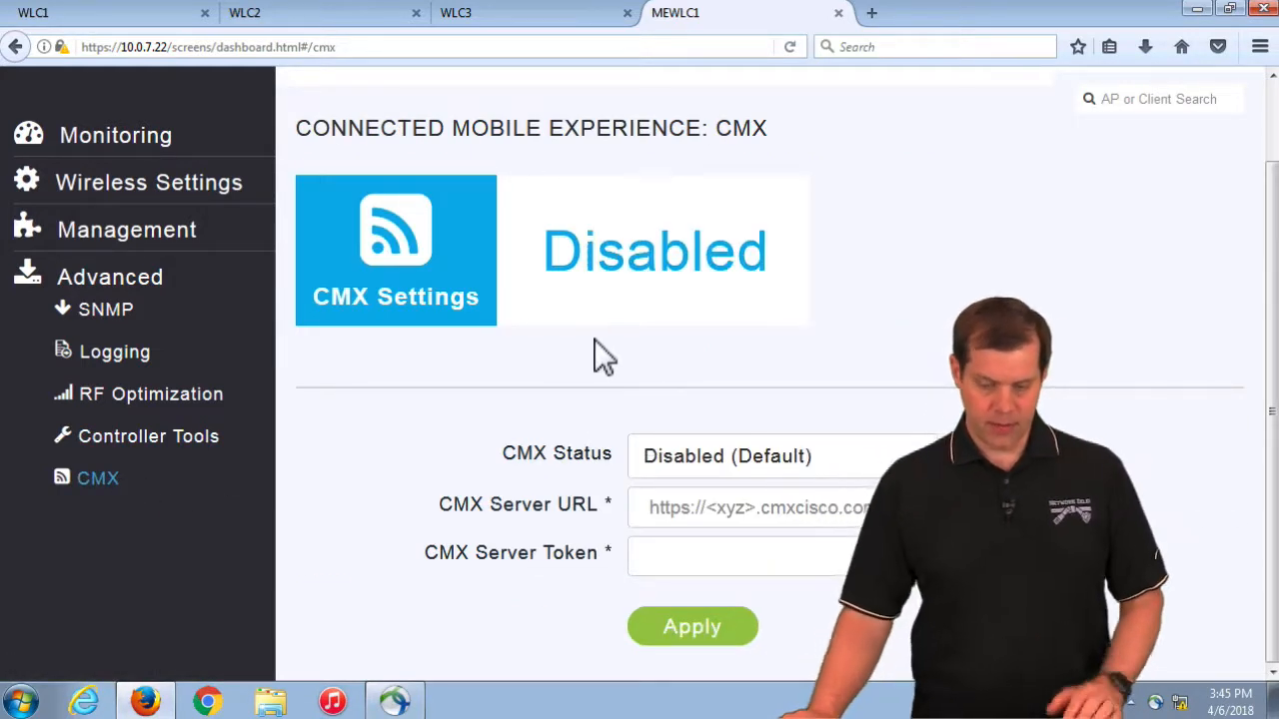
{"action": "mouse_move", "coordinate": [616, 336]}
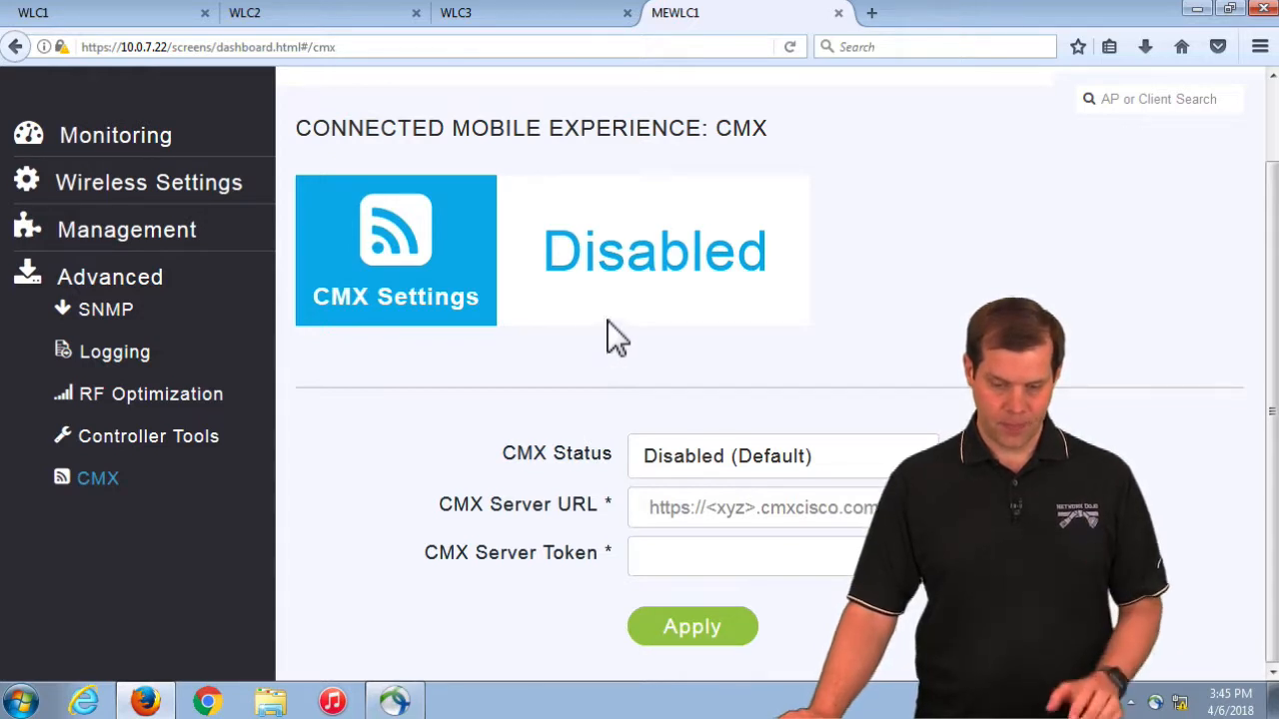
{"action": "mouse_move", "coordinate": [778, 476]}
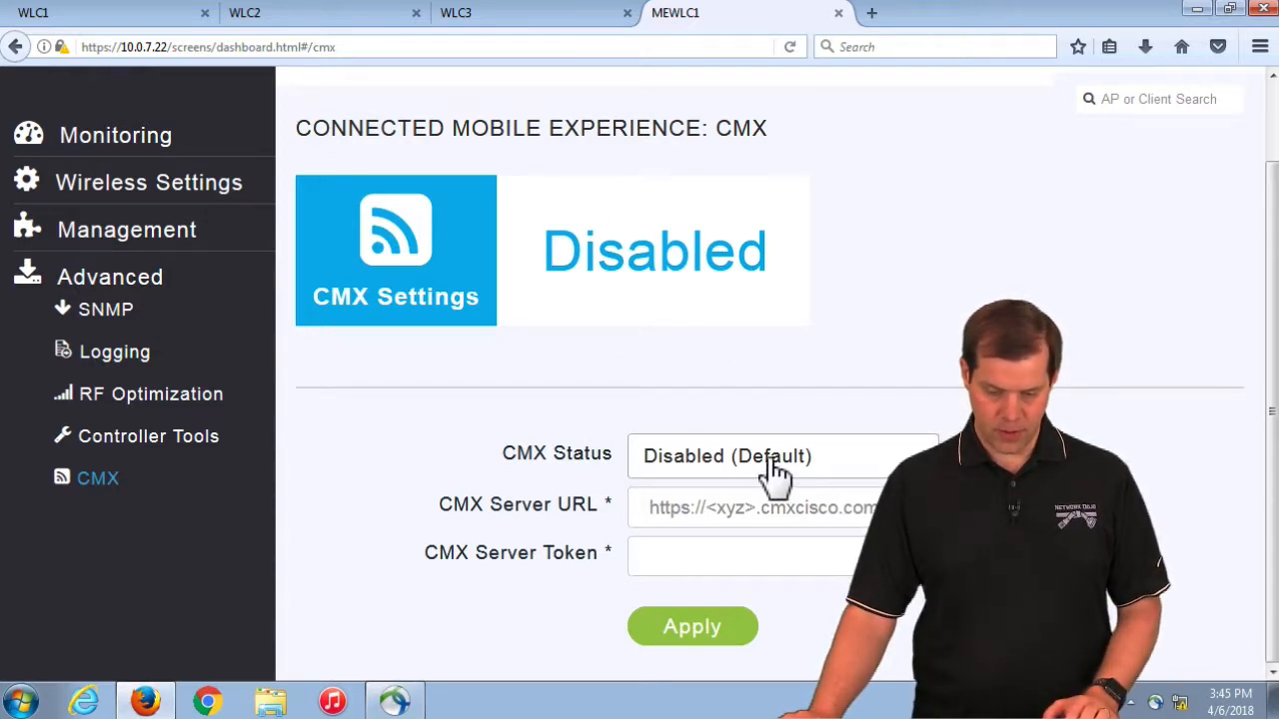
{"action": "left_click", "coordinate": [783, 456]}
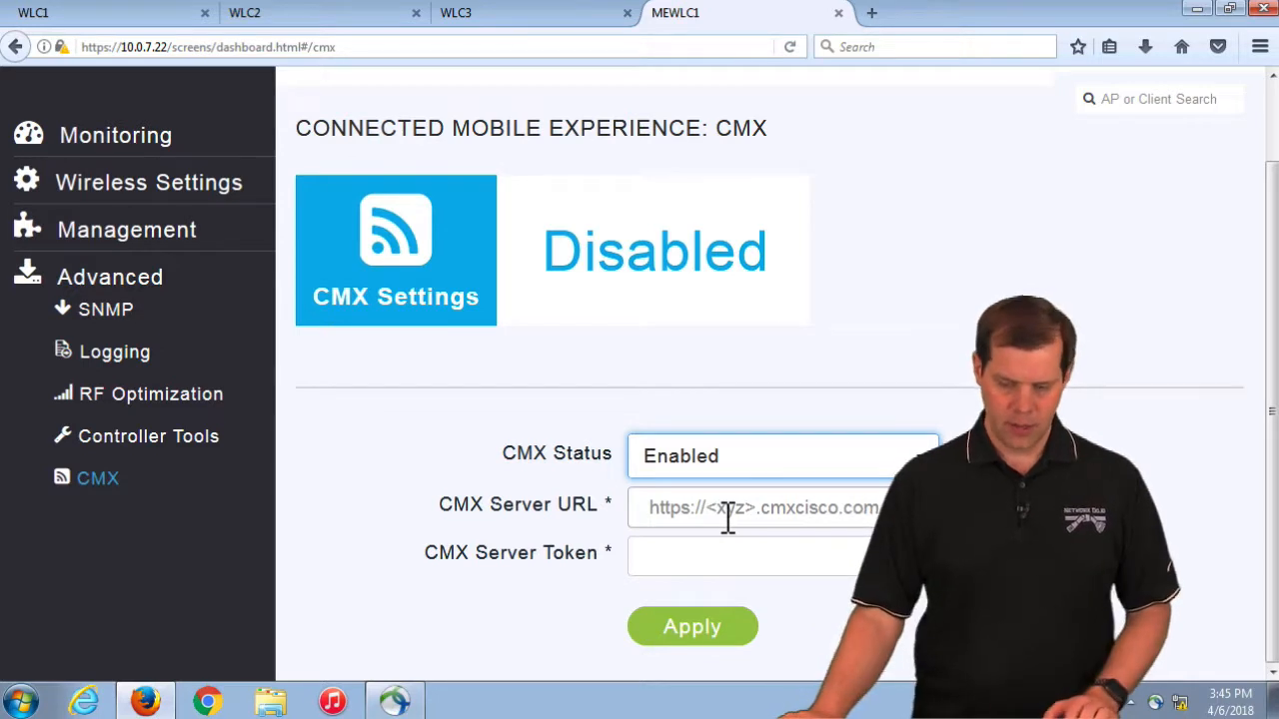
{"action": "mouse_move", "coordinate": [104, 308]}
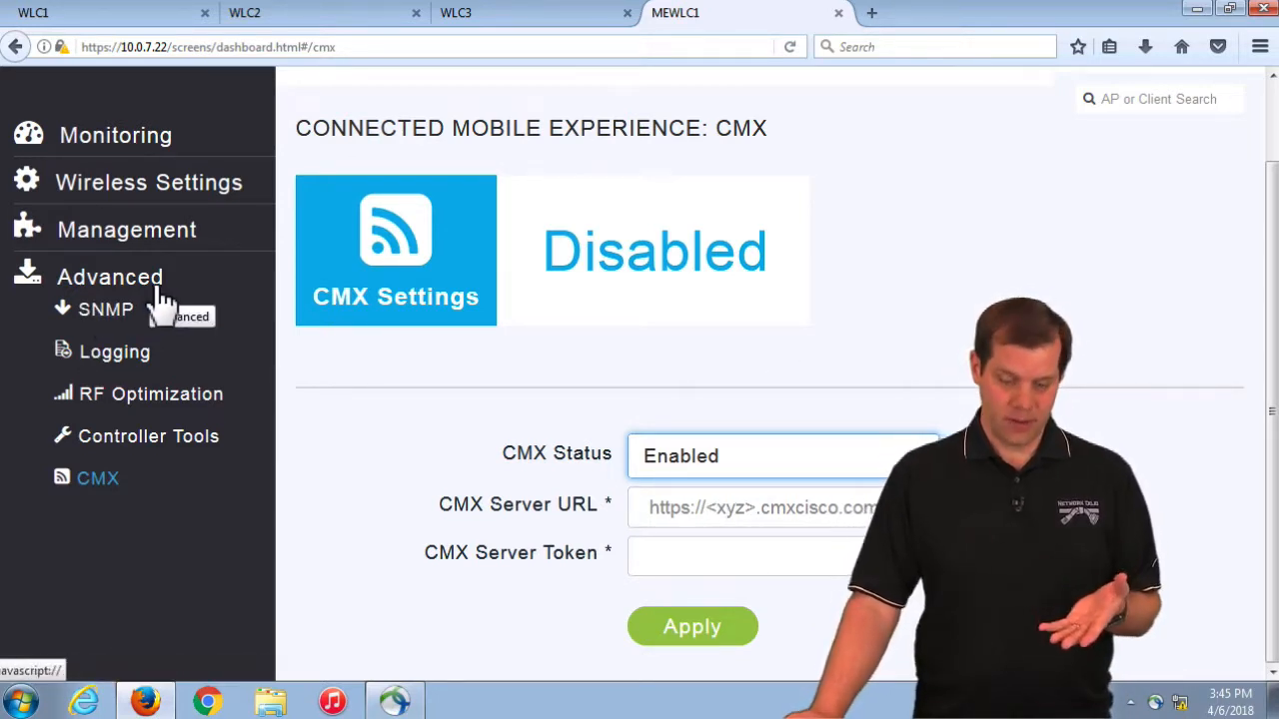
Step: Start adding a new WLAN from the WLAN configuration page and view its security settings
{"action": "left_click", "coordinate": [128, 227]}
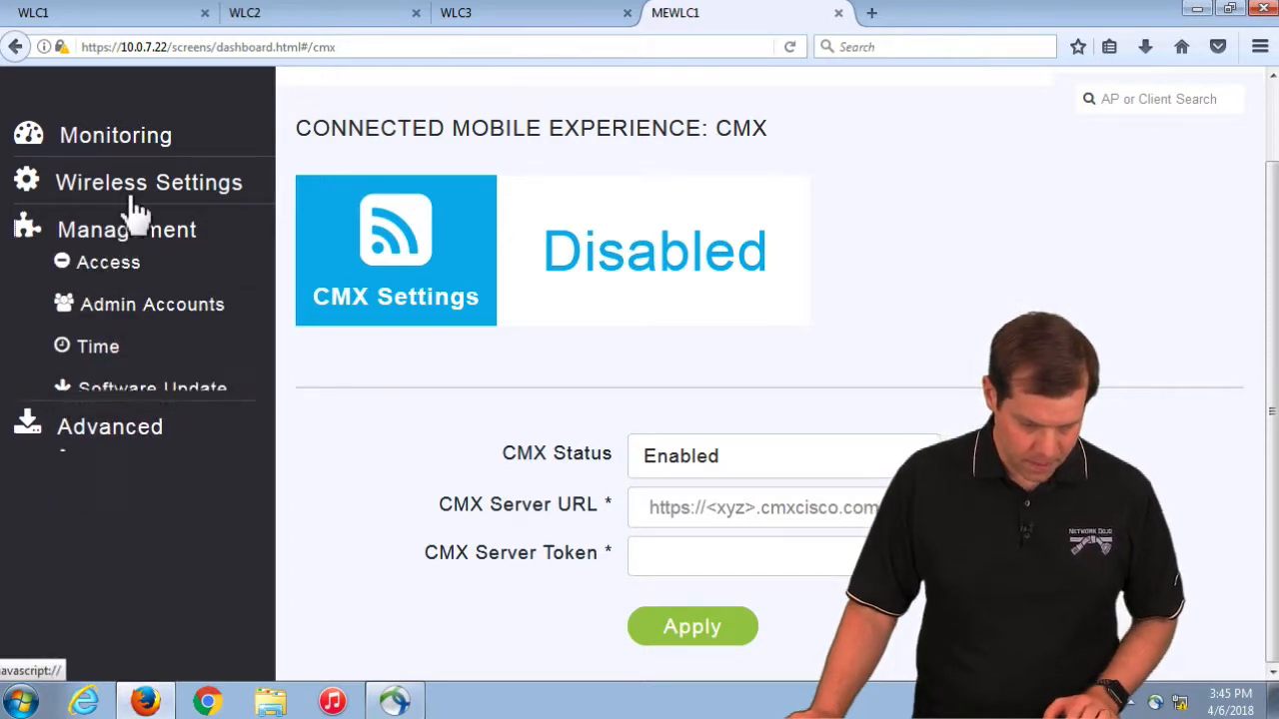
{"action": "left_click", "coordinate": [108, 213]}
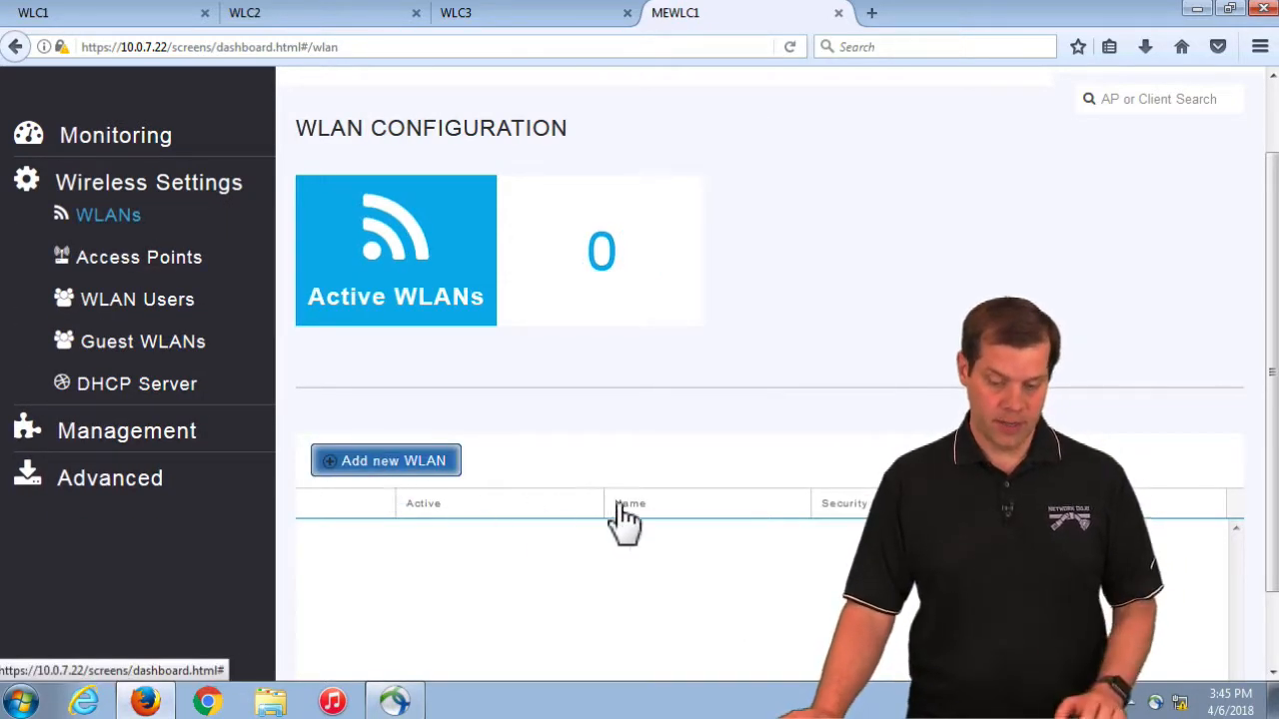
{"action": "left_click", "coordinate": [384, 460]}
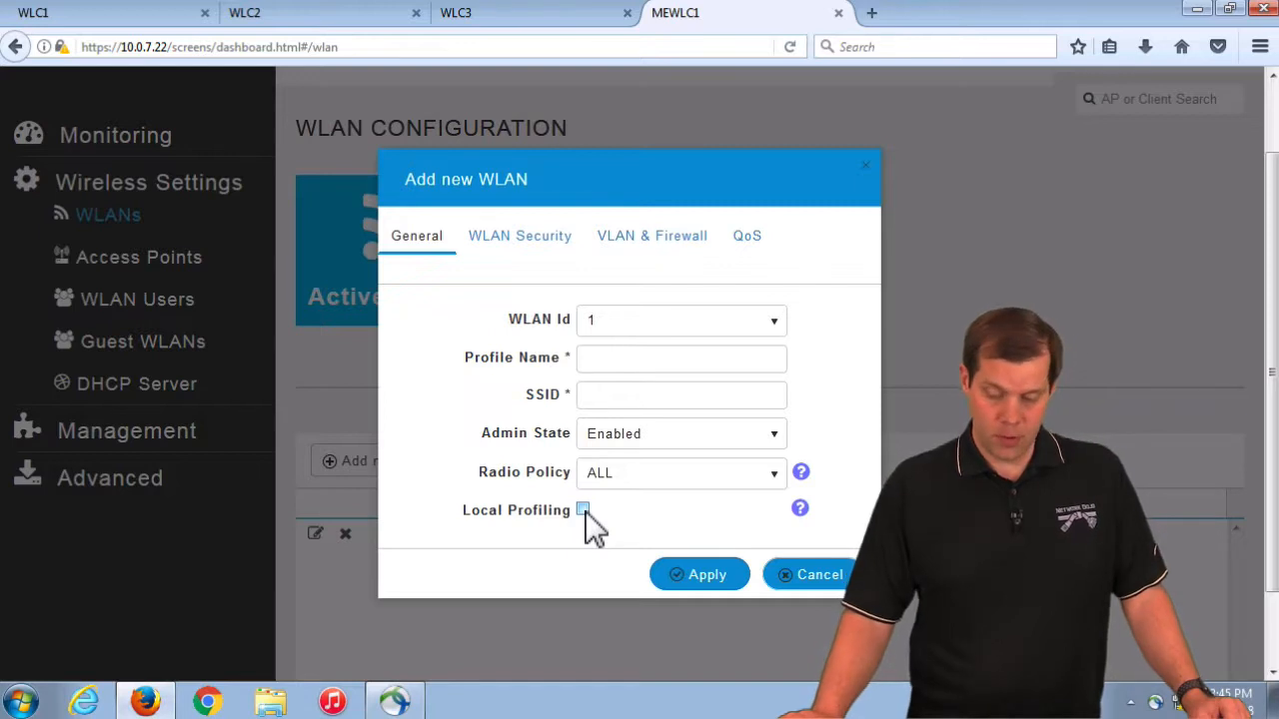
{"action": "left_click", "coordinate": [520, 236]}
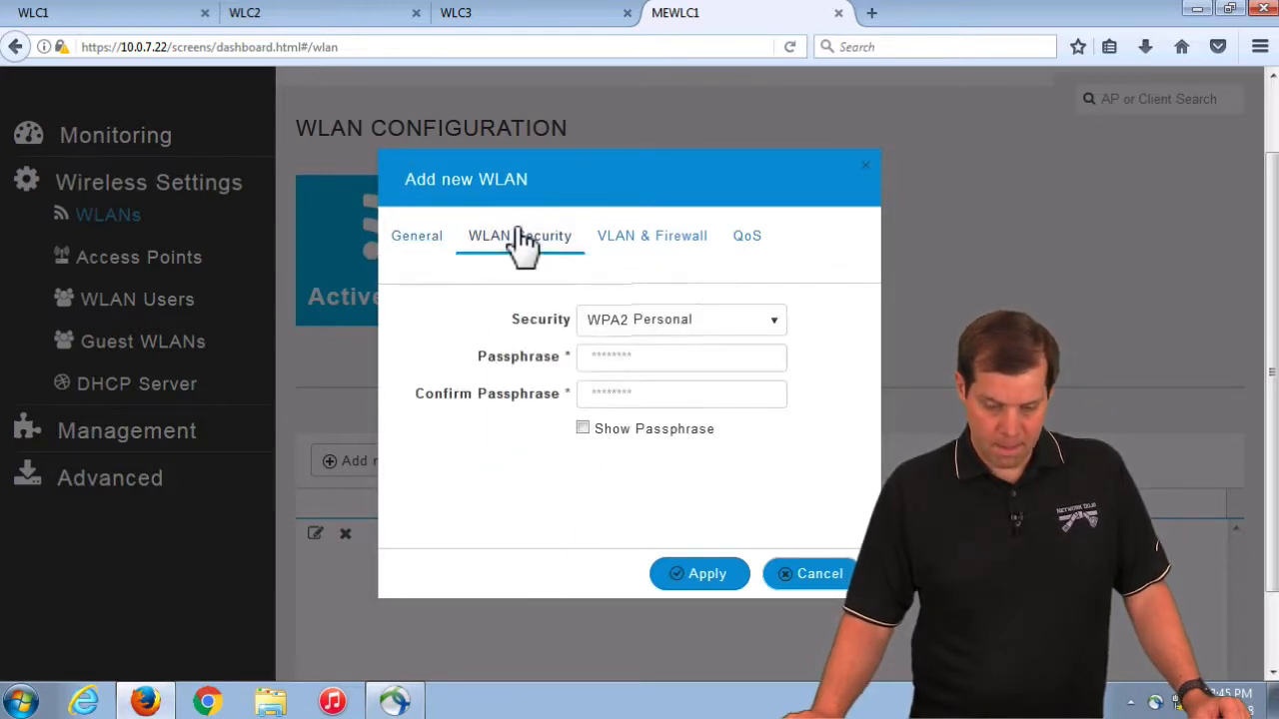
Step: Set the WLAN security to Guest with guest type Captive Portal (AP) requiring username and password
{"action": "left_click", "coordinate": [681, 360]}
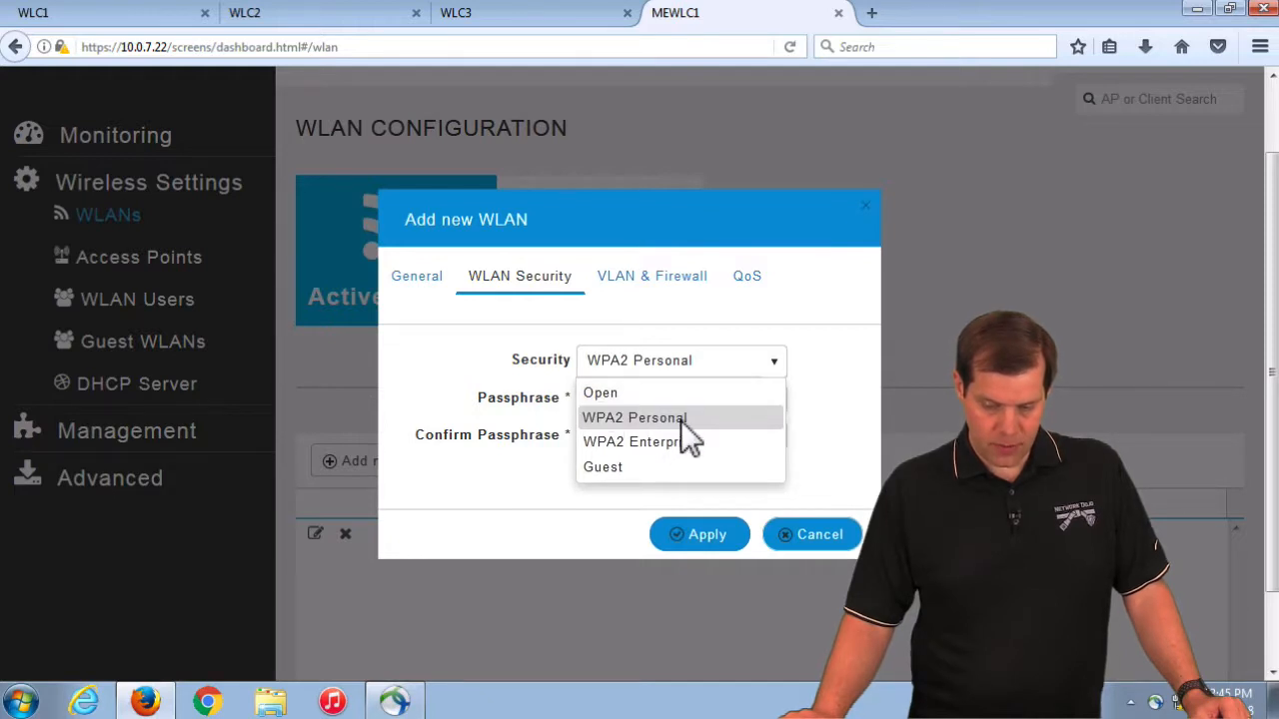
{"action": "mouse_move", "coordinate": [639, 442]}
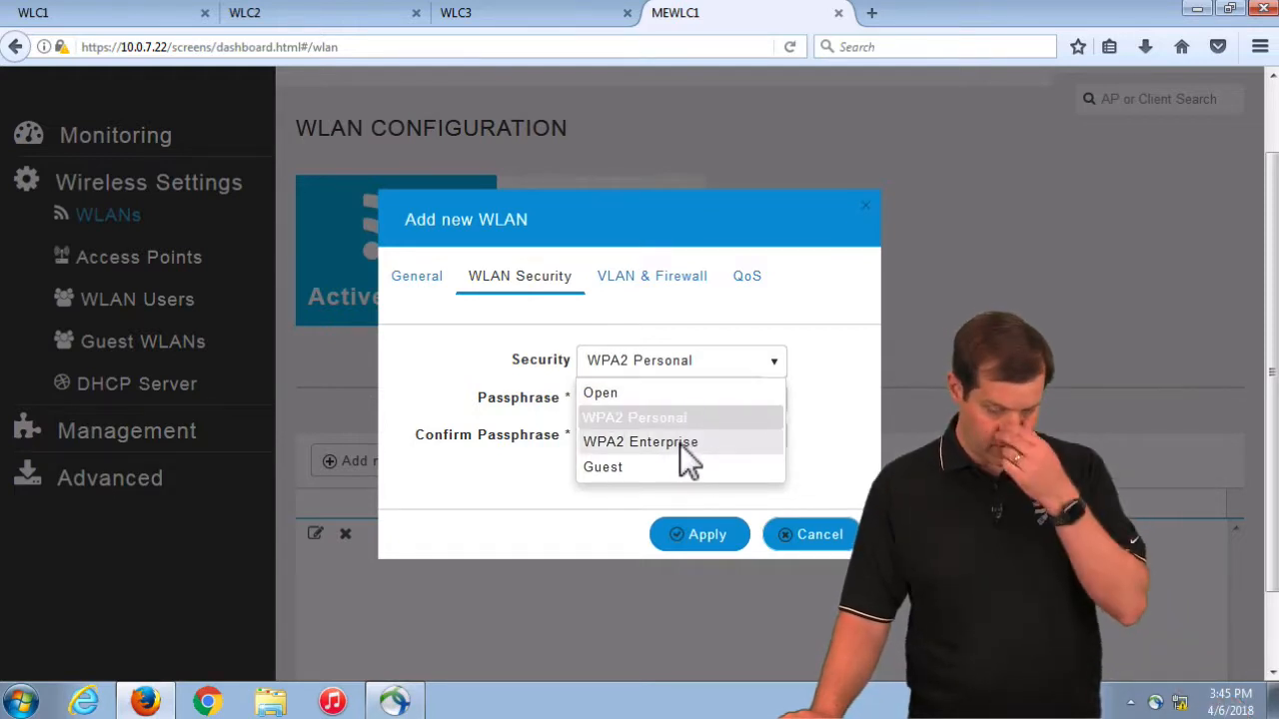
{"action": "left_click", "coordinate": [604, 468]}
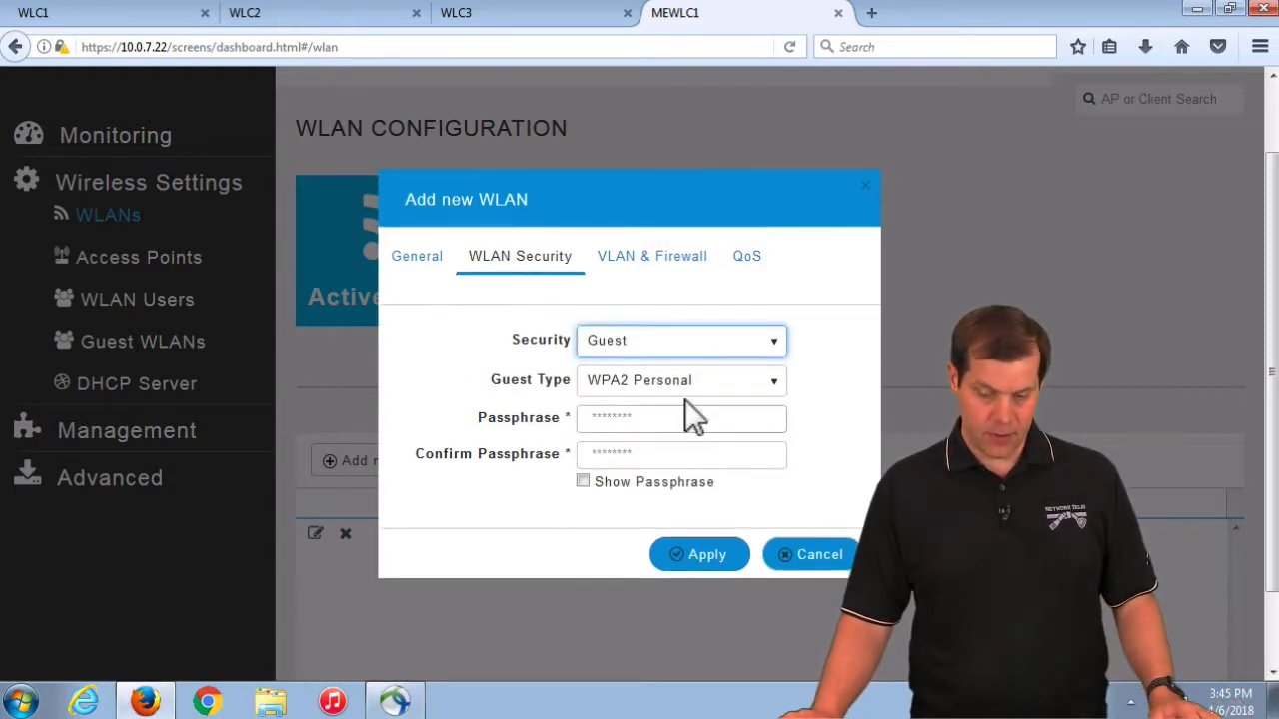
{"action": "left_click", "coordinate": [684, 380]}
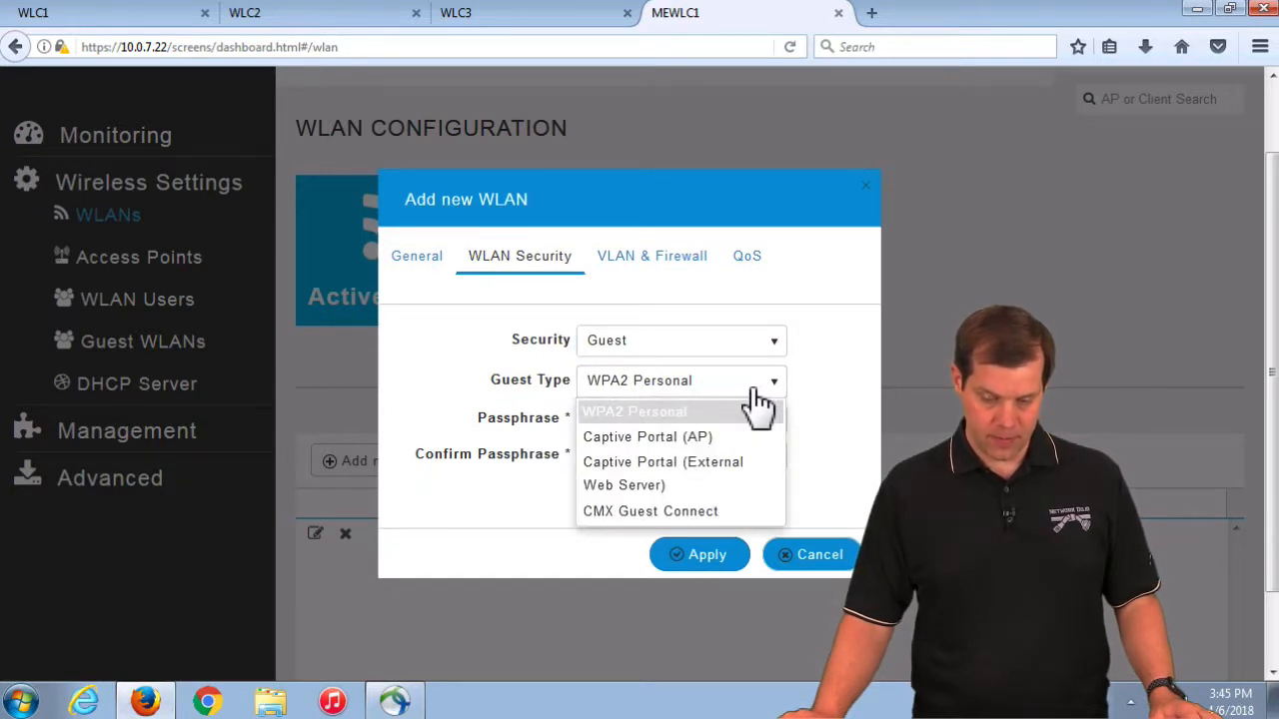
{"action": "mouse_move", "coordinate": [663, 474]}
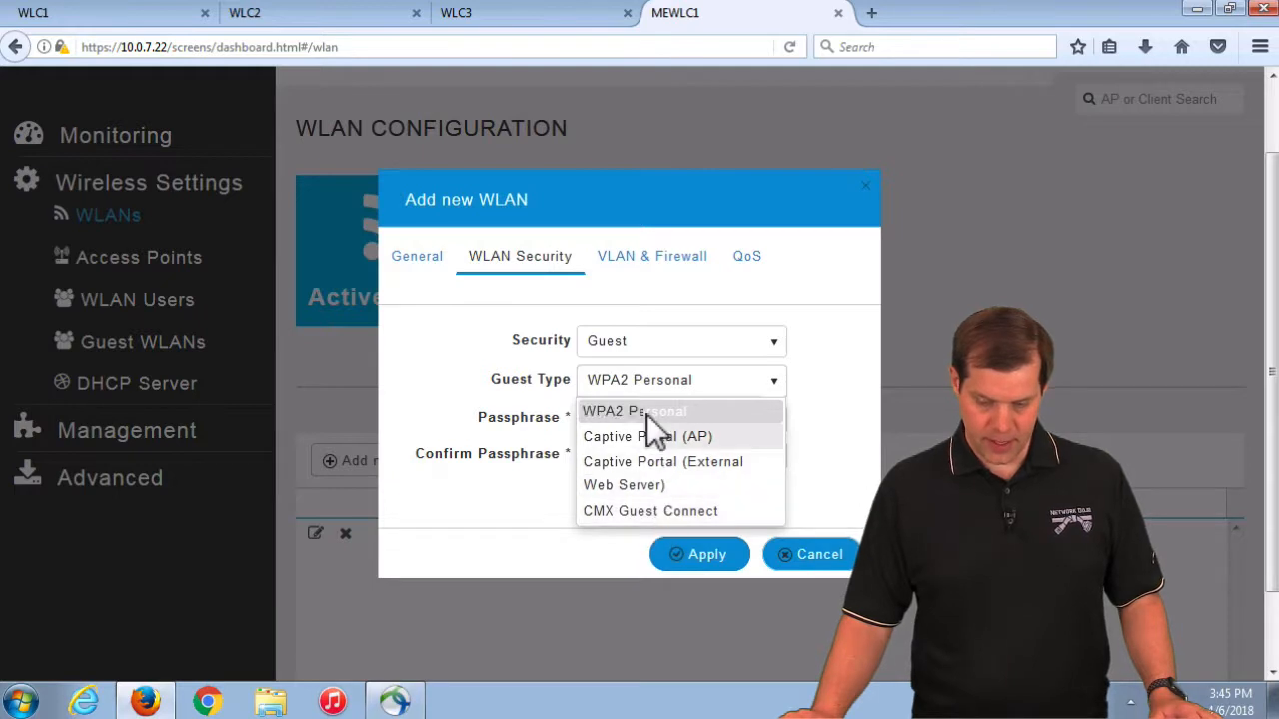
{"action": "left_click", "coordinate": [634, 412]}
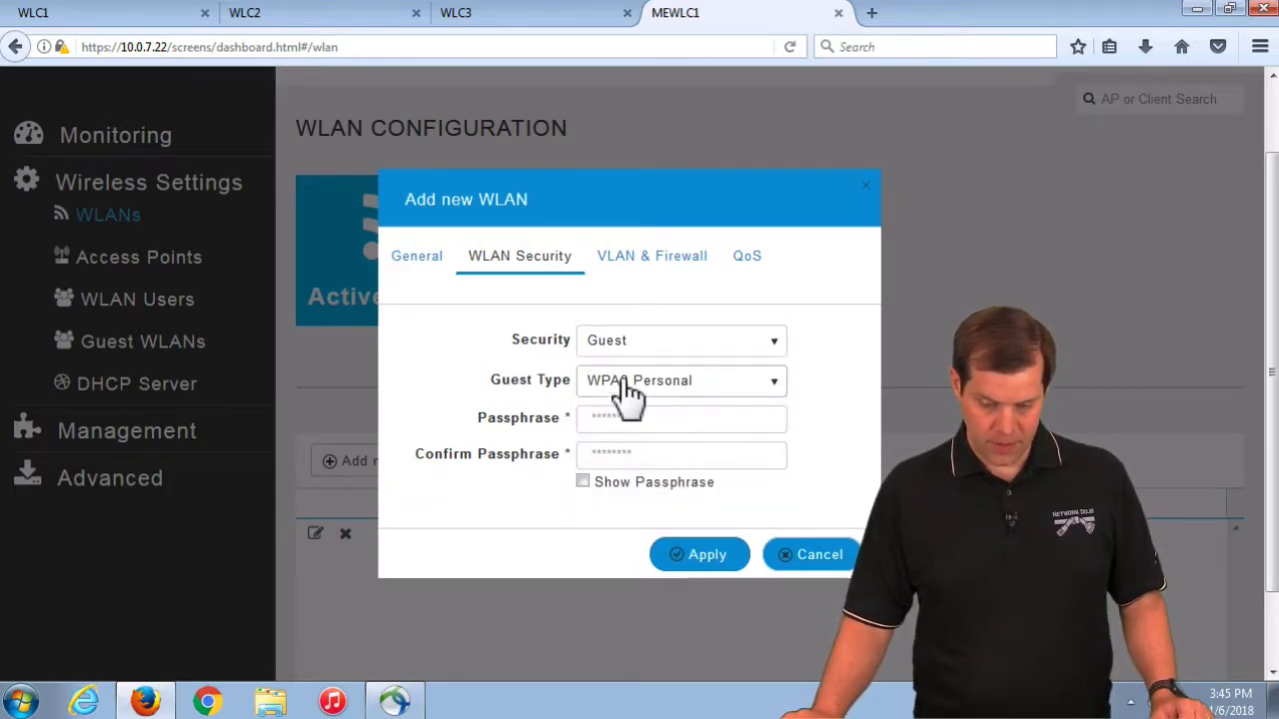
{"action": "left_click", "coordinate": [681, 380]}
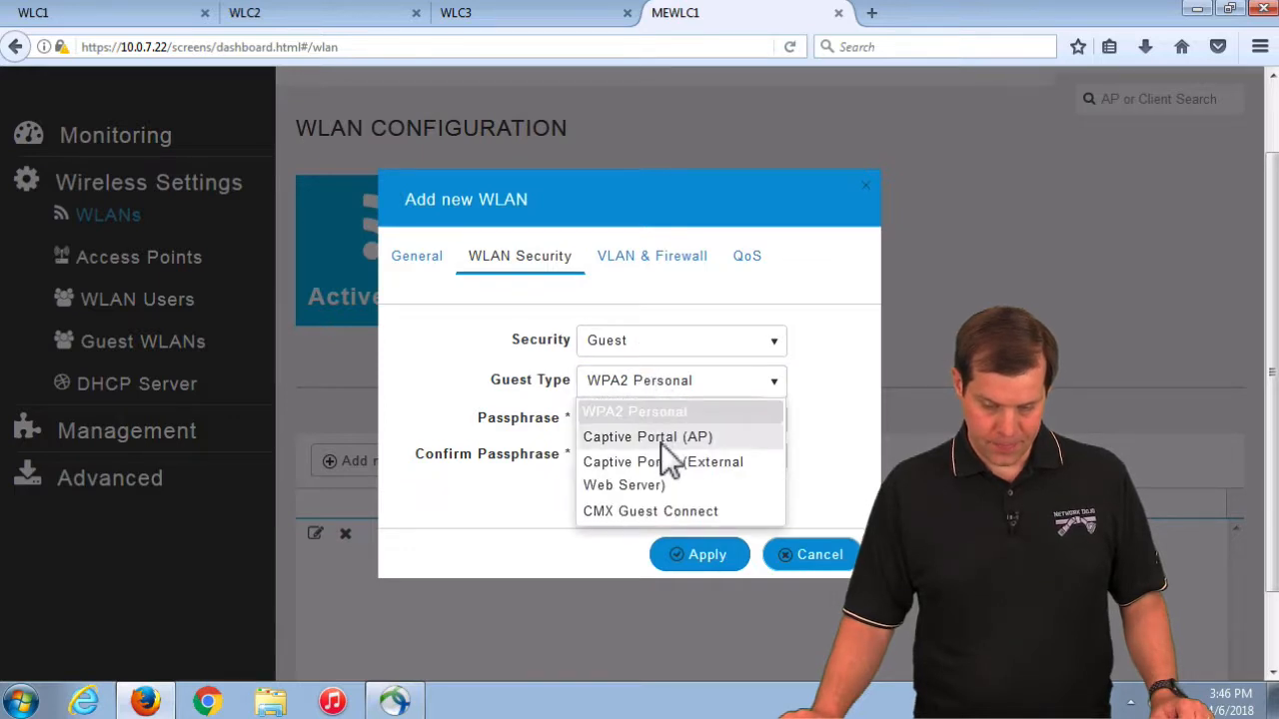
{"action": "left_click", "coordinate": [648, 436]}
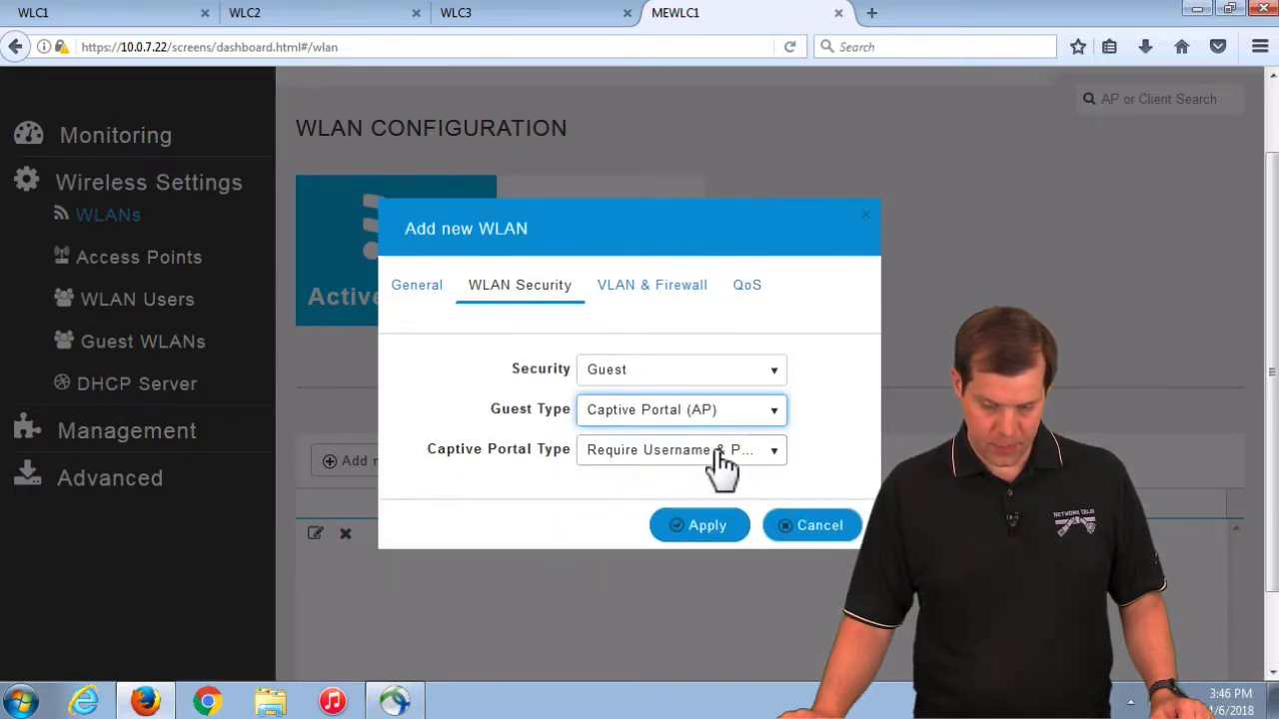
{"action": "left_click", "coordinate": [683, 450]}
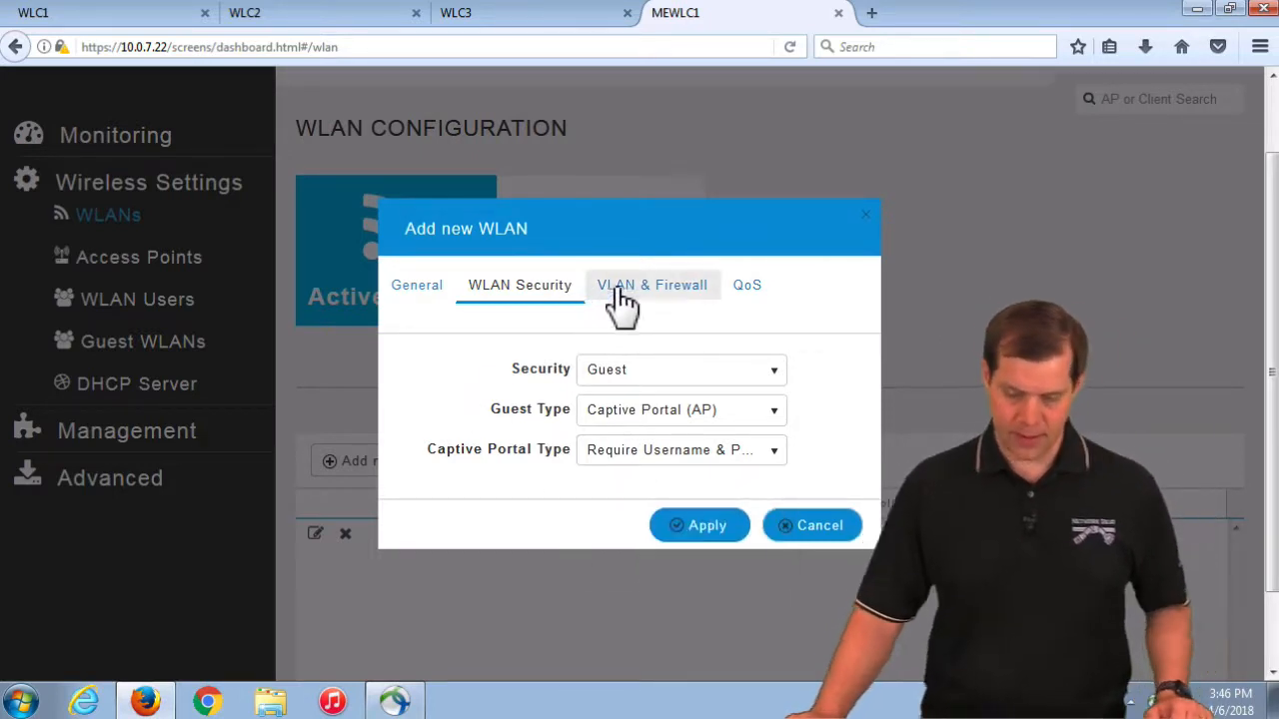
Step: Enable VLAN tagging for the new WLAN with VLAN ID 111
{"action": "left_click", "coordinate": [651, 284]}
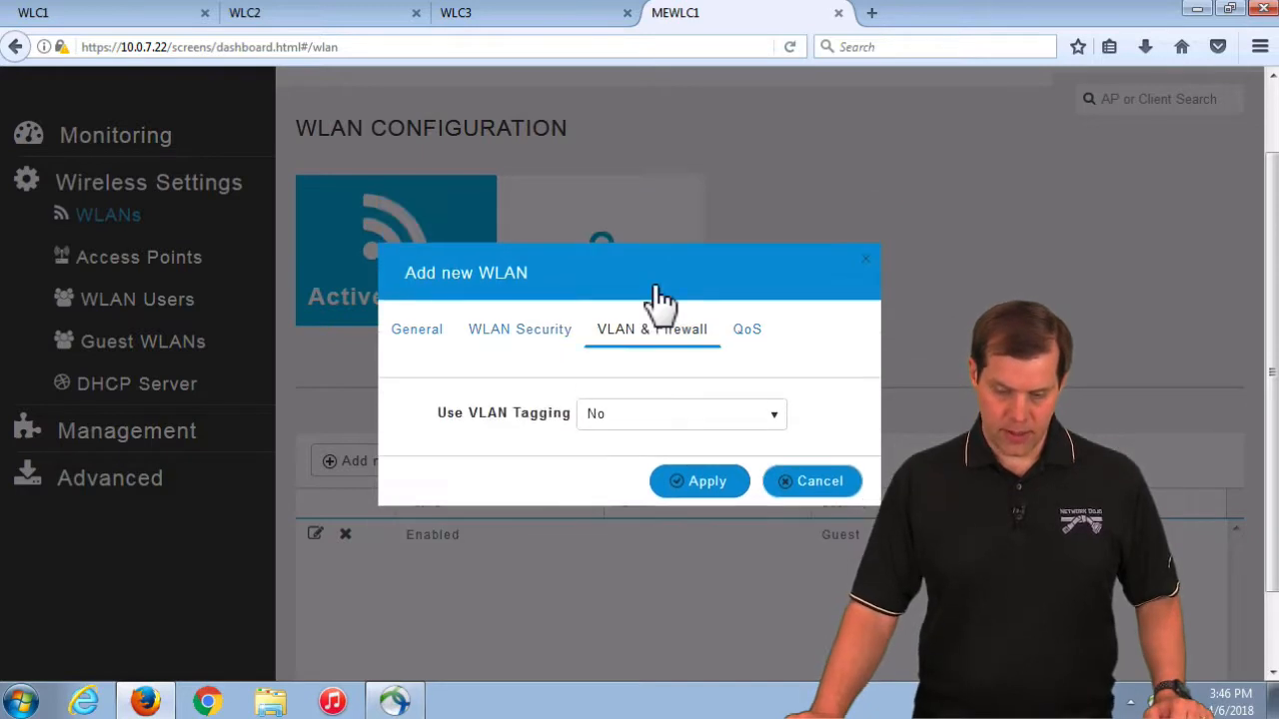
{"action": "left_click", "coordinate": [681, 411]}
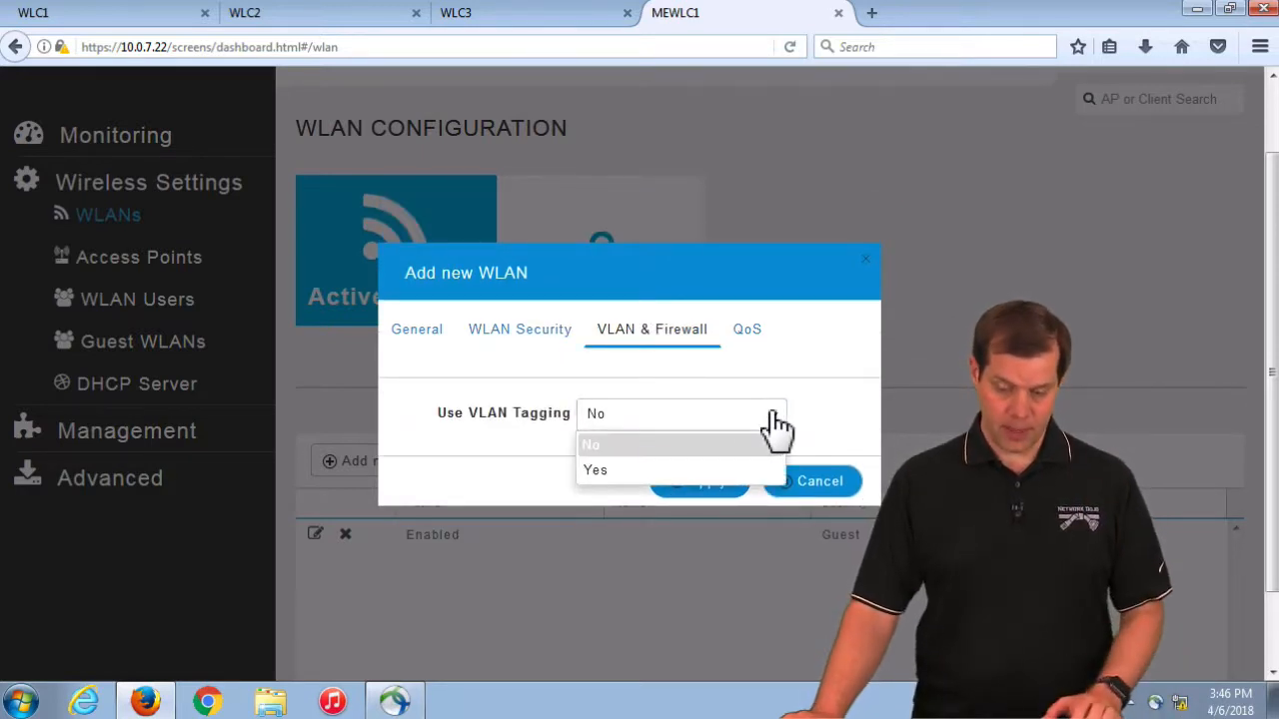
{"action": "left_click", "coordinate": [595, 469]}
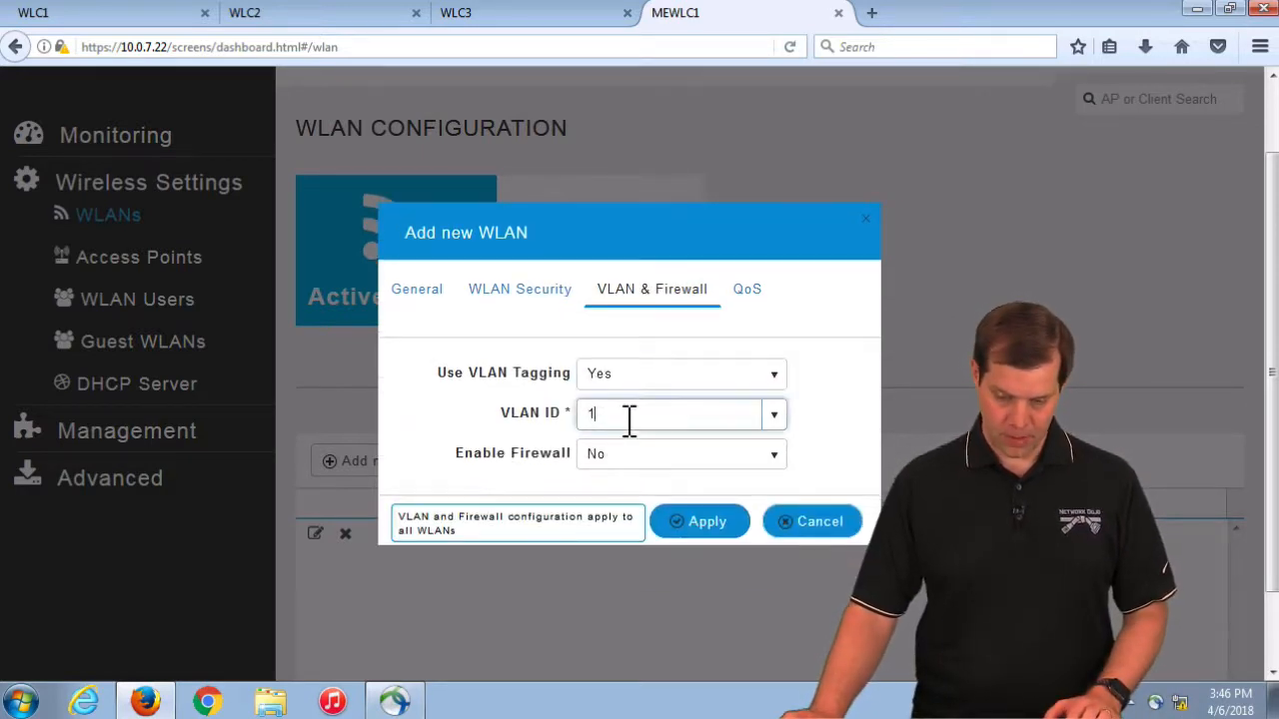
{"action": "type", "text": "11"}
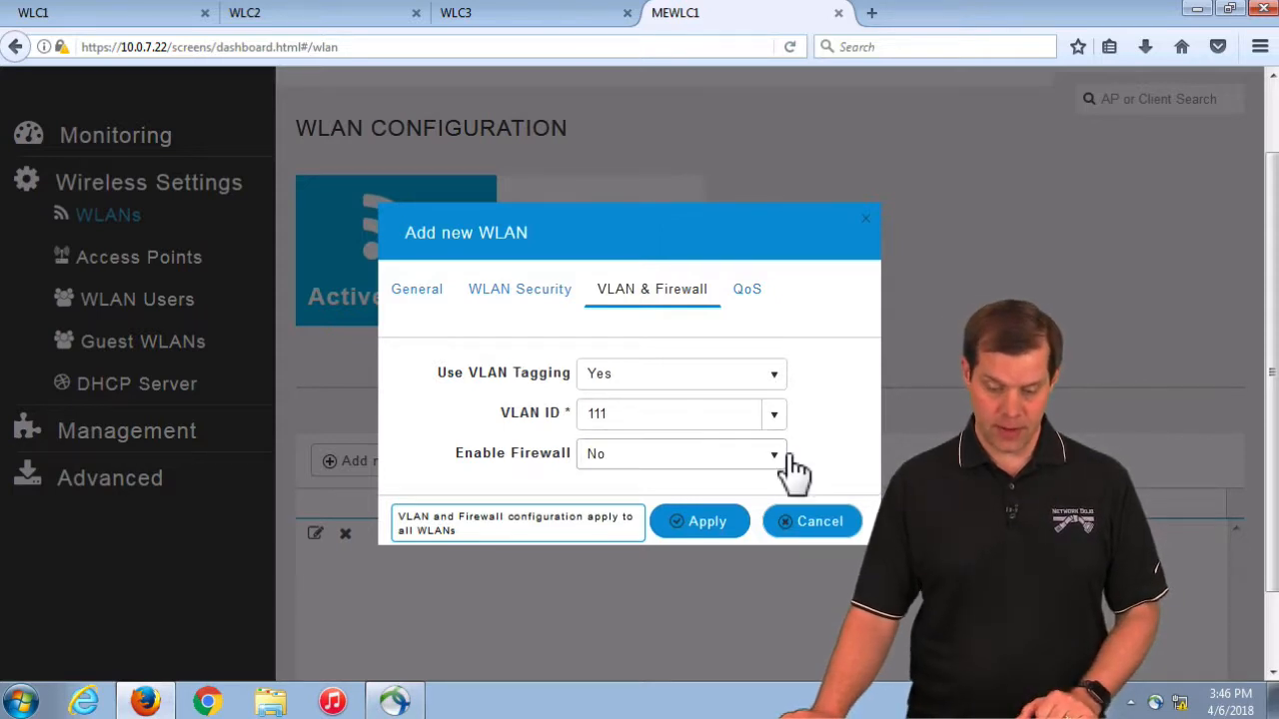
Step: Enable the firewall with rule set name ACLNAME and add a first rule row
{"action": "left_click", "coordinate": [683, 454]}
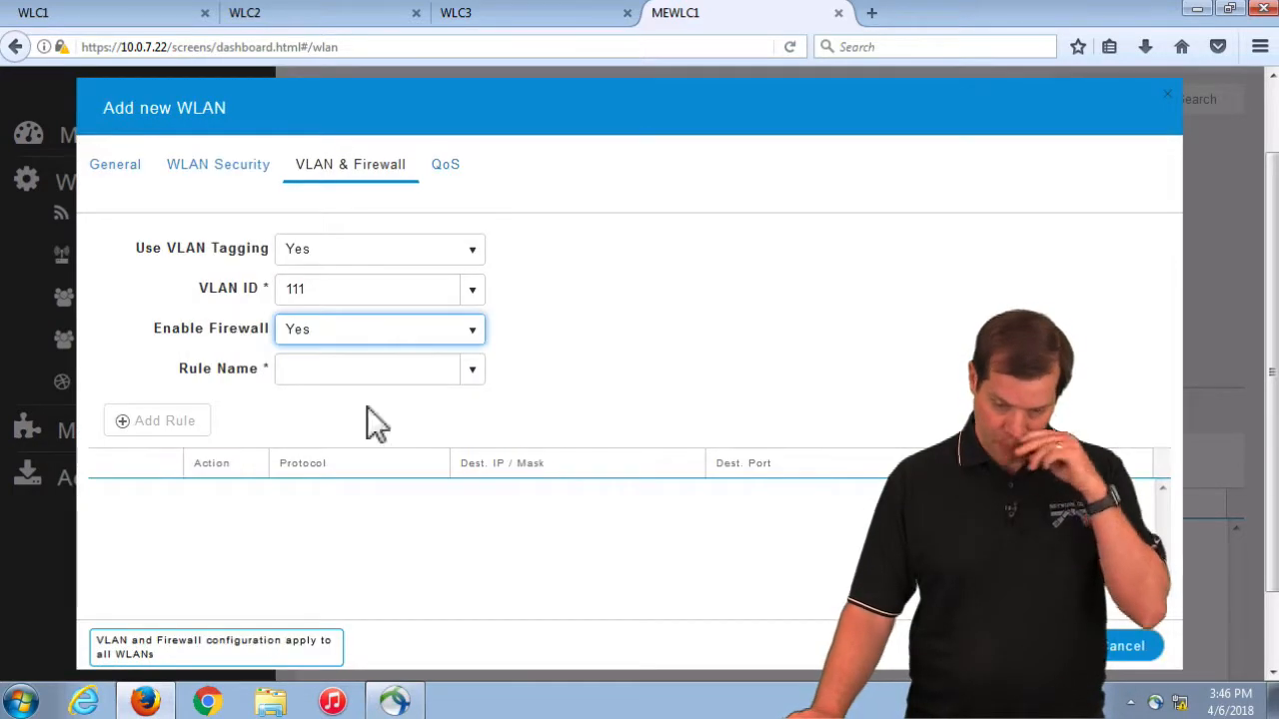
{"action": "left_click", "coordinate": [364, 368]}
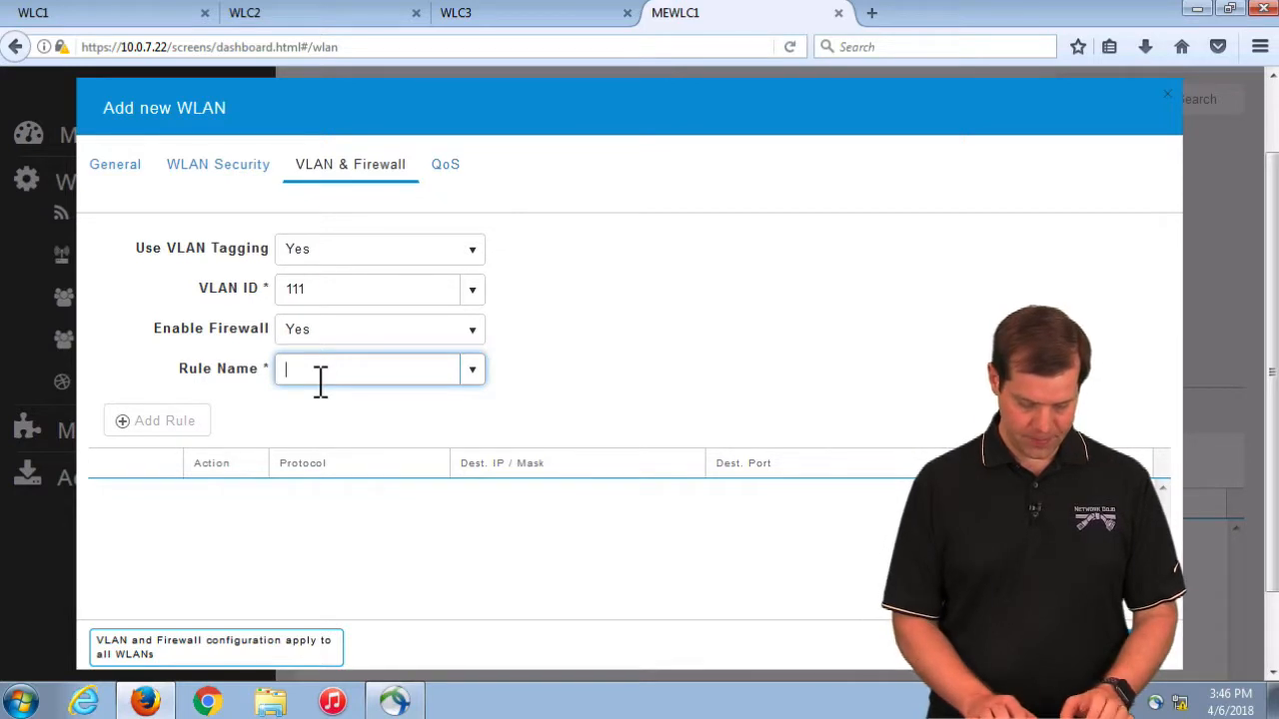
{"action": "type", "text": "ACLNAME"}
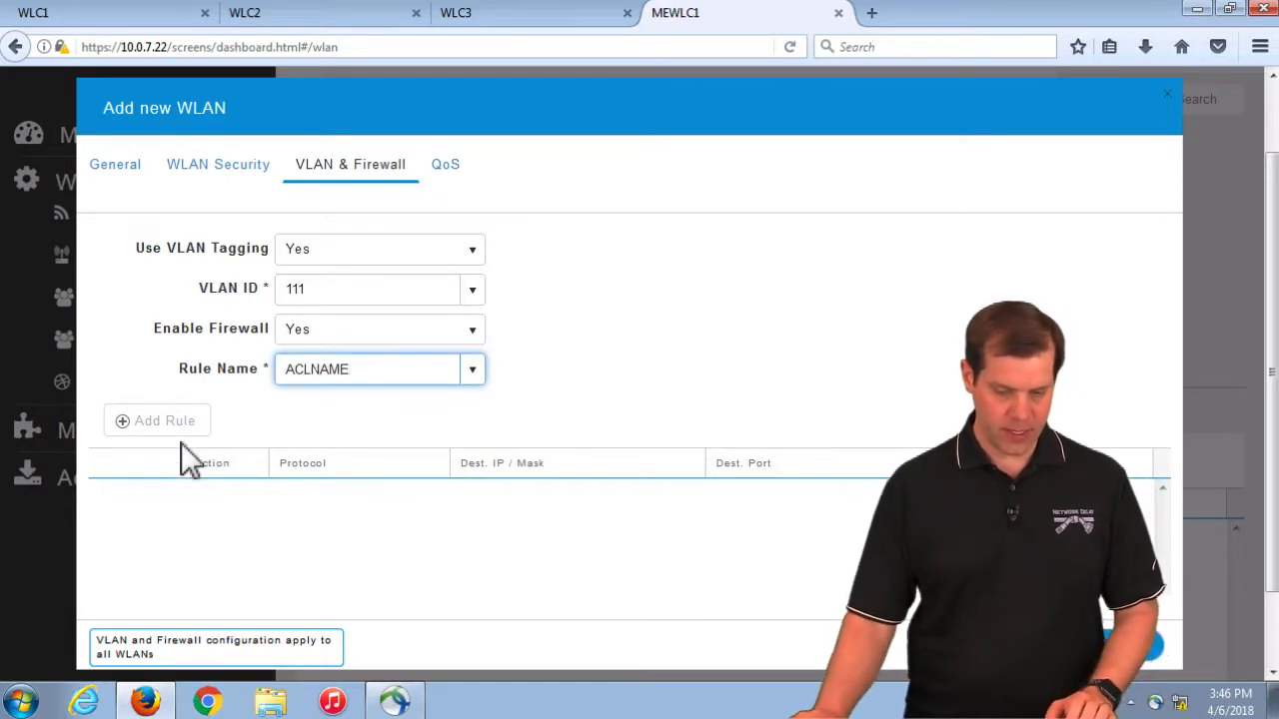
{"action": "left_click", "coordinate": [156, 420]}
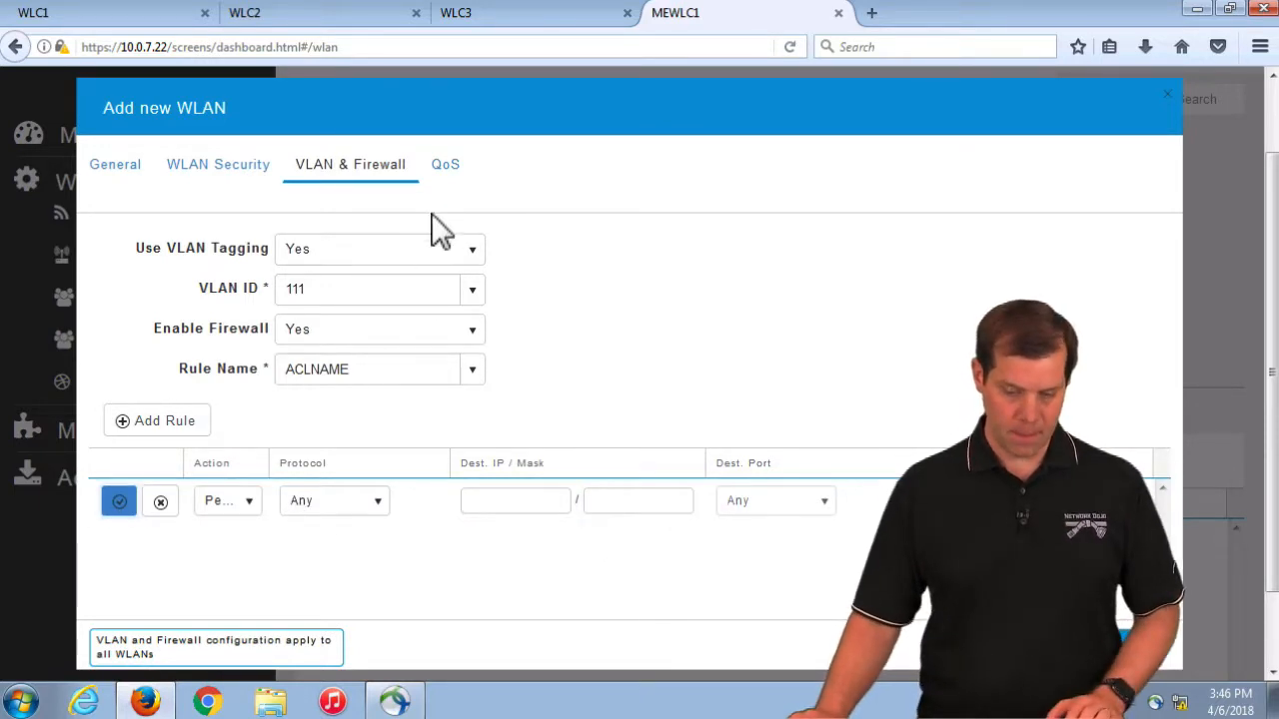
Step: Set the WLAN's QoS to Platinum (Voice) and Application Visibility to Enabled
{"action": "left_click", "coordinate": [443, 164]}
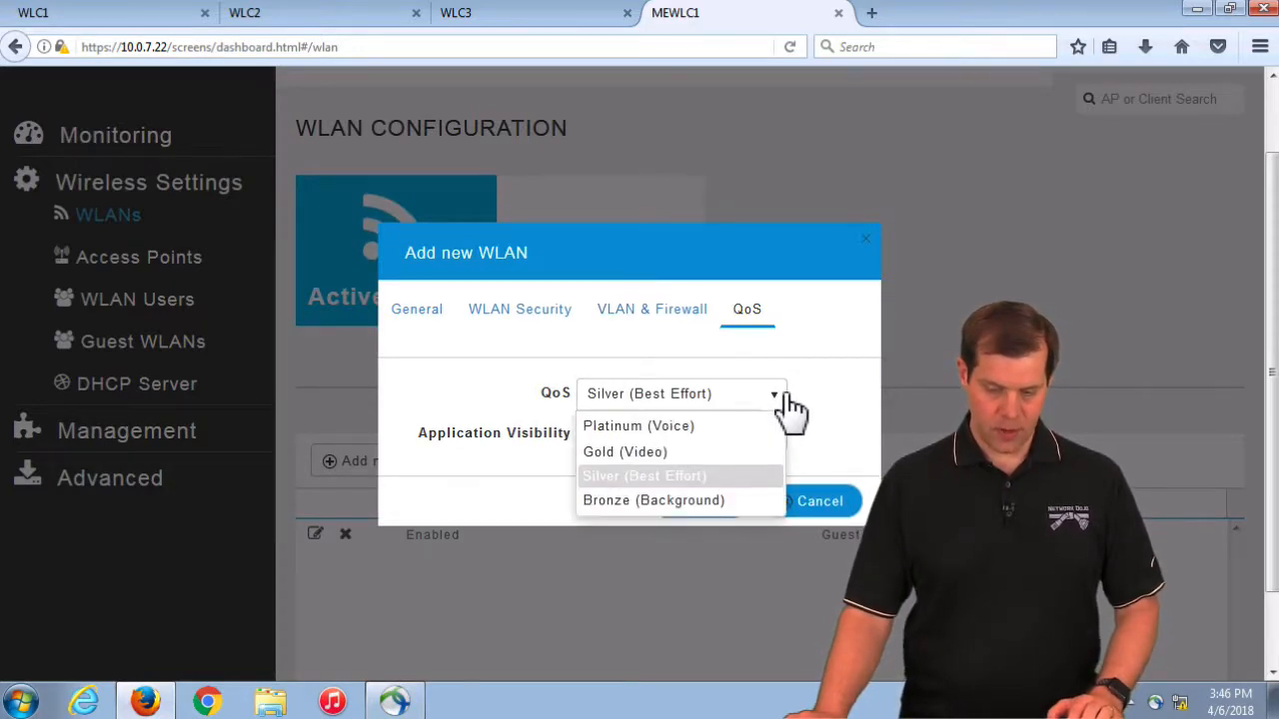
{"action": "left_click", "coordinate": [637, 426]}
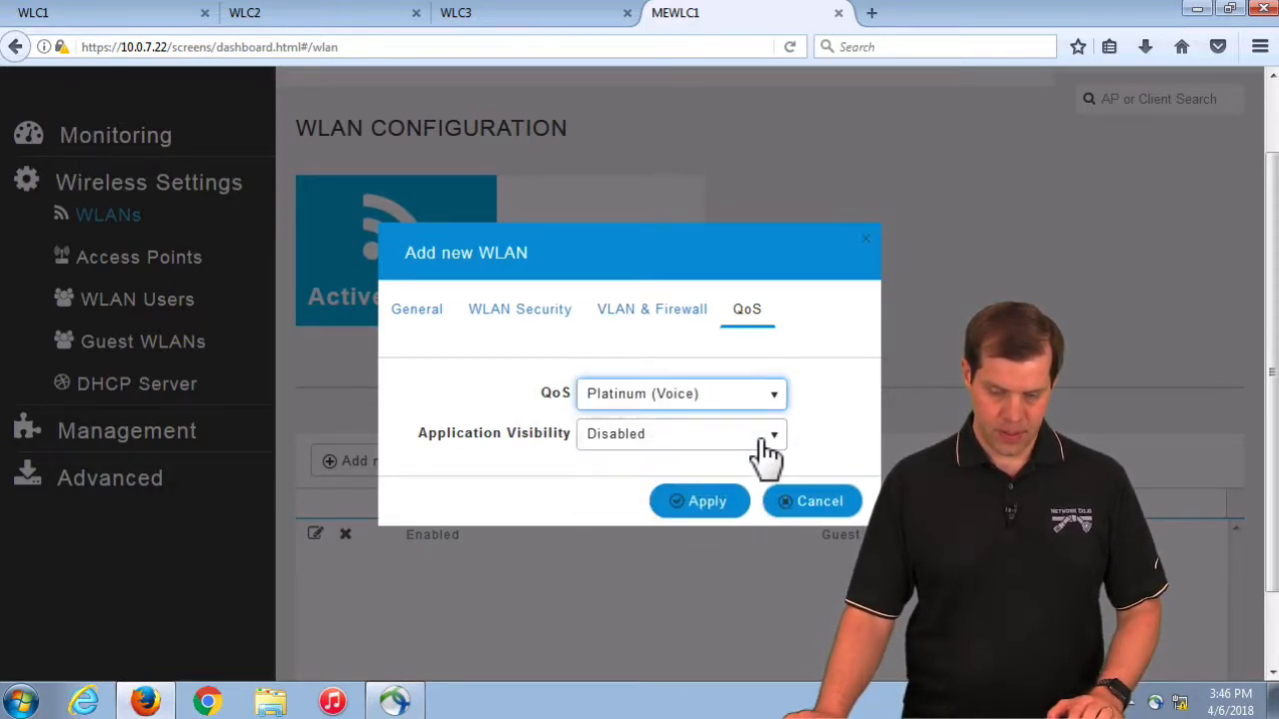
{"action": "left_click", "coordinate": [684, 432]}
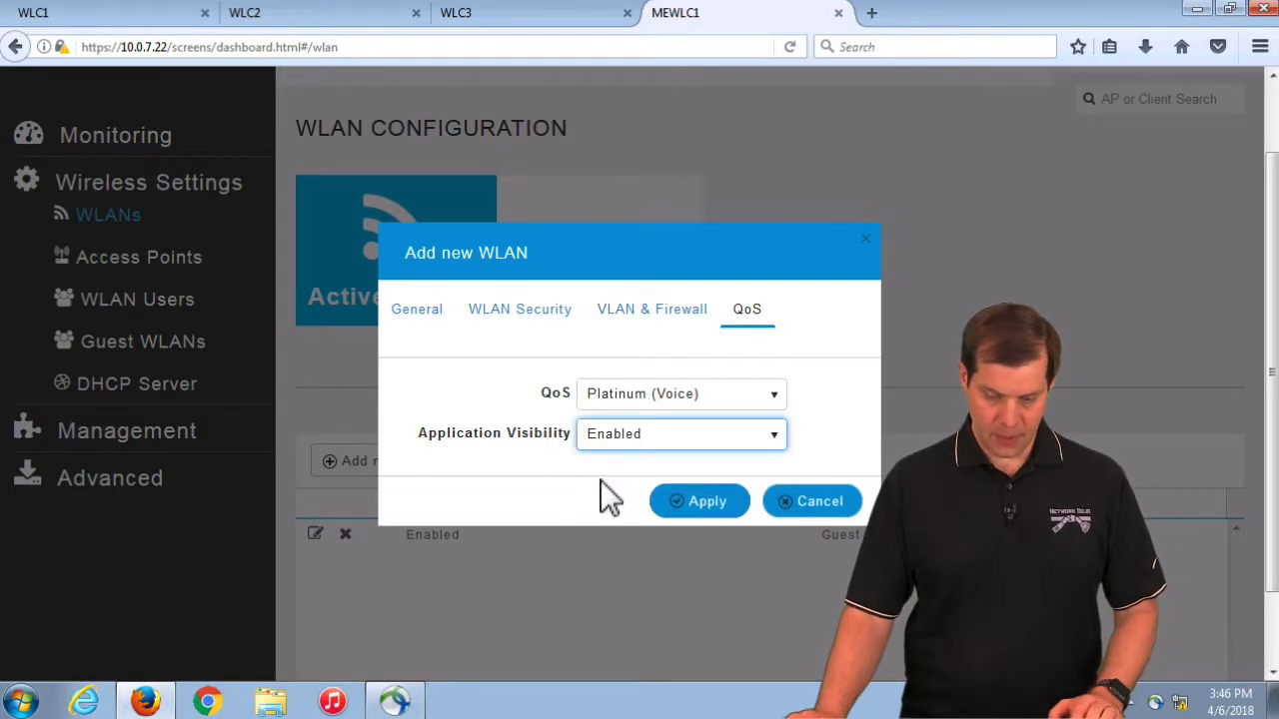
{"action": "mouse_move", "coordinate": [823, 436]}
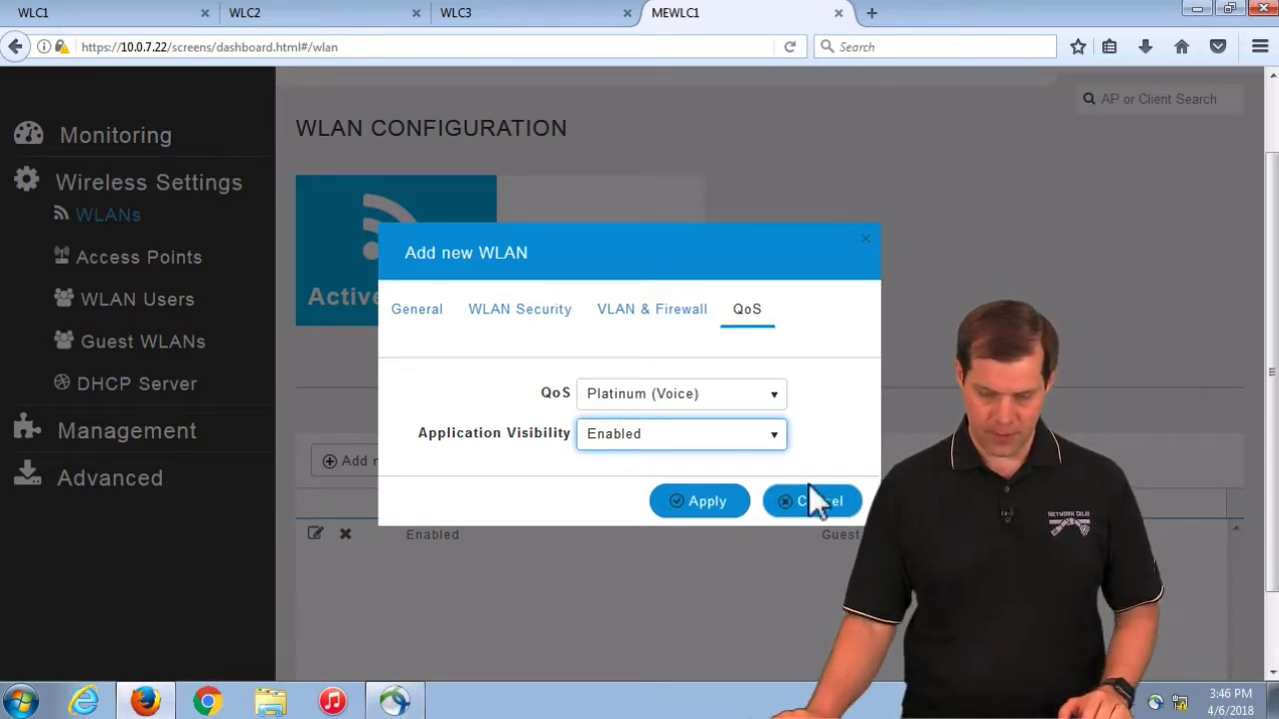
Step: Cancel the new WLAN so the configuration page still lists zero active WLANs
{"action": "left_click", "coordinate": [811, 499]}
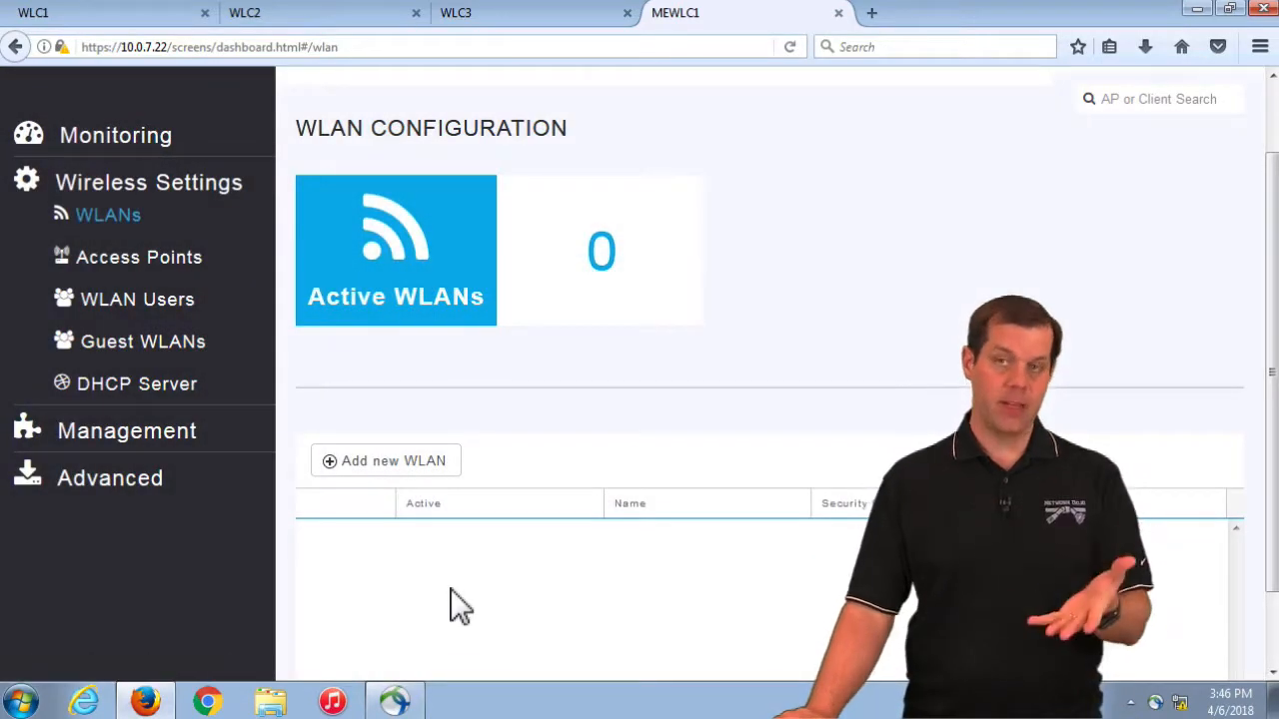
{"action": "mouse_move", "coordinate": [484, 580]}
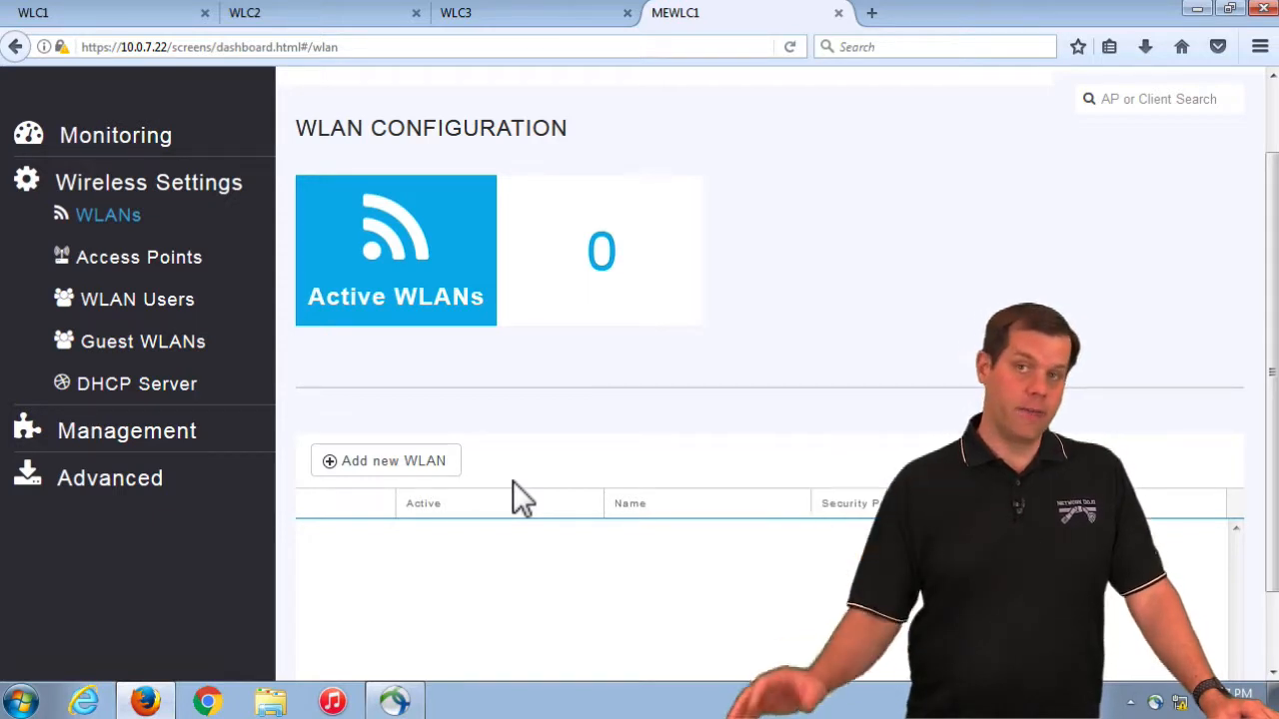
{"action": "mouse_move", "coordinate": [536, 500]}
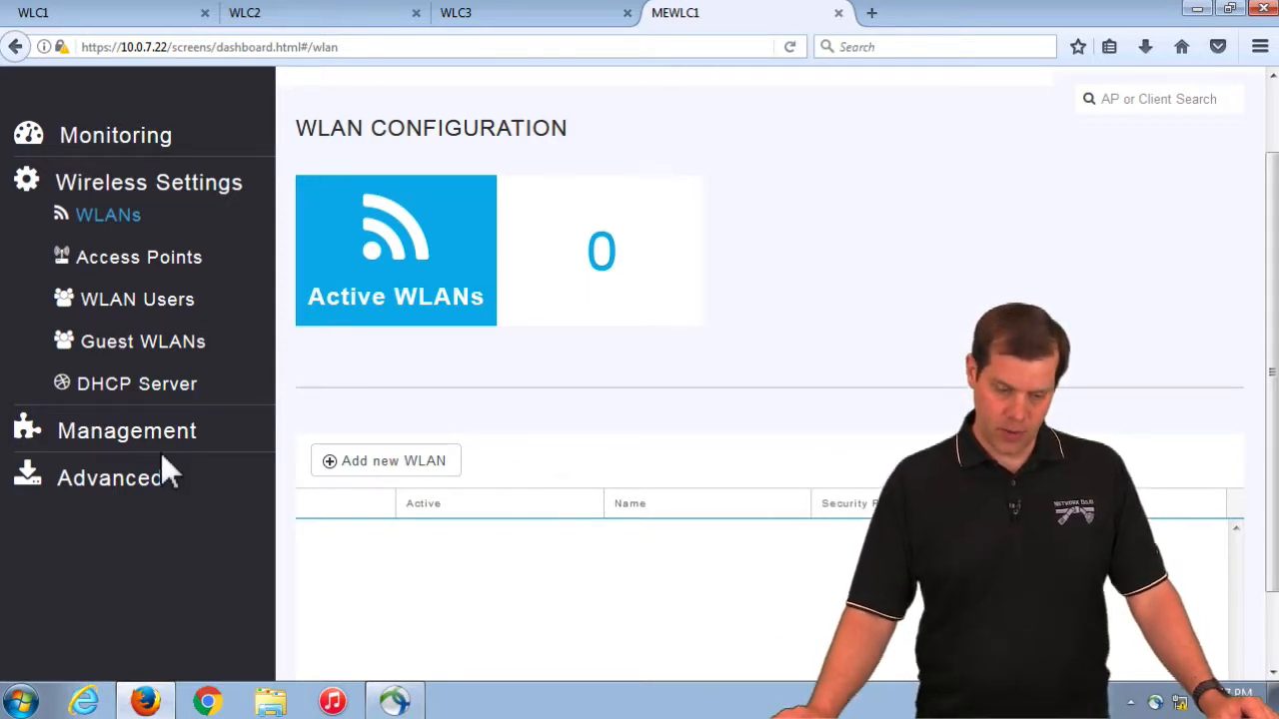
{"action": "mouse_move", "coordinate": [512, 359]}
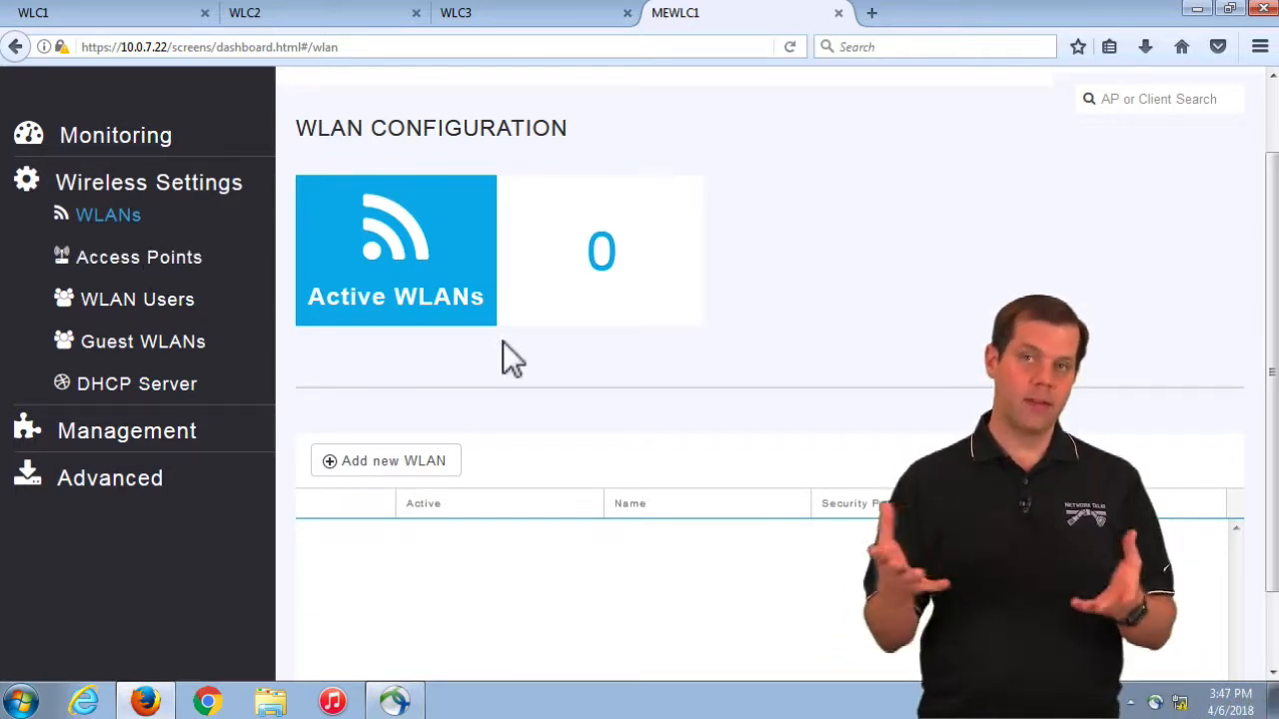